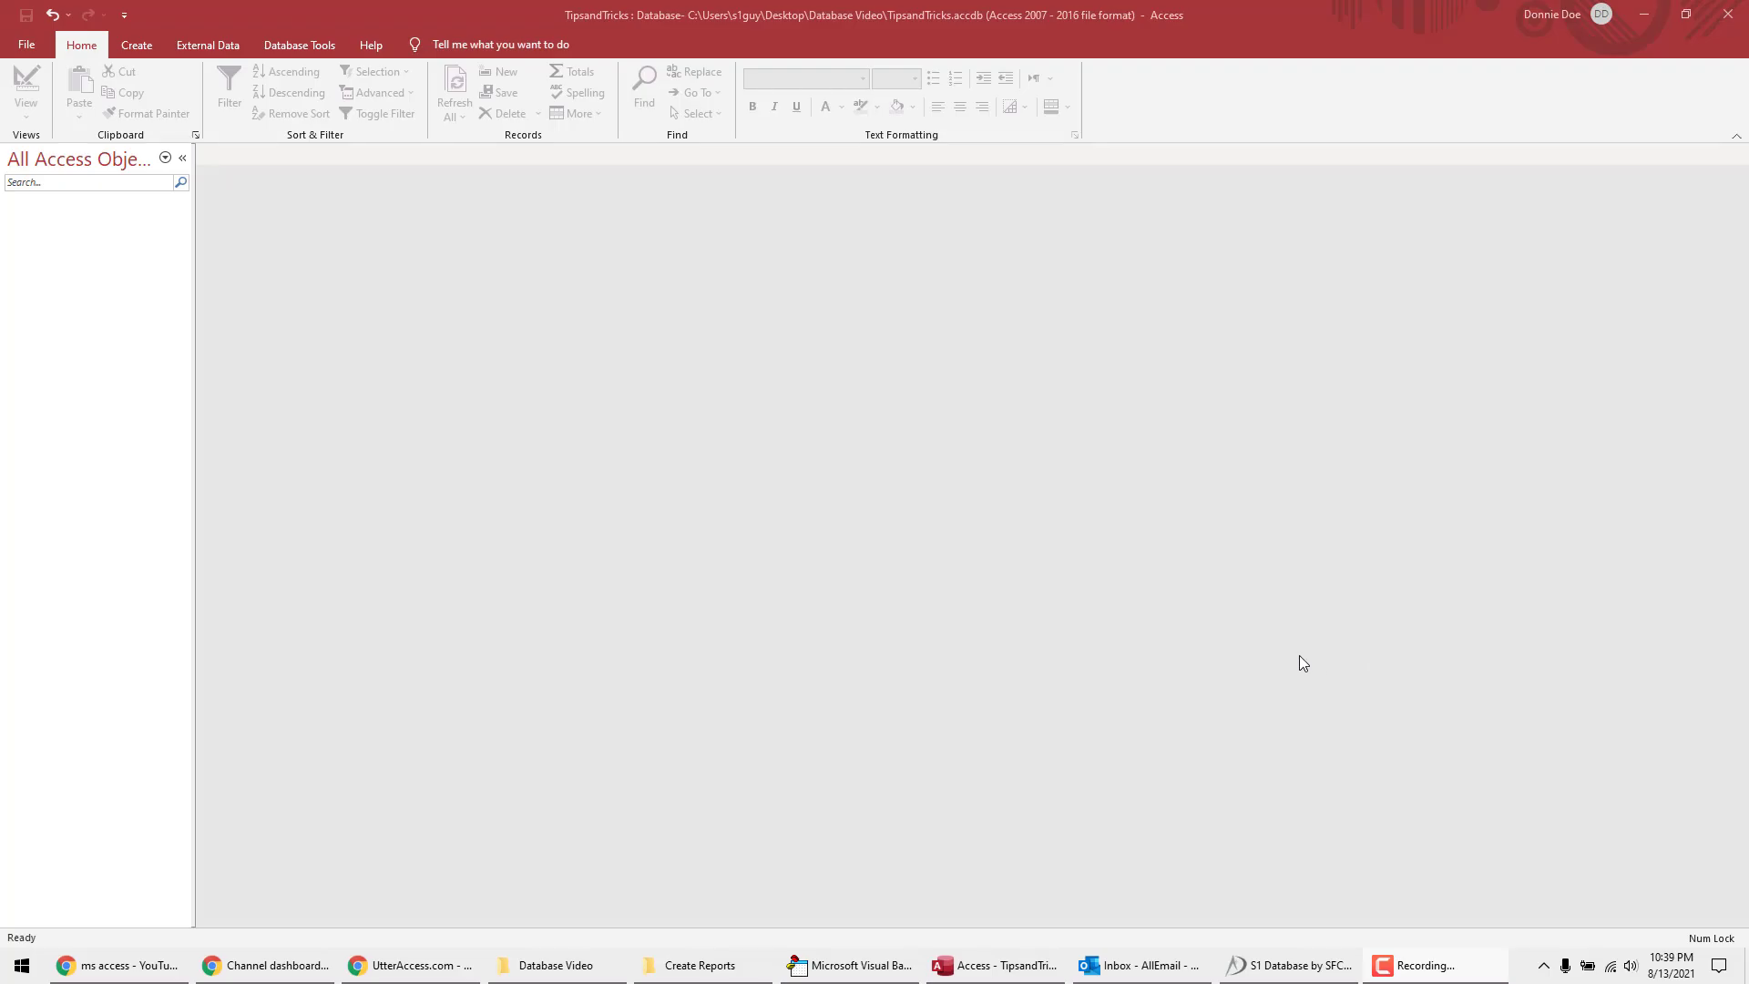
mouse_move(368, 458)
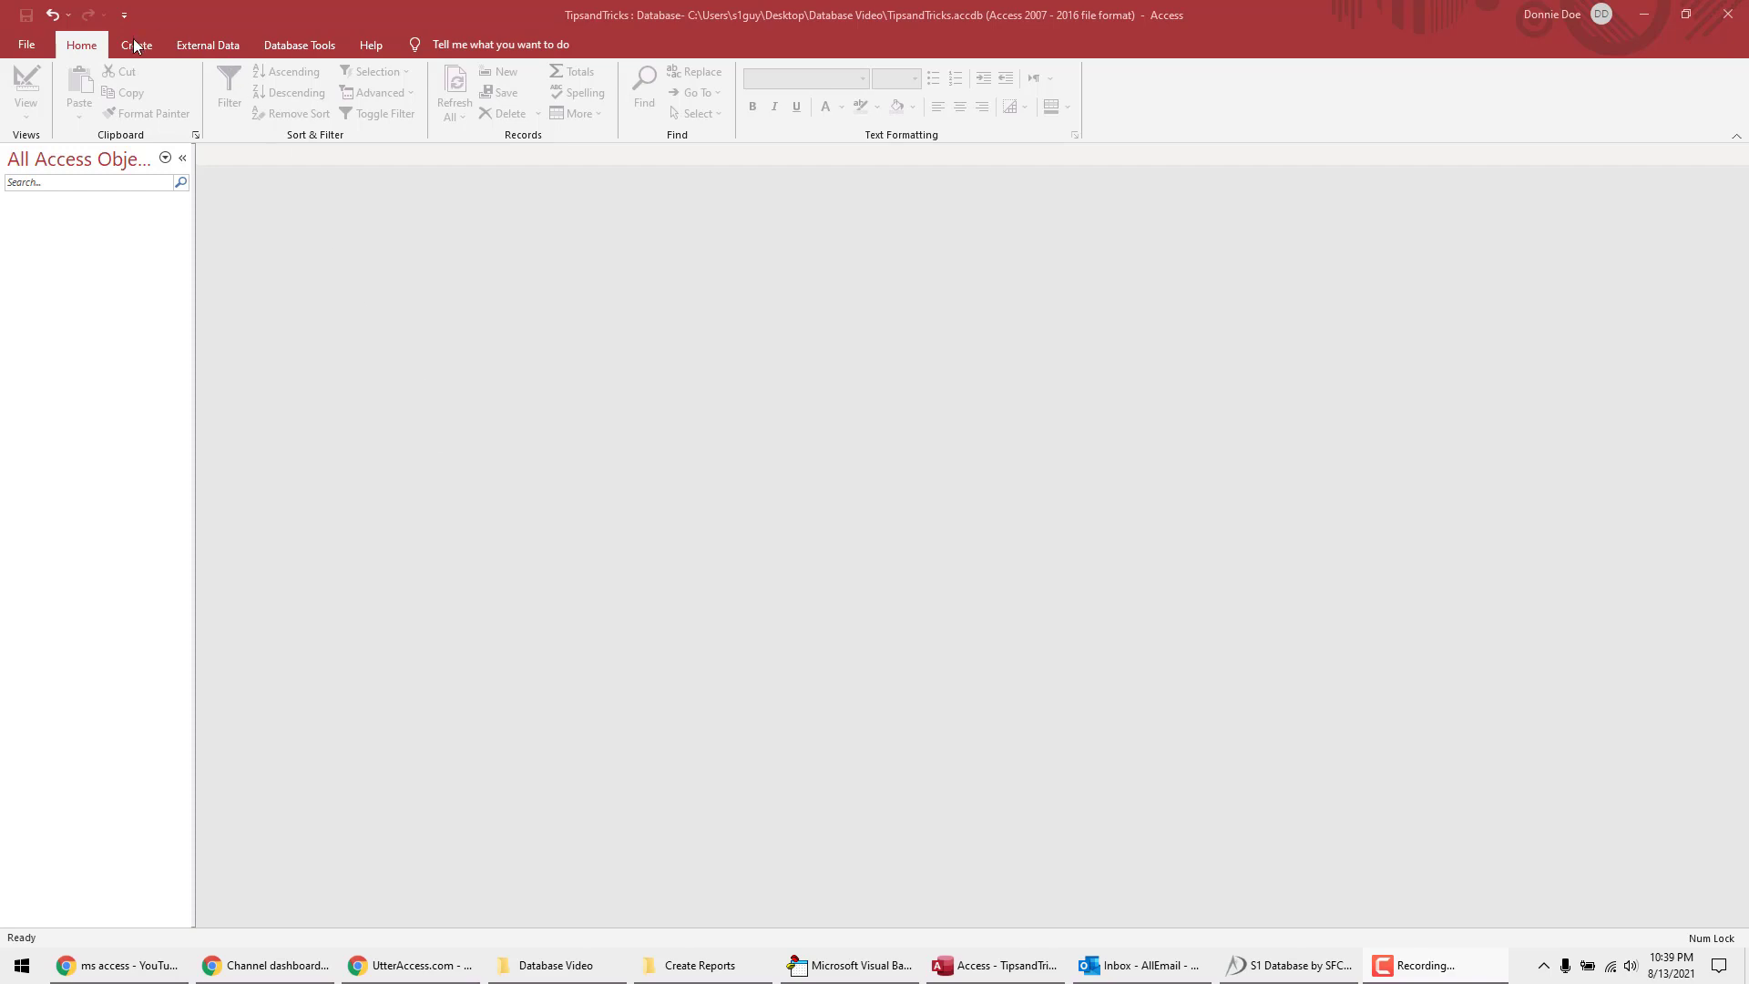
Step: In a new table design, add ComboID as primary key plus Company, Headquarters, Location and ZipCode fields
left_click(136, 44)
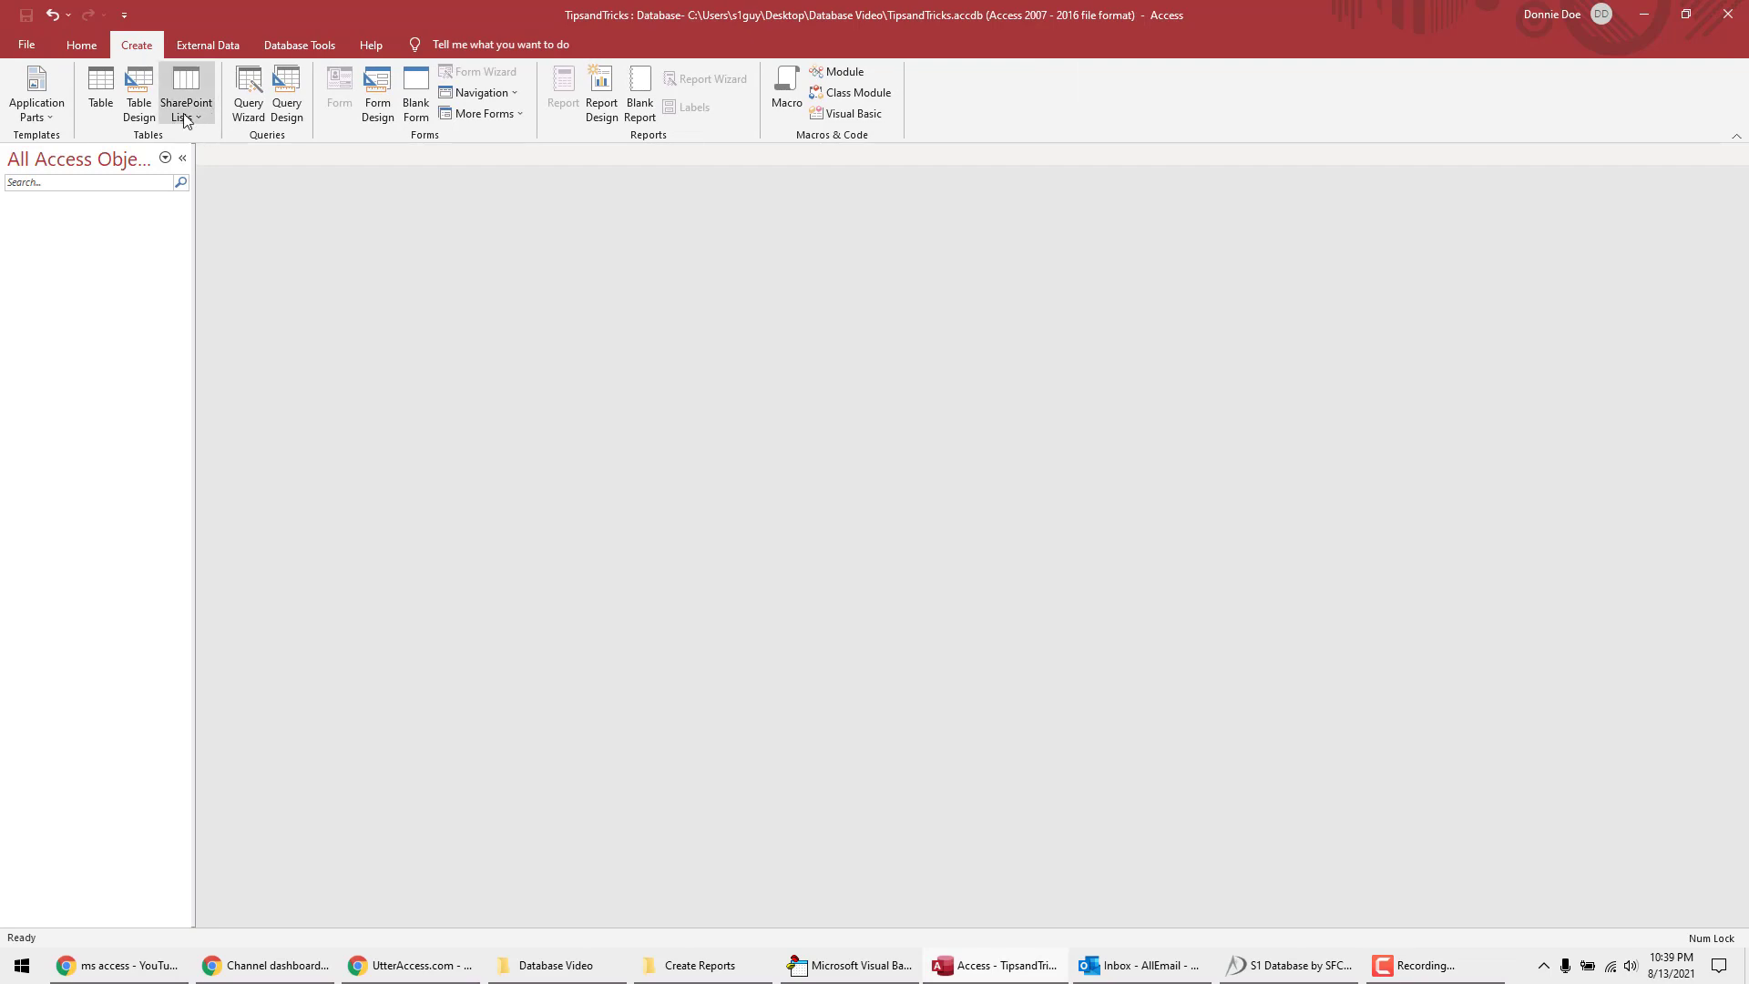
left_click(138, 95)
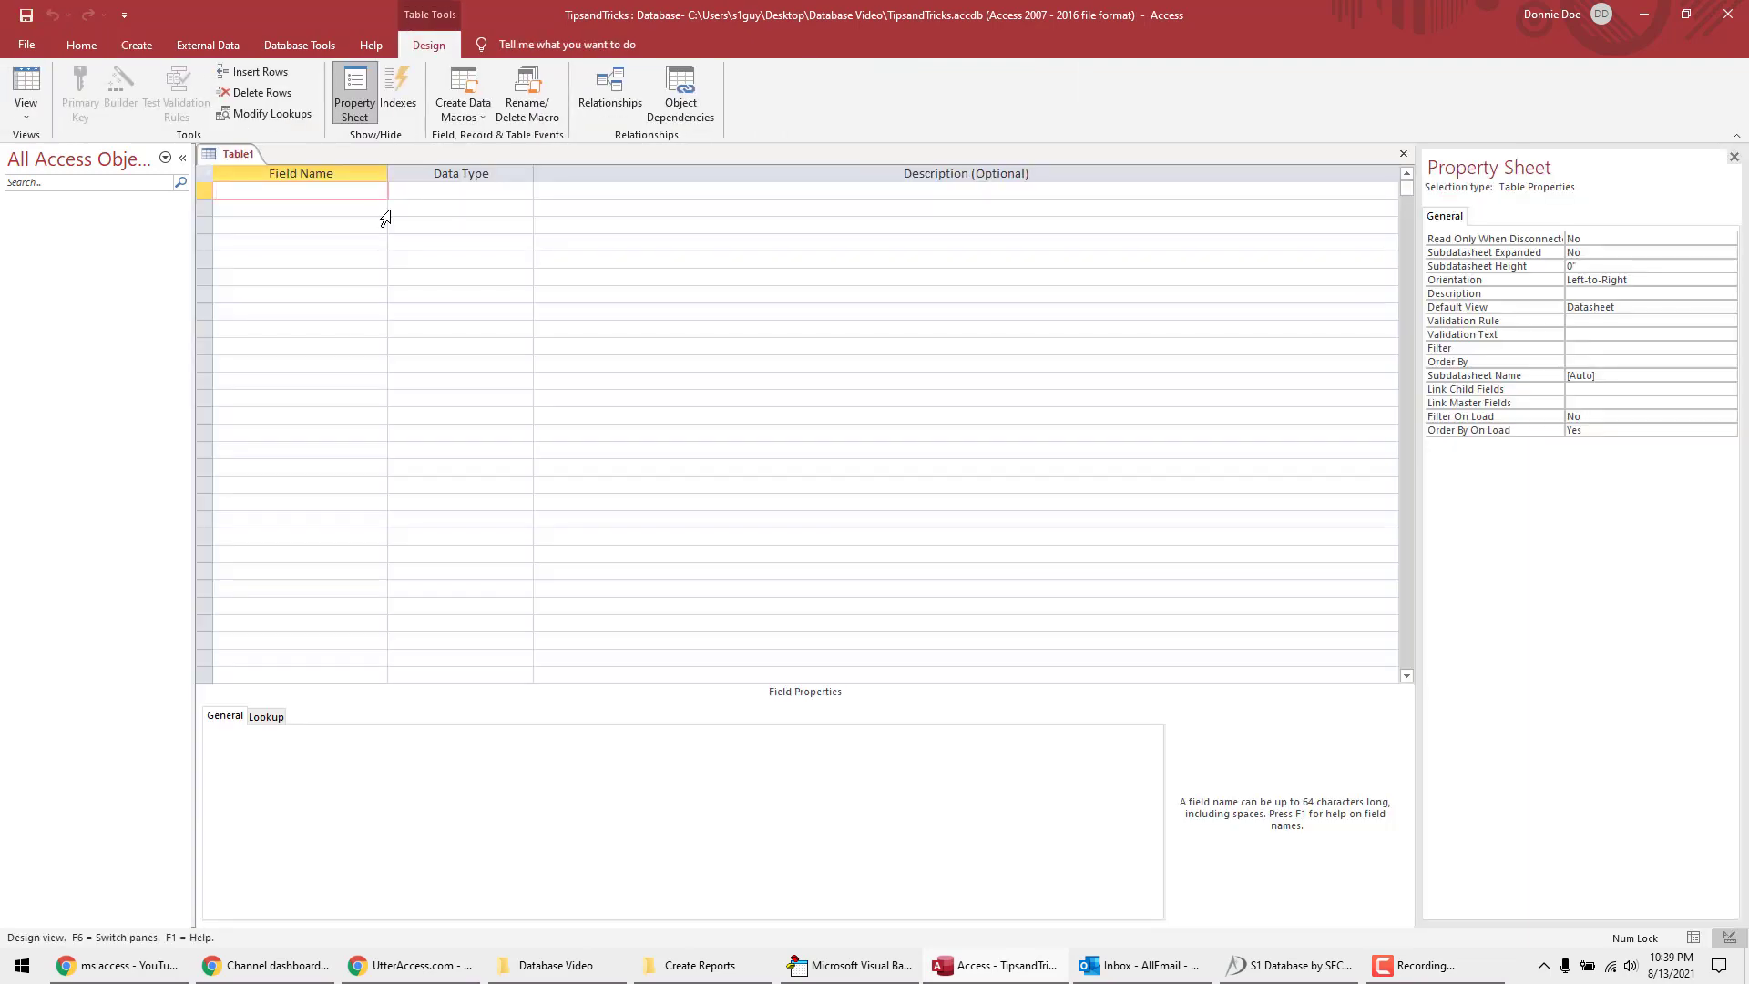
type("ComboID")
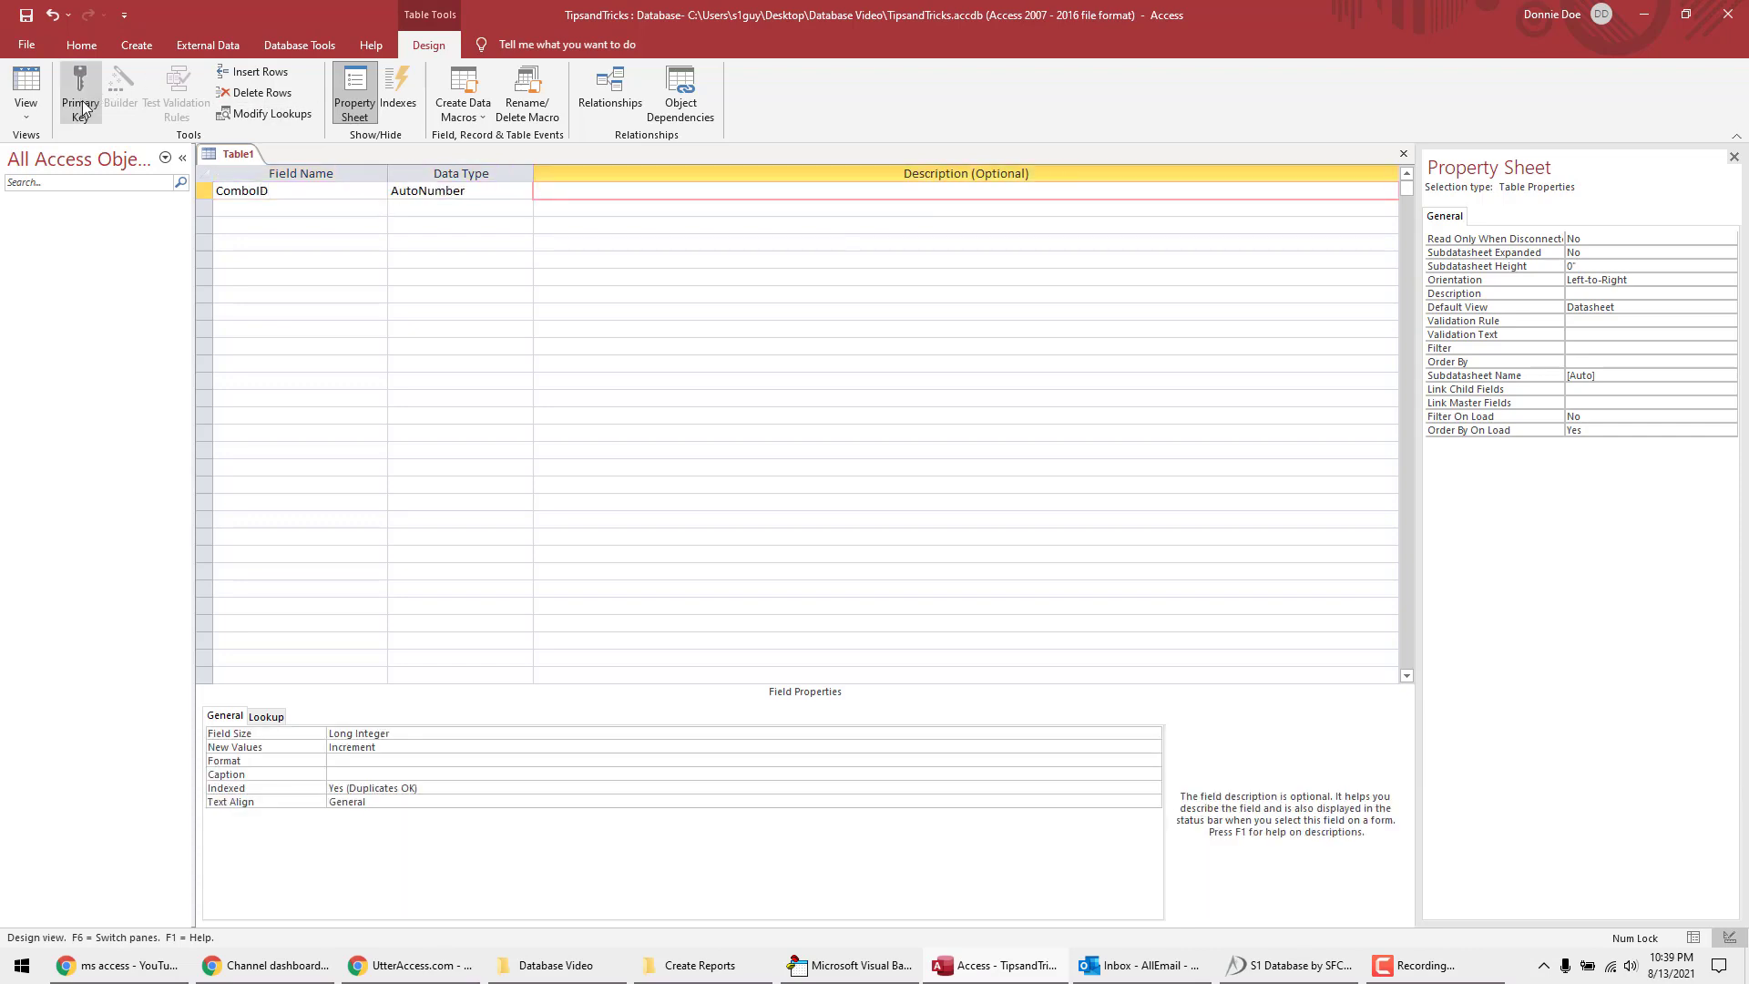
left_click(299, 208)
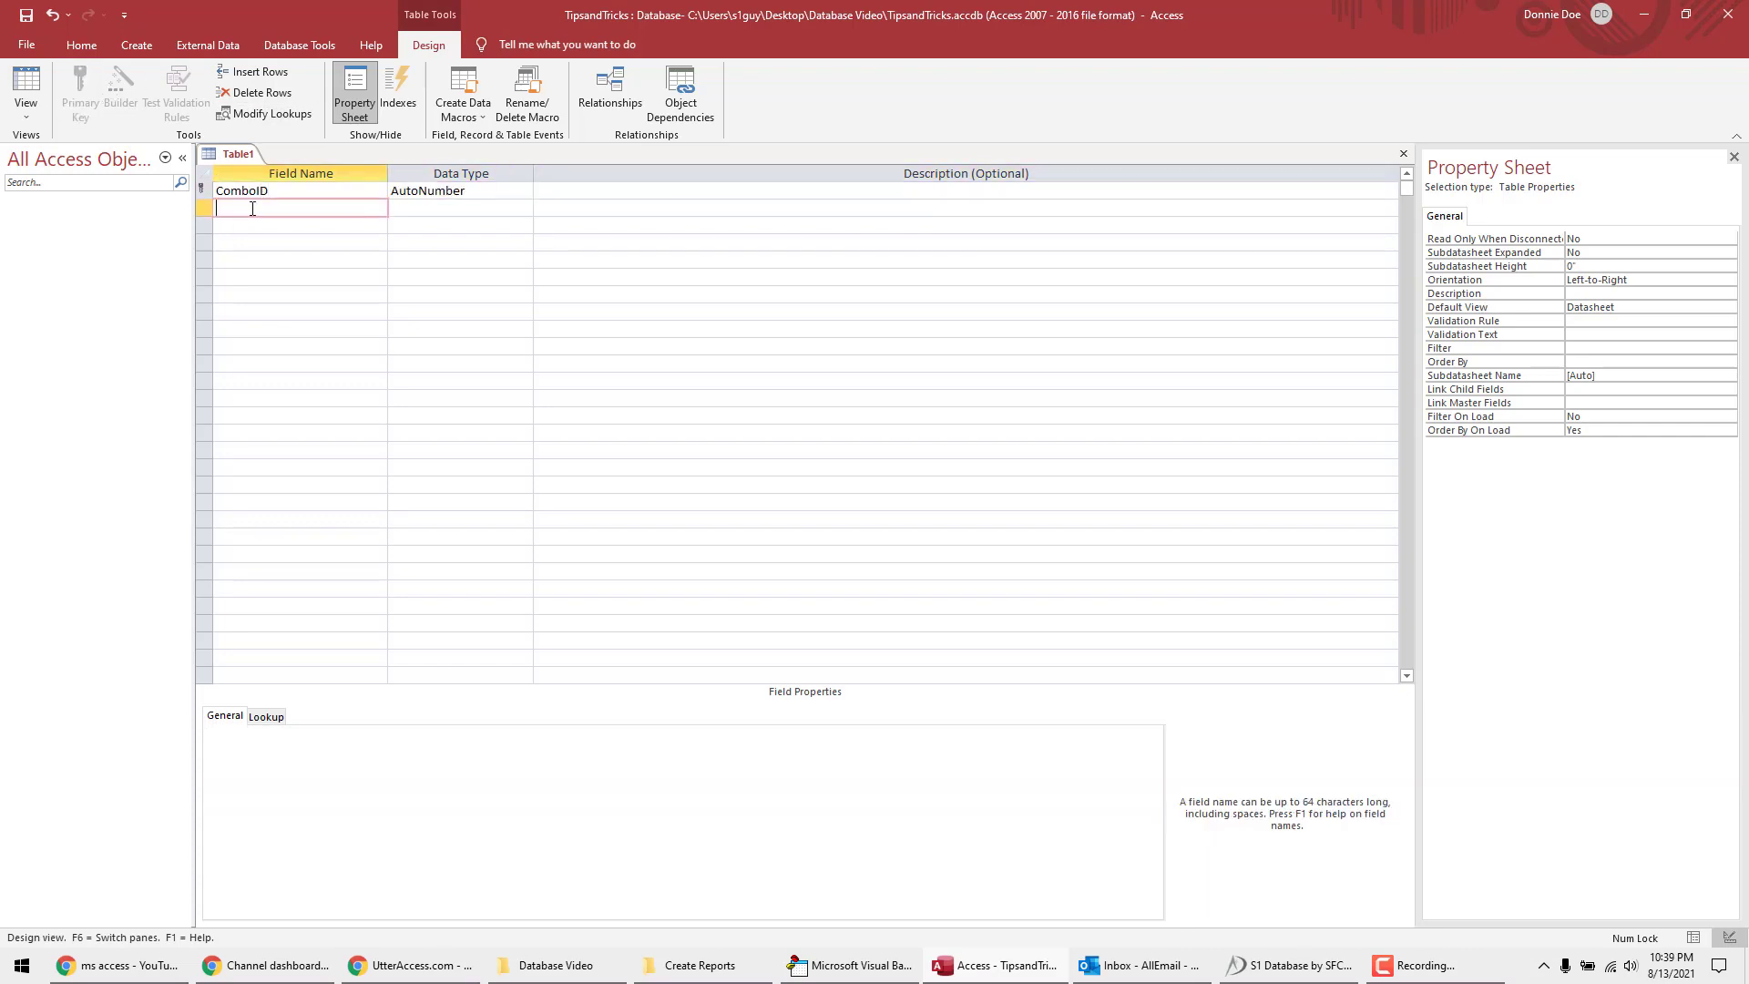
type("Compan")
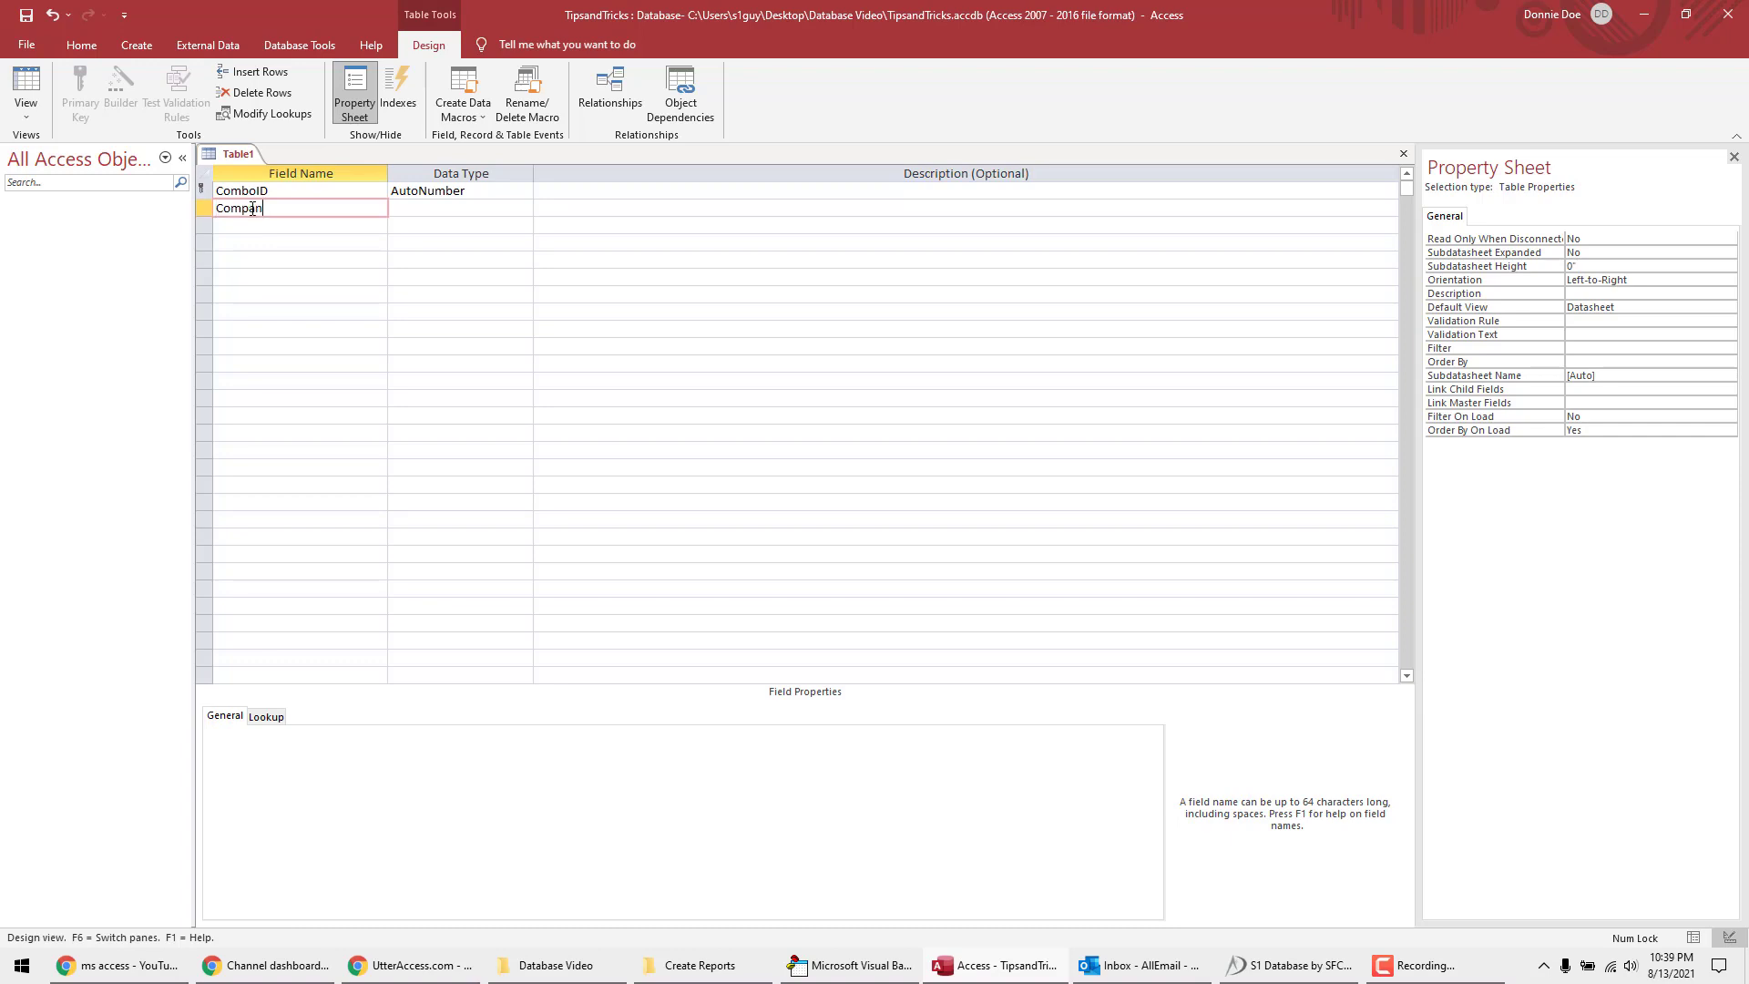
type("Headquarters")
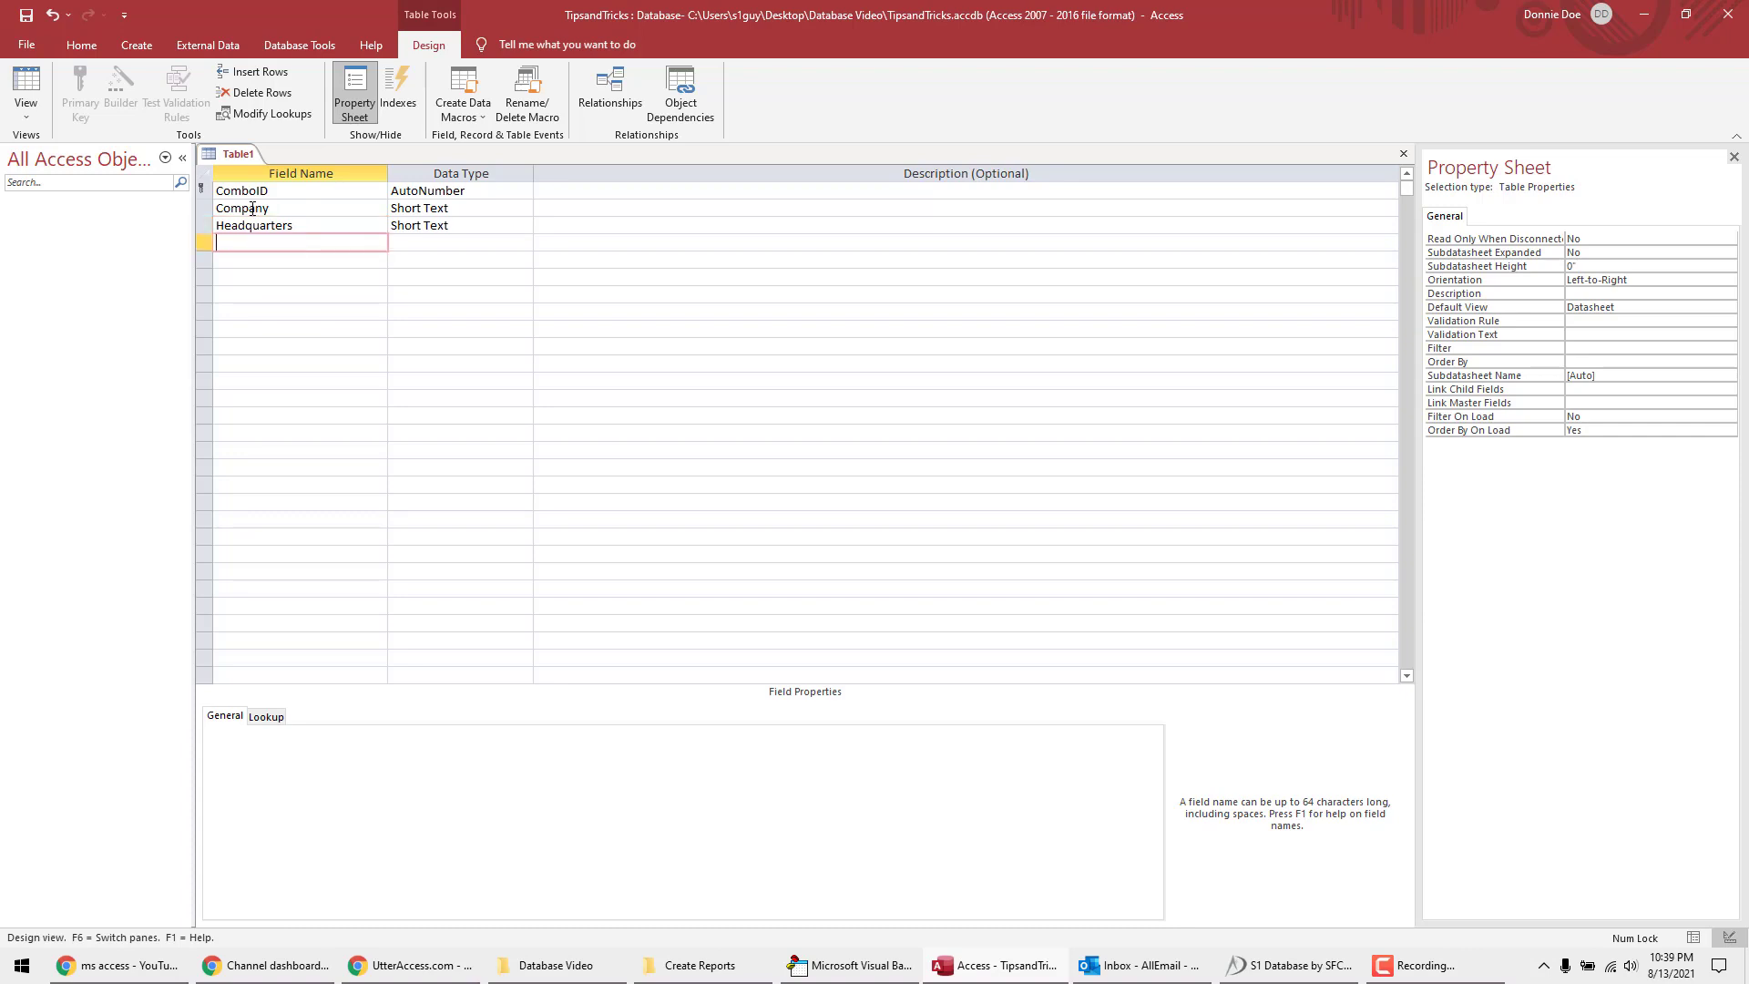
type("Location")
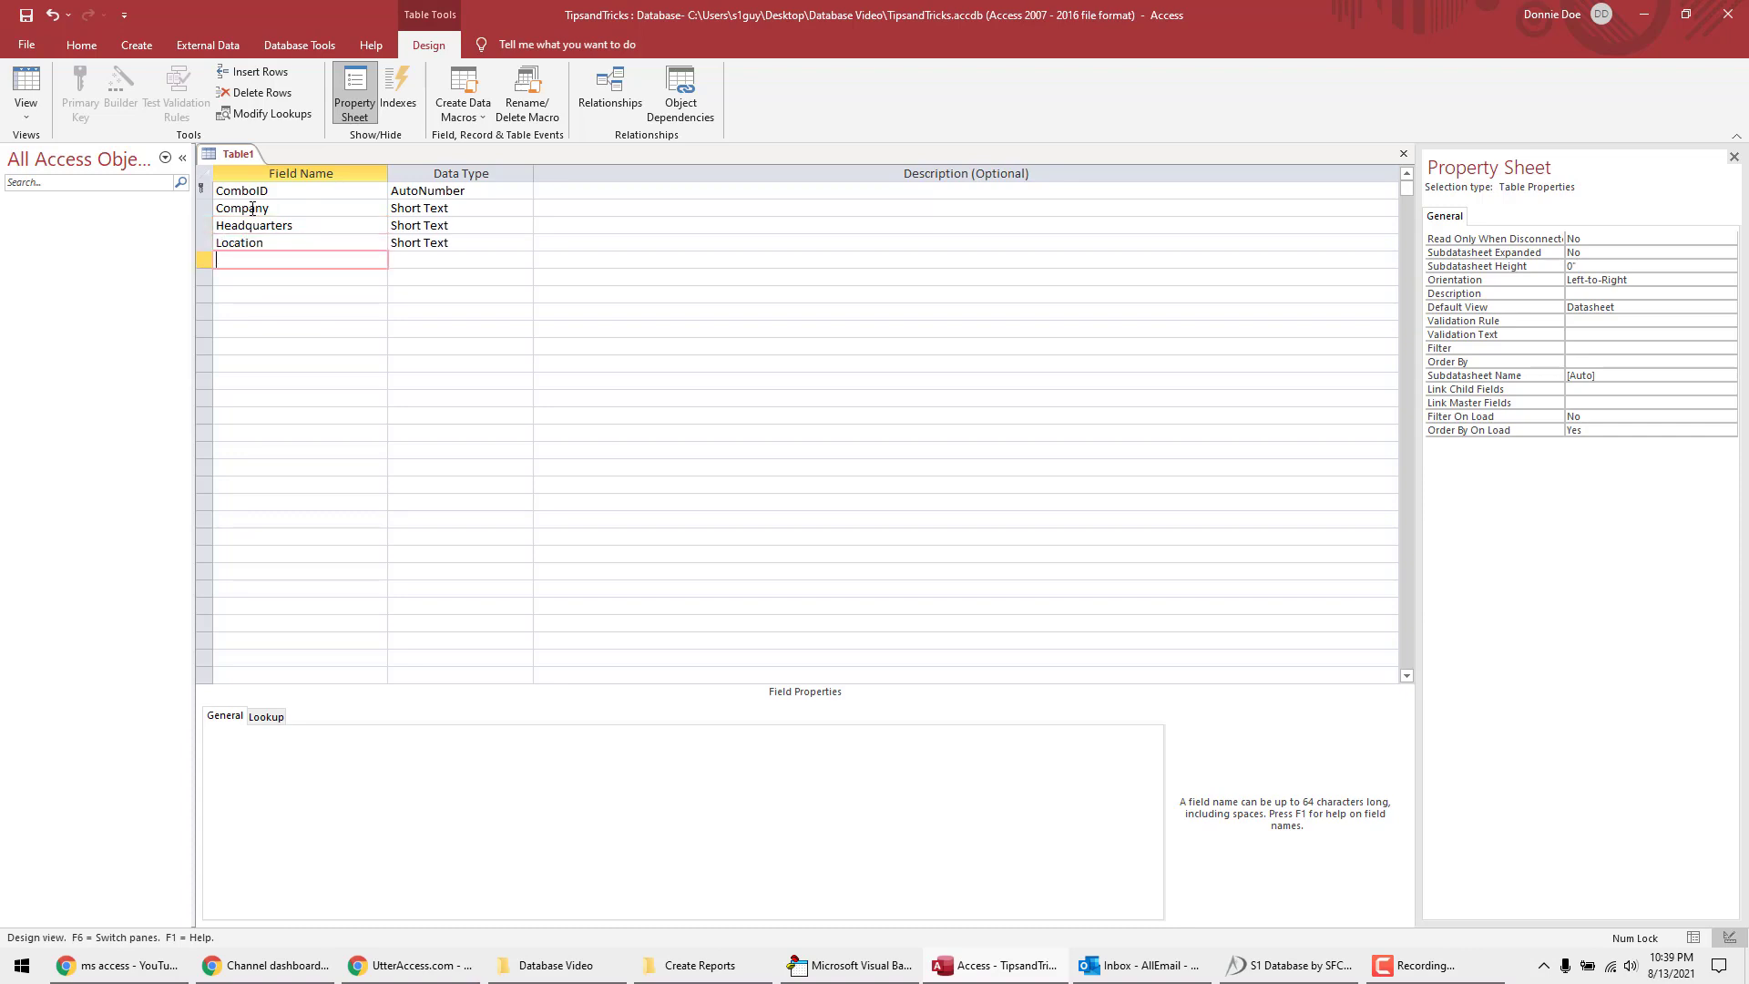
type("ZipCode")
type("t")
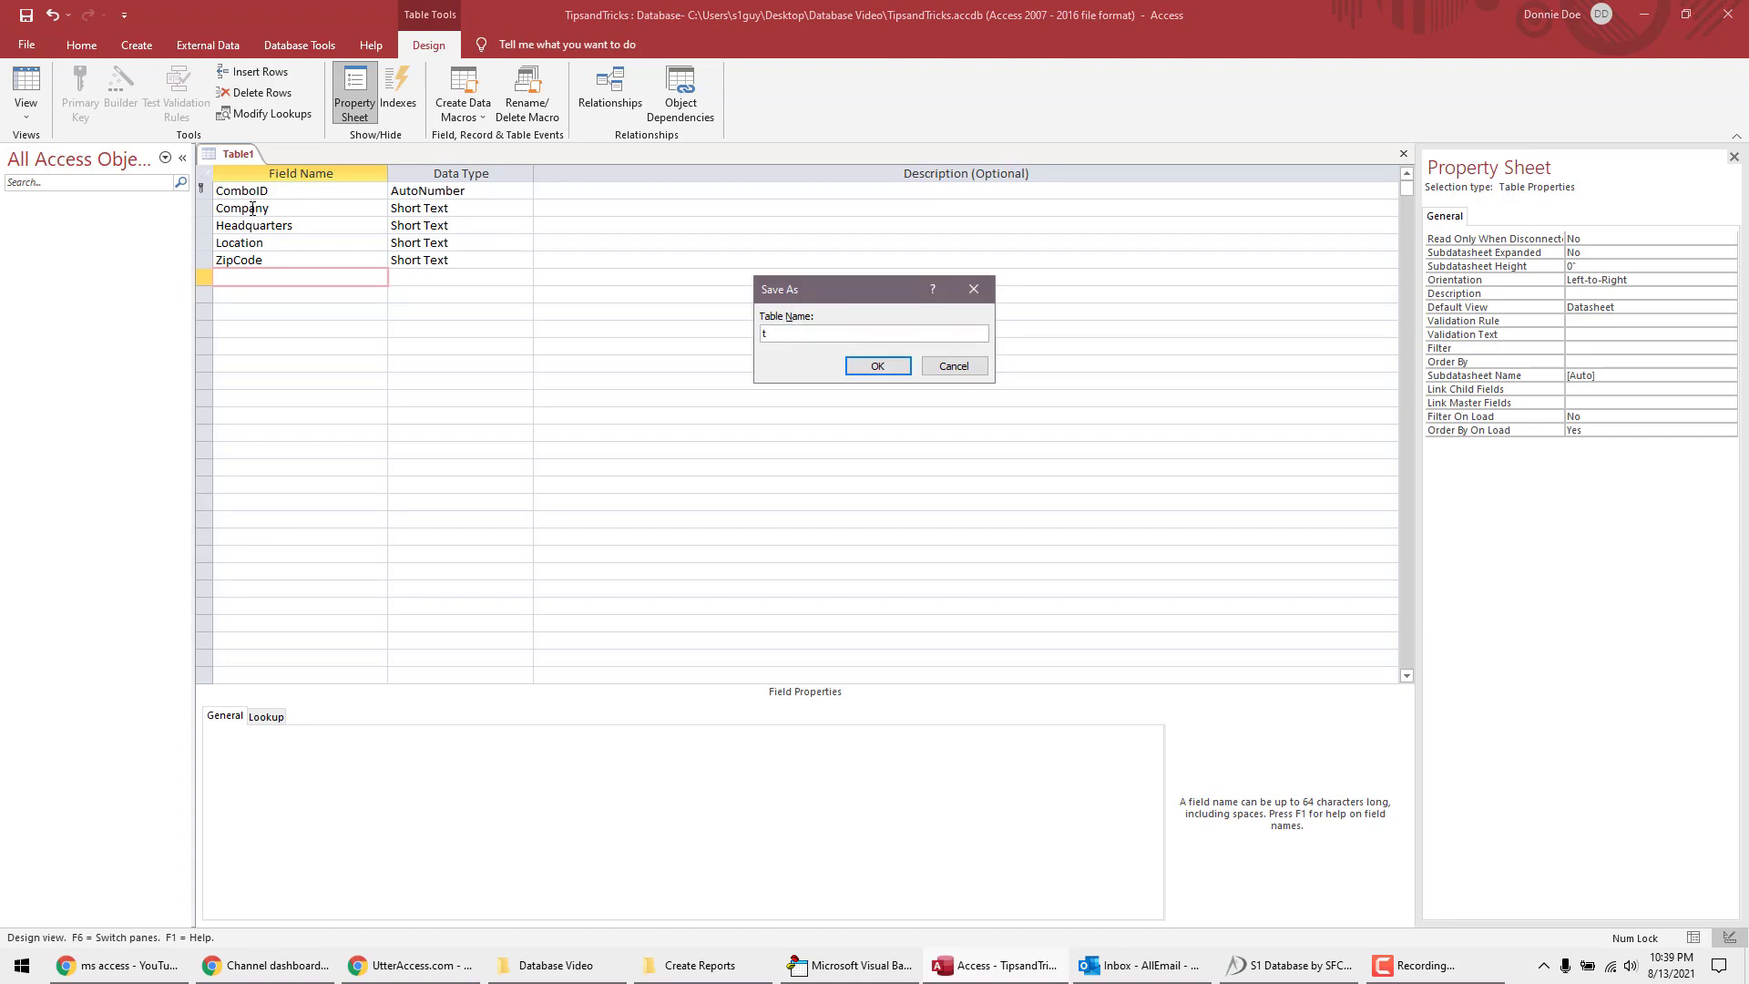
Step: Save the new table as tComboBox
type("Com")
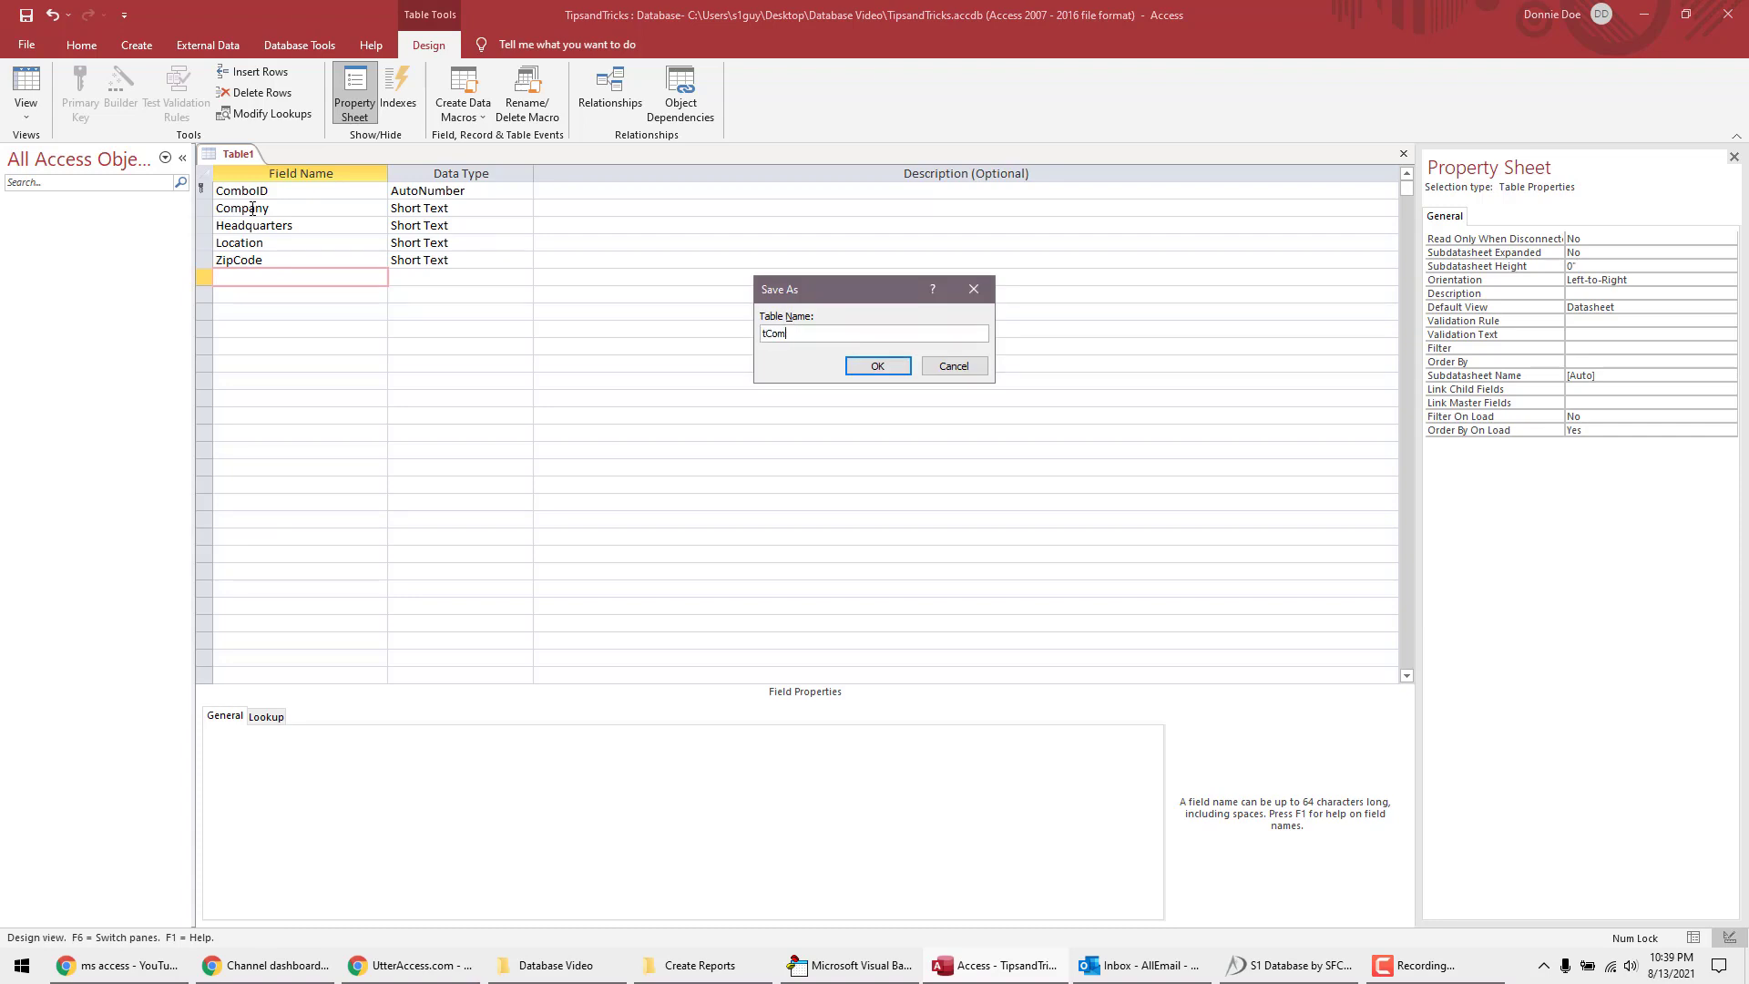
type("ComboBox")
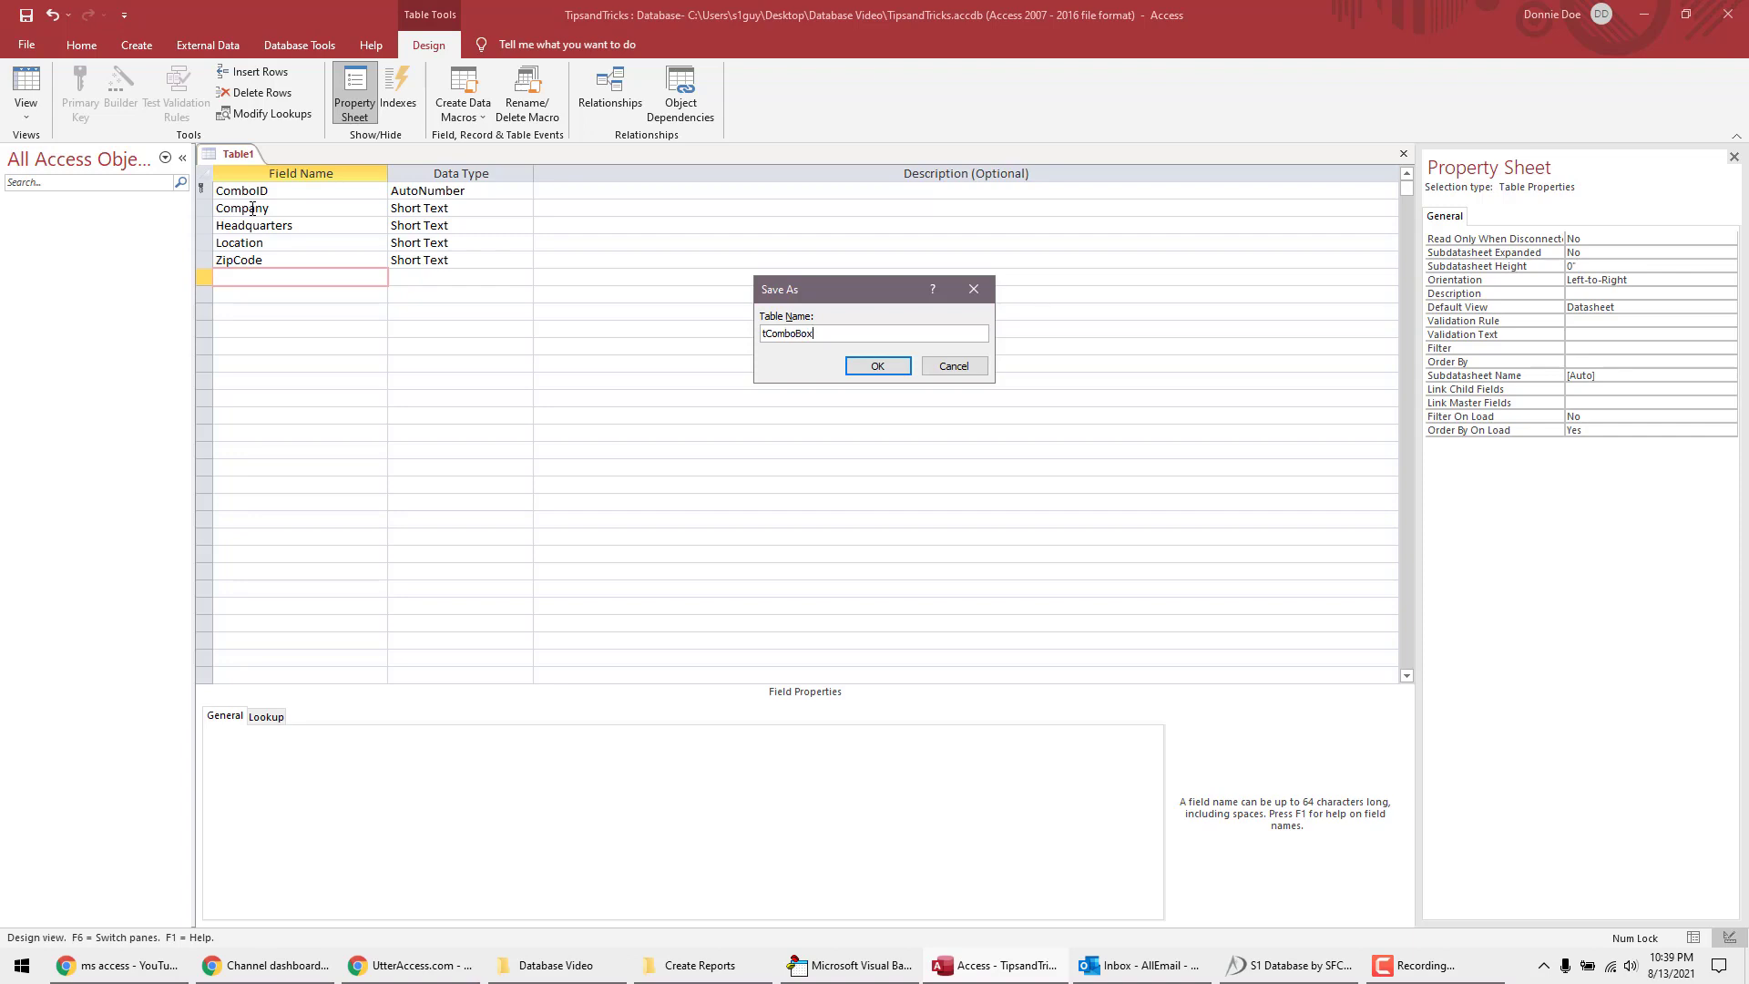
left_click(876, 366)
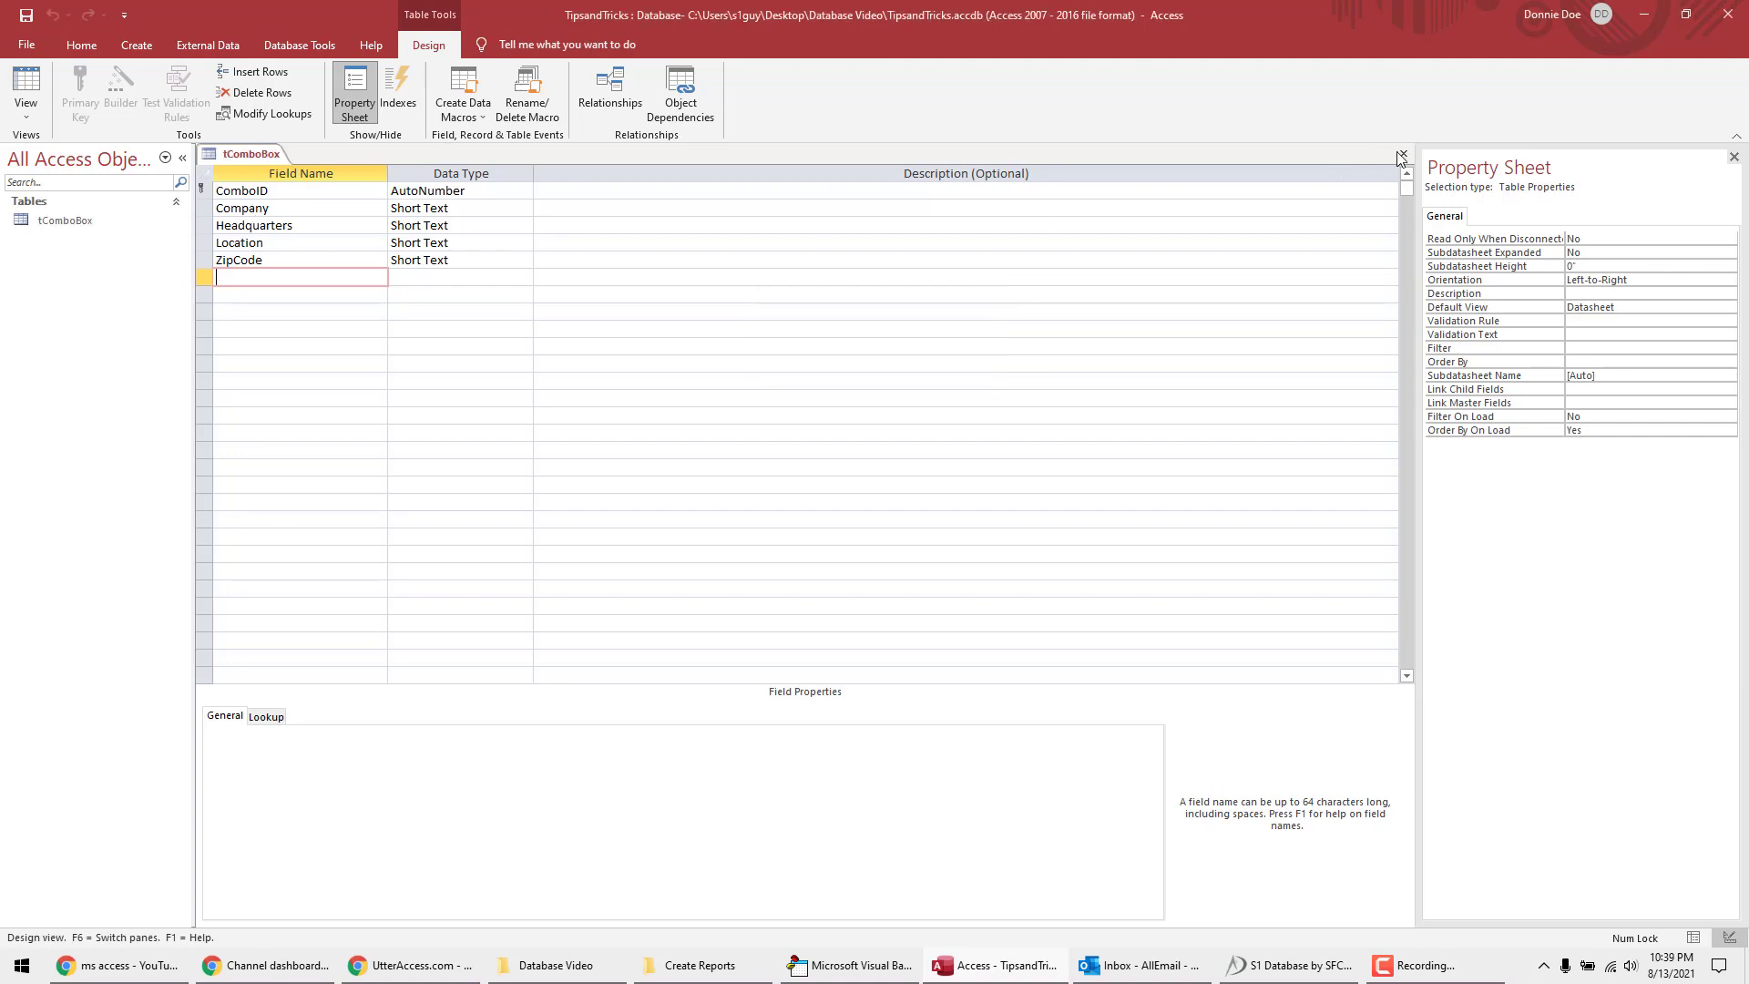
Step: In Datasheet View, enter the companies IBM, Google and Microsoft
left_click(24, 91)
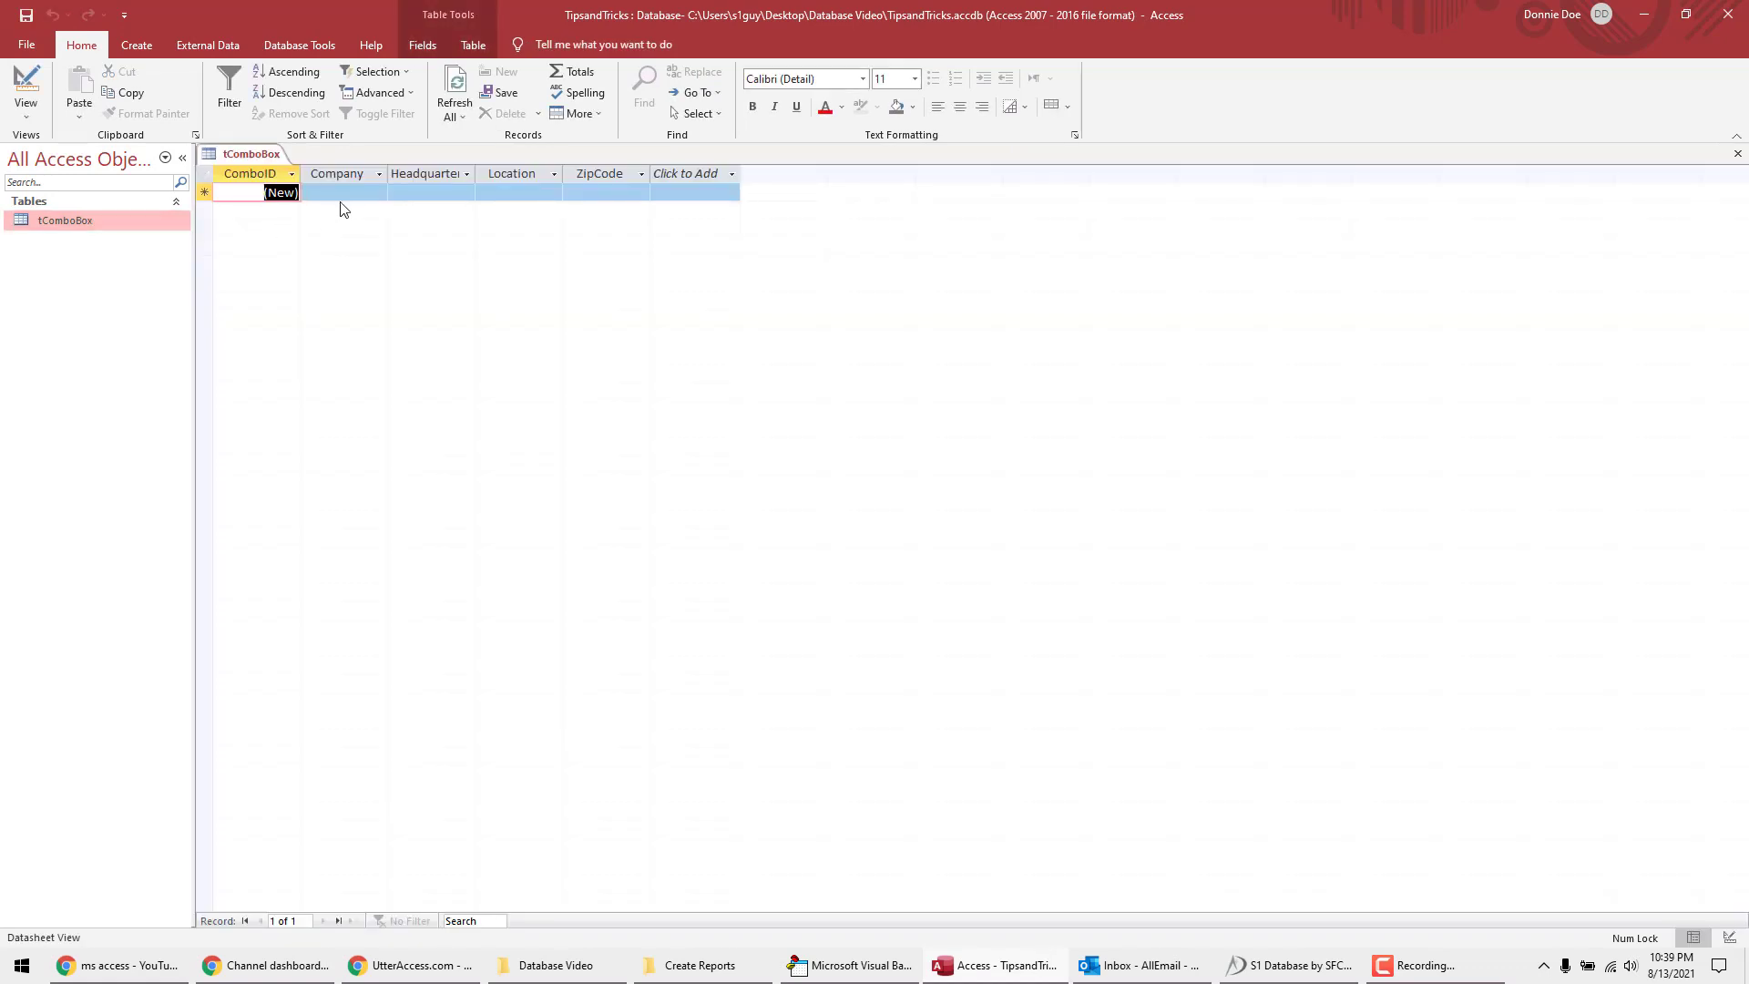
type("IBM")
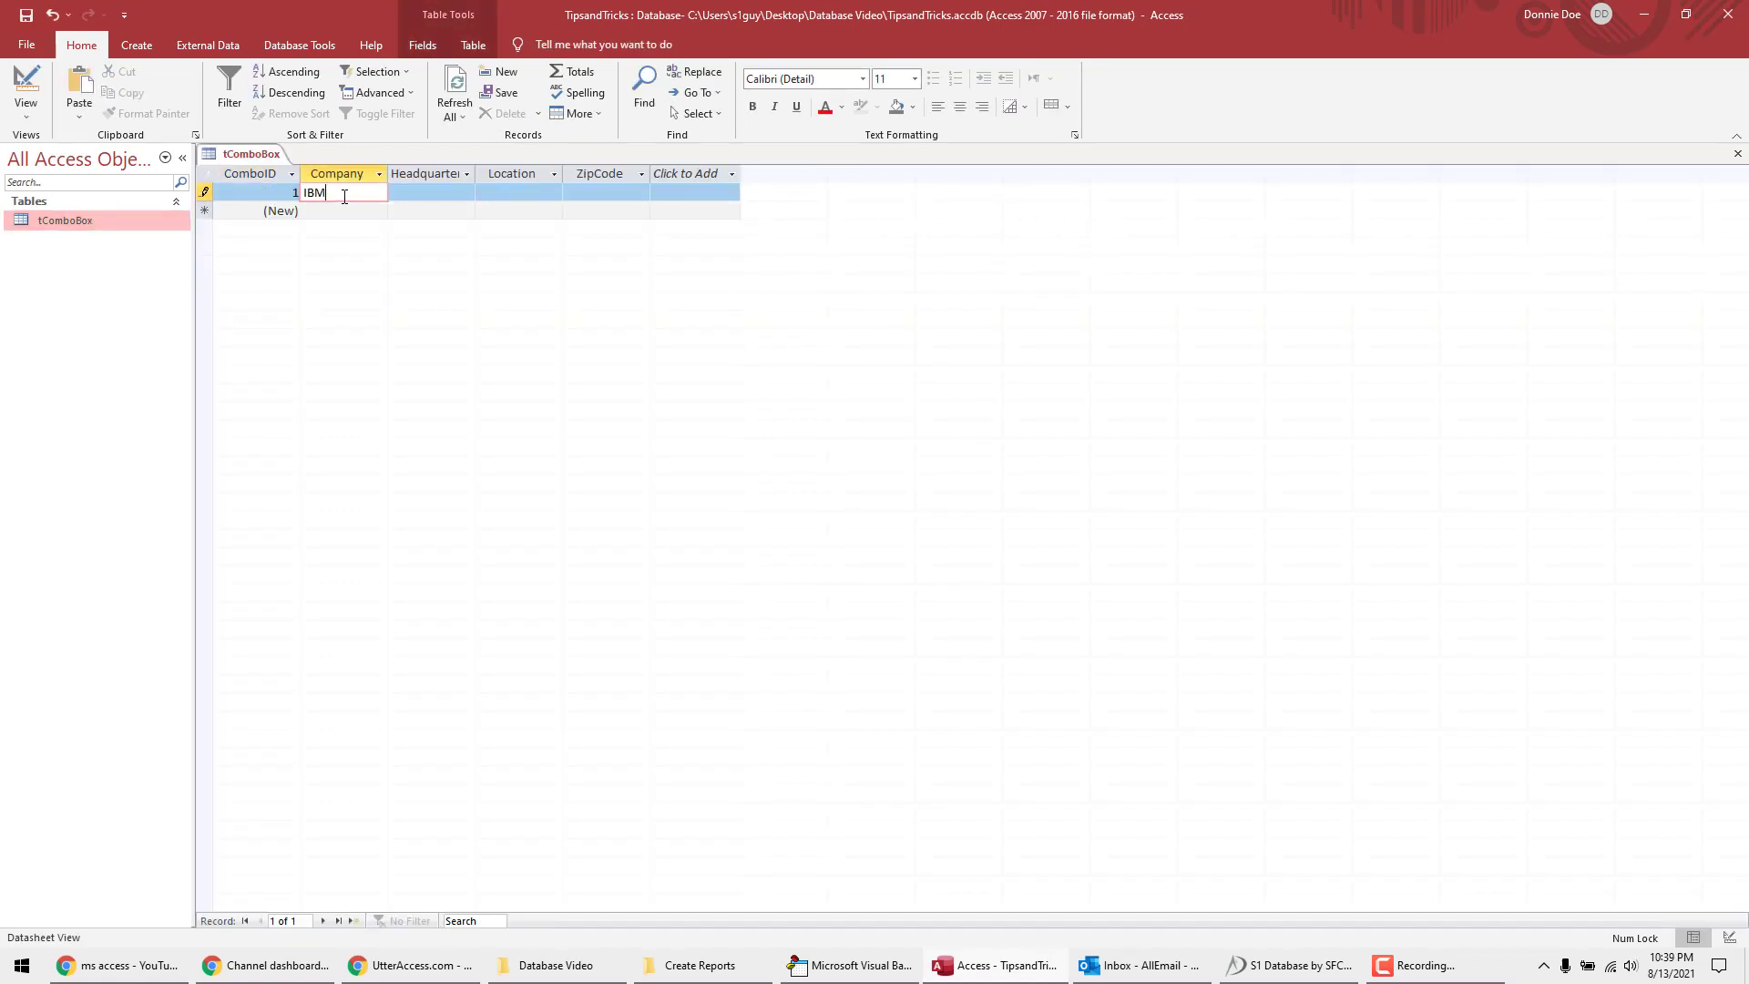
type("Google")
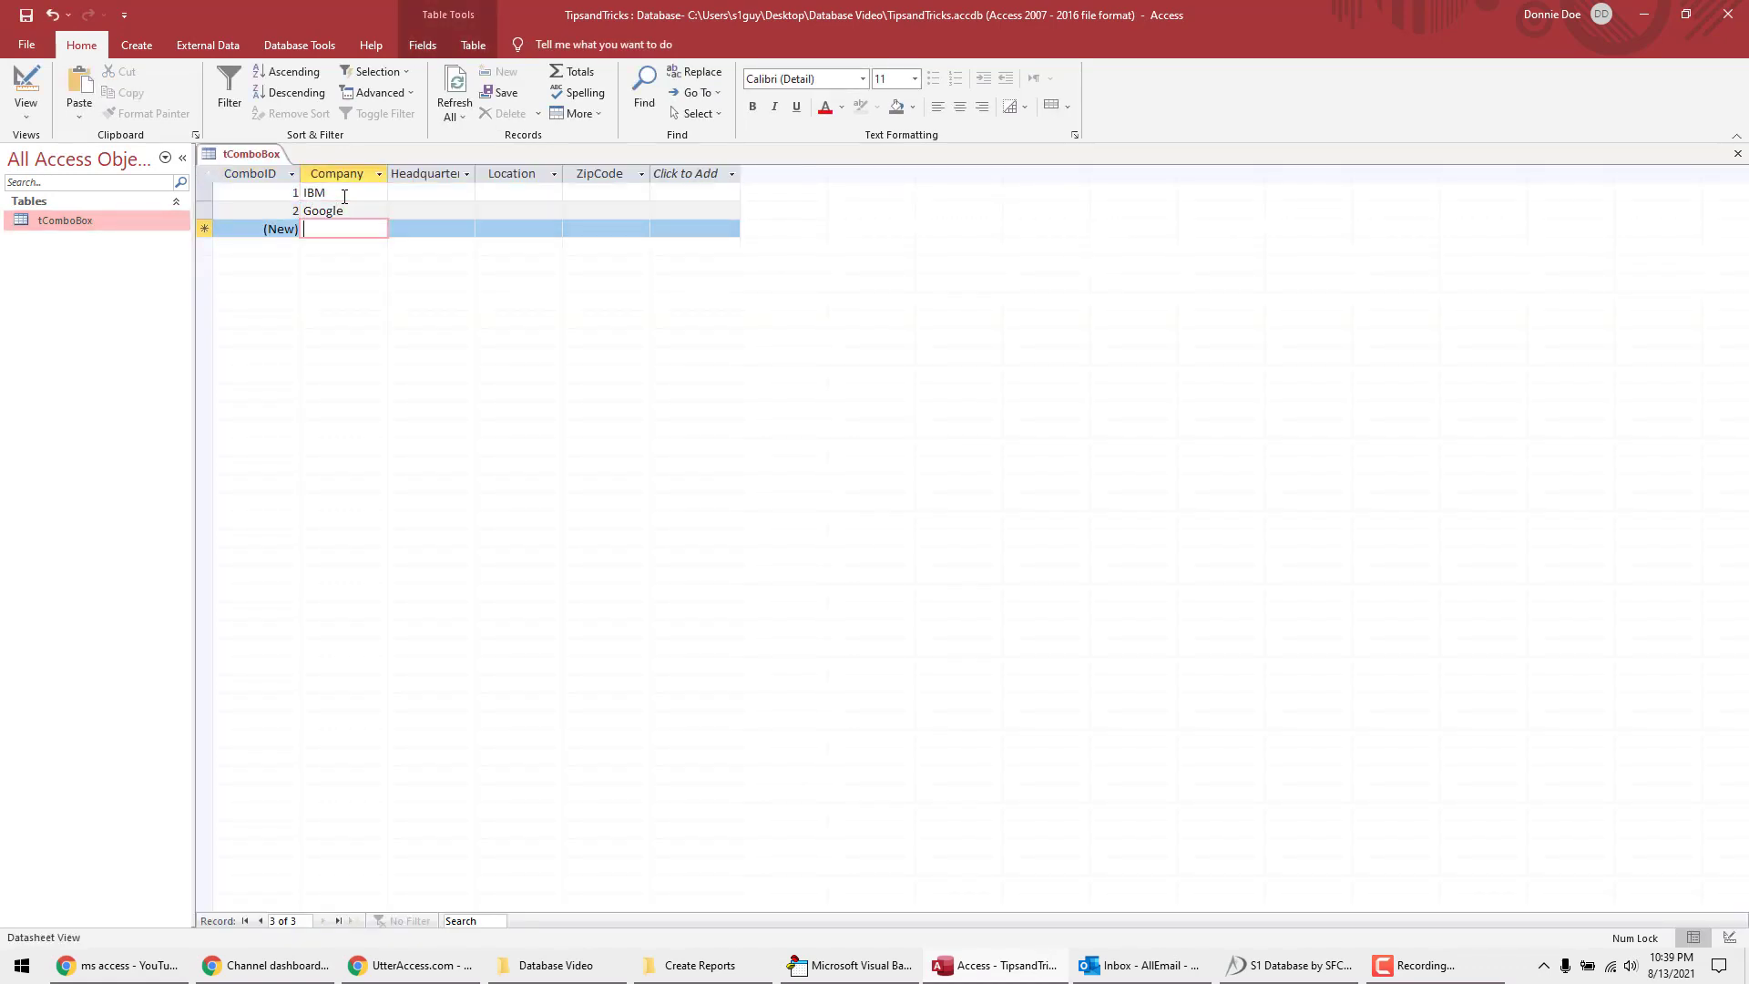
type("Microsoft")
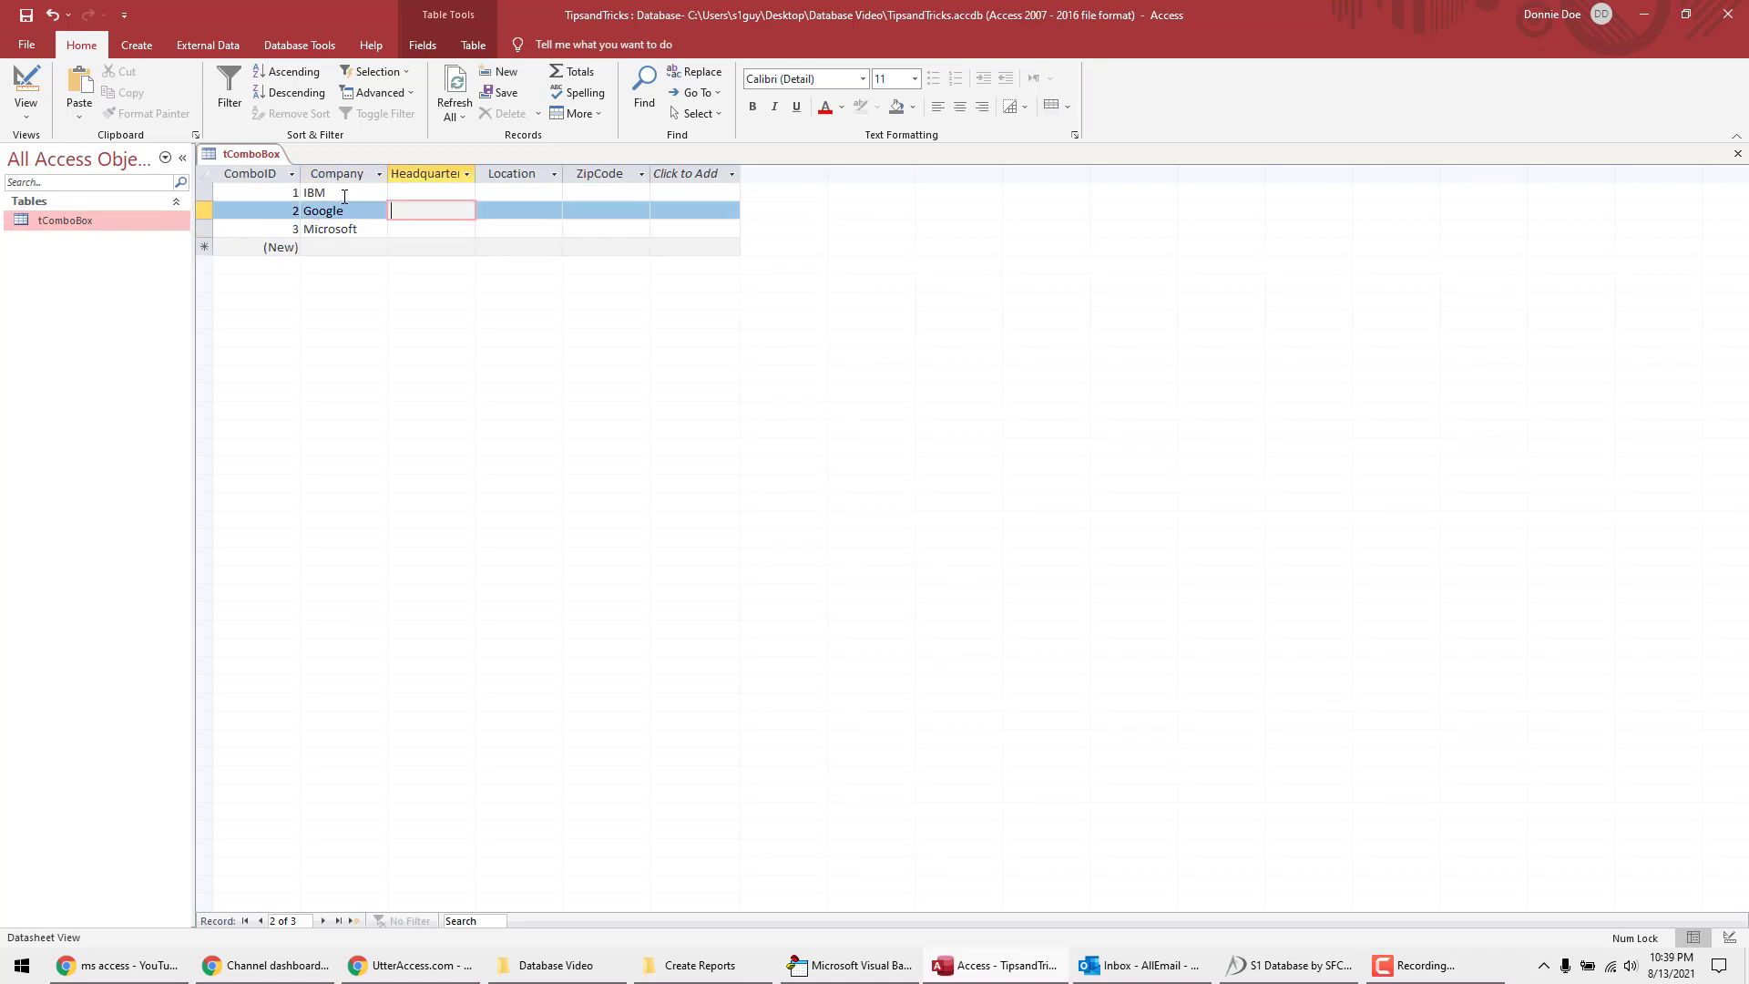
Step: Fill in the HQ headquarters, California and Florida locations, and zip code 11111
type("HQ I")
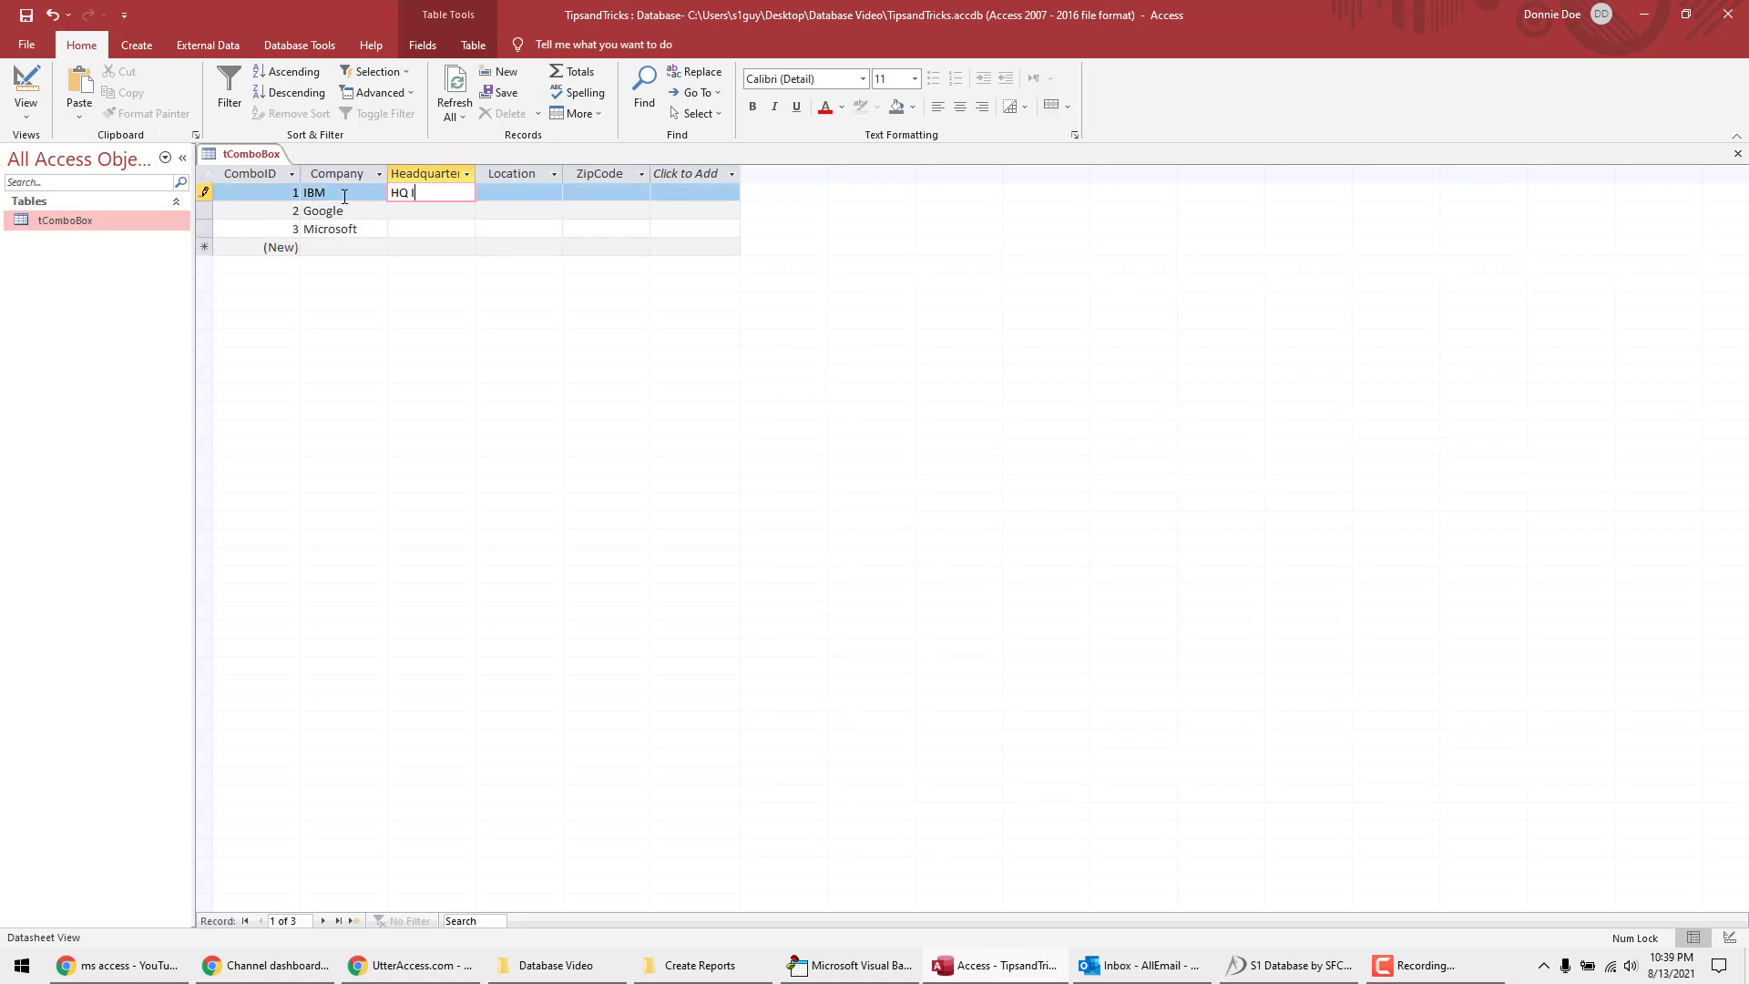
type("HQ")
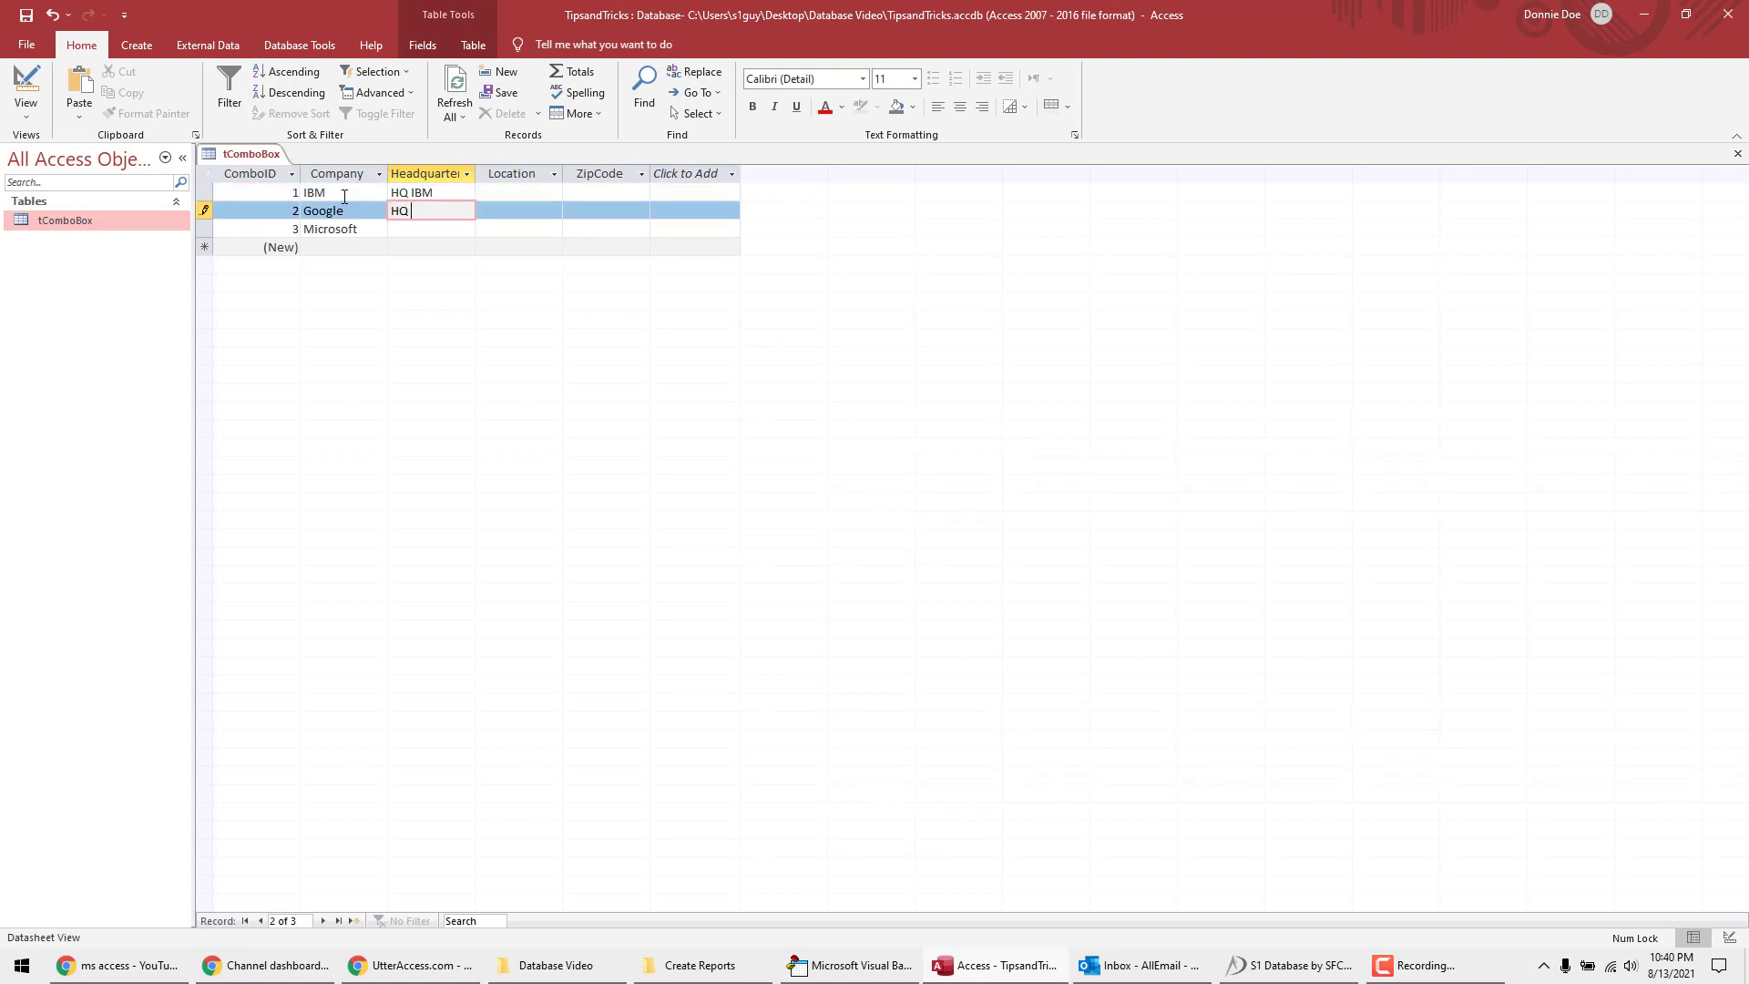
type("Google")
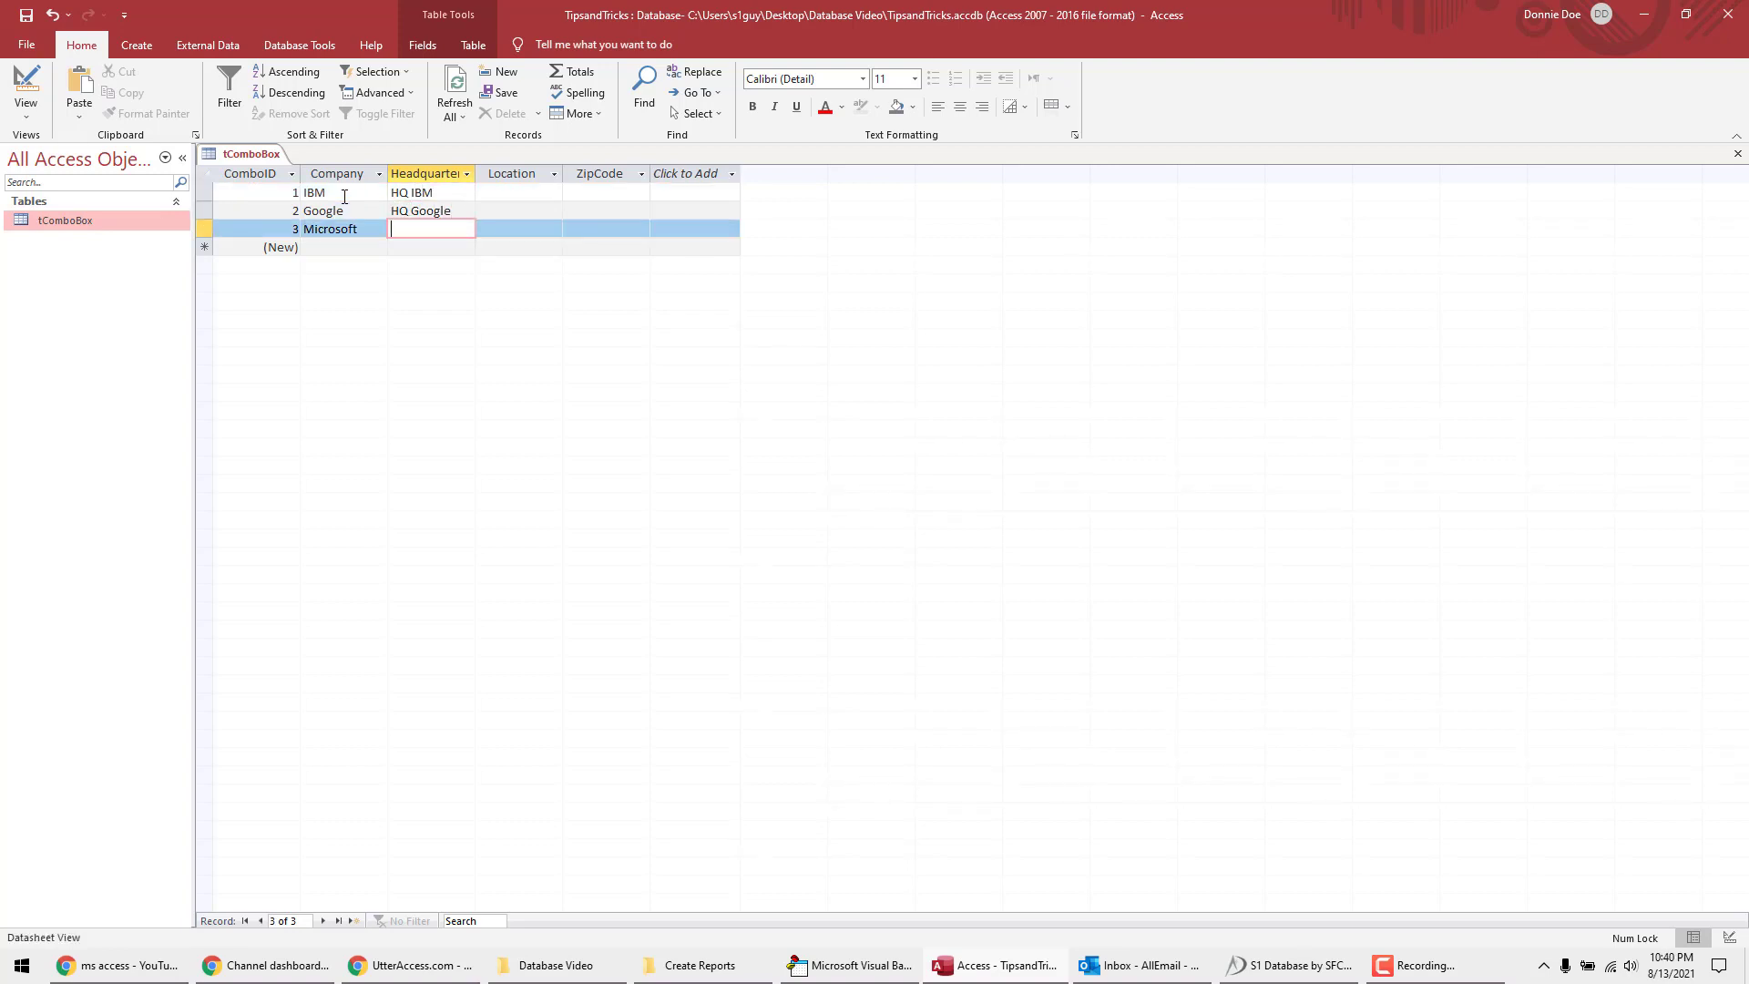
type("HQ Microsoft")
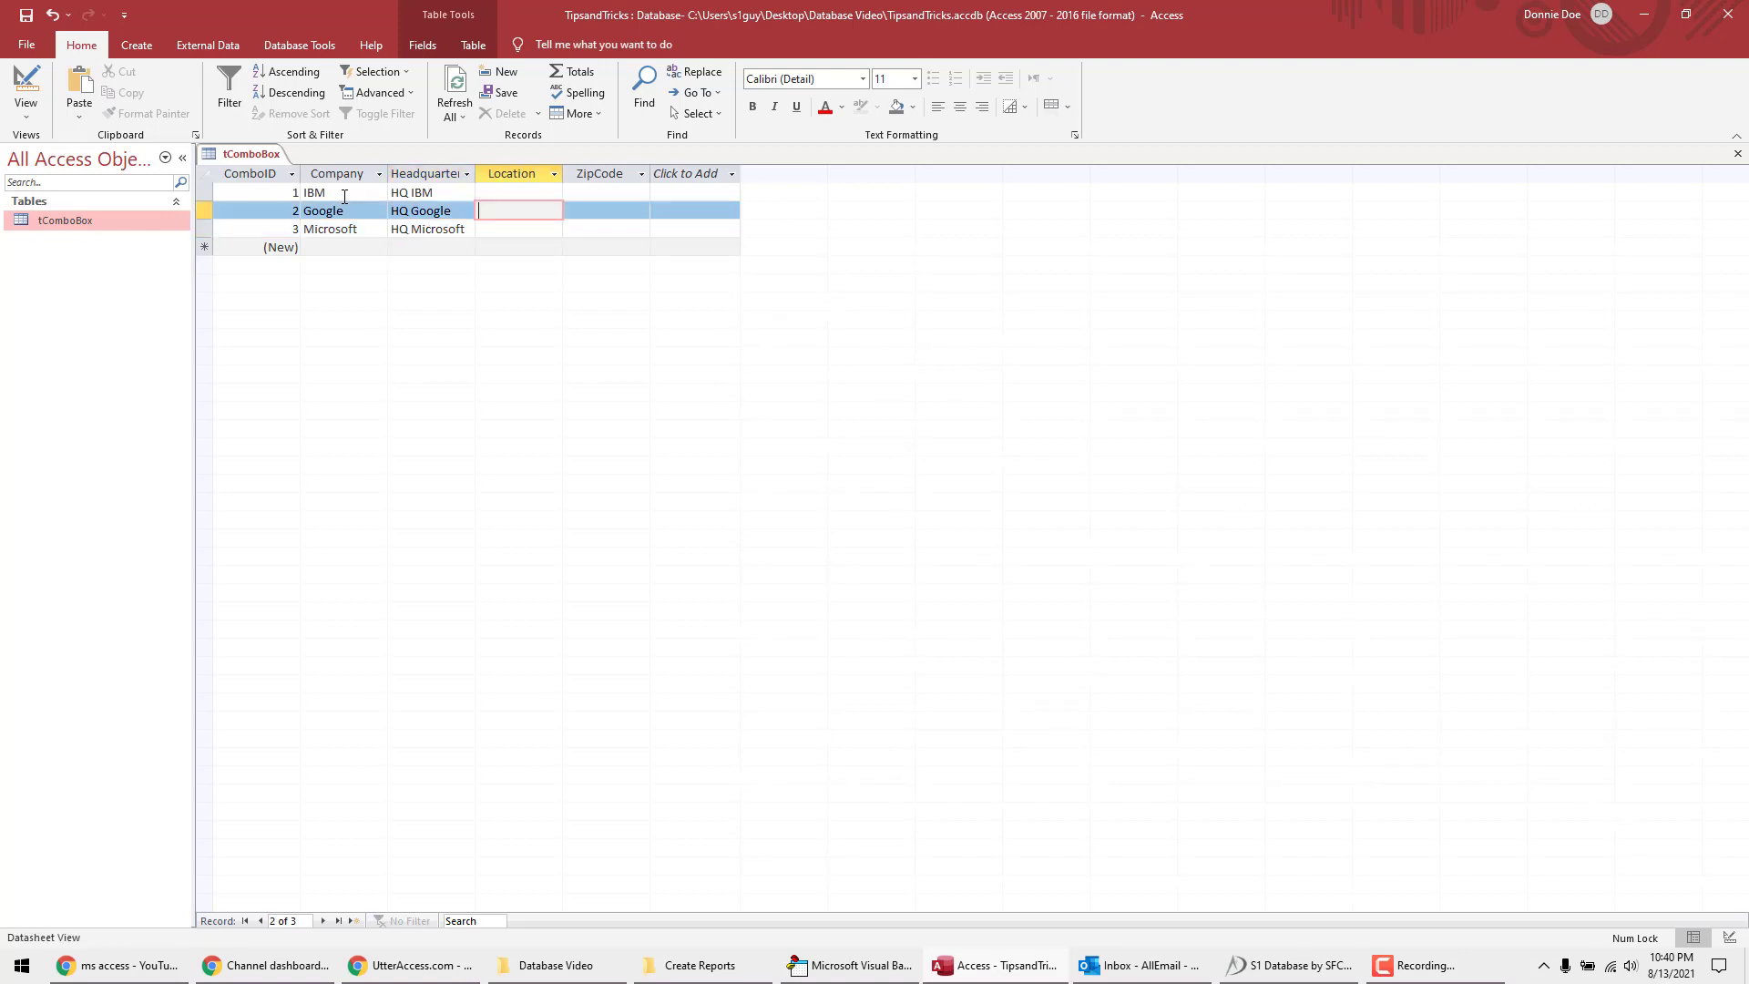
type("California")
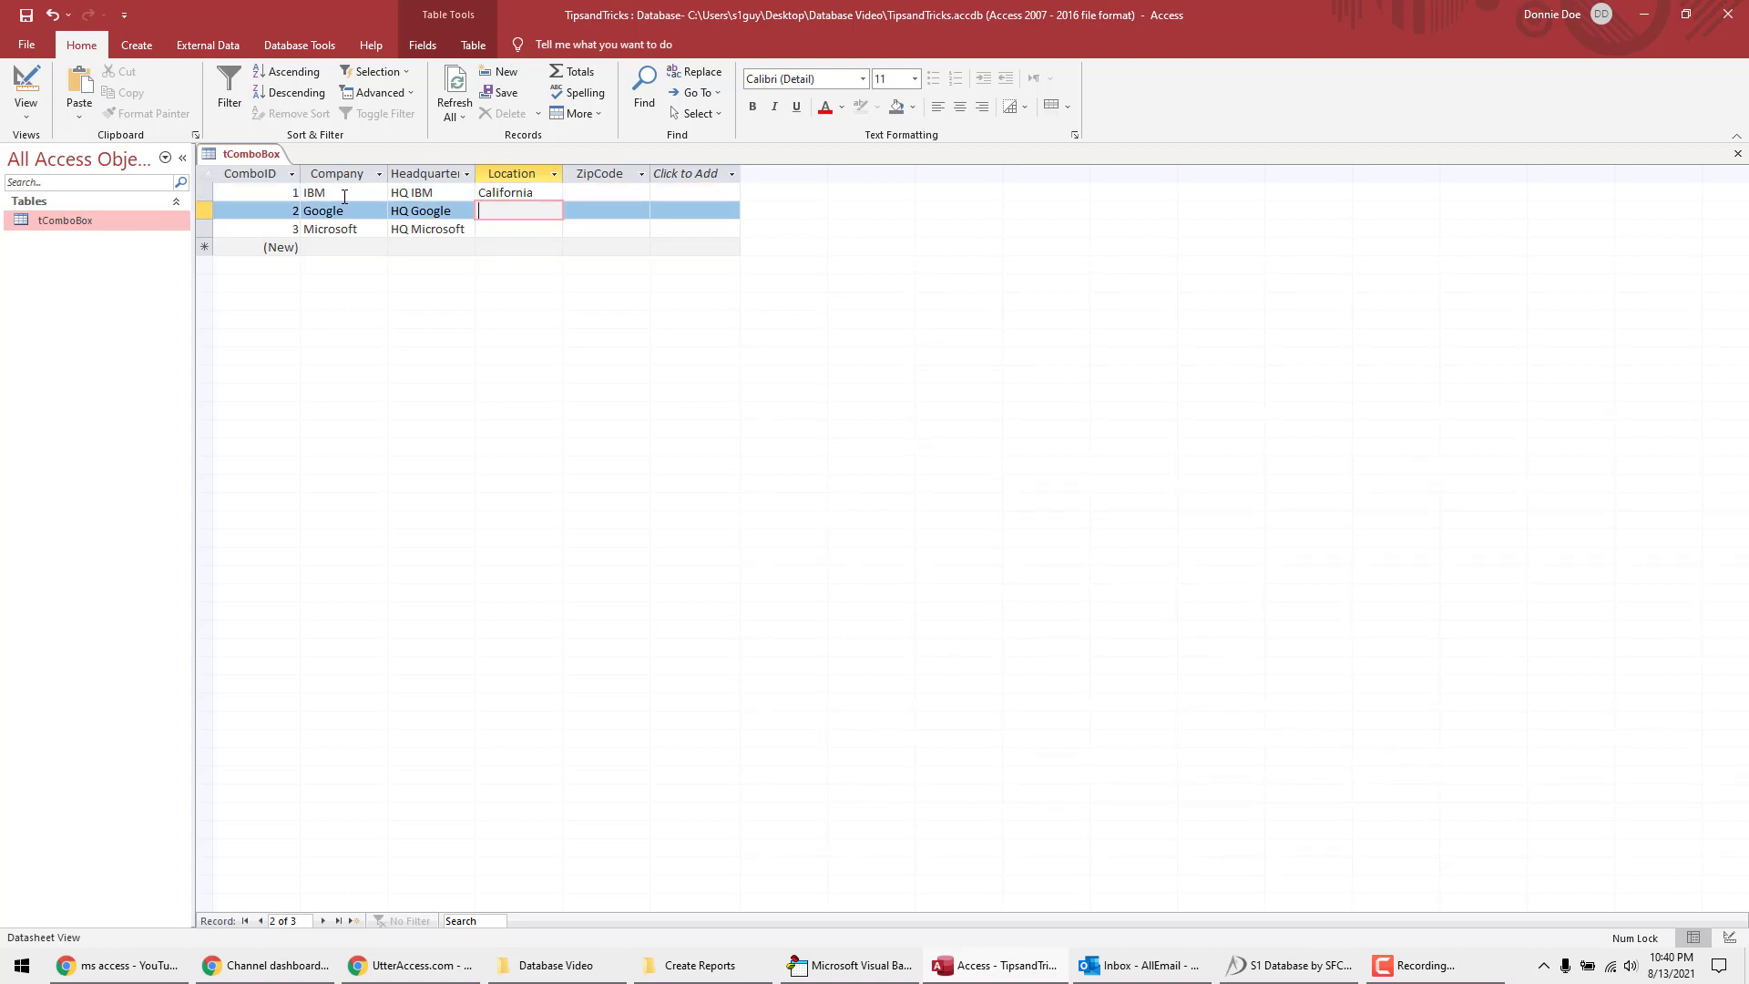
type("Florida")
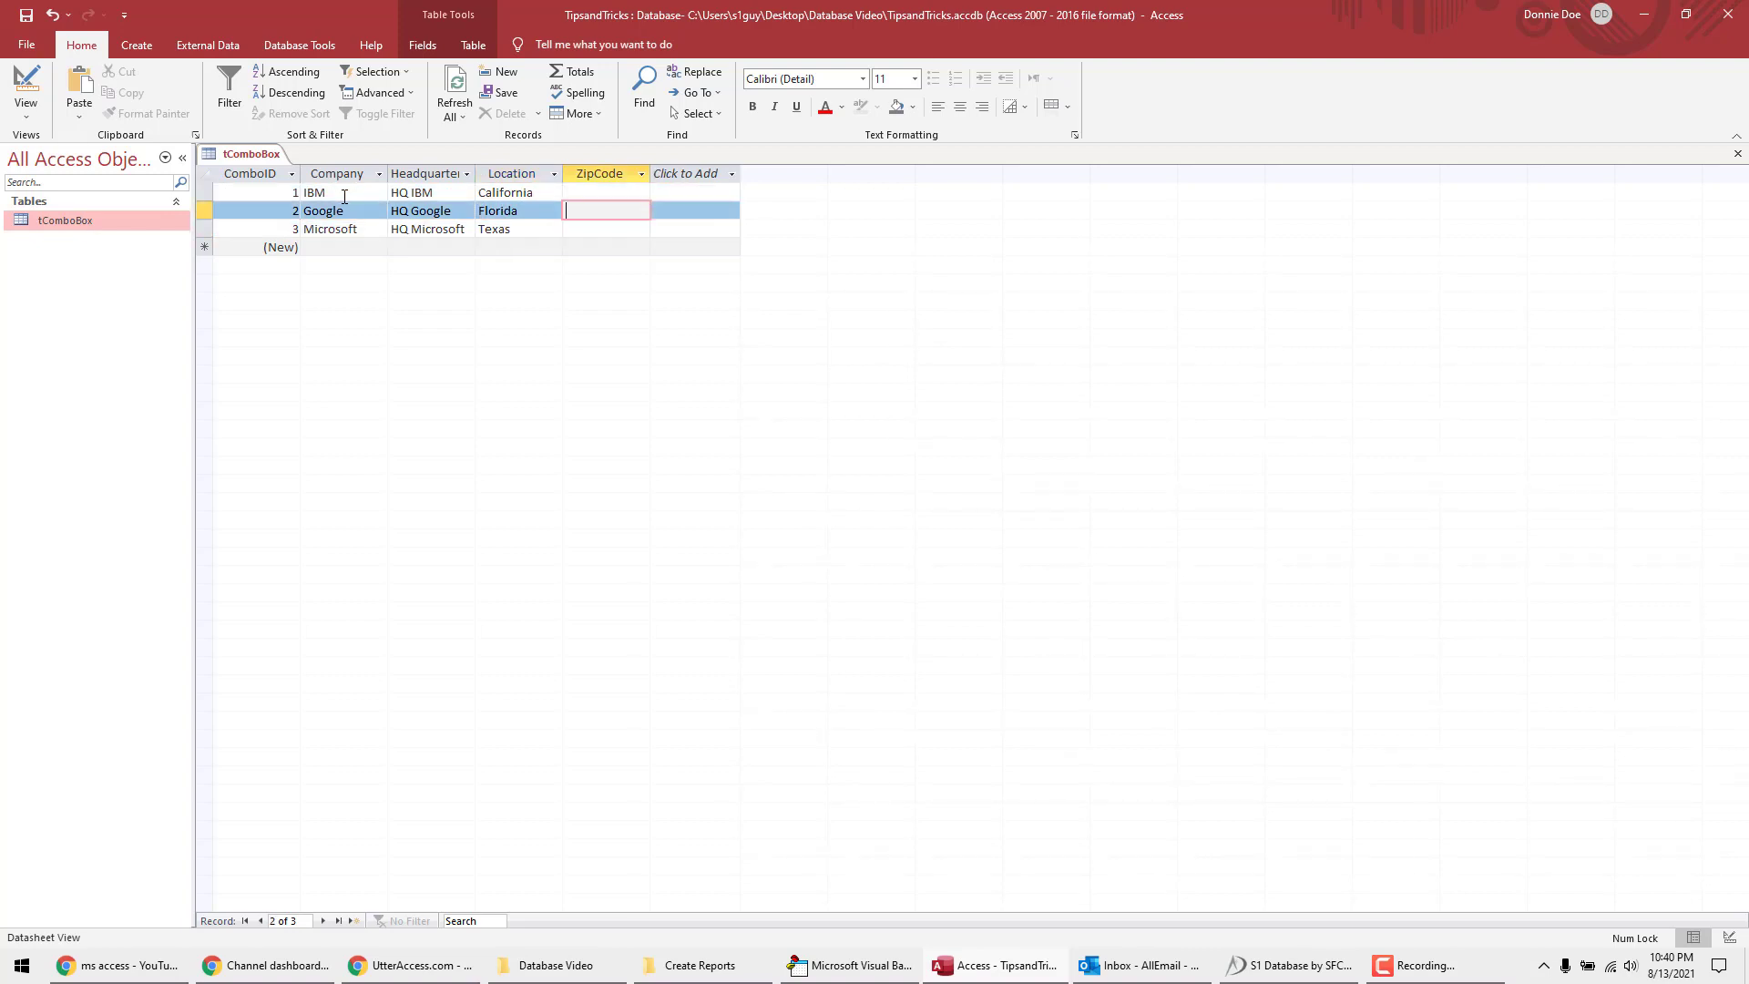
type("11111")
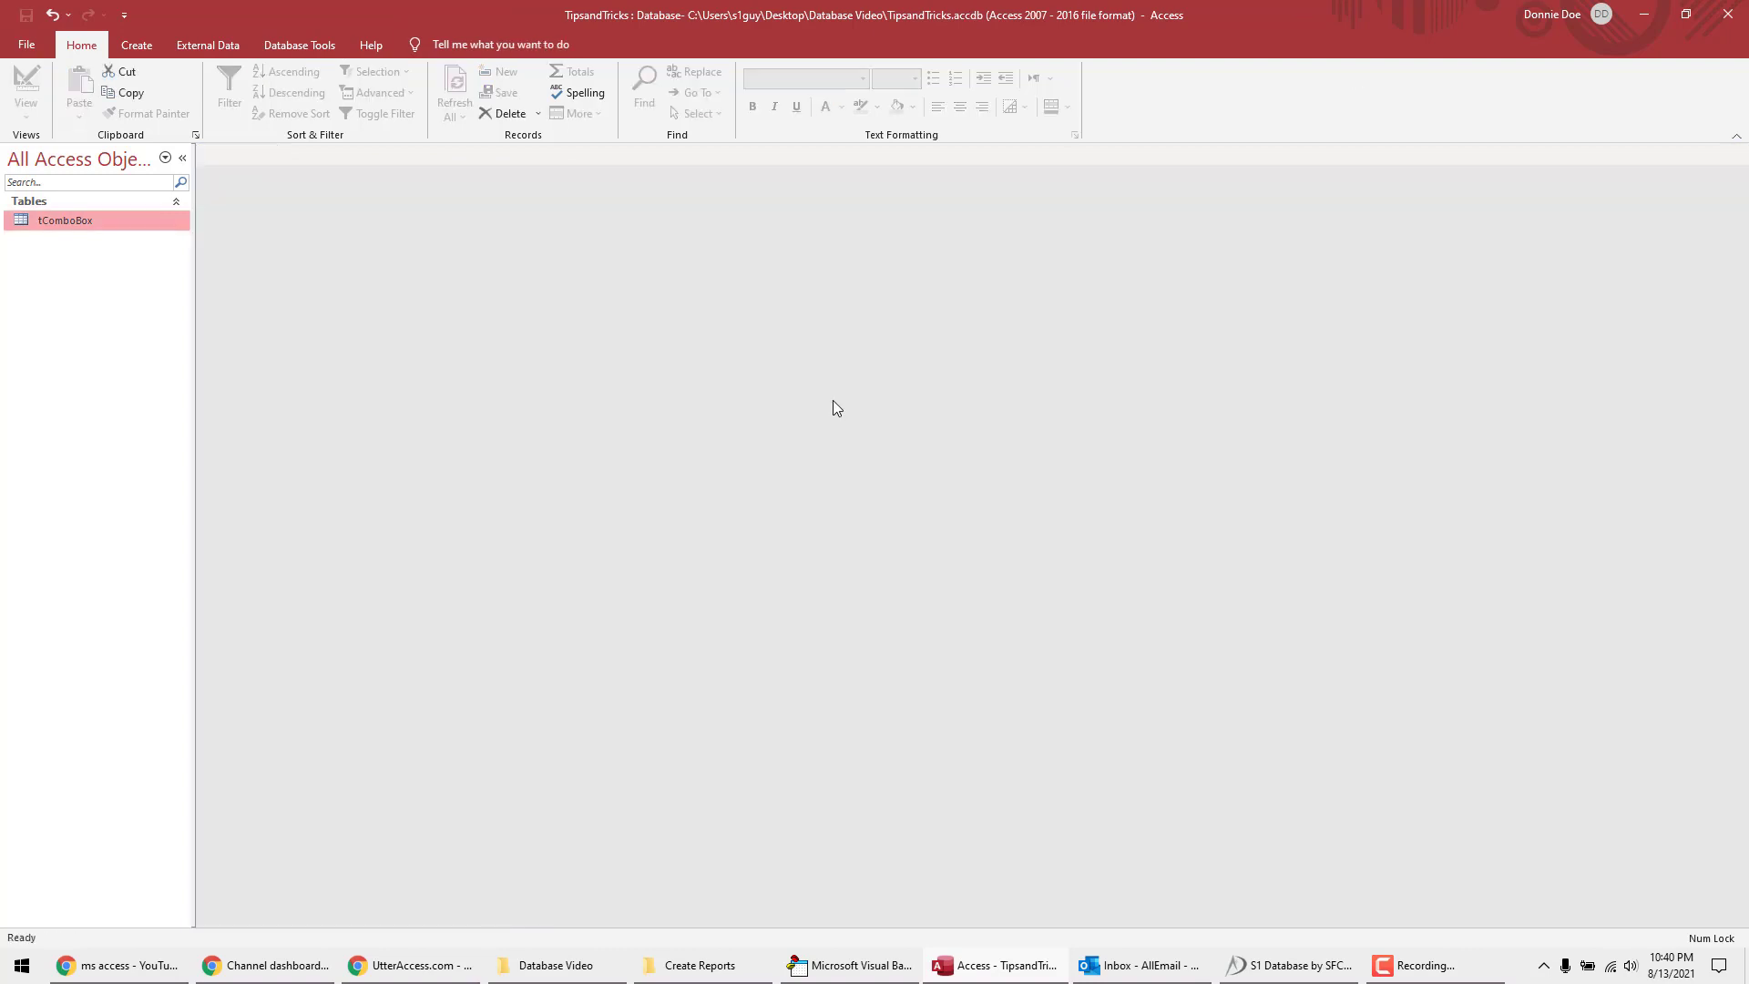
Step: Rename the tComboBox table to tDropDown in the Navigation Pane
left_click(65, 219)
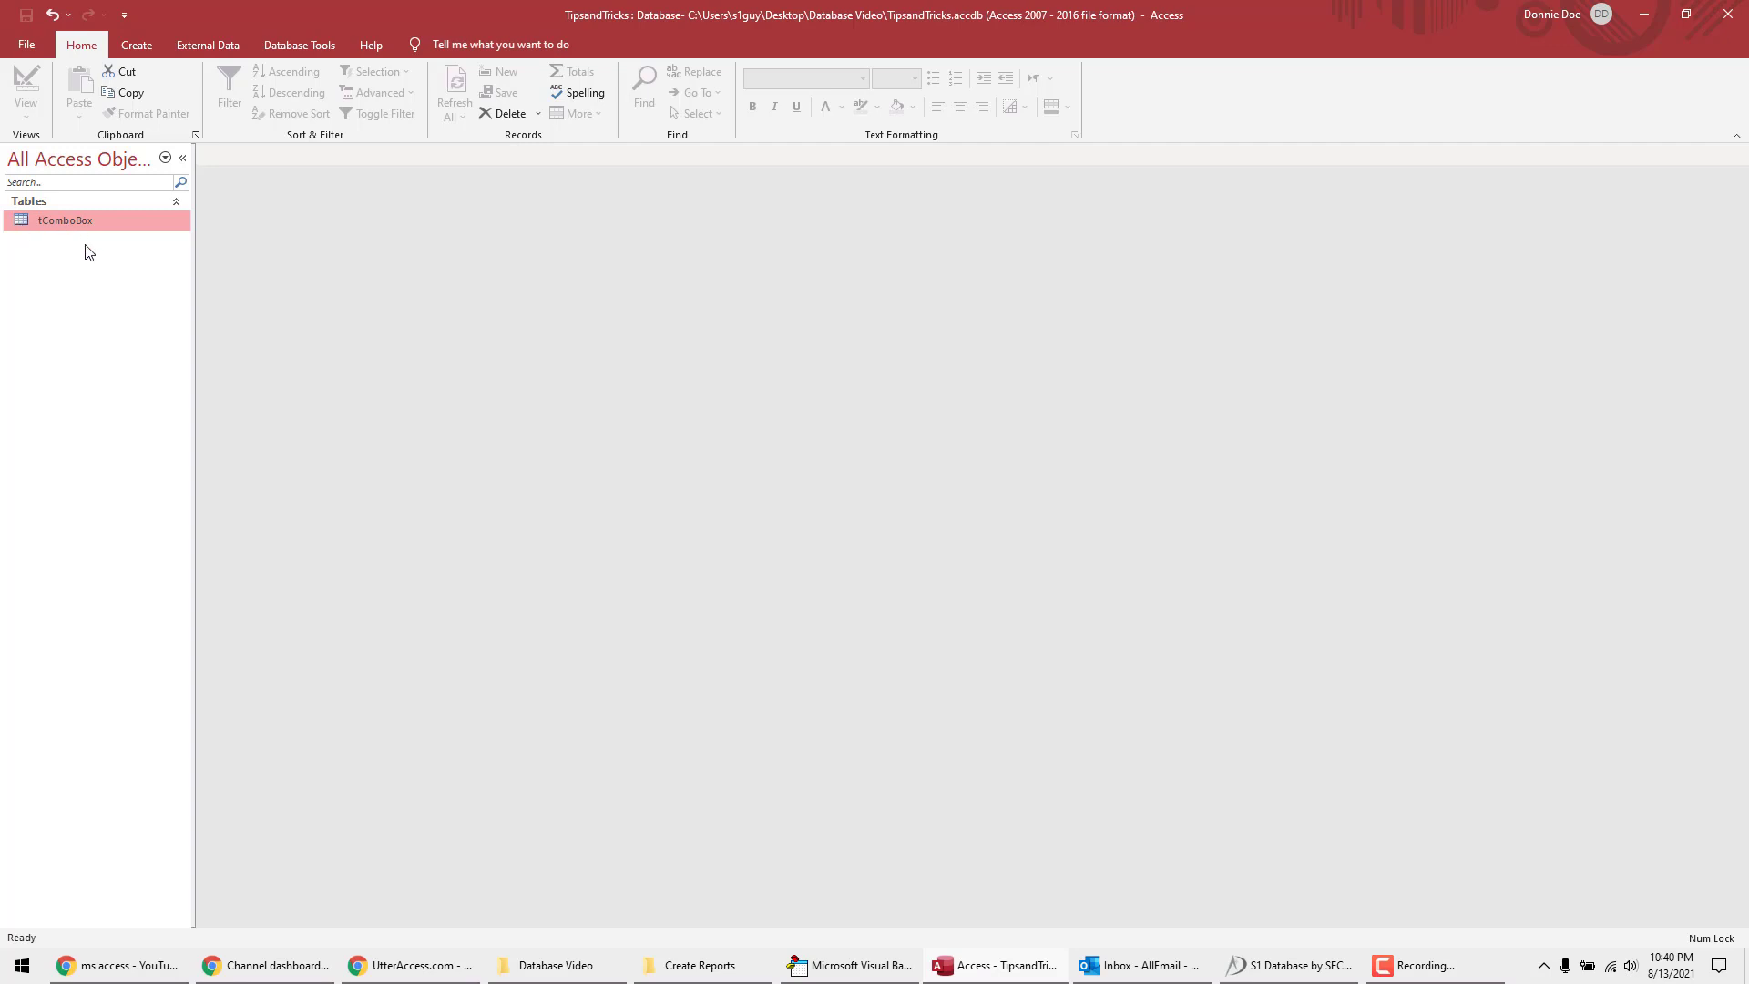
mouse_move(88, 231)
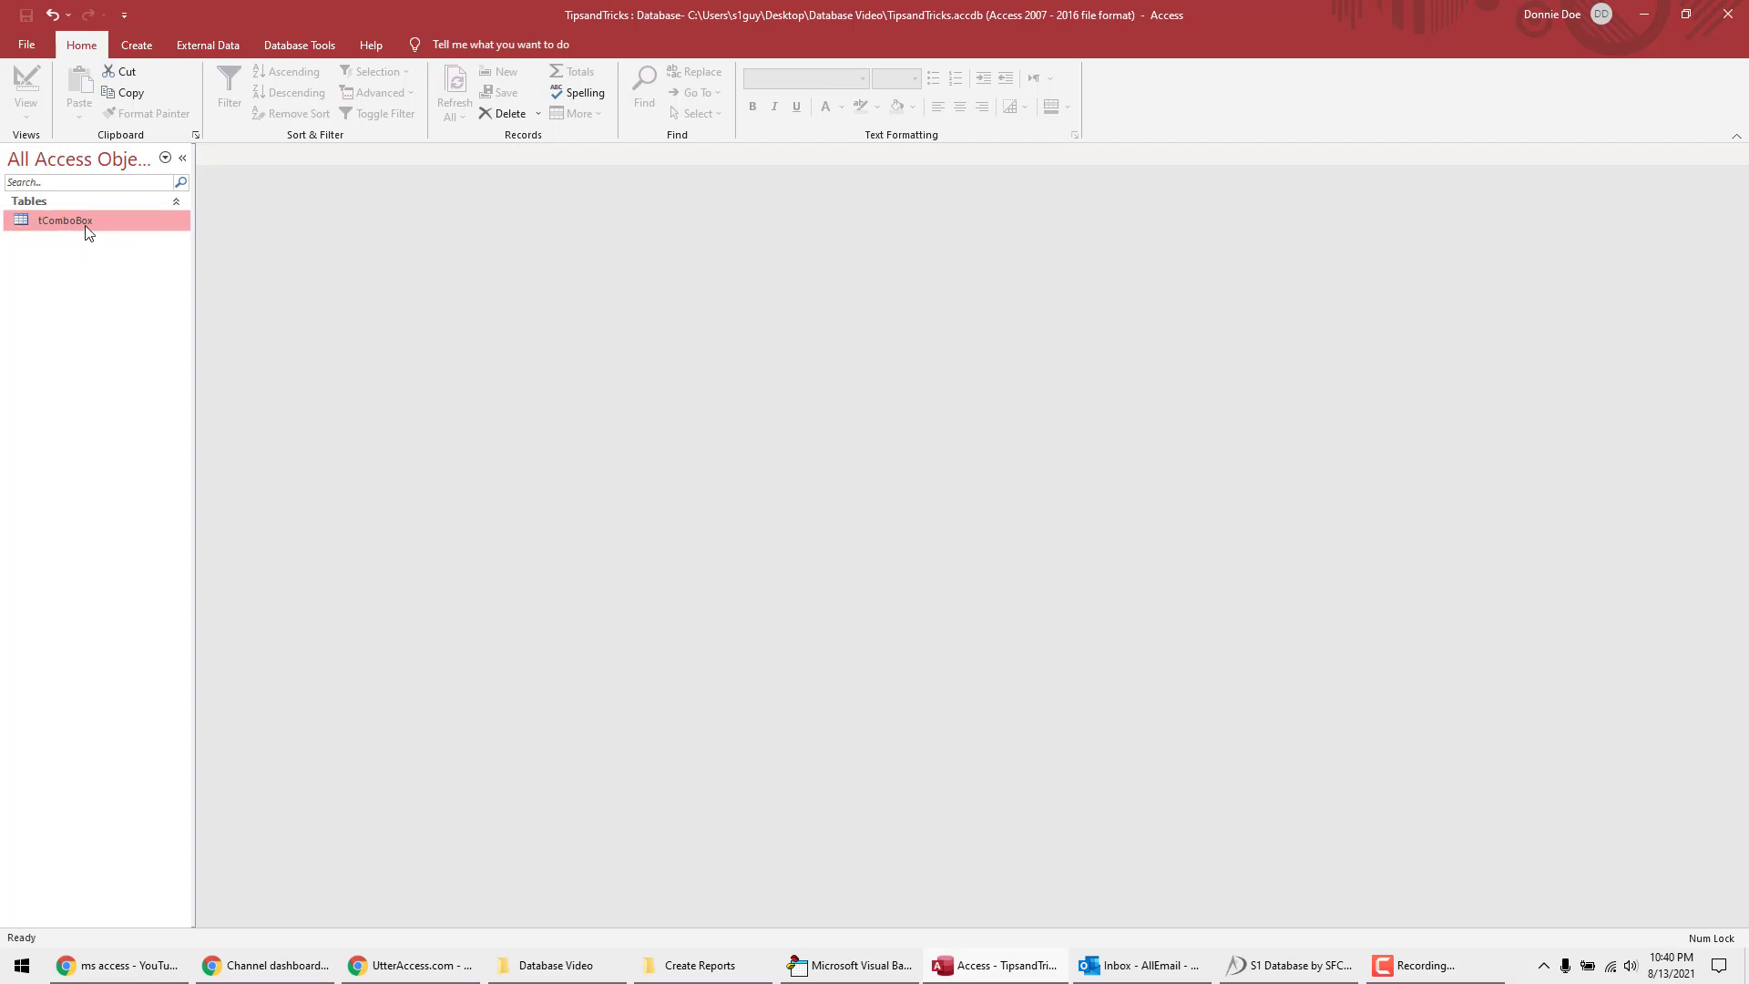
double_click(64, 220)
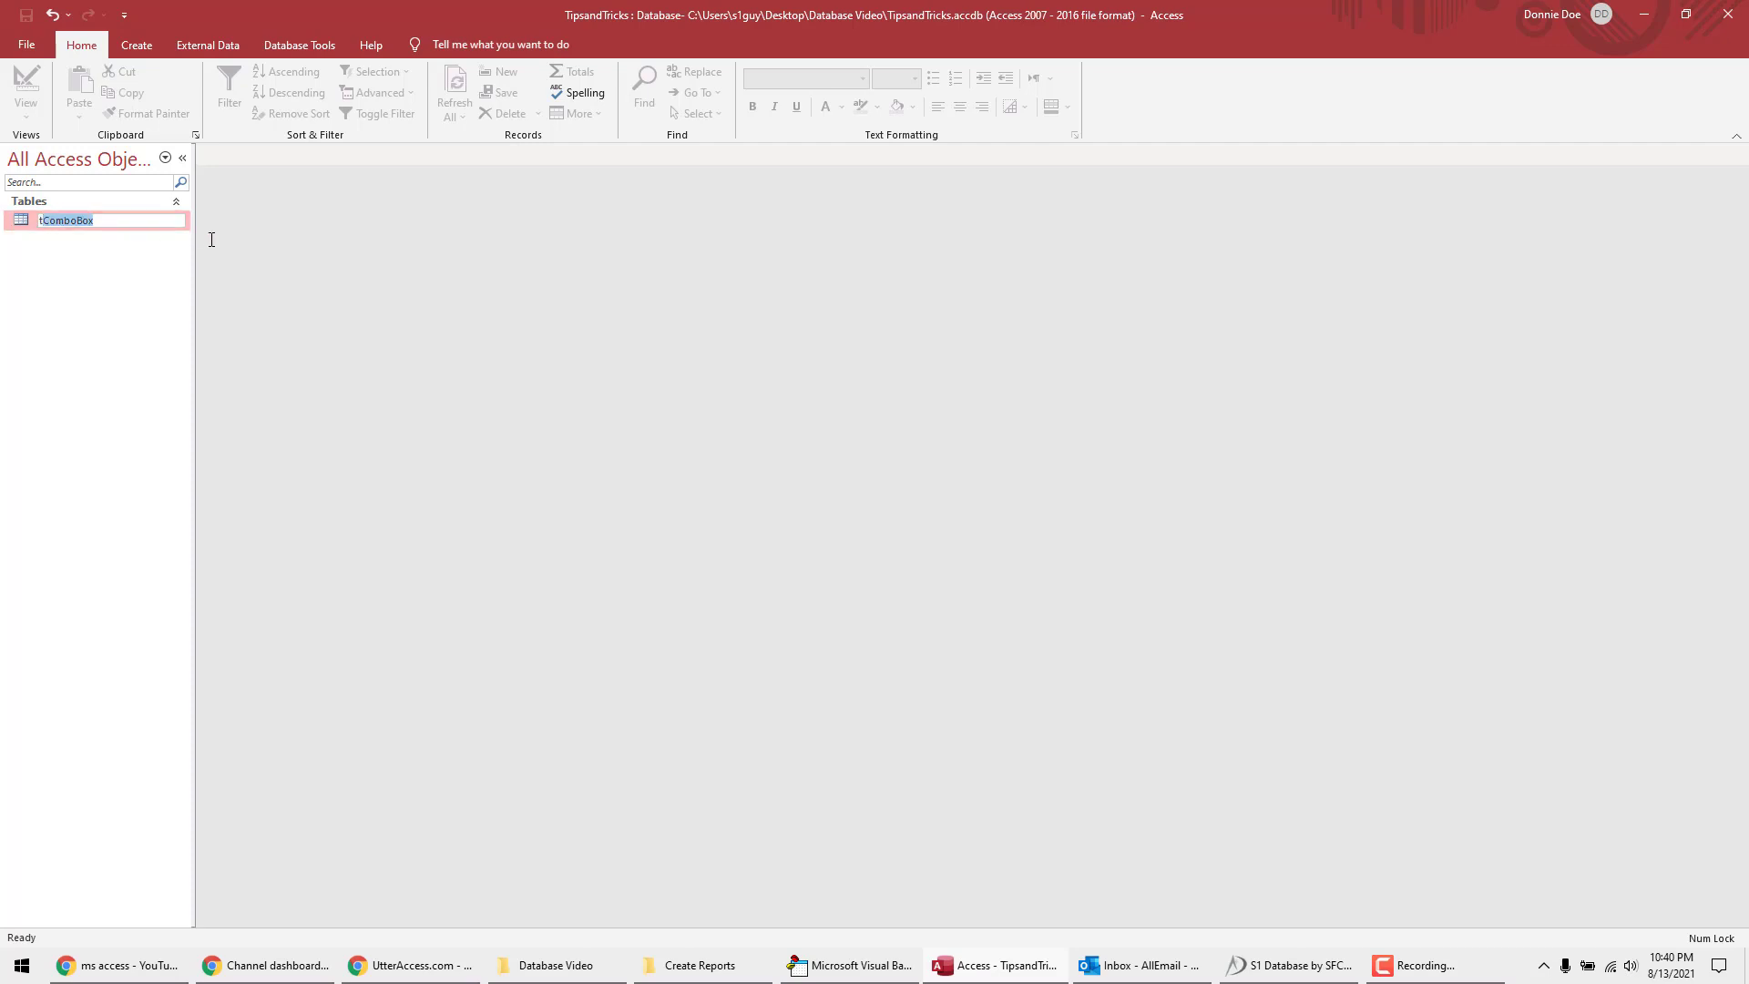
type("tDropDown")
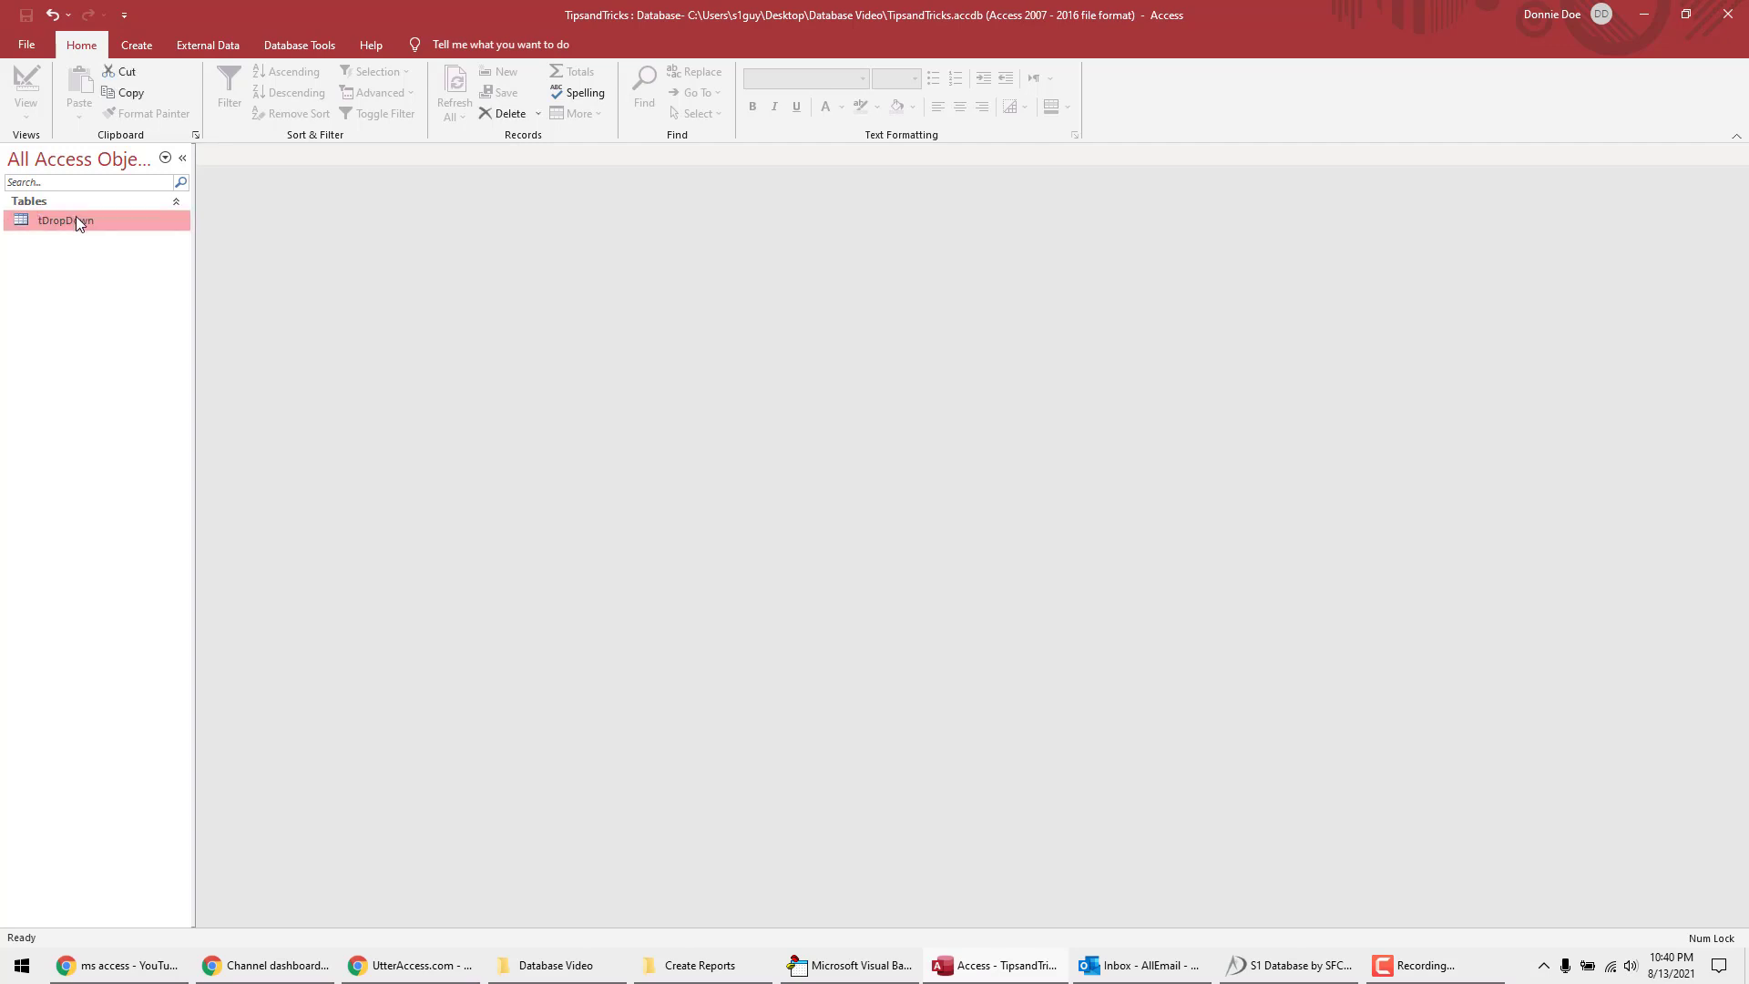
Step: Rename the ComboID field to DDID in Design View and close the table
double_click(64, 219)
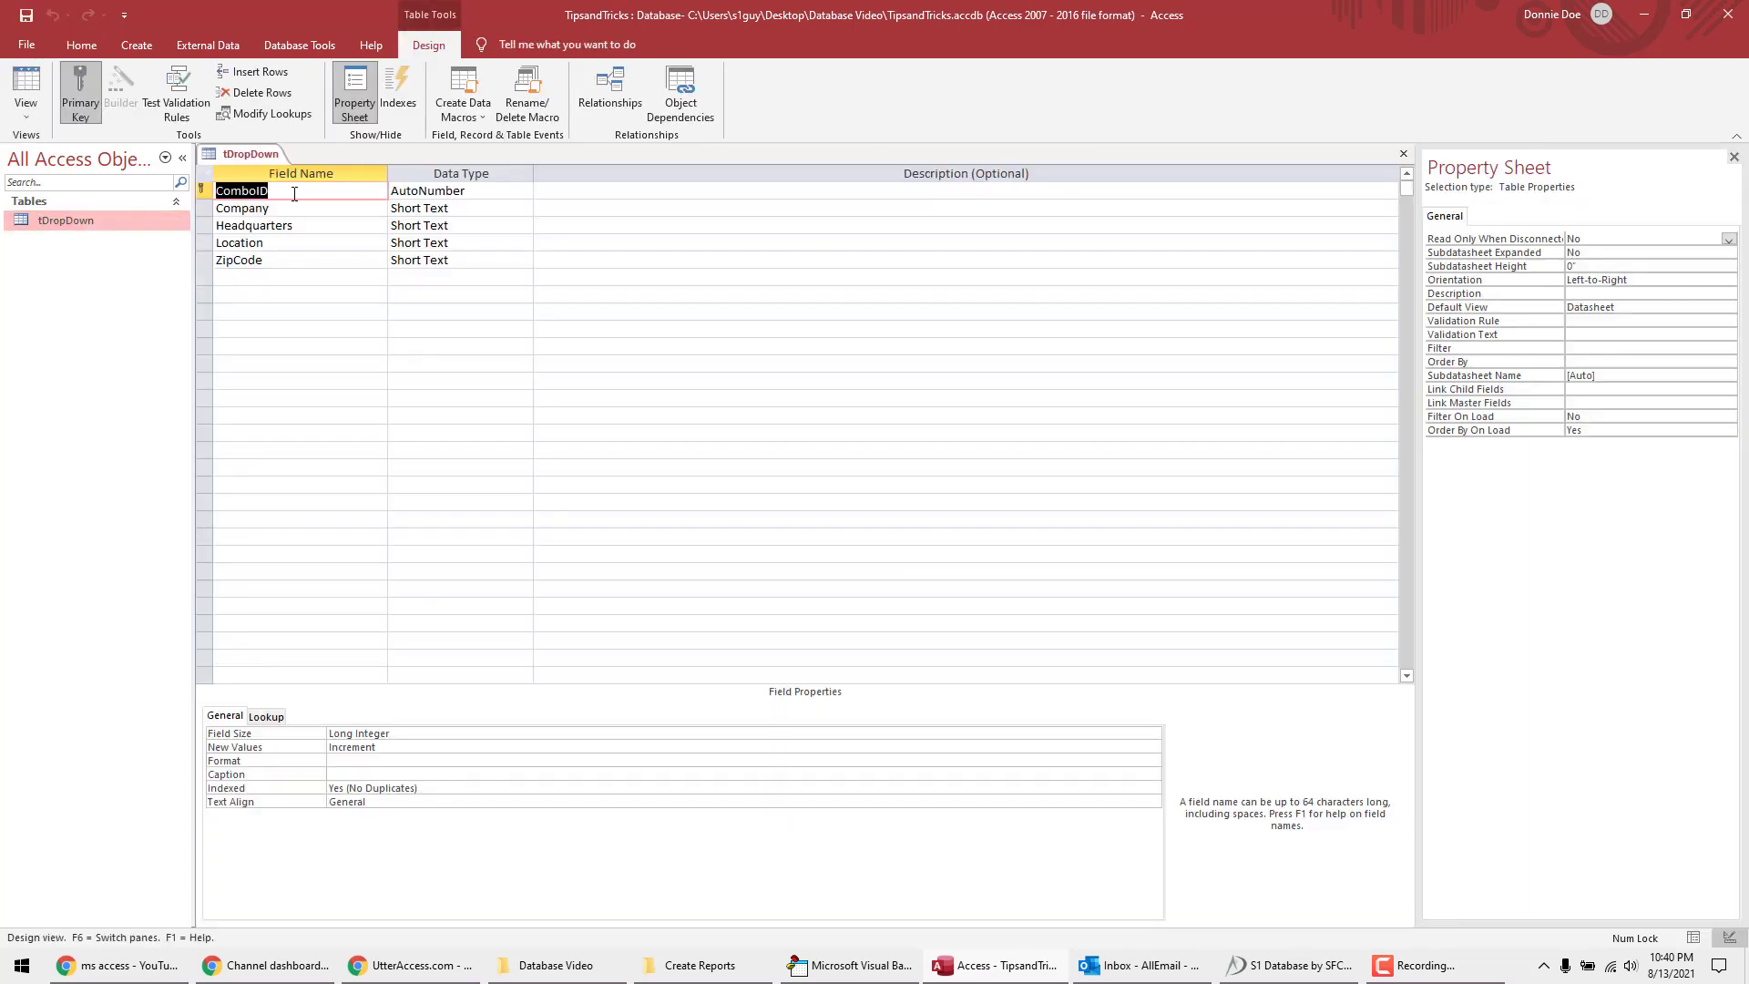
type("DDID")
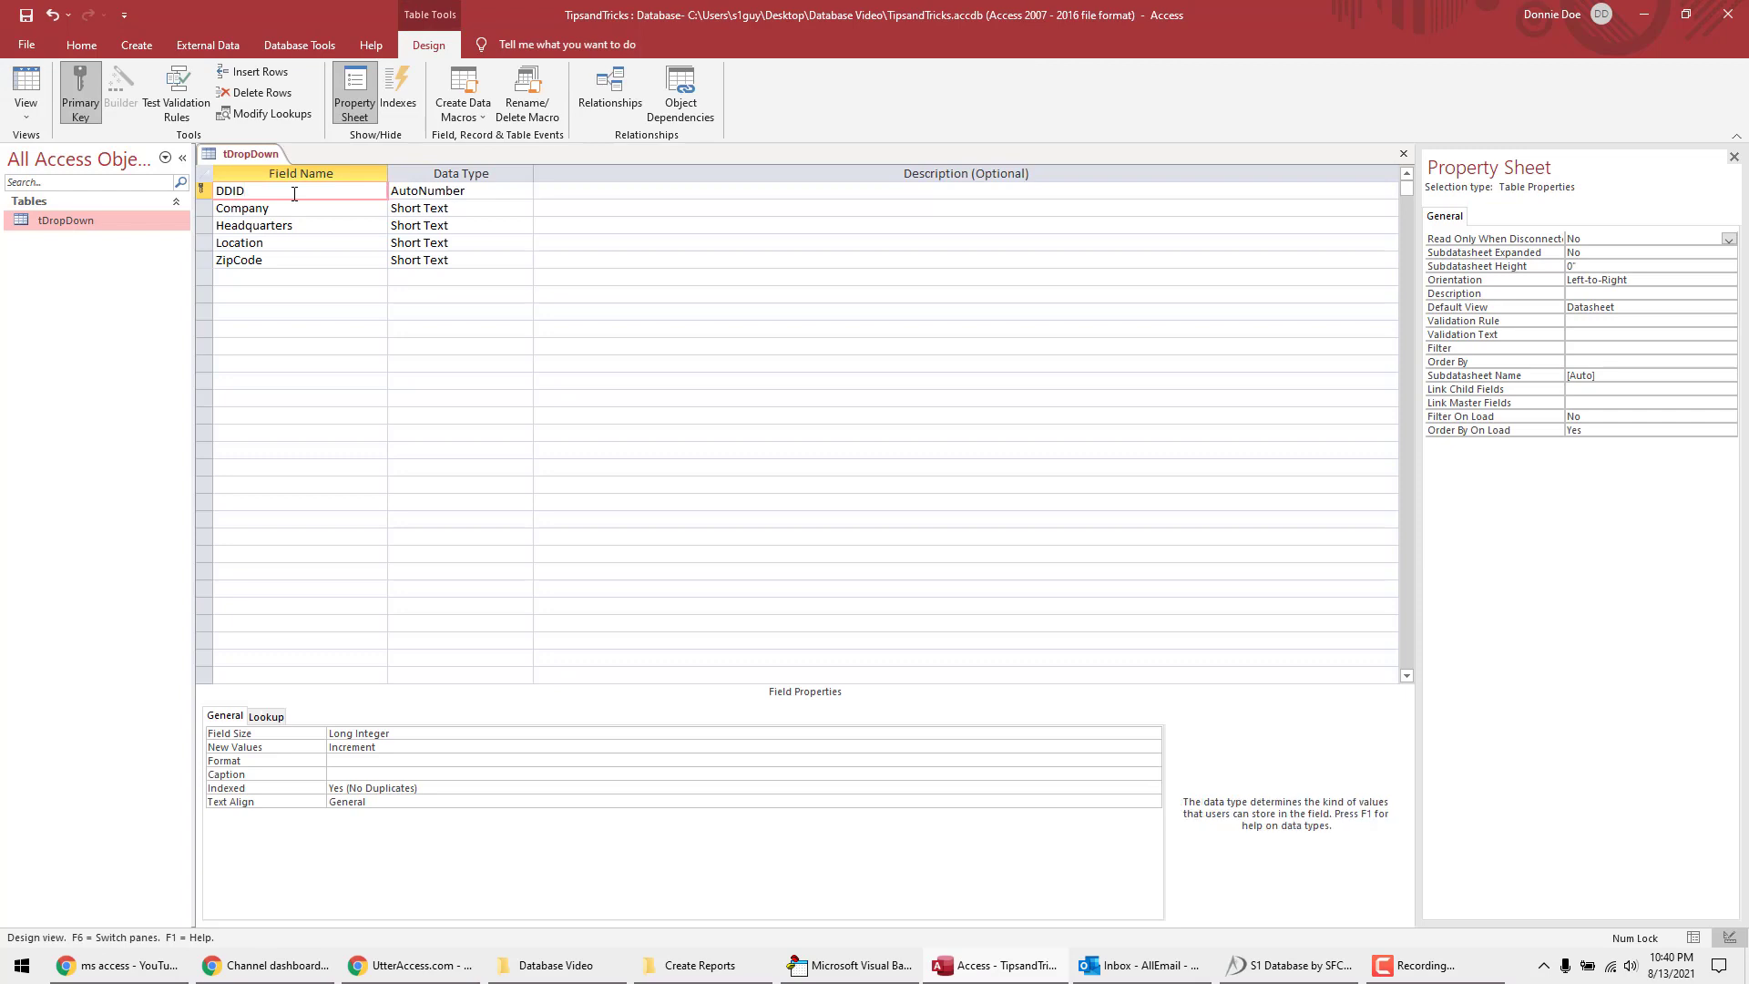
left_click(457, 189)
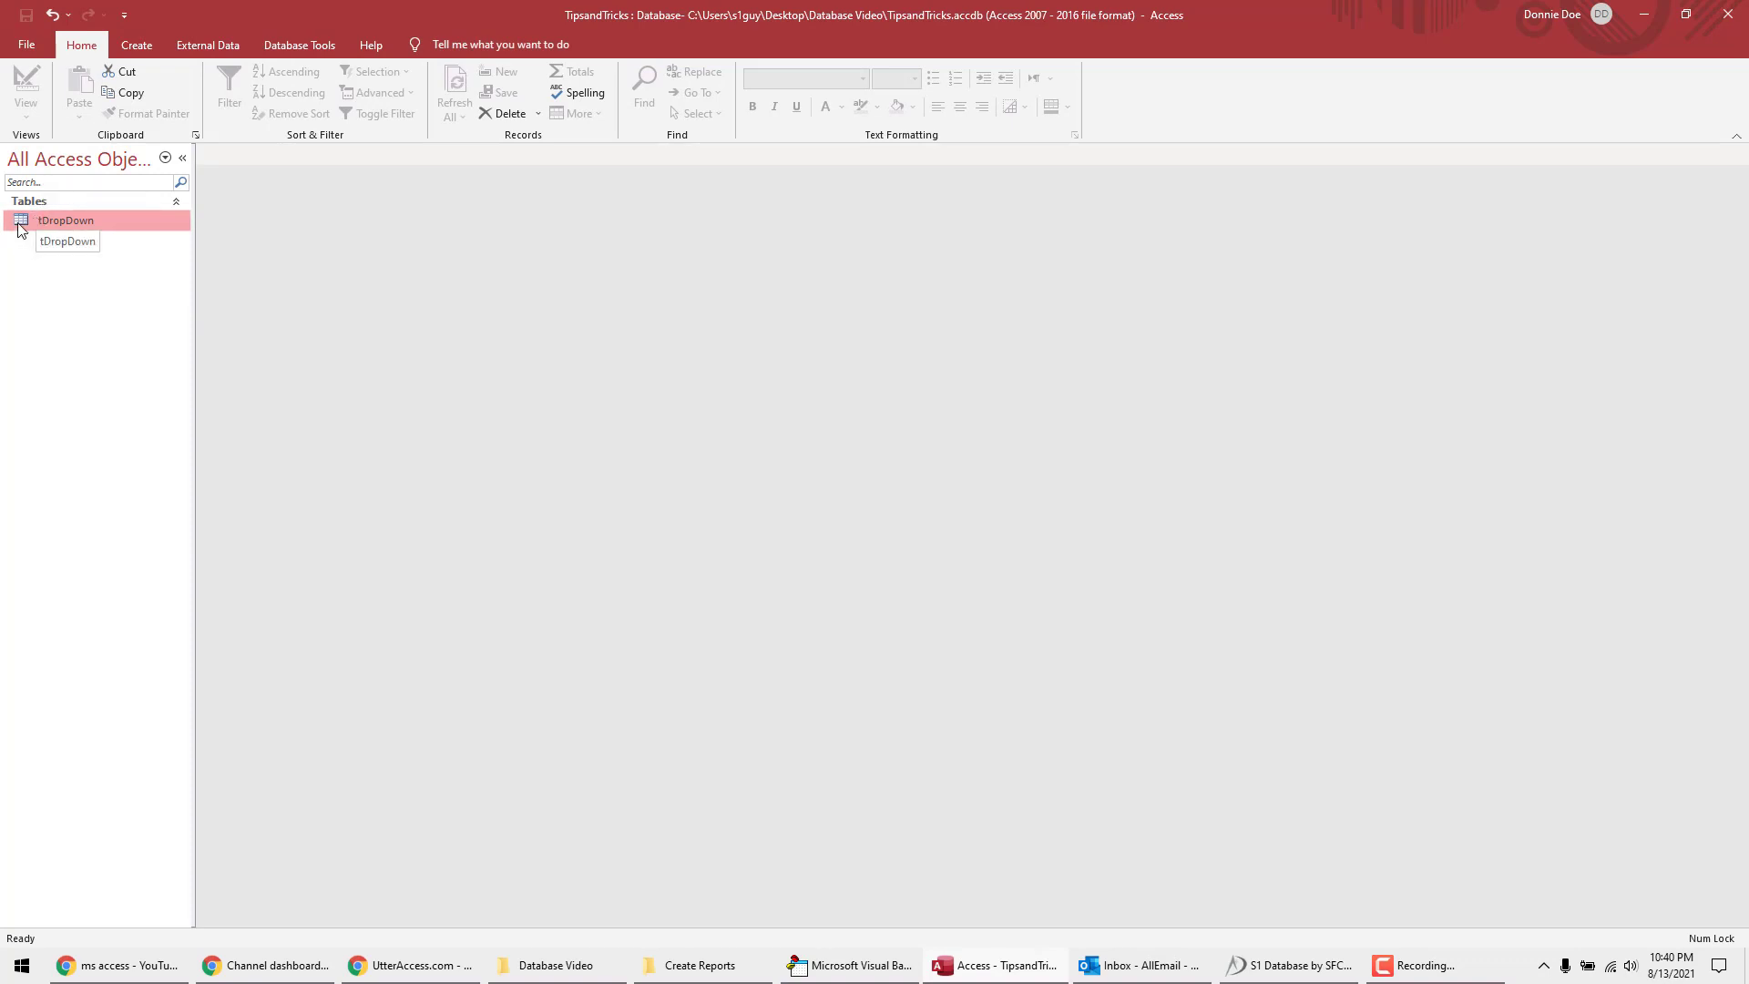
Step: Paste tDropDown as structure-only table tComboTest and open it in Design View
left_click(78, 85)
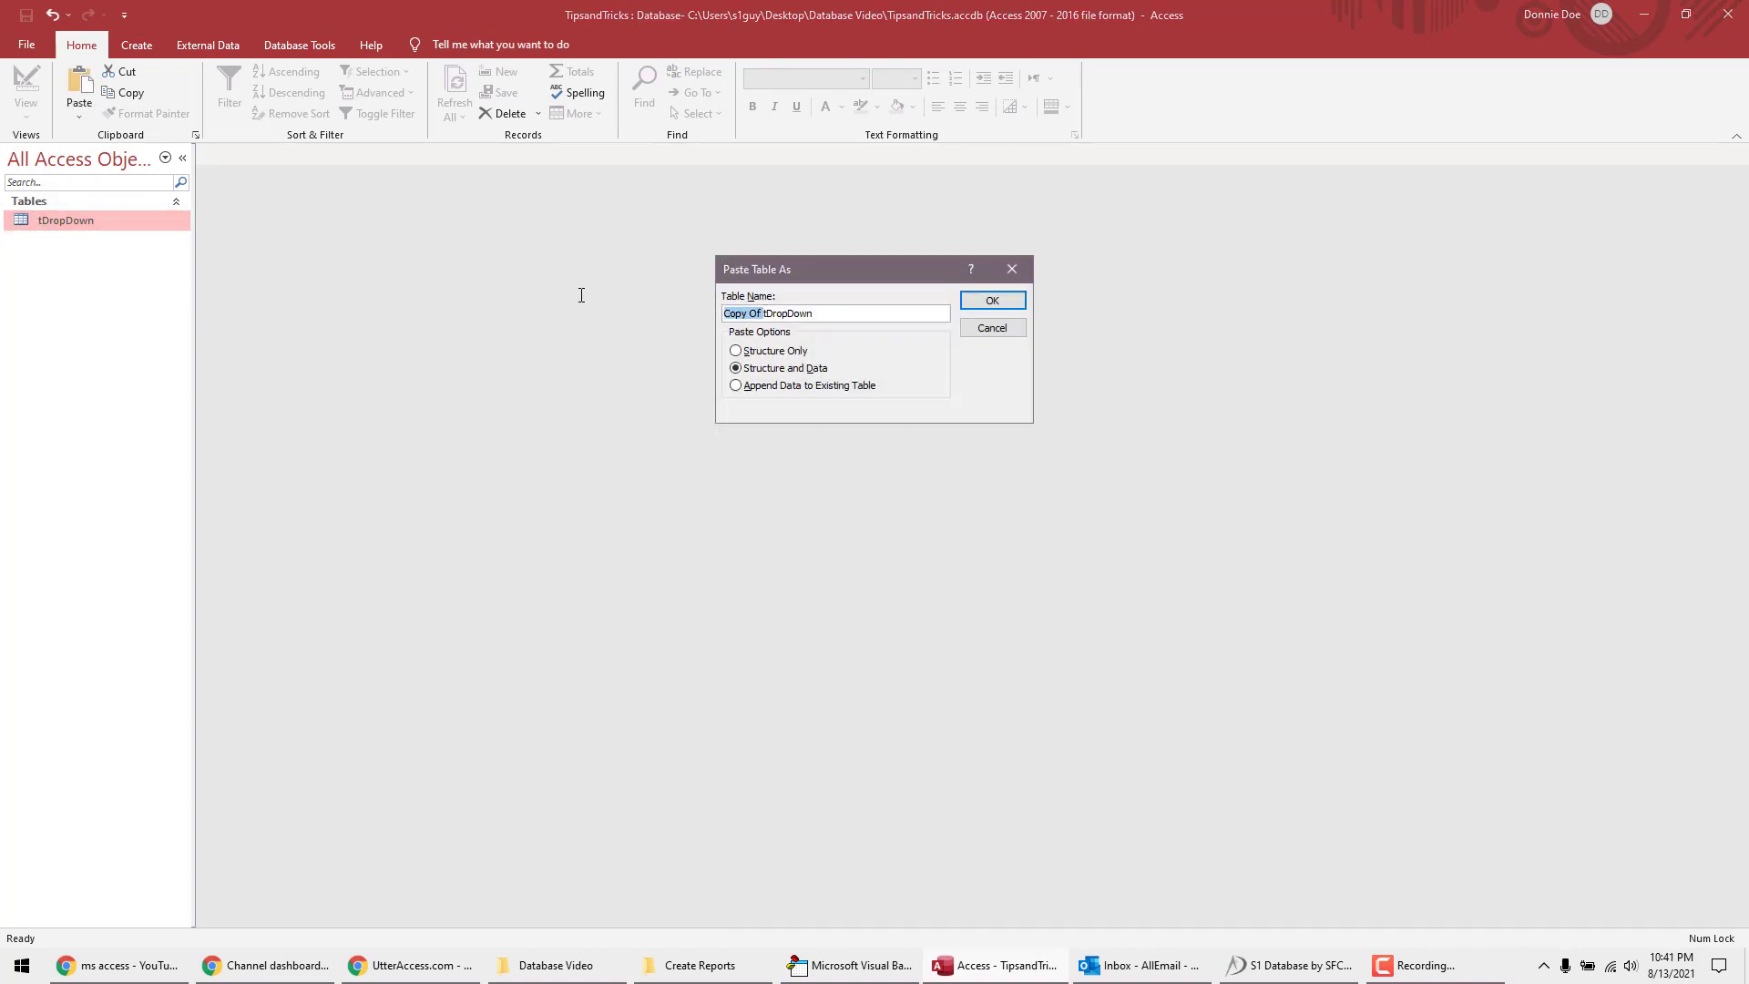
left_click(735, 349)
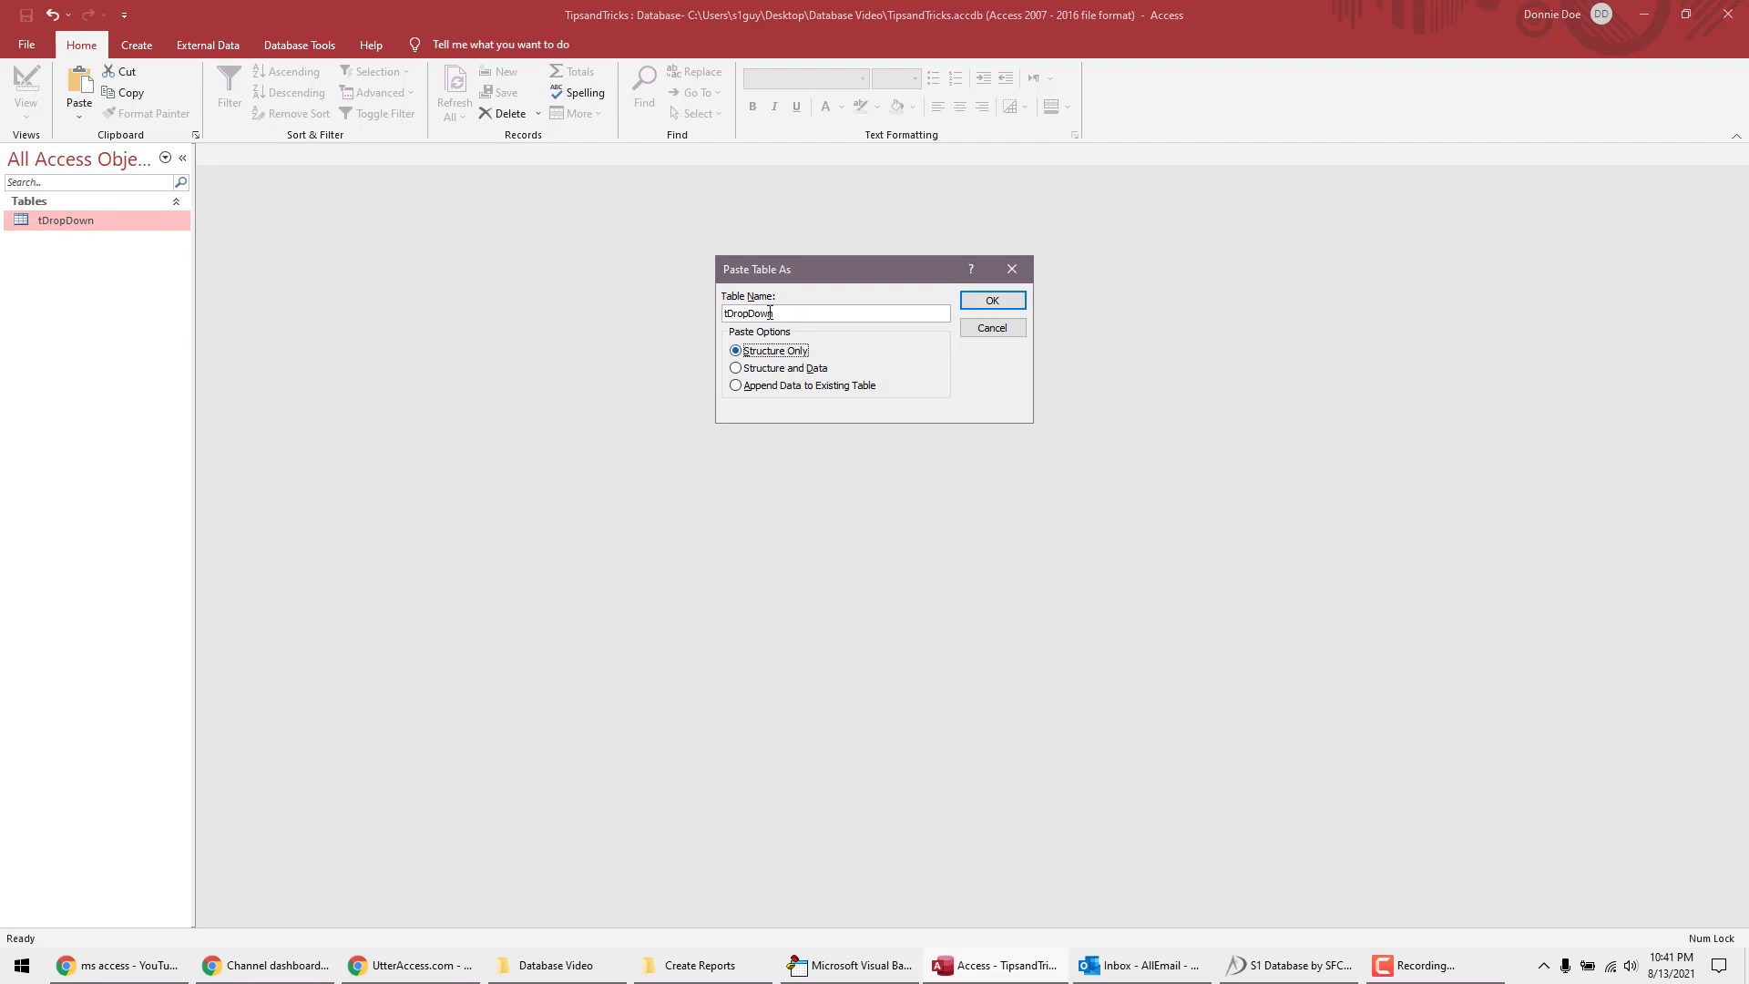
type("tC")
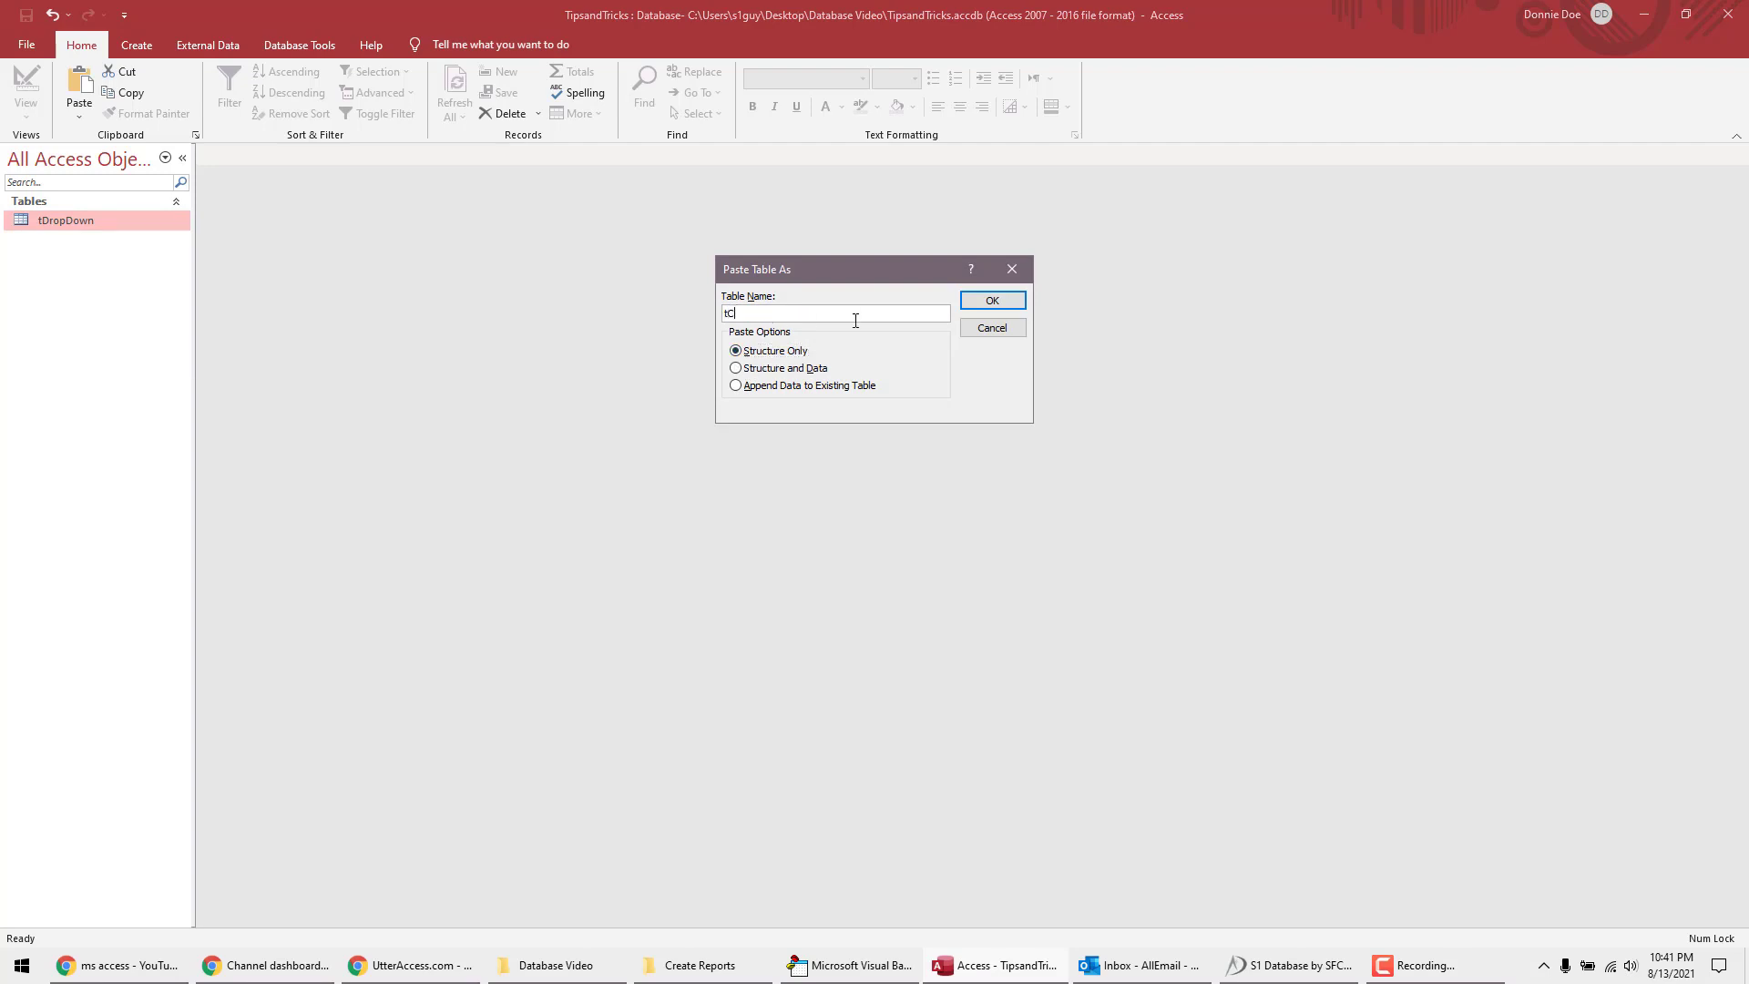
type("ComboTest")
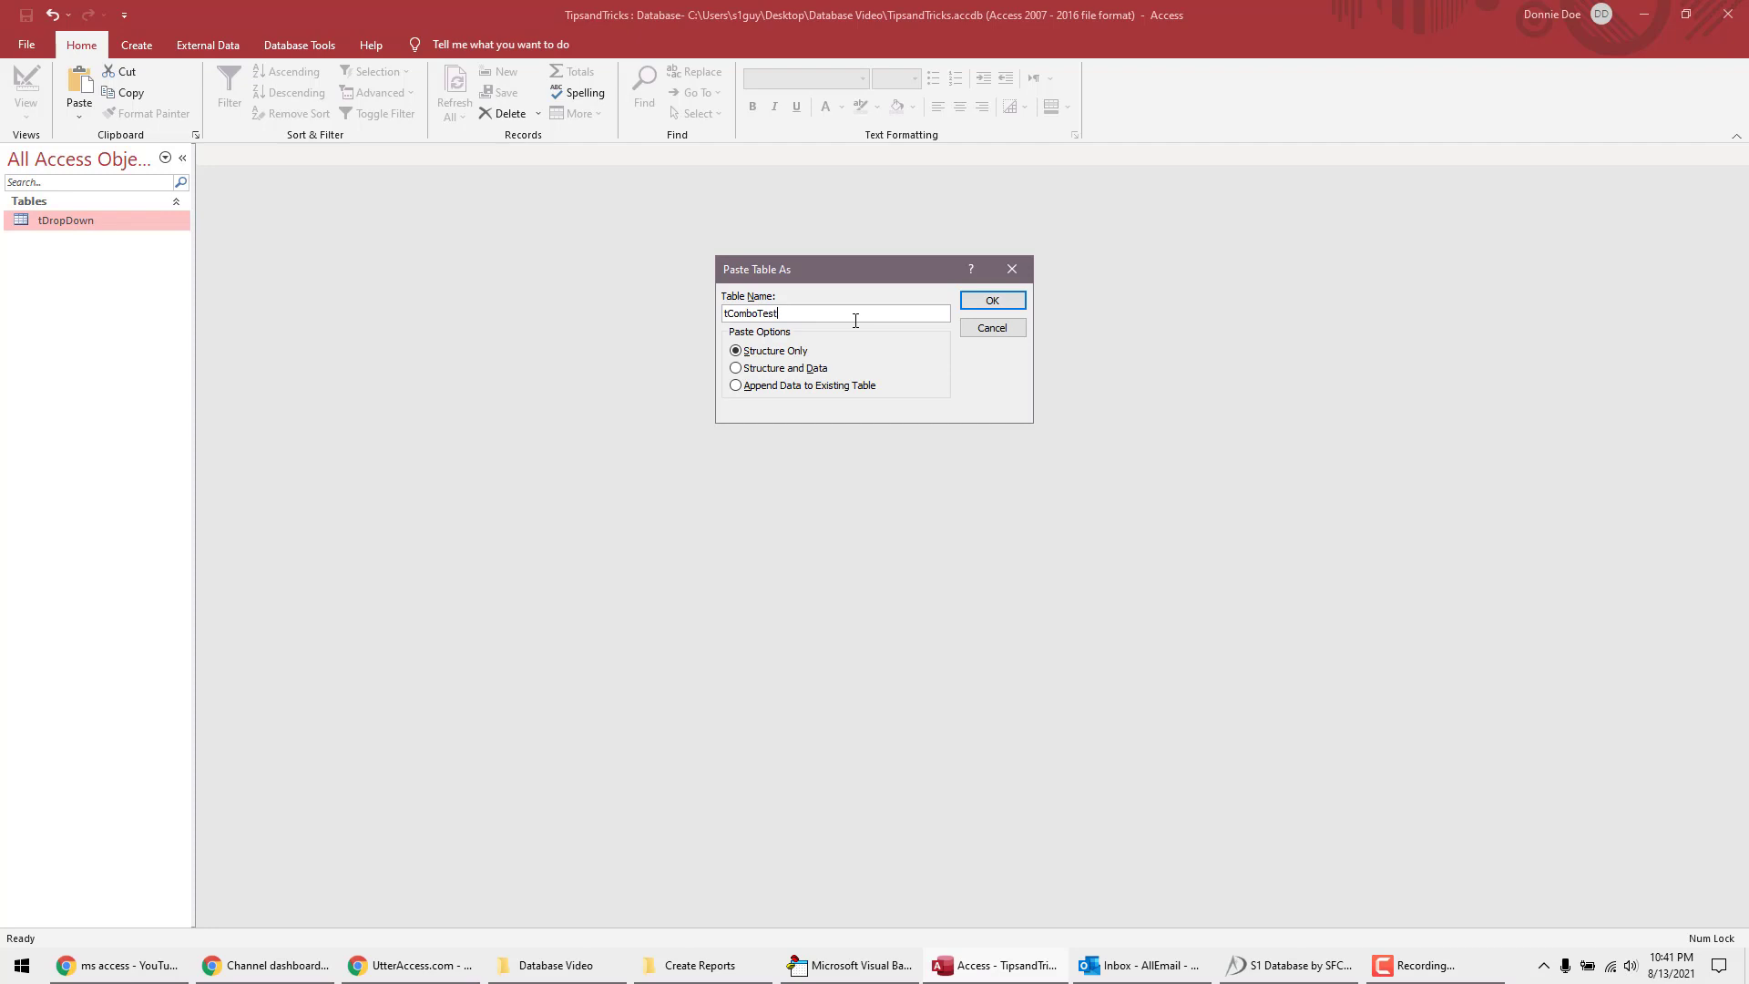
left_click(990, 300)
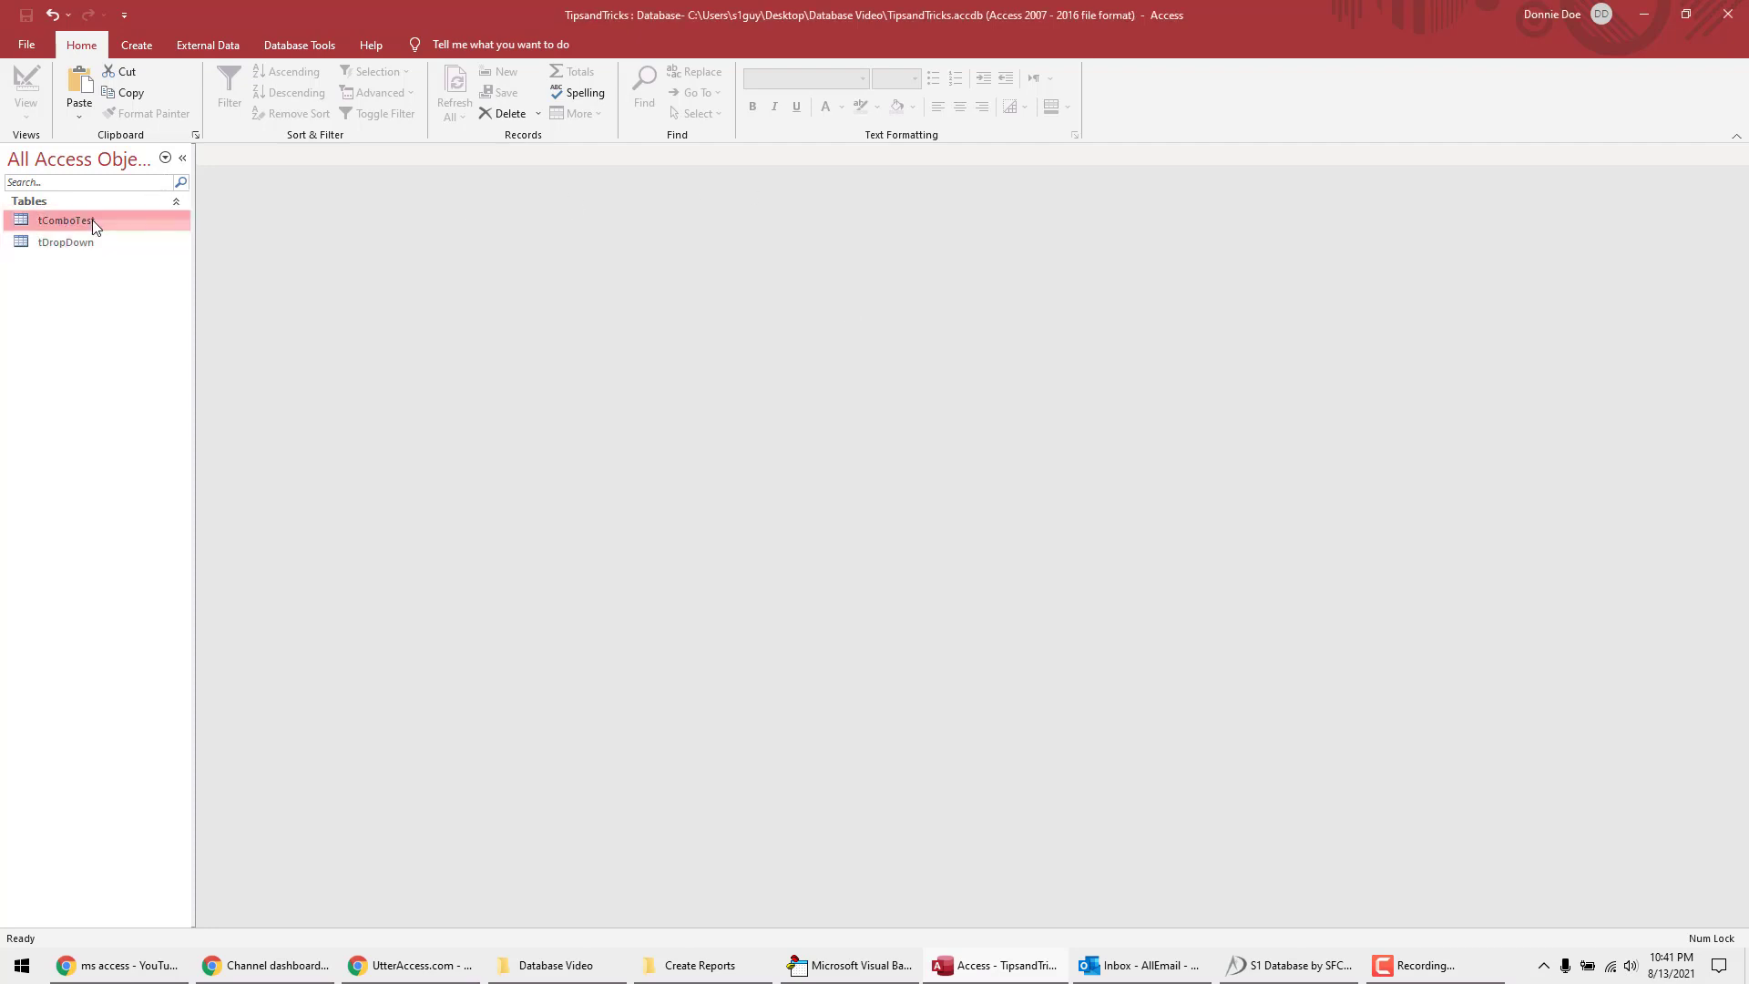
double_click(64, 219)
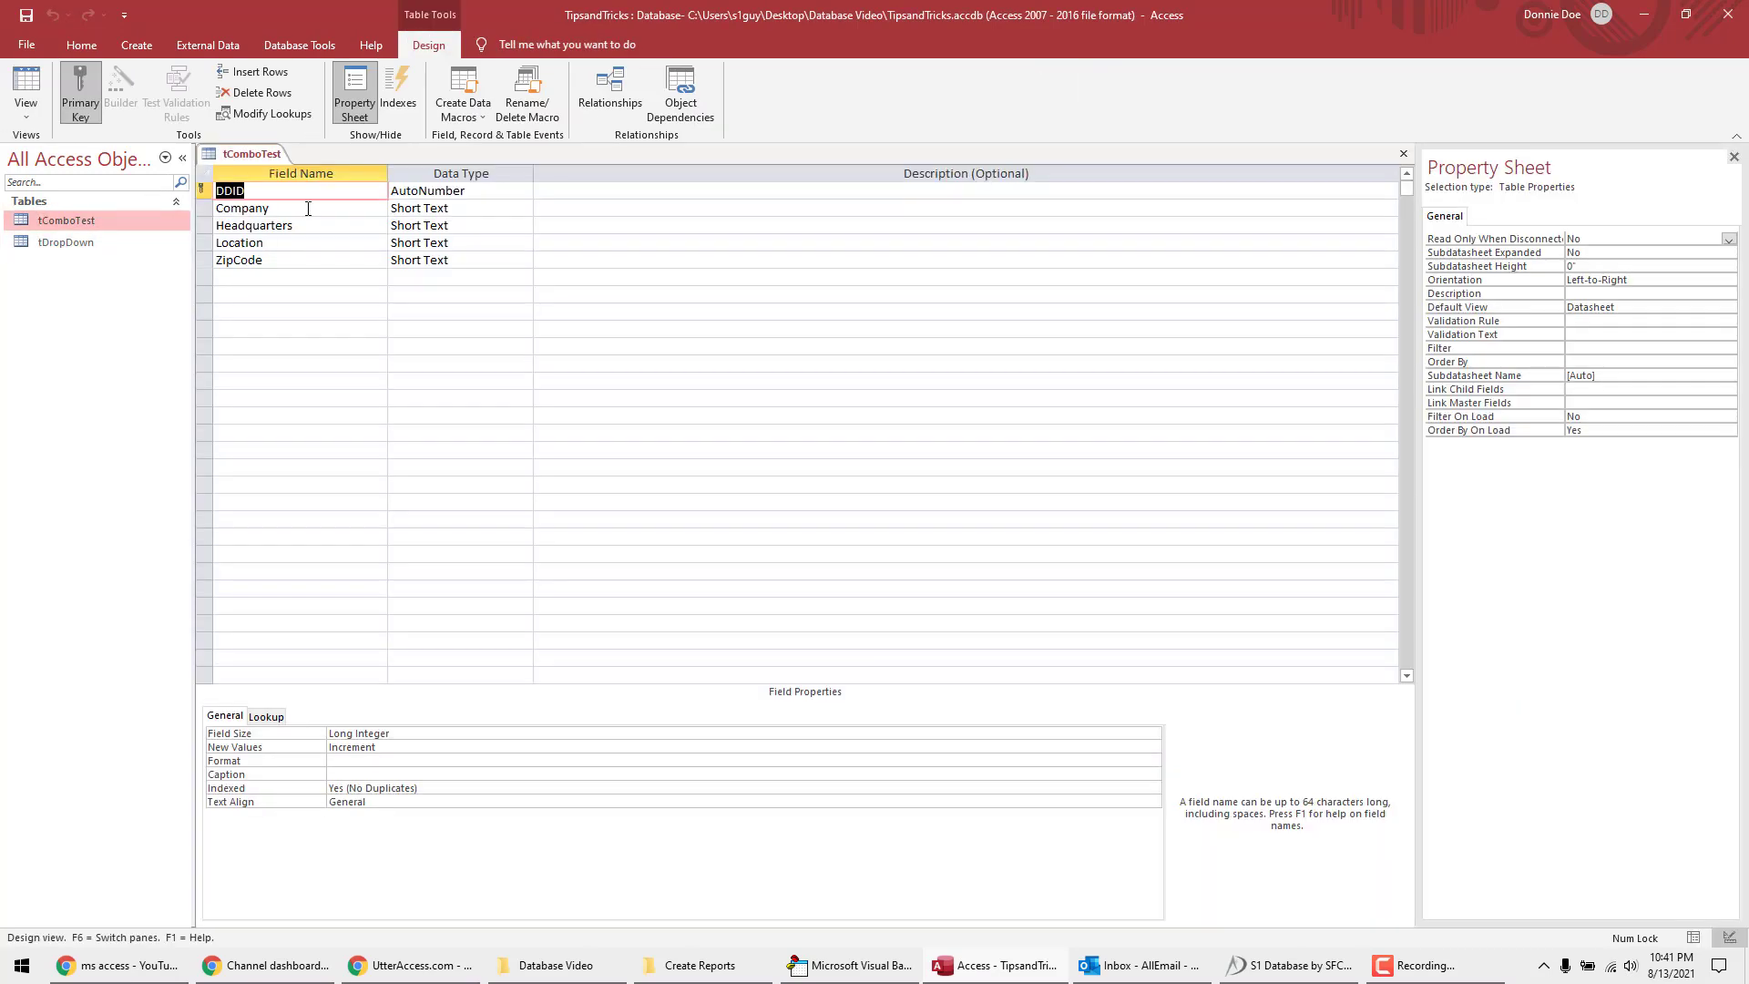
Step: Set the Company field's Display Control to Combo Box with Table/Query row source
left_click(242, 208)
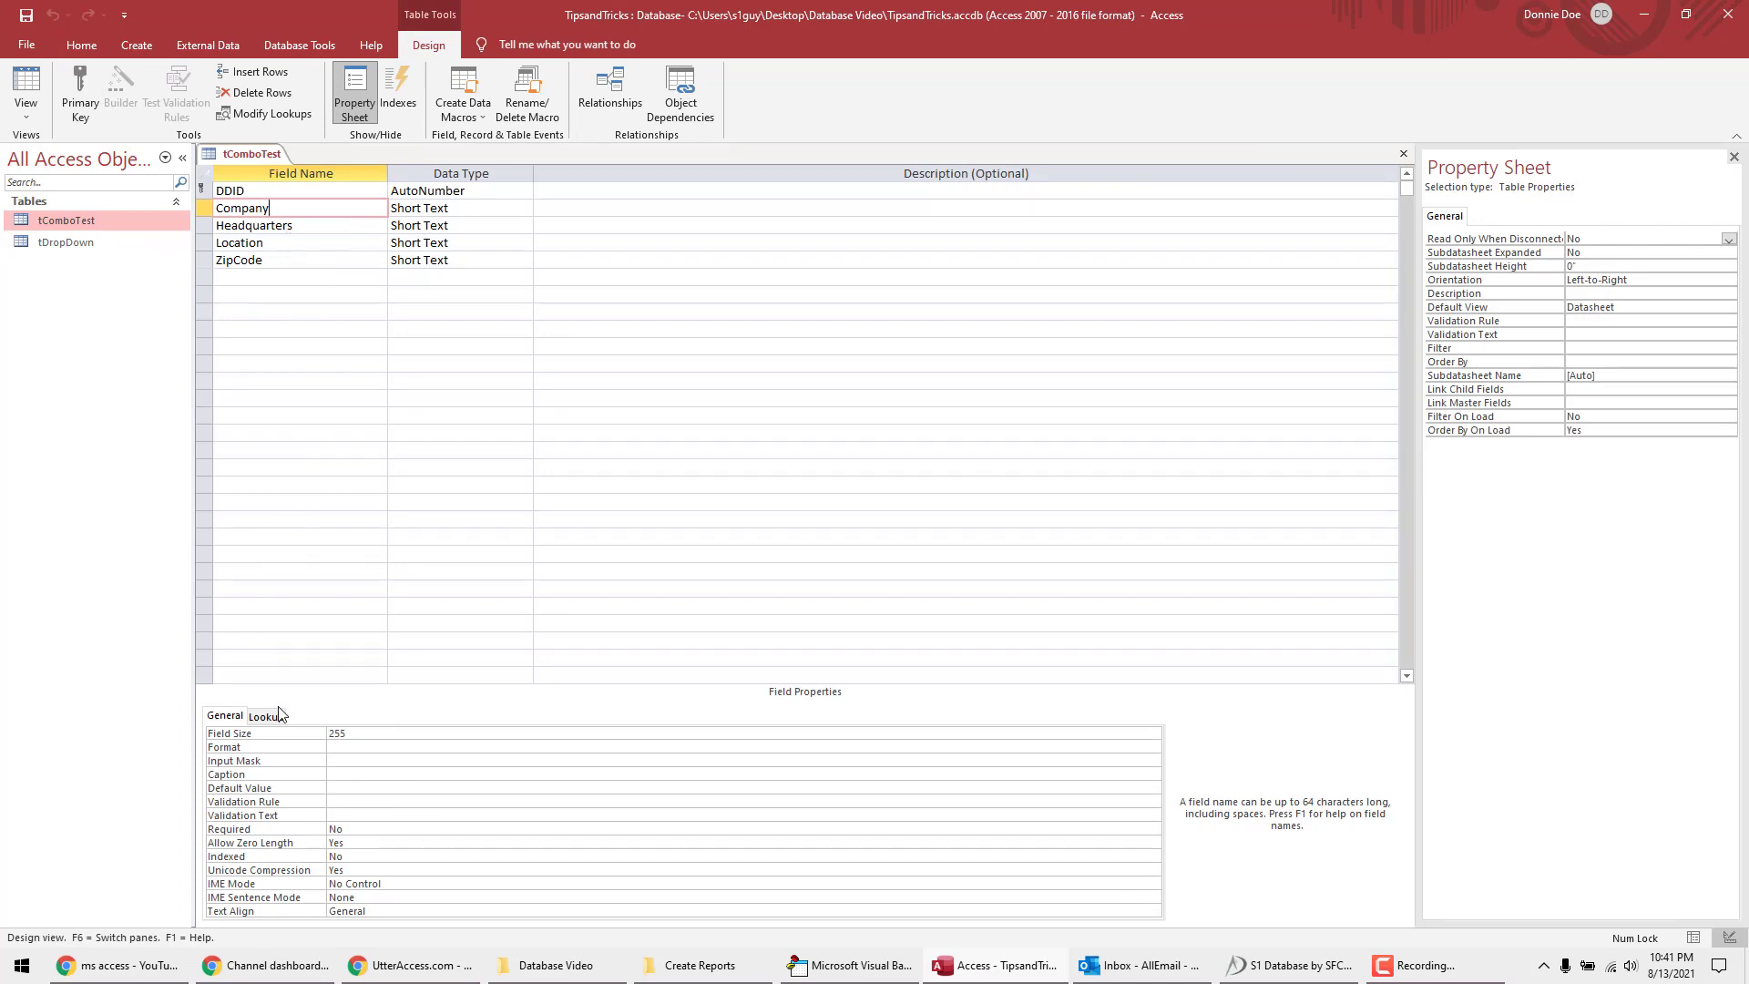
left_click(265, 715)
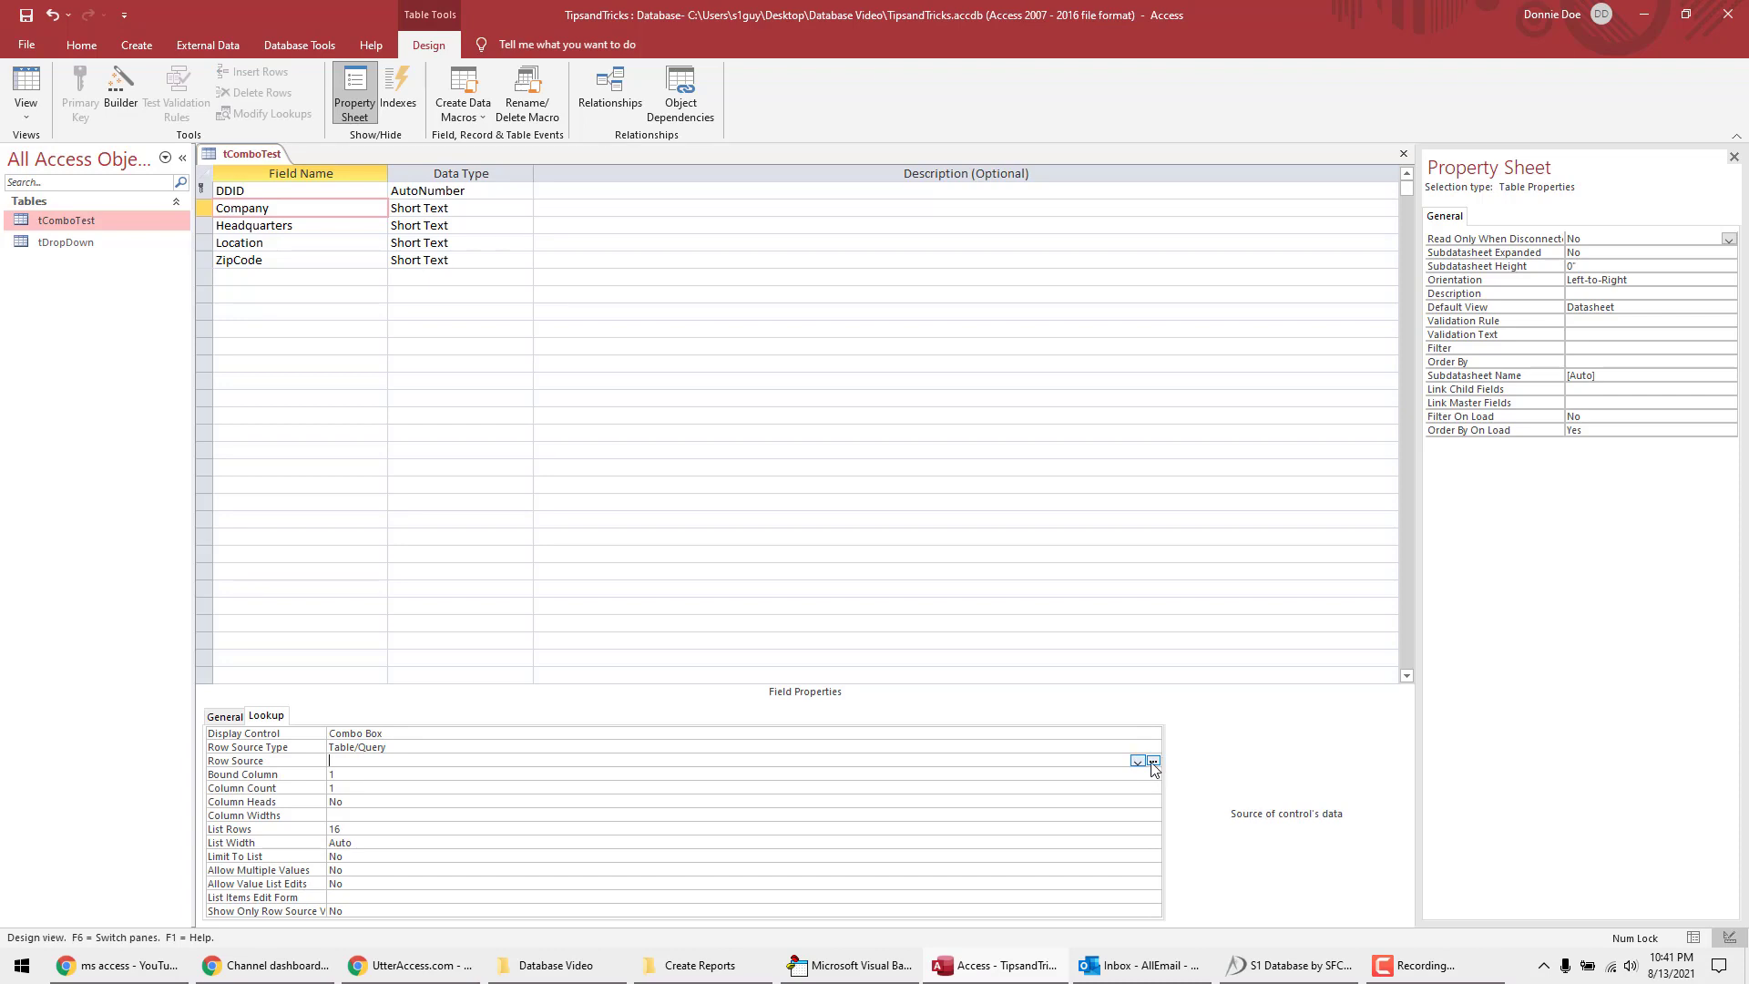
Step: Build a row source query with all tDropDown fields, DDID moved last, and a null criterion
left_click(1153, 761)
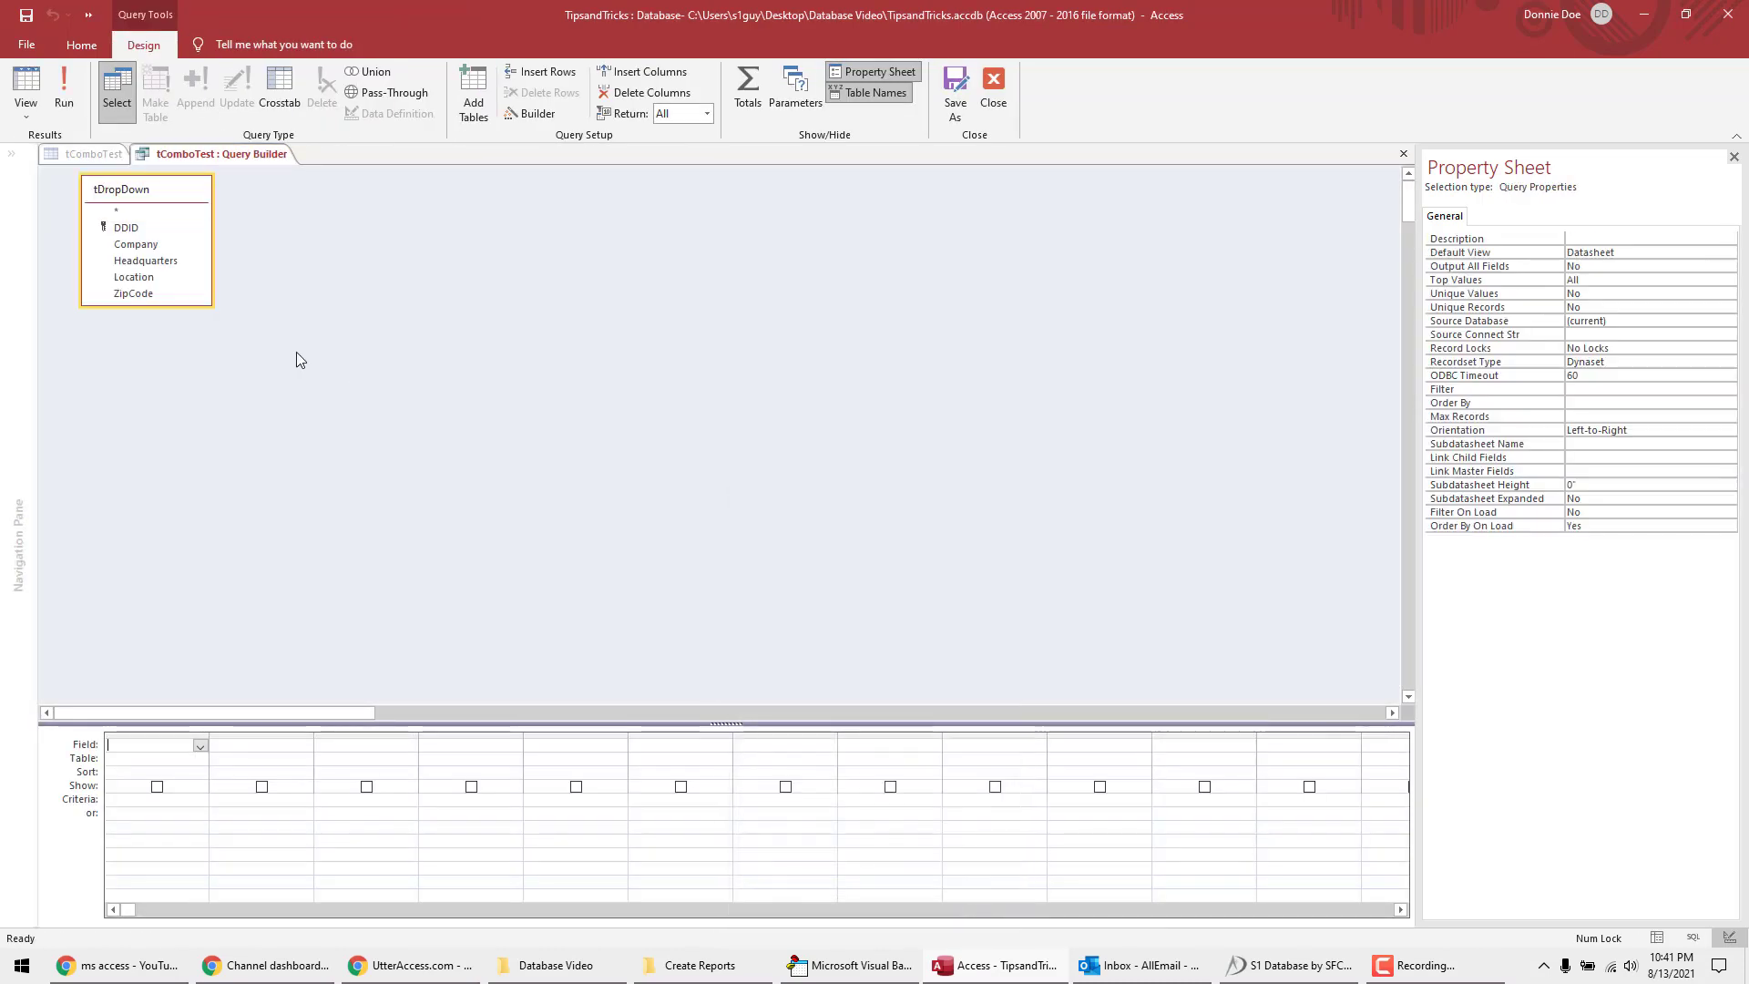
left_click(144, 209)
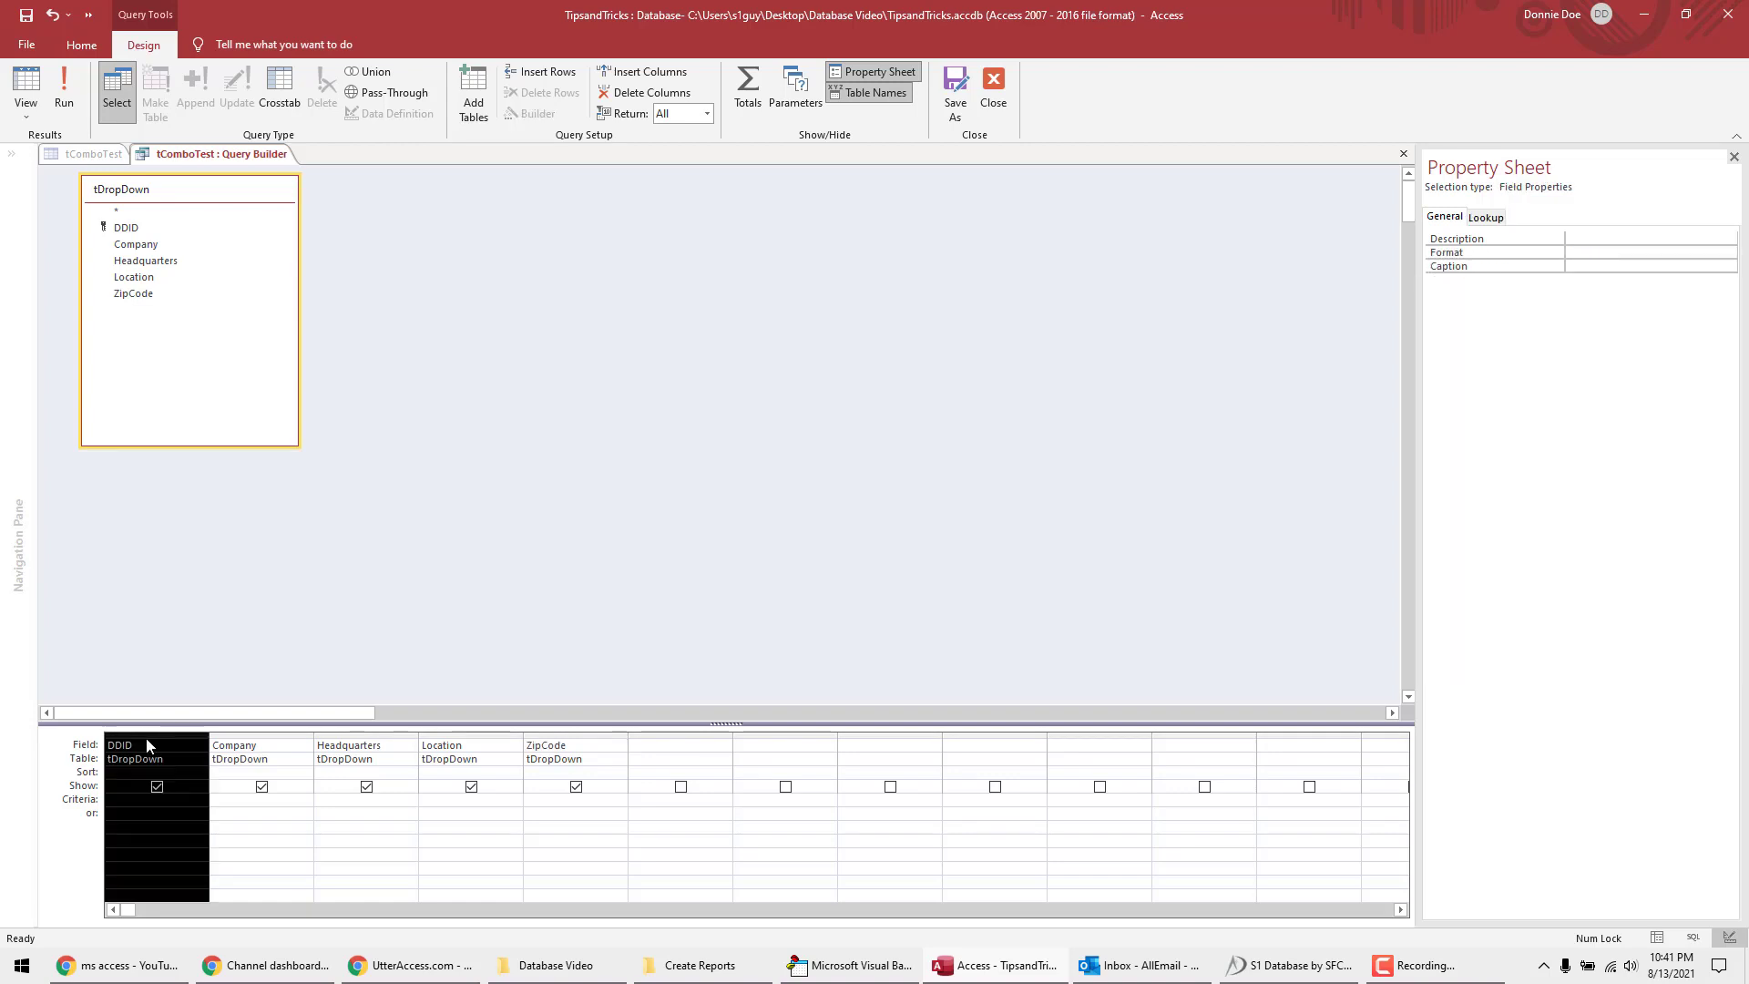
left_click_drag(144, 745, 576, 745)
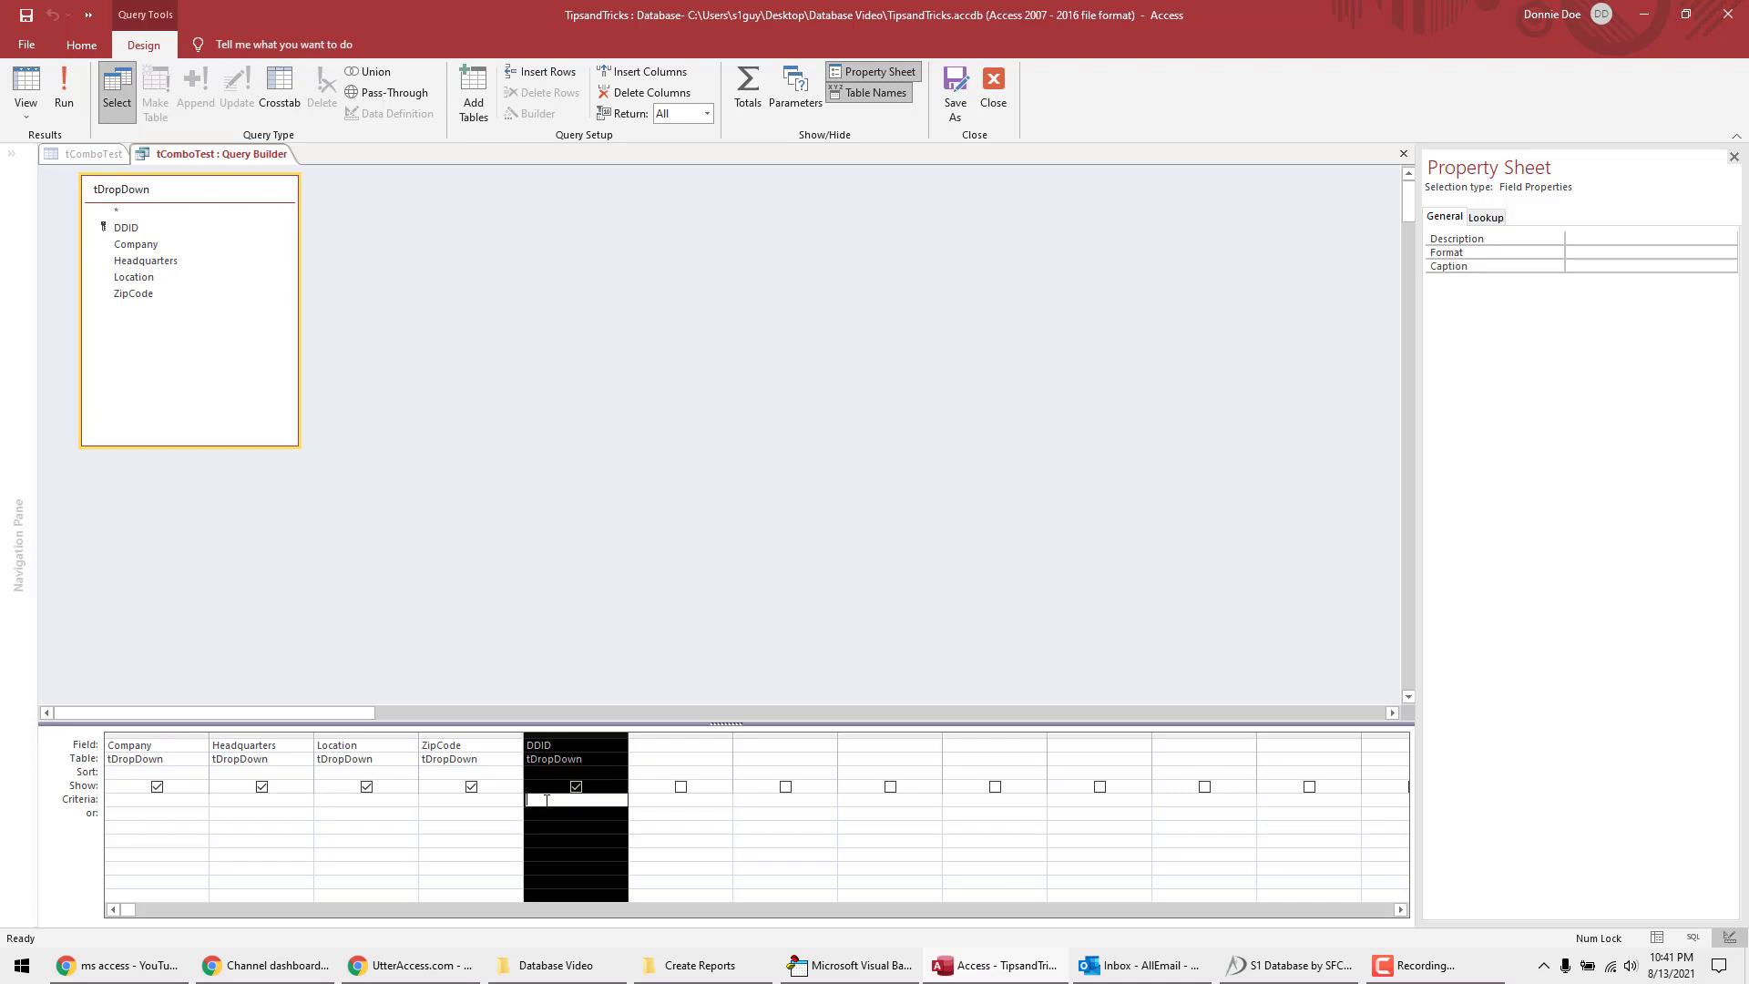
type("Is Null")
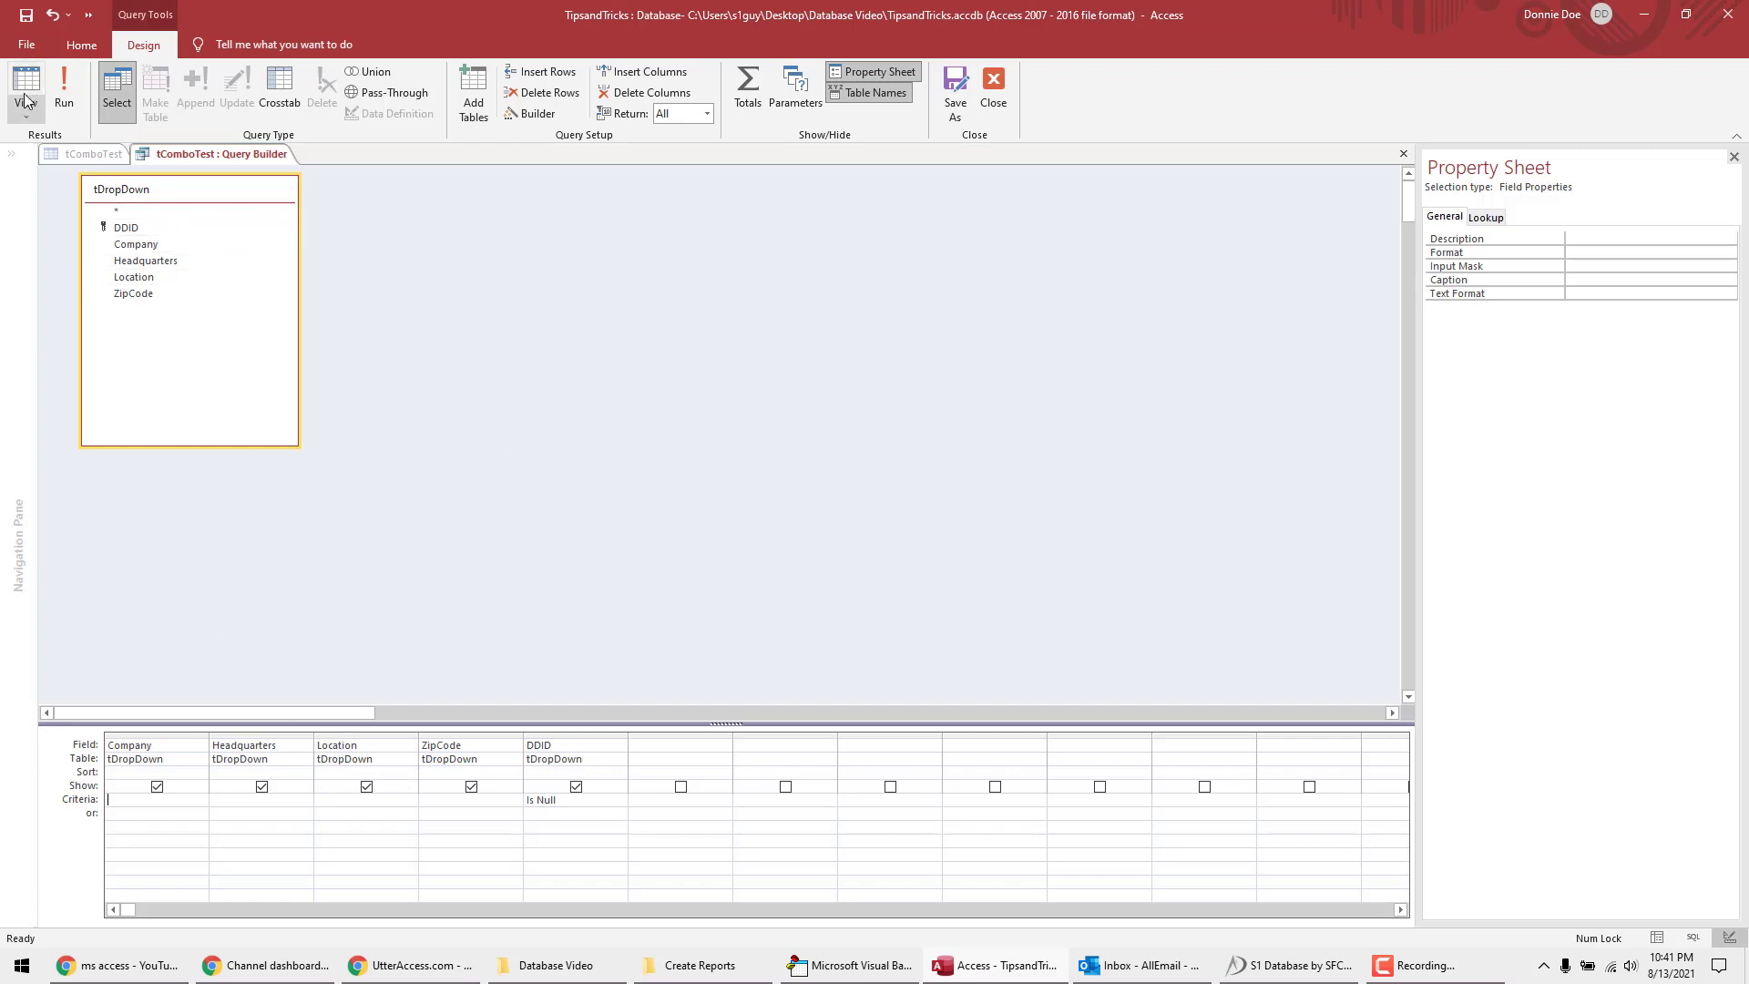
mouse_move(24, 83)
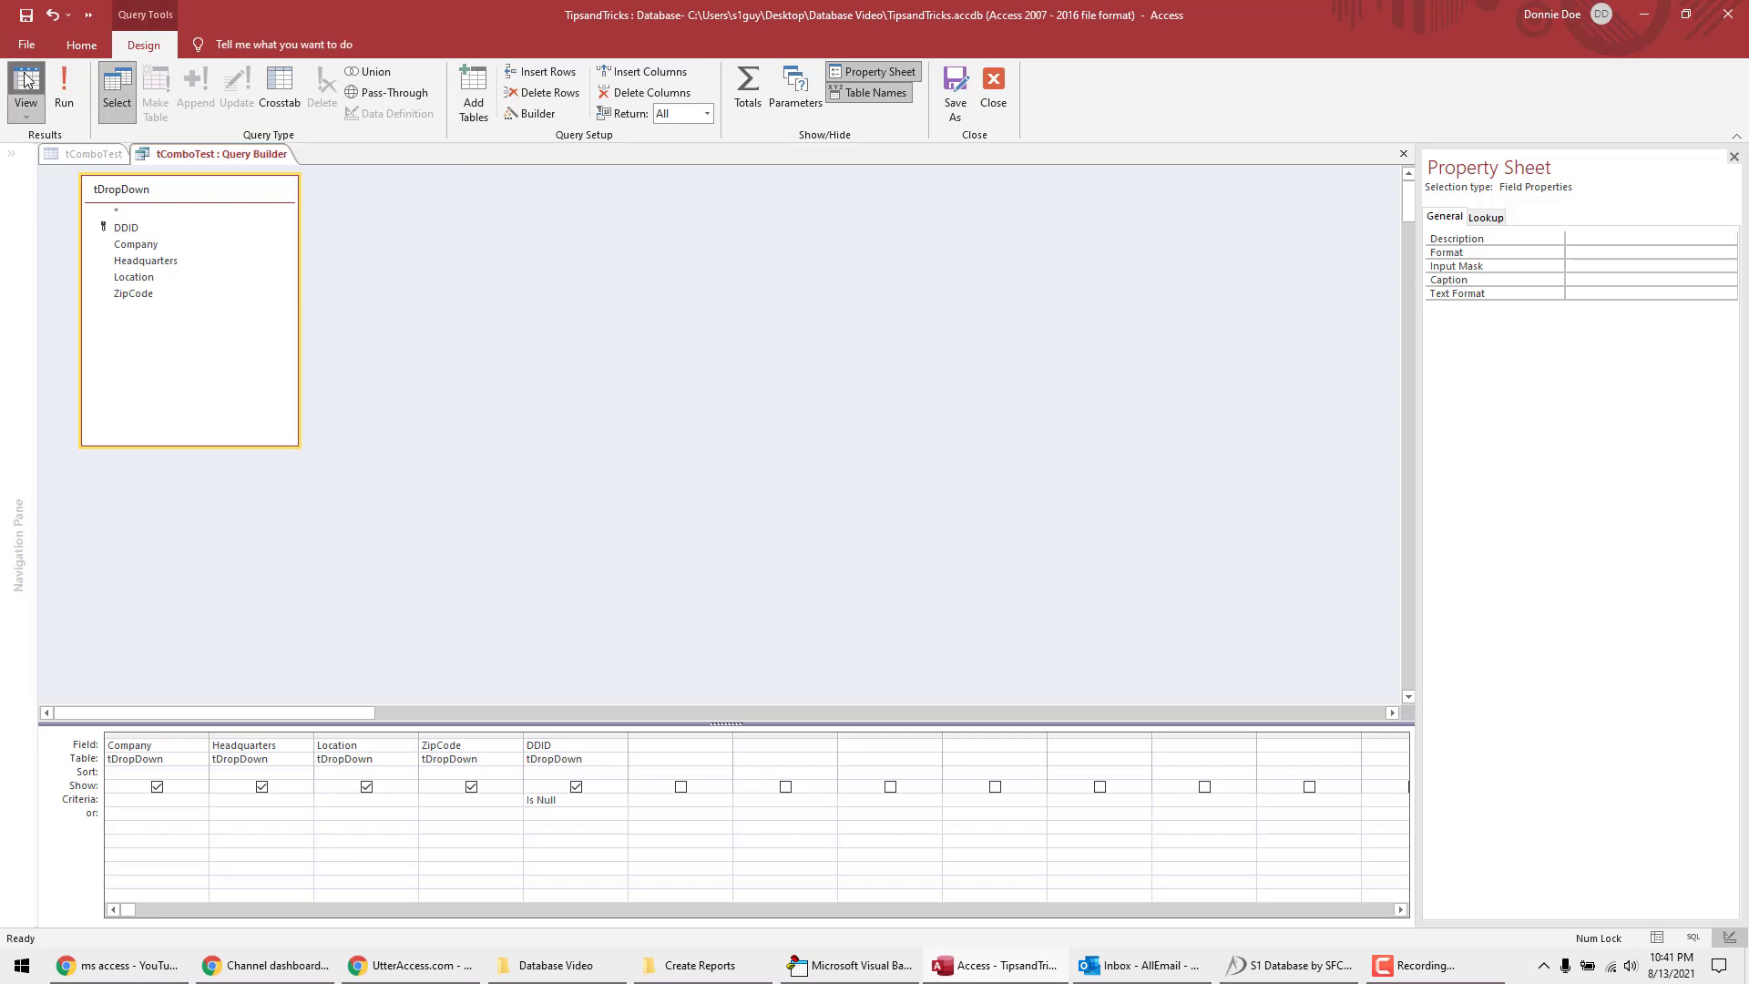
Step: Preview the query results, sort Company ascending, and save the query as the row source
left_click(24, 87)
type(" Not")
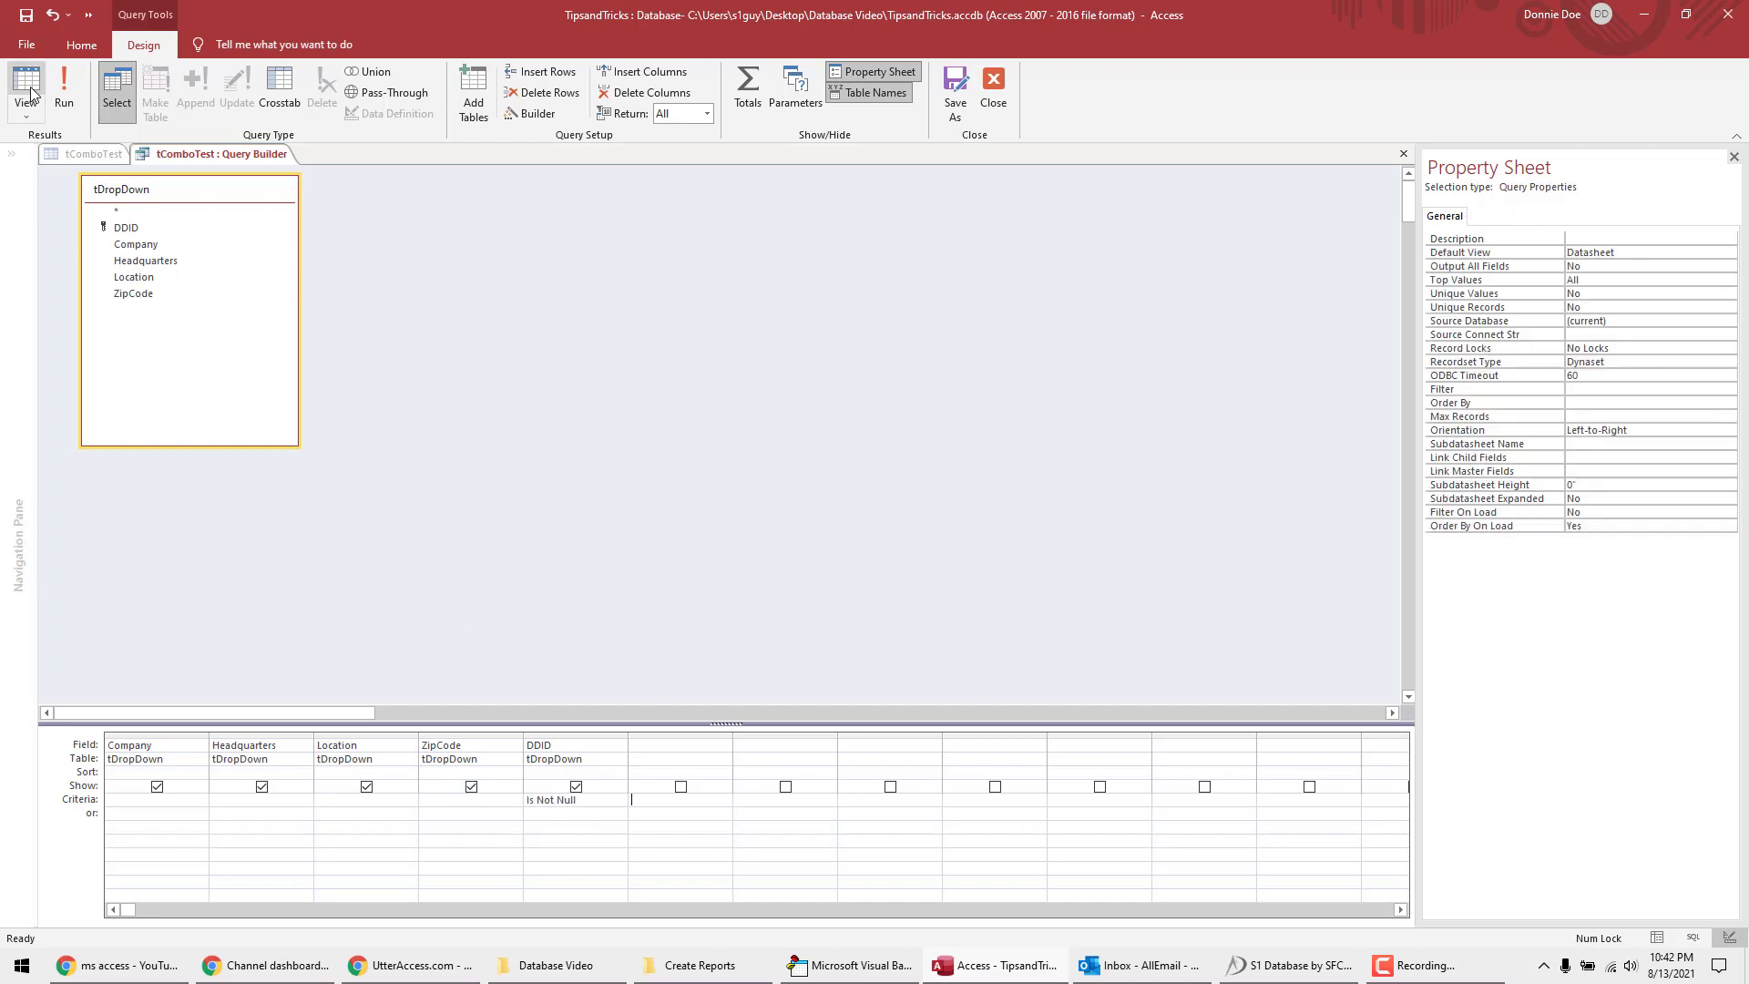
left_click(25, 91)
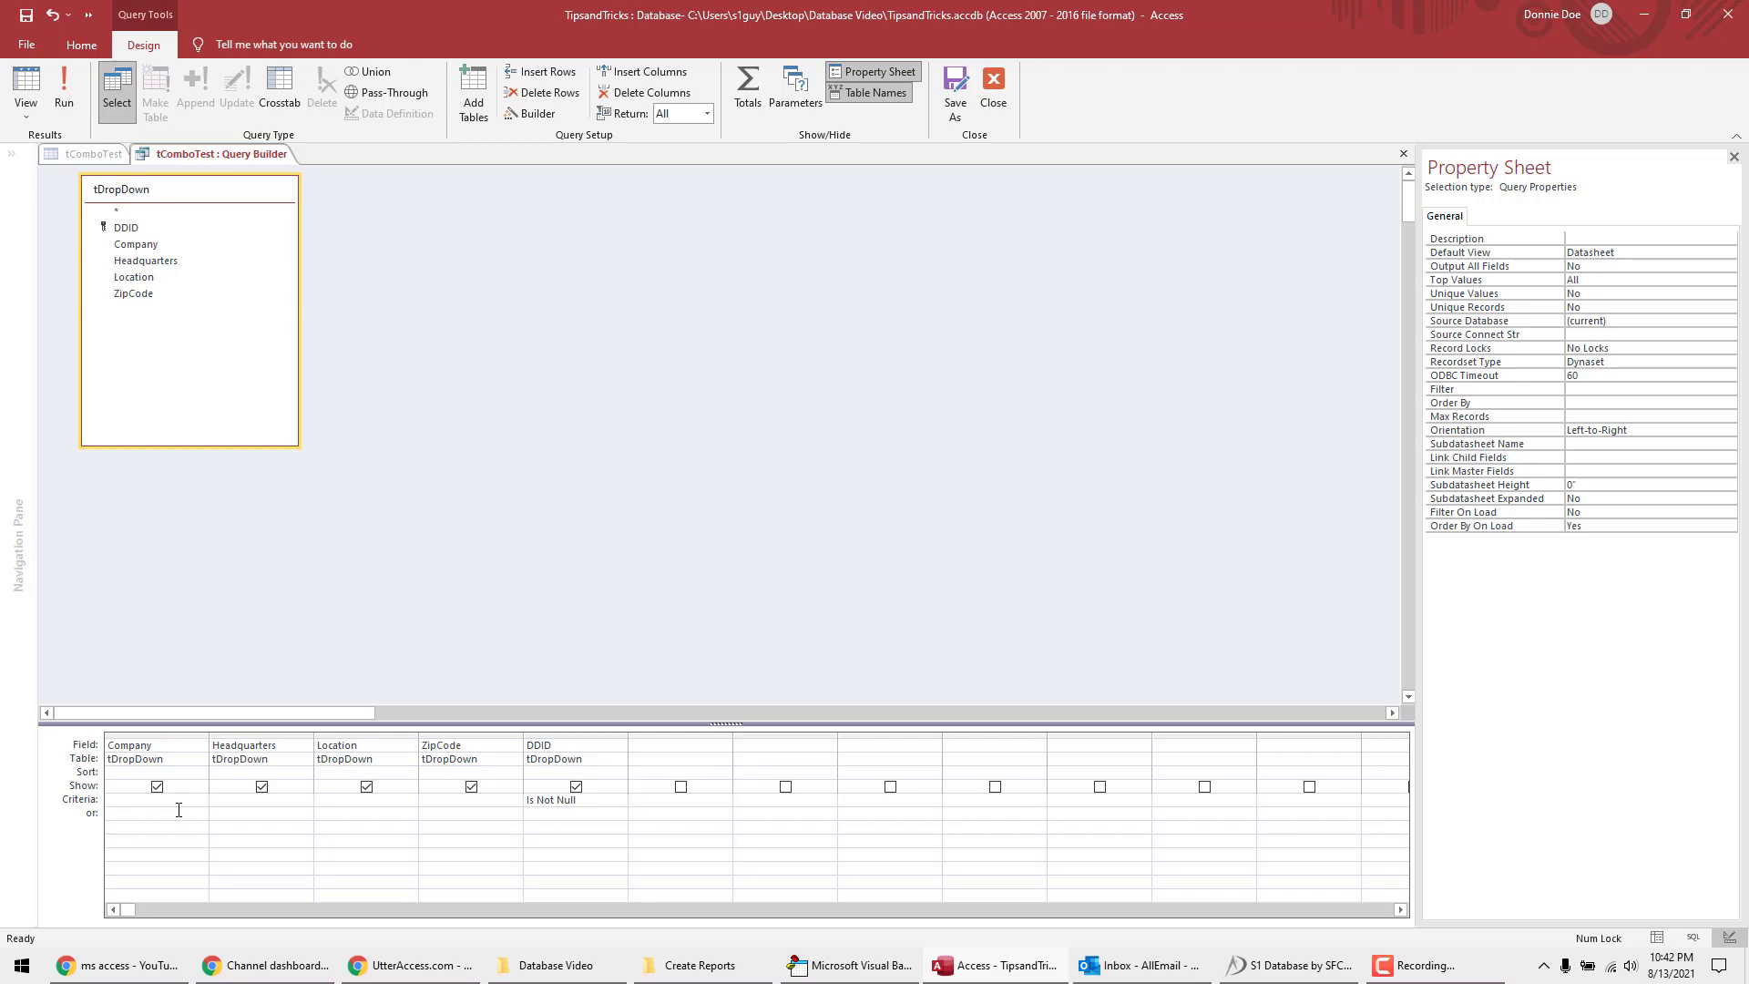
left_click(630, 799)
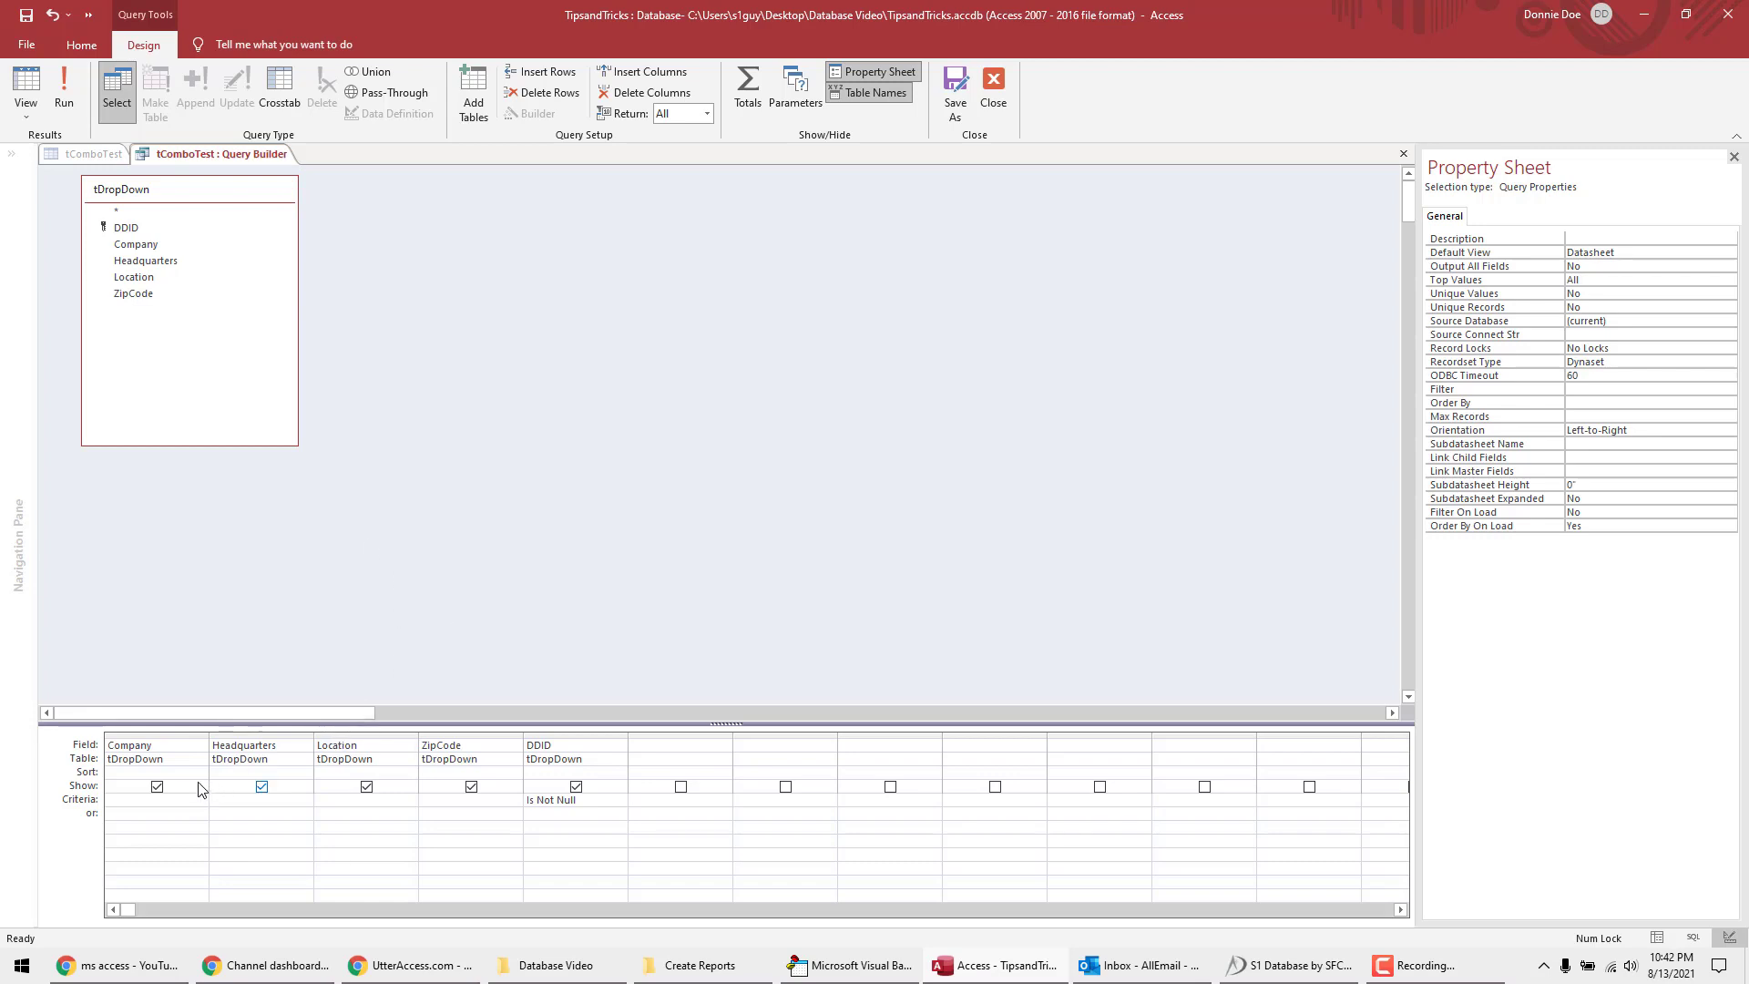
left_click(139, 771)
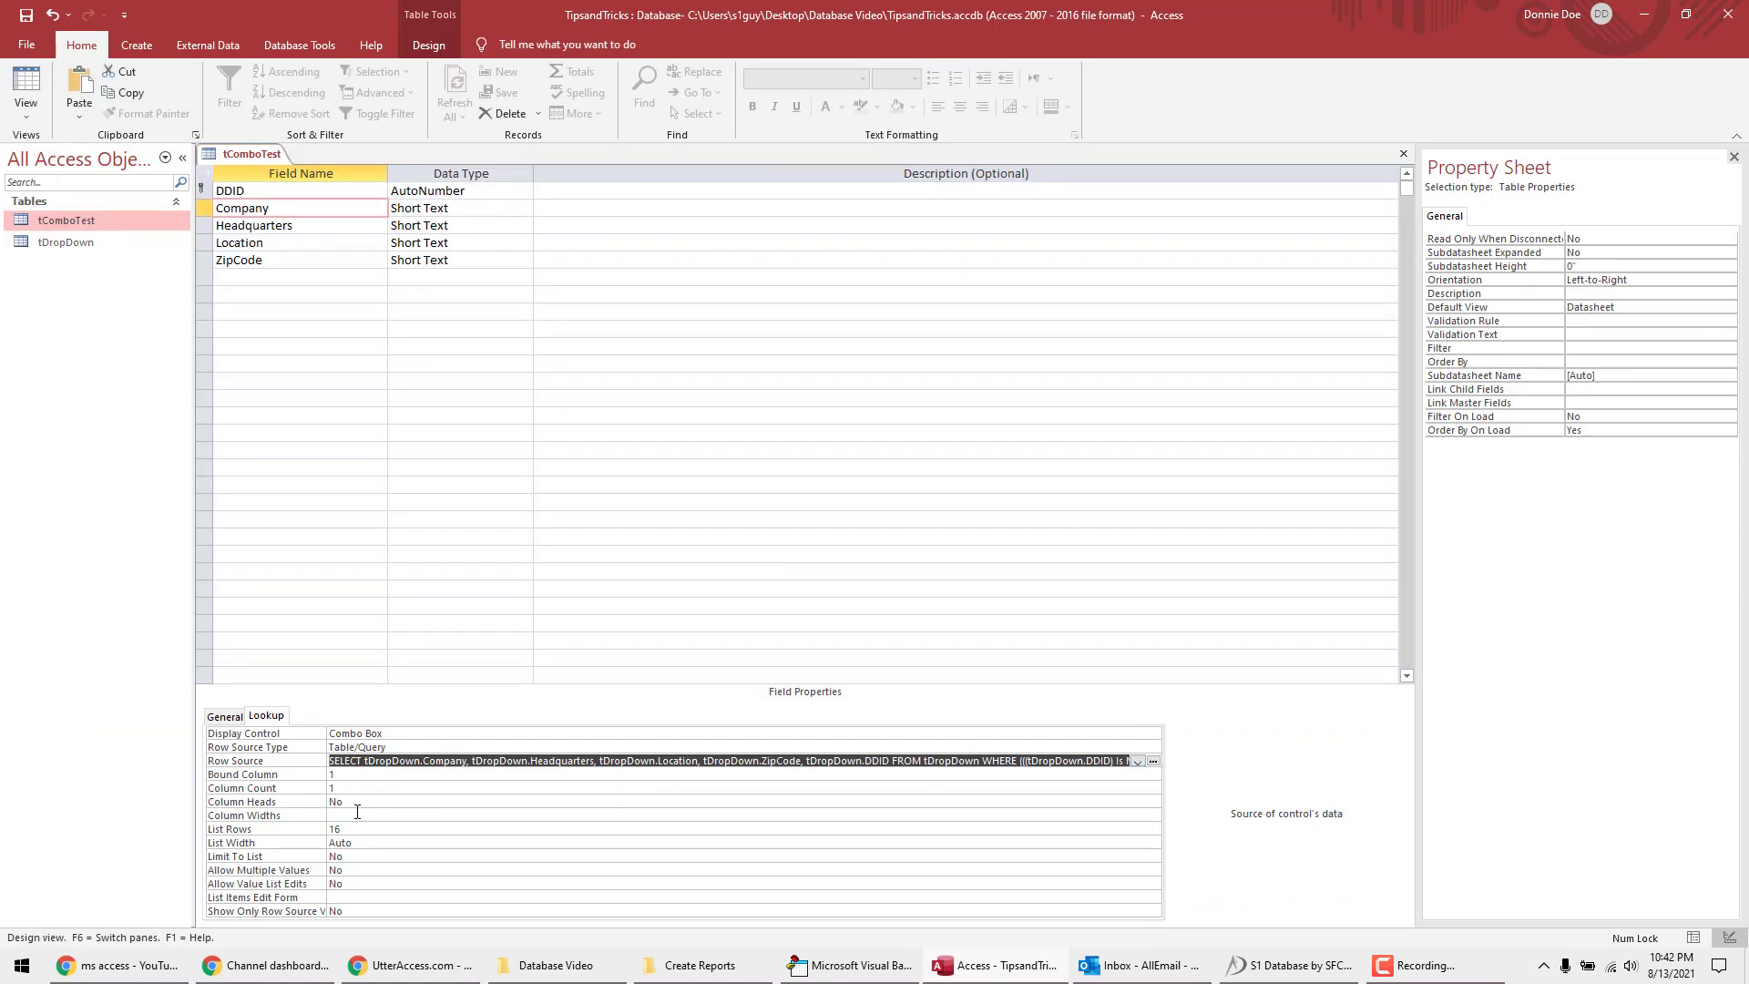
left_click(1152, 760)
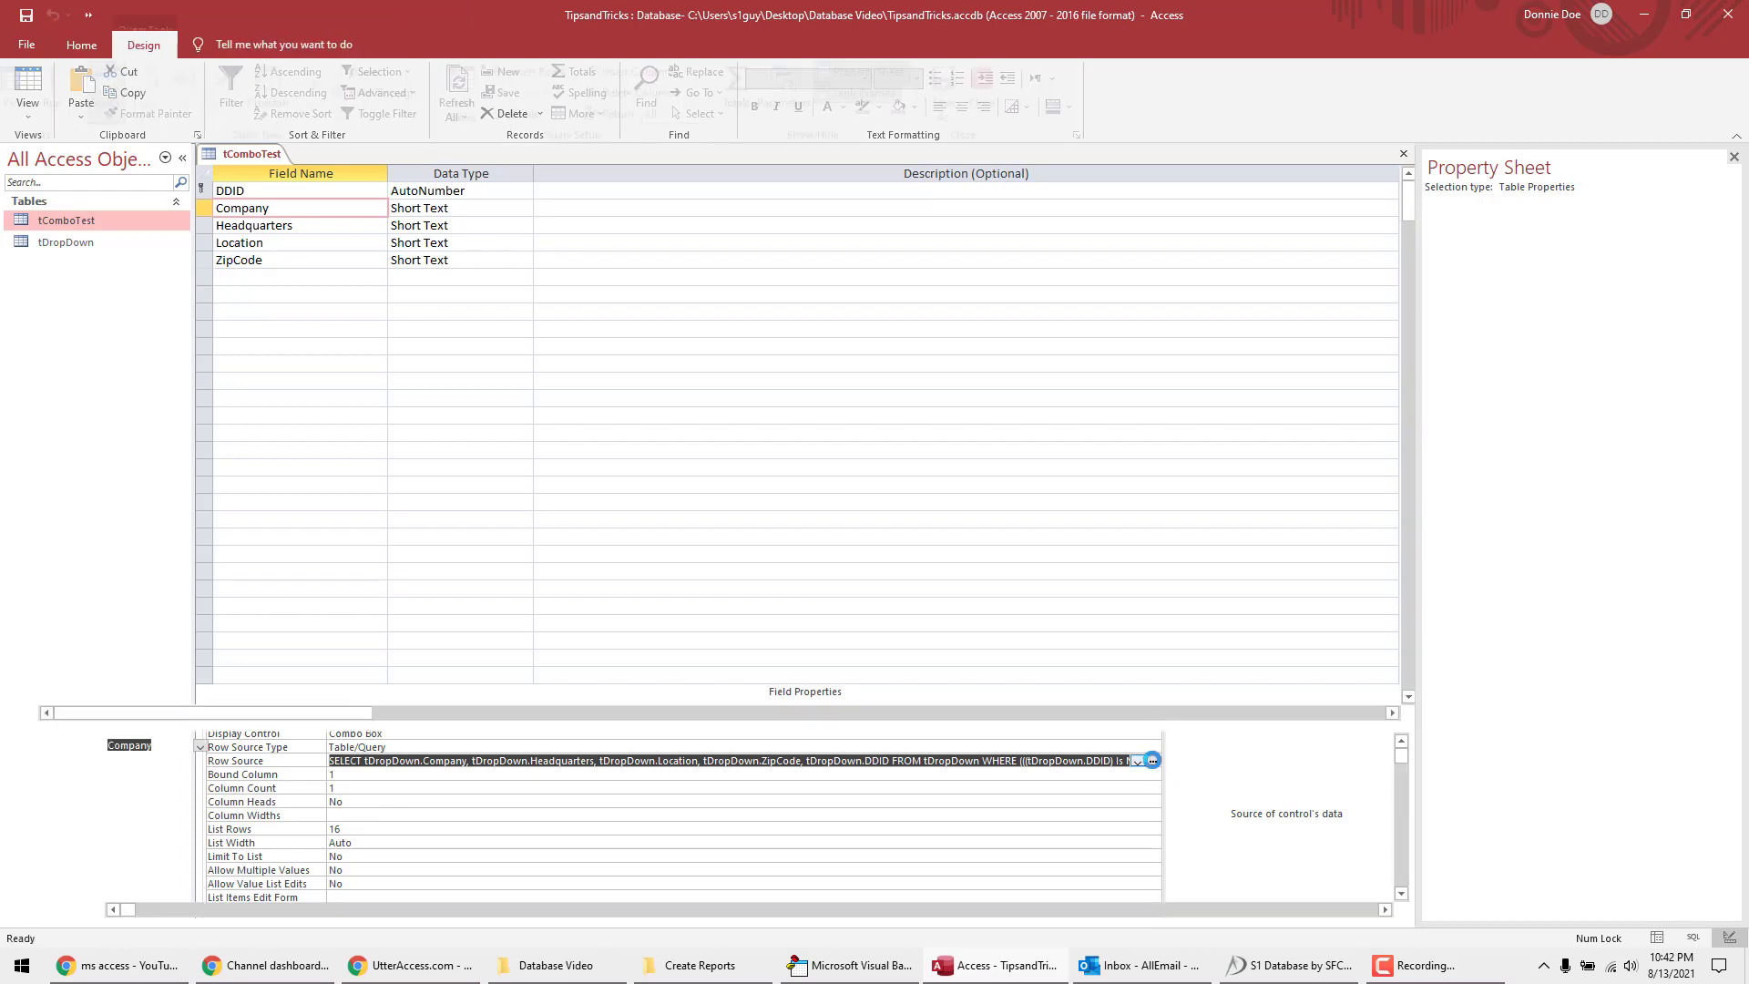
left_click(1151, 760)
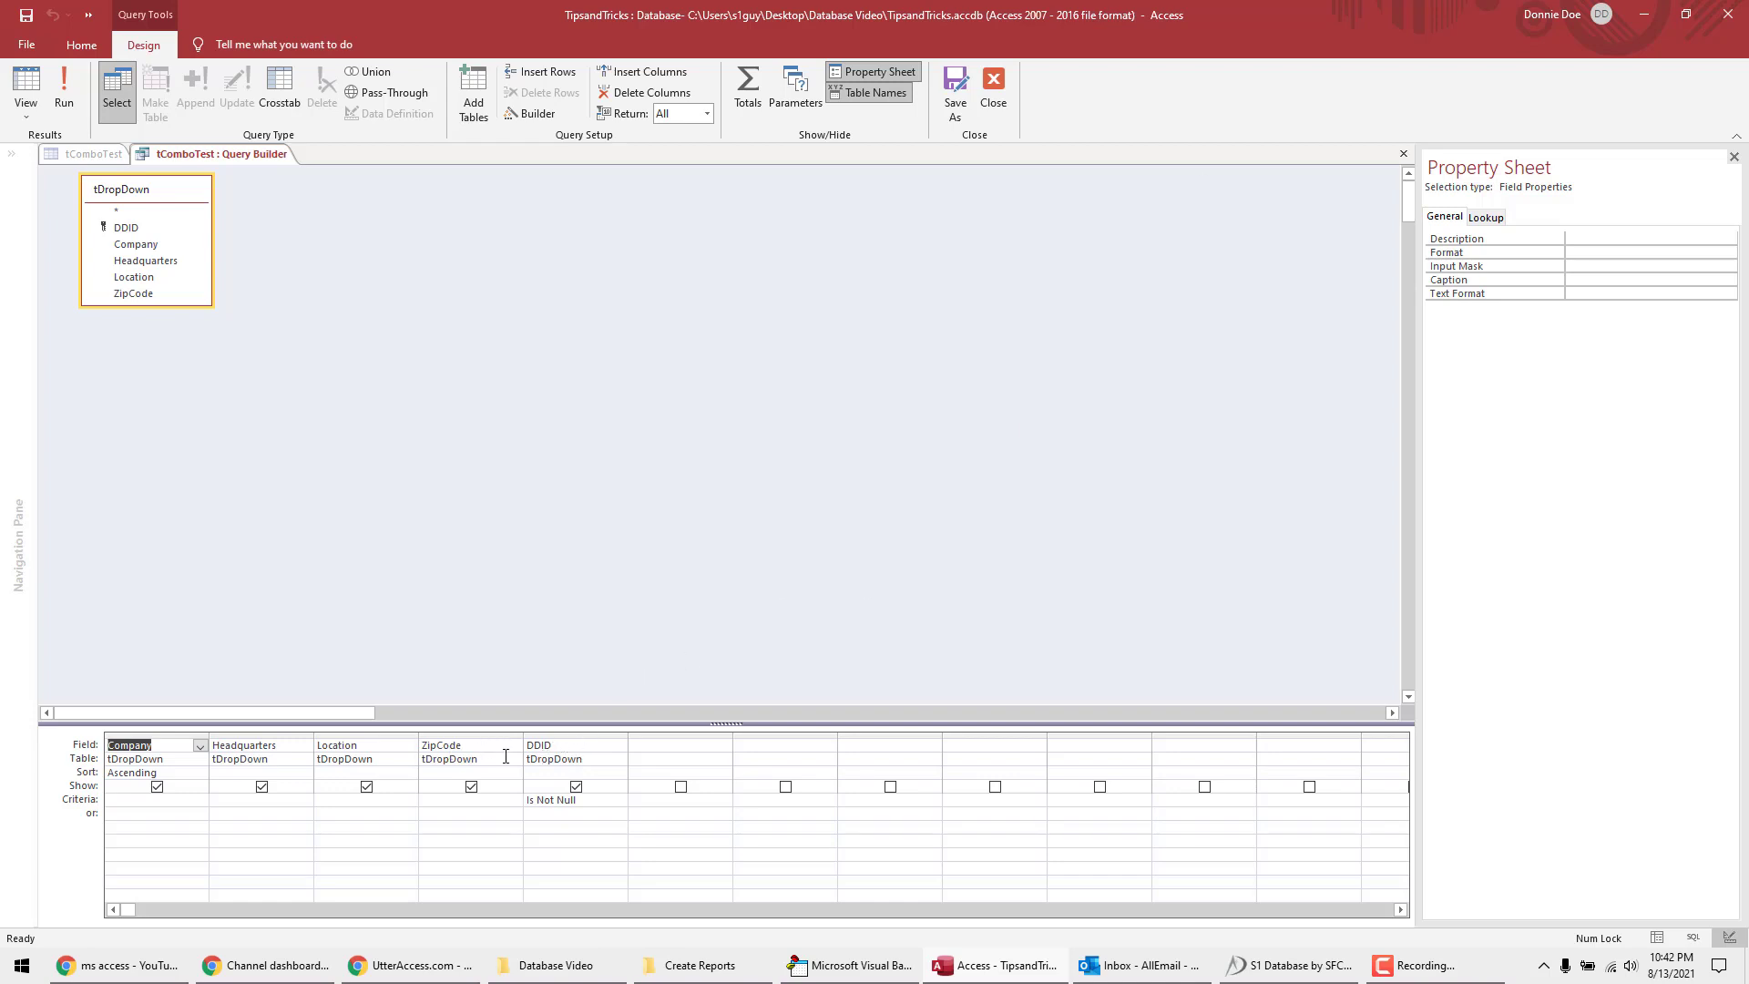
mouse_move(1380, 165)
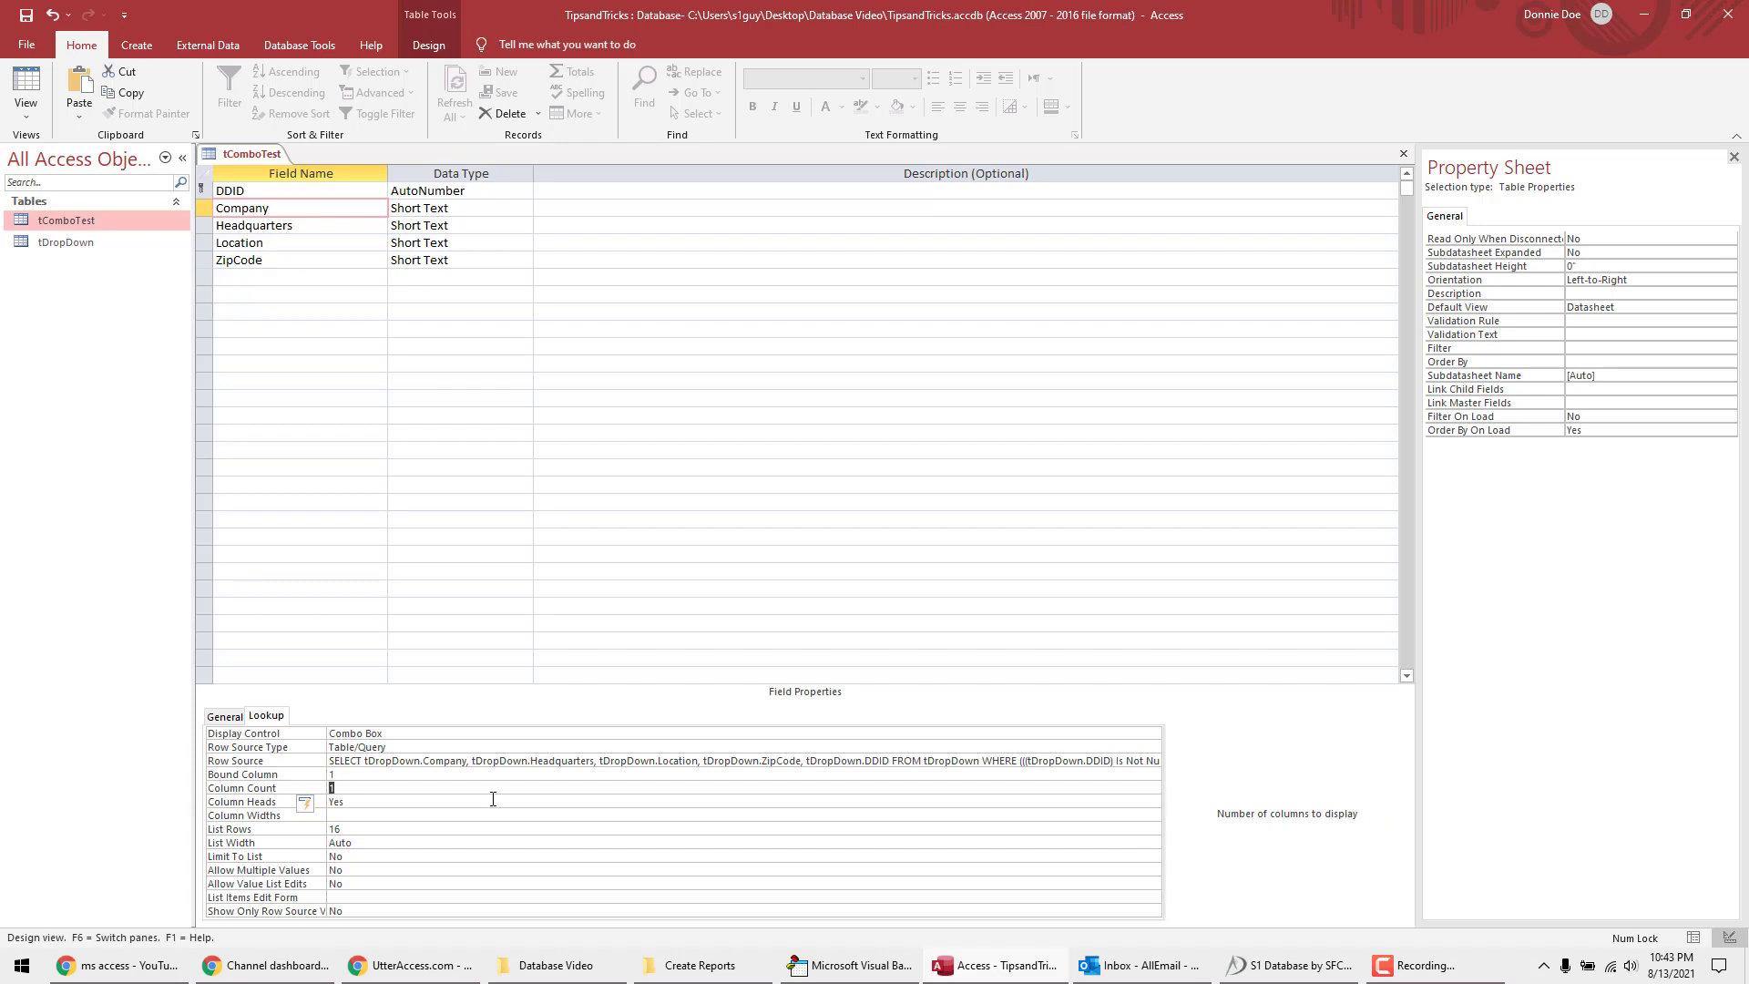
Step: Set Column Count 5, Column Heads Yes, widths 2";2";2";2";0", List Rows 50, List Width 8"
type("5")
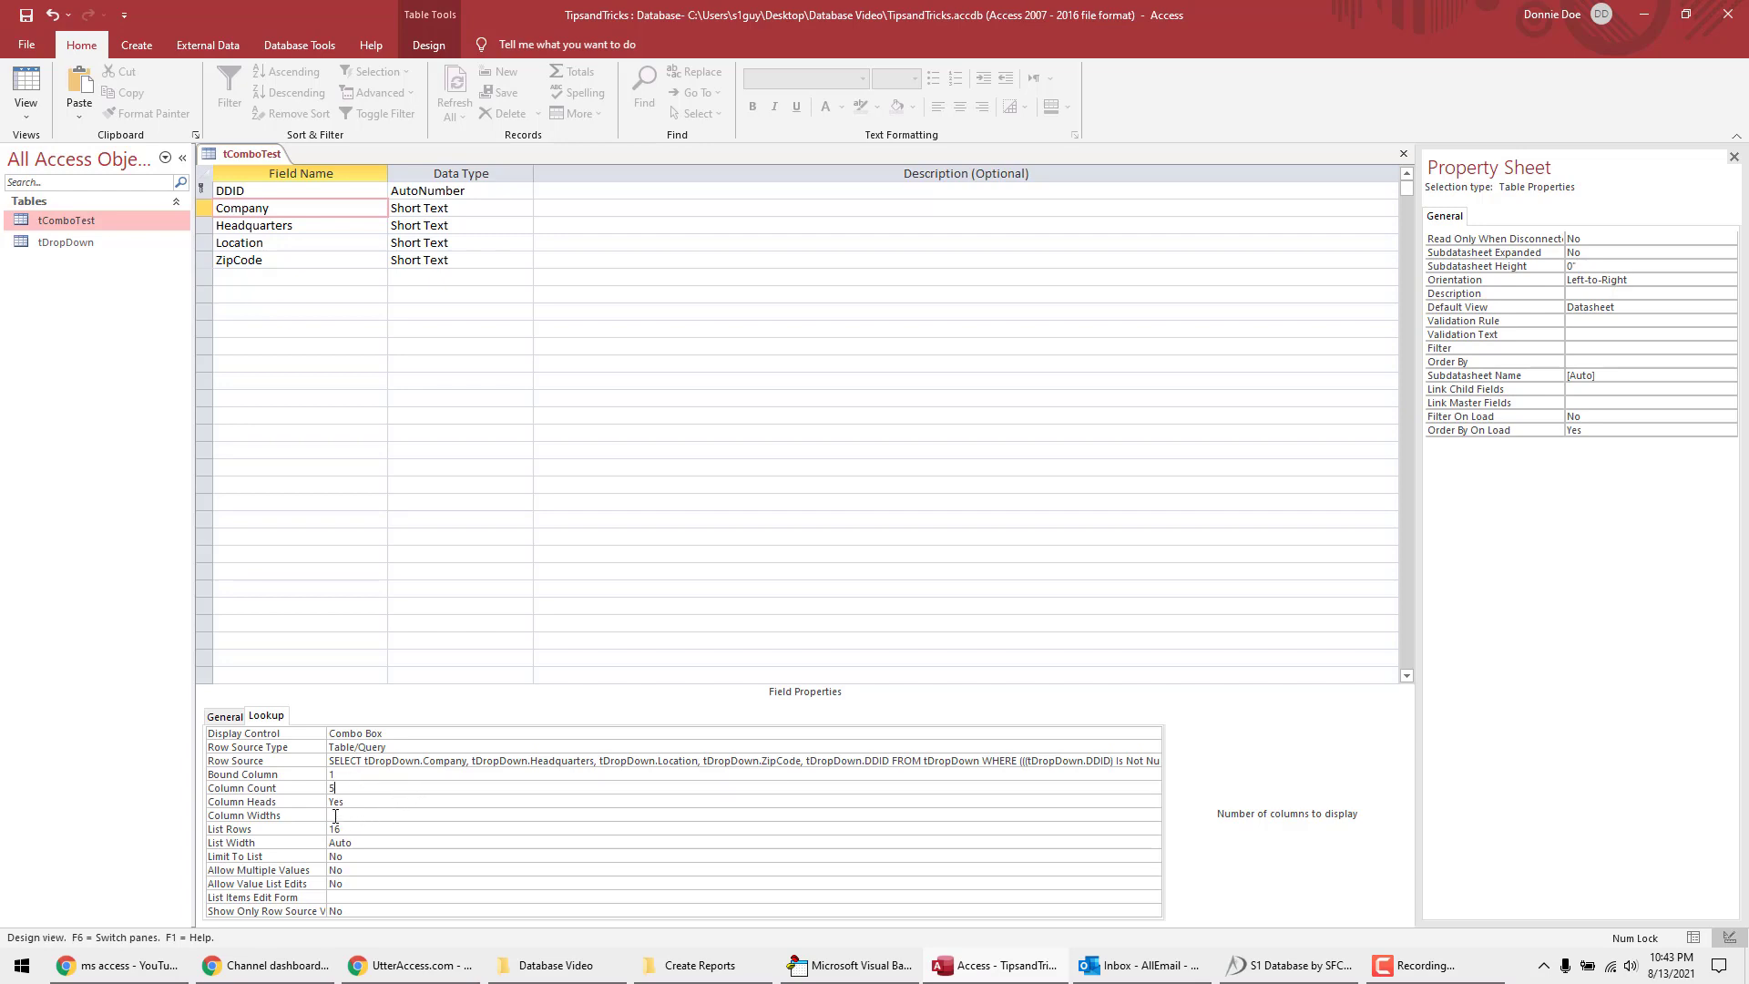
left_click(379, 815)
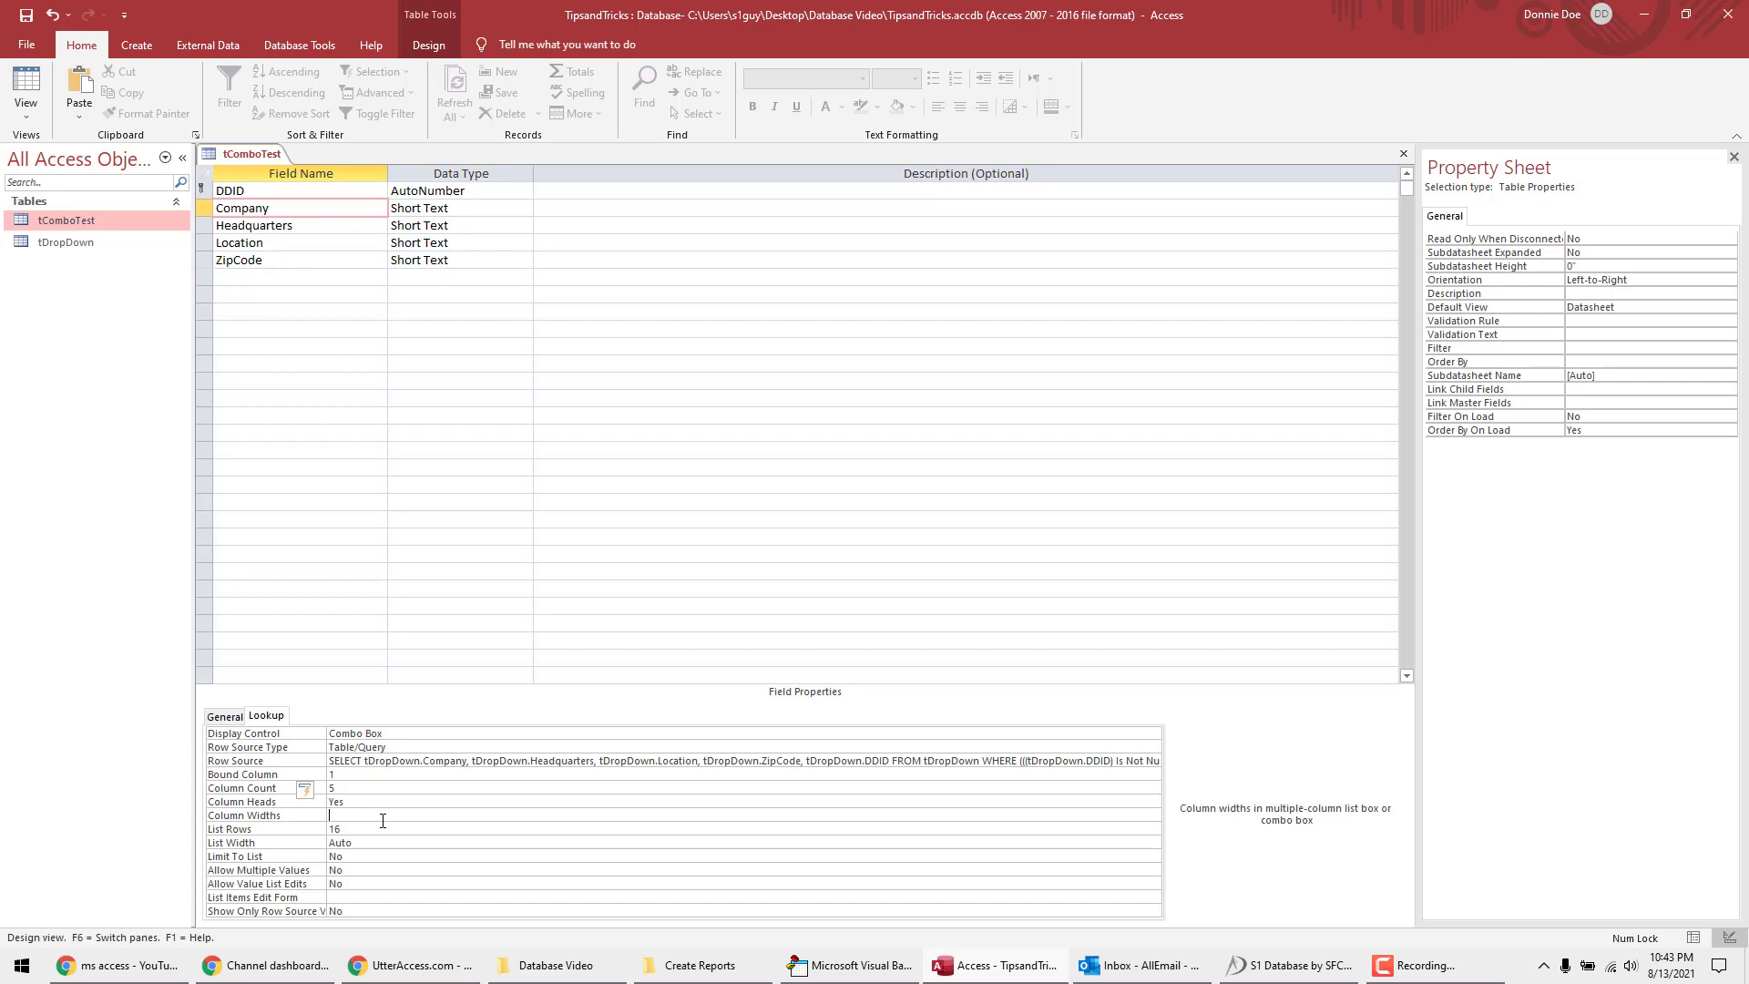
type("2;")
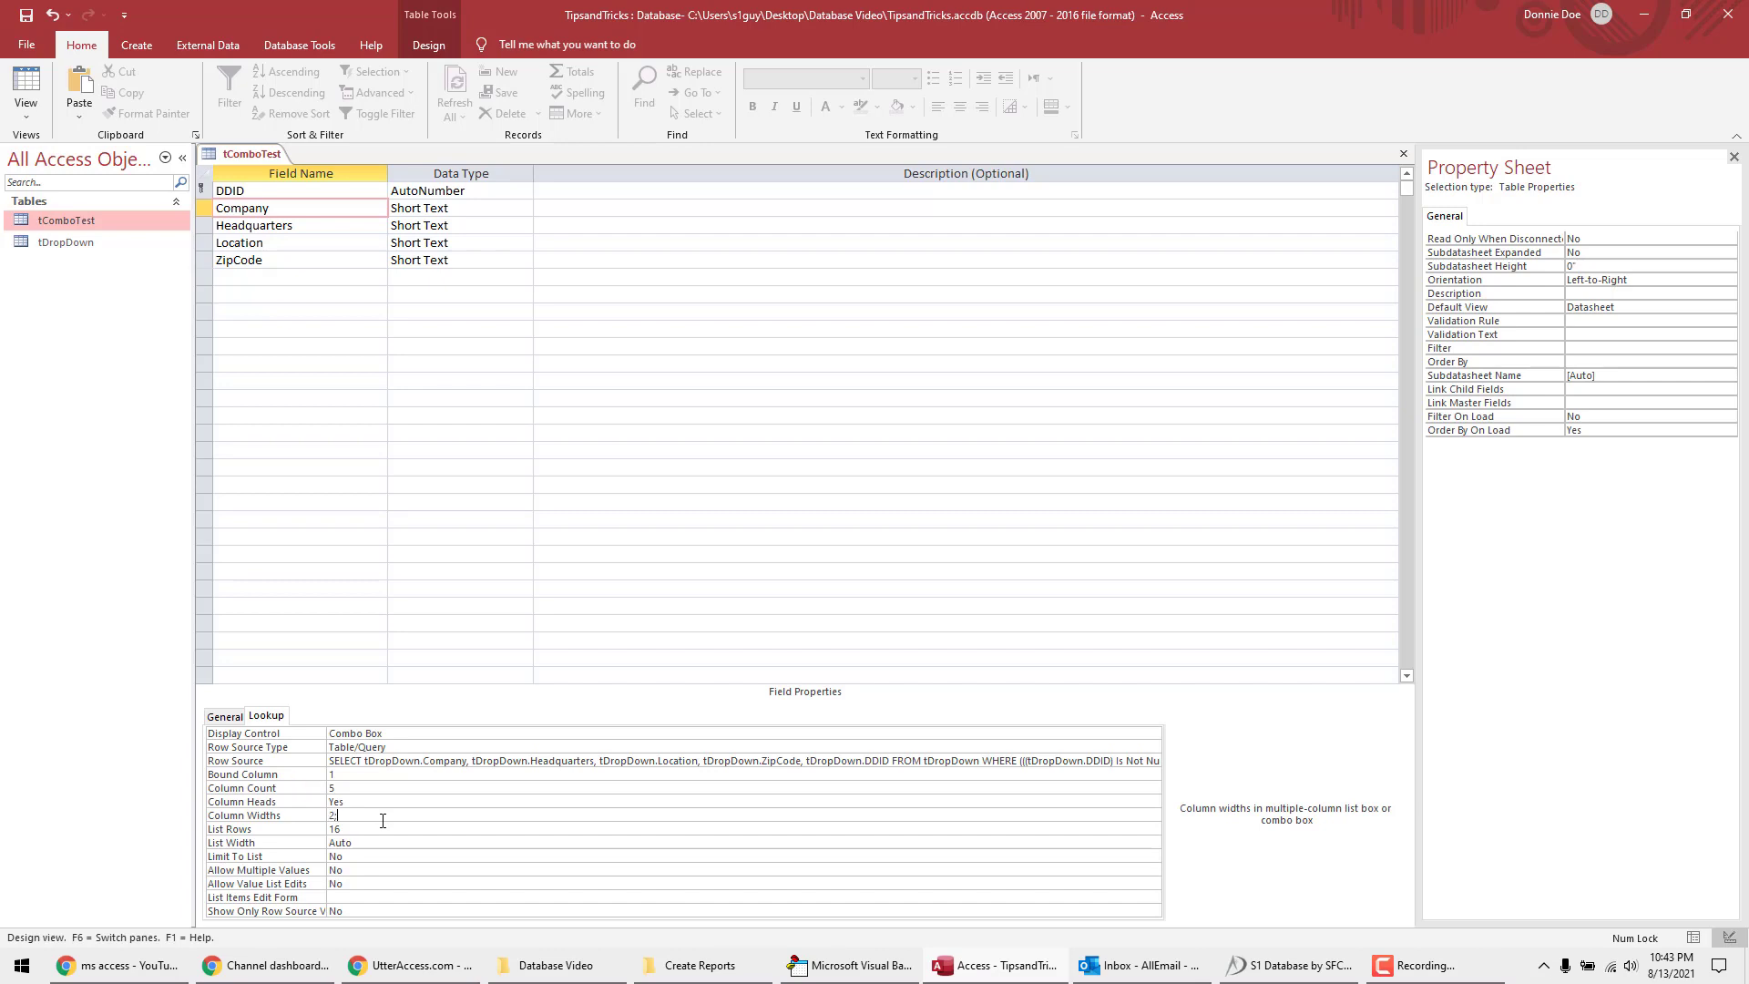
type("2;2;")
left_click(744, 828)
type("50")
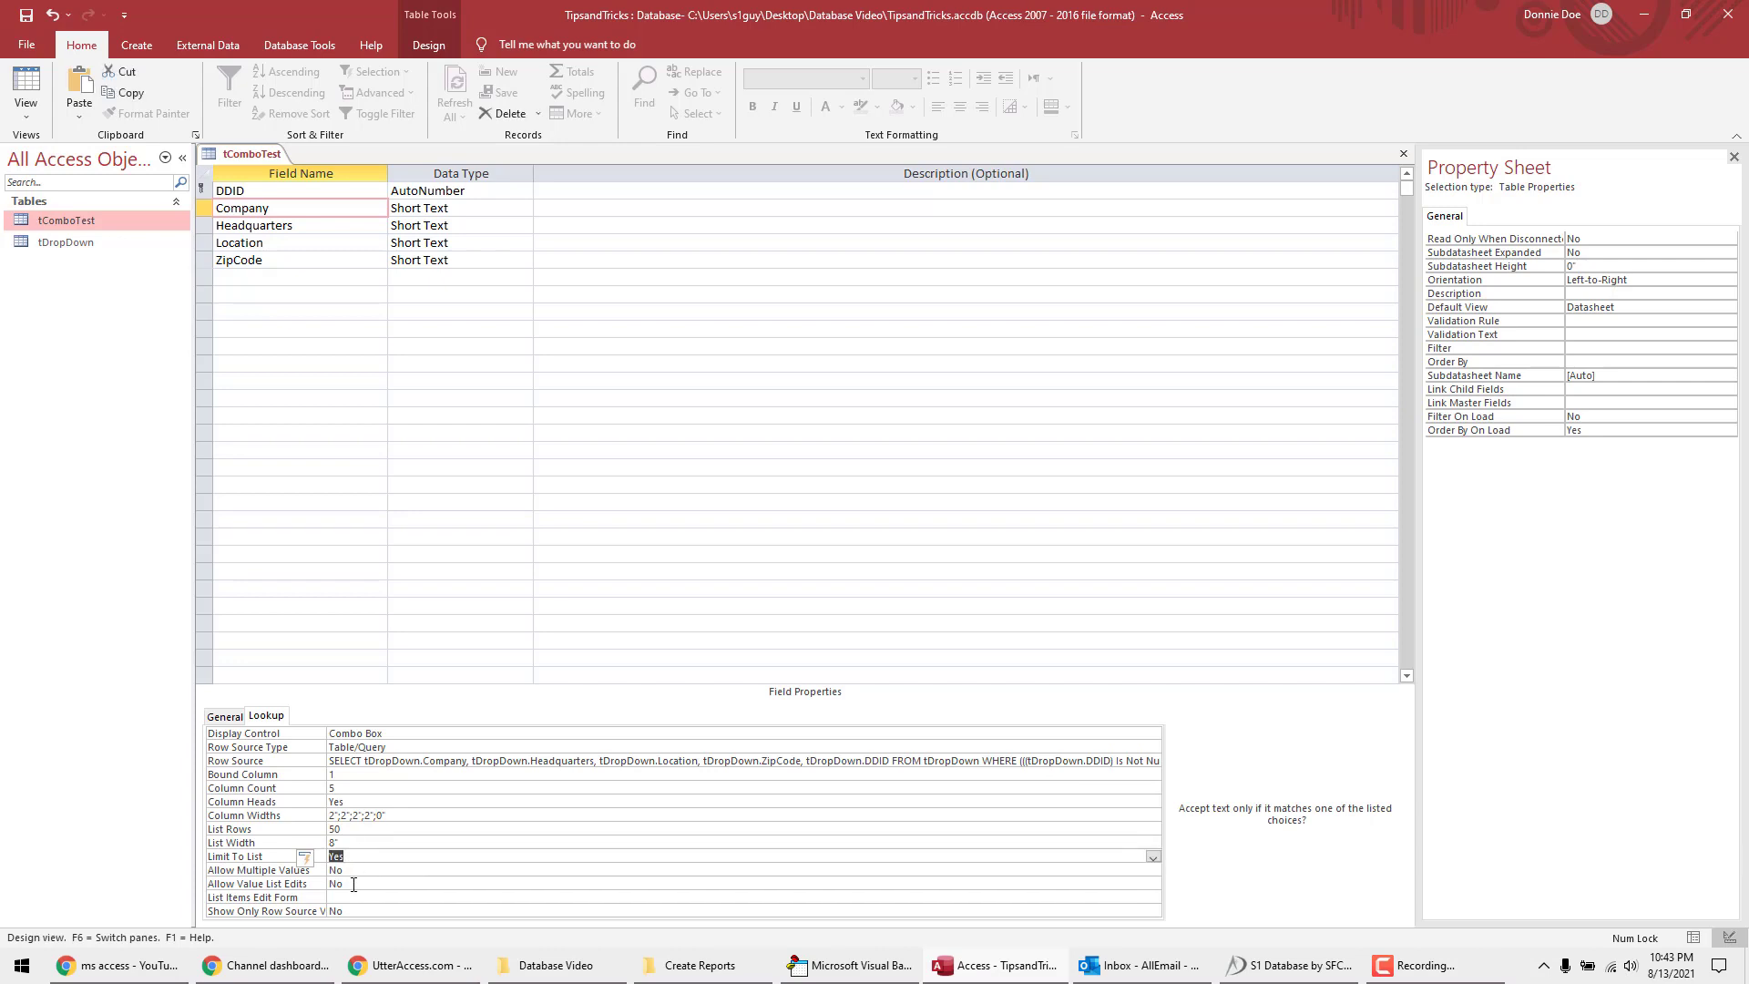
mouse_move(371, 366)
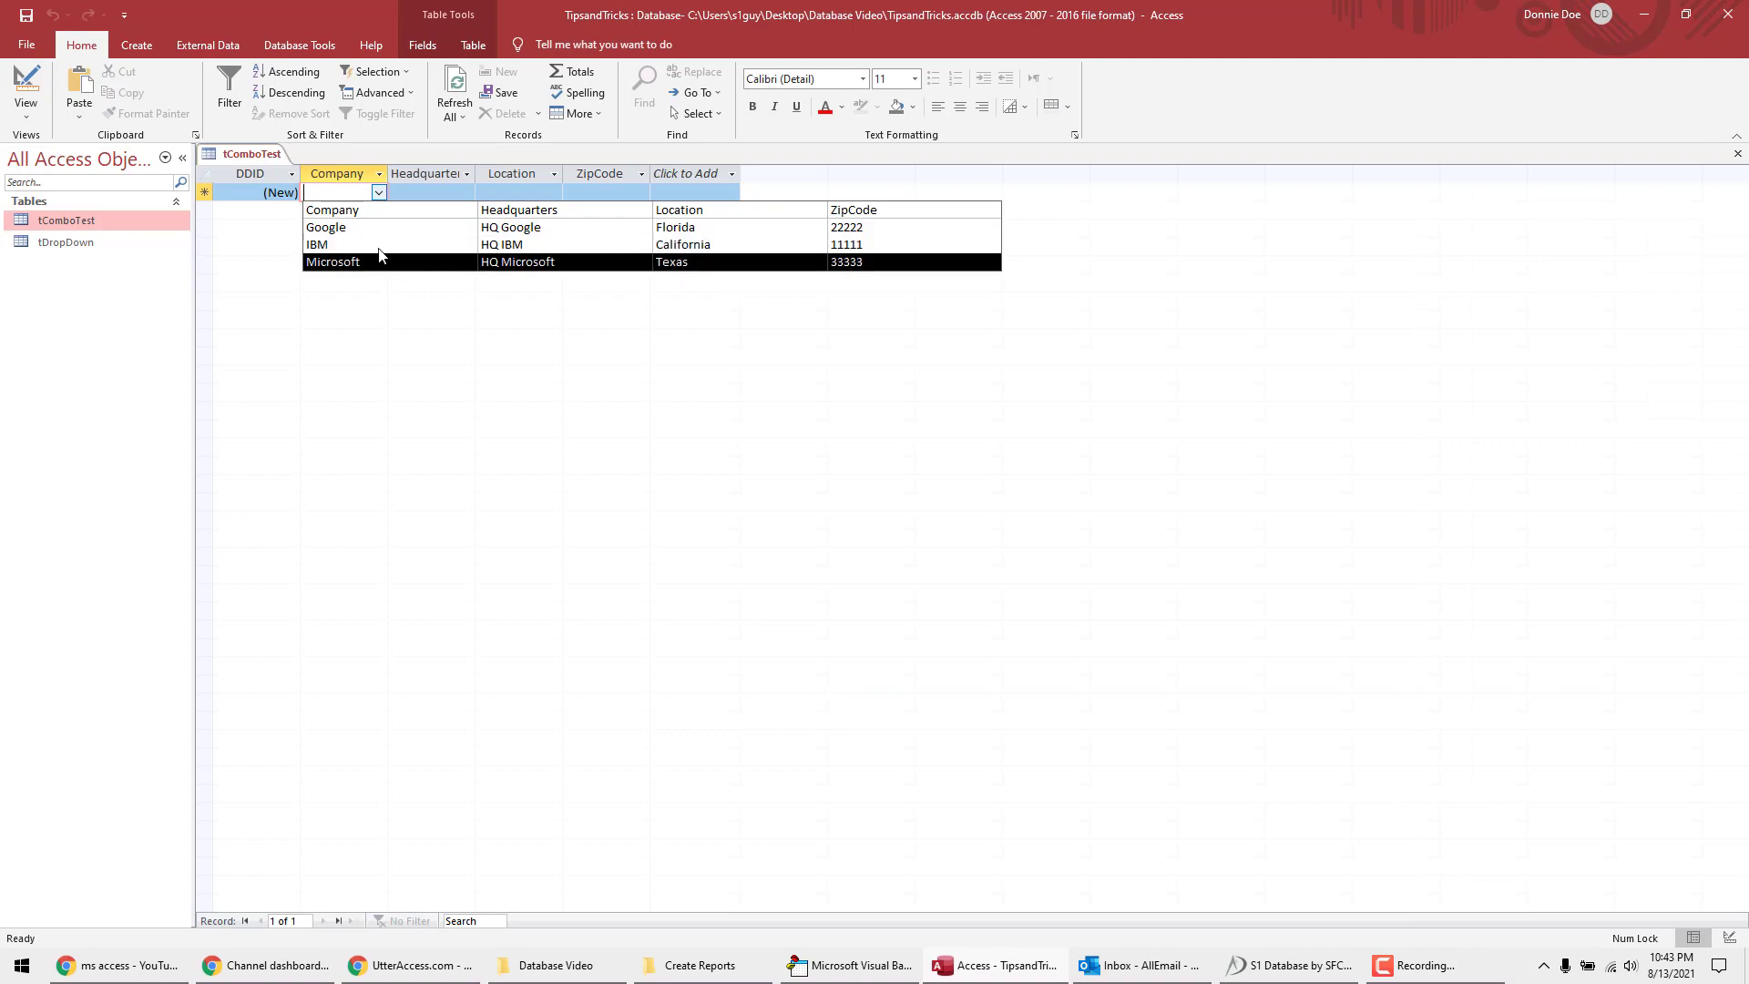
Step: Open the Company drop-down in tComboTest's datasheet to check the listed companies
left_click(326, 227)
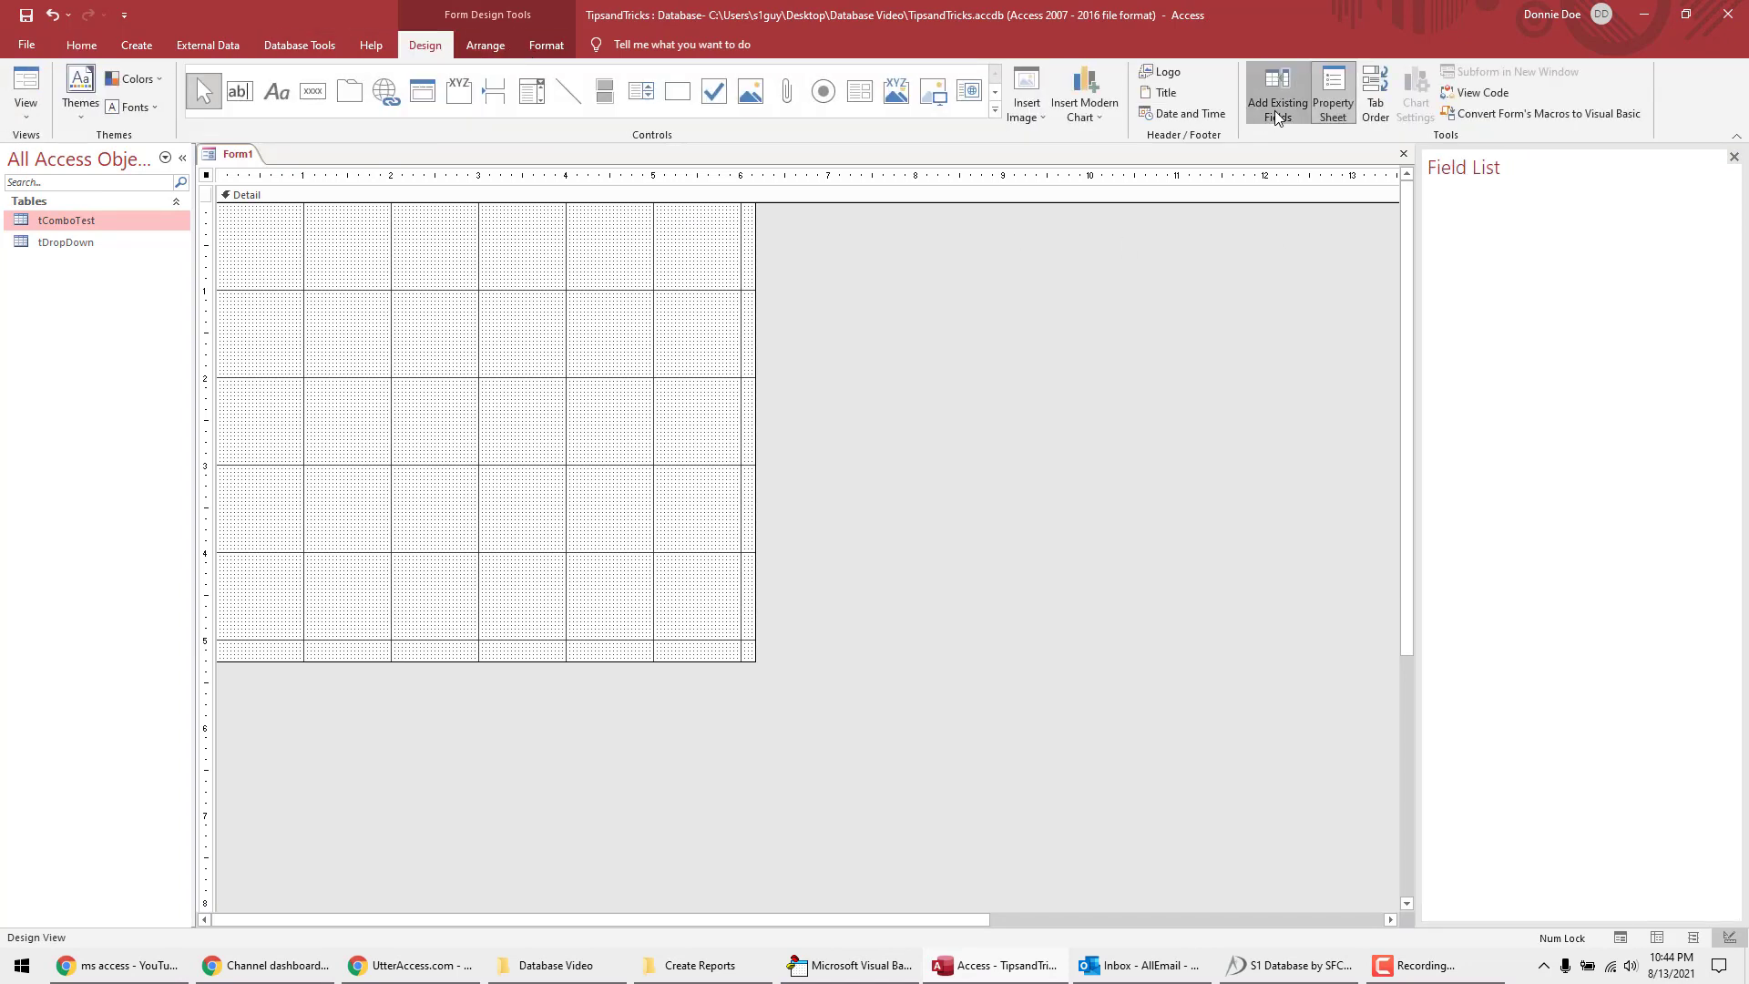
Step: Place Headquarters, Location and ZipCode on the form and name the combo box cboCompany
left_click(1277, 91)
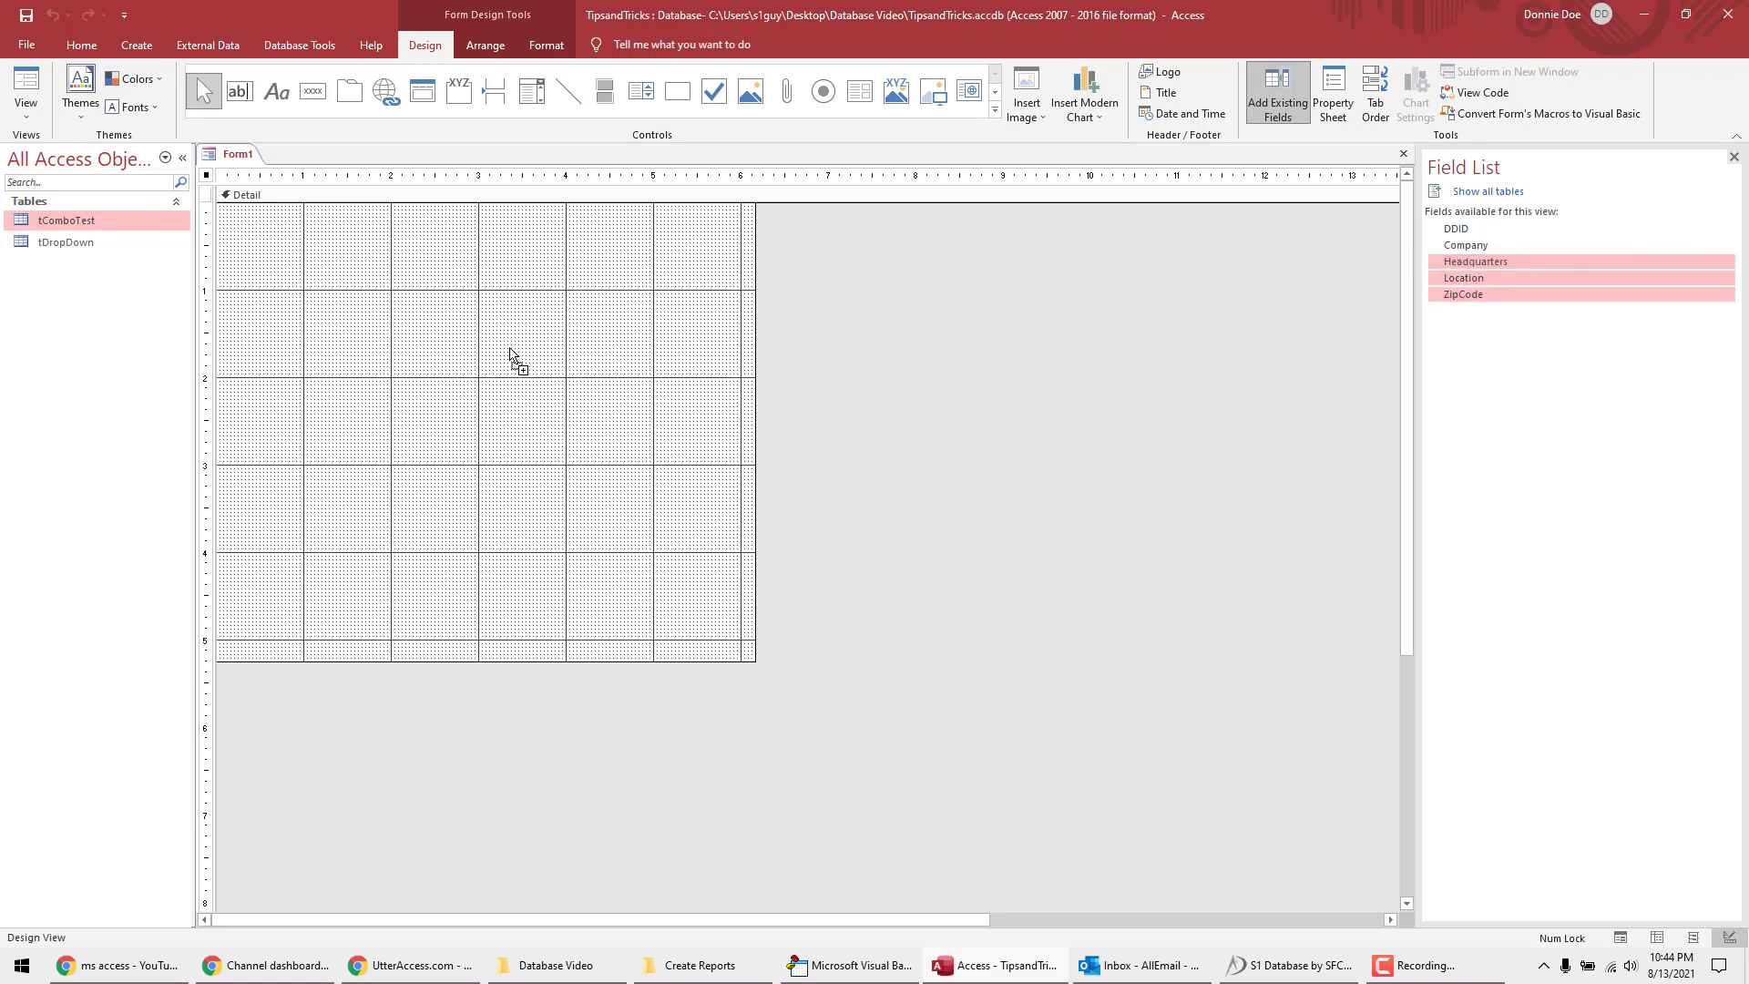
left_click_drag(1475, 262, 513, 371)
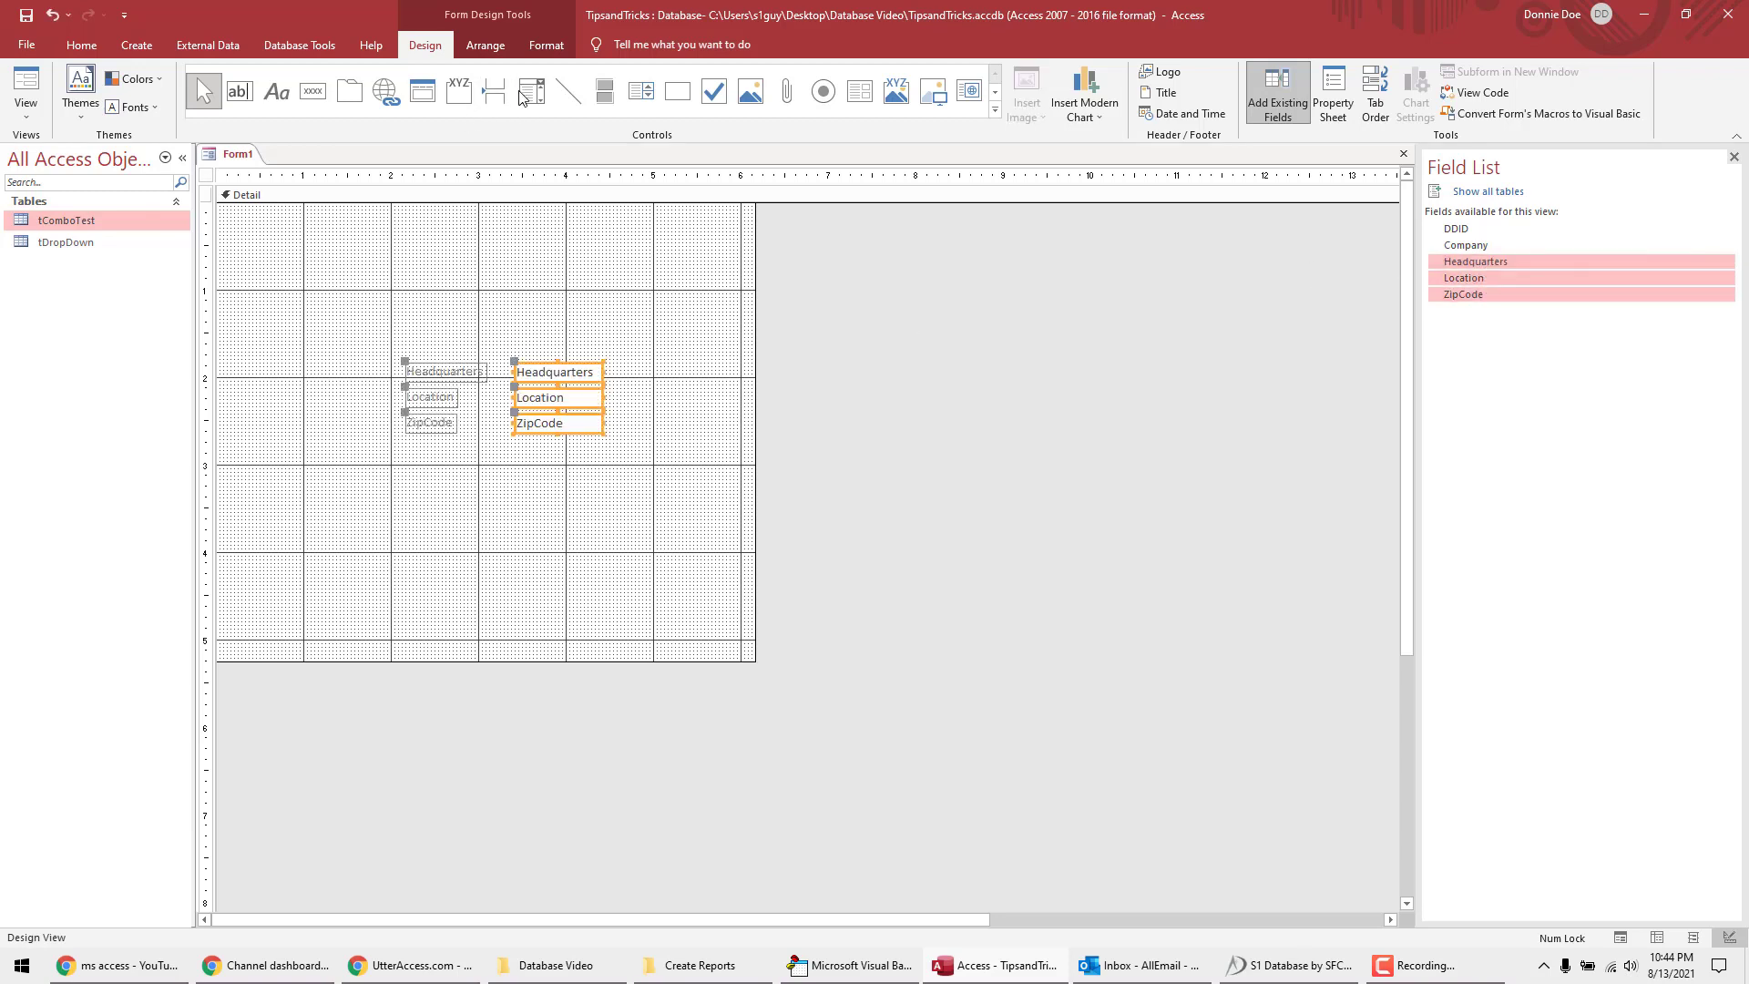
mouse_move(532, 91)
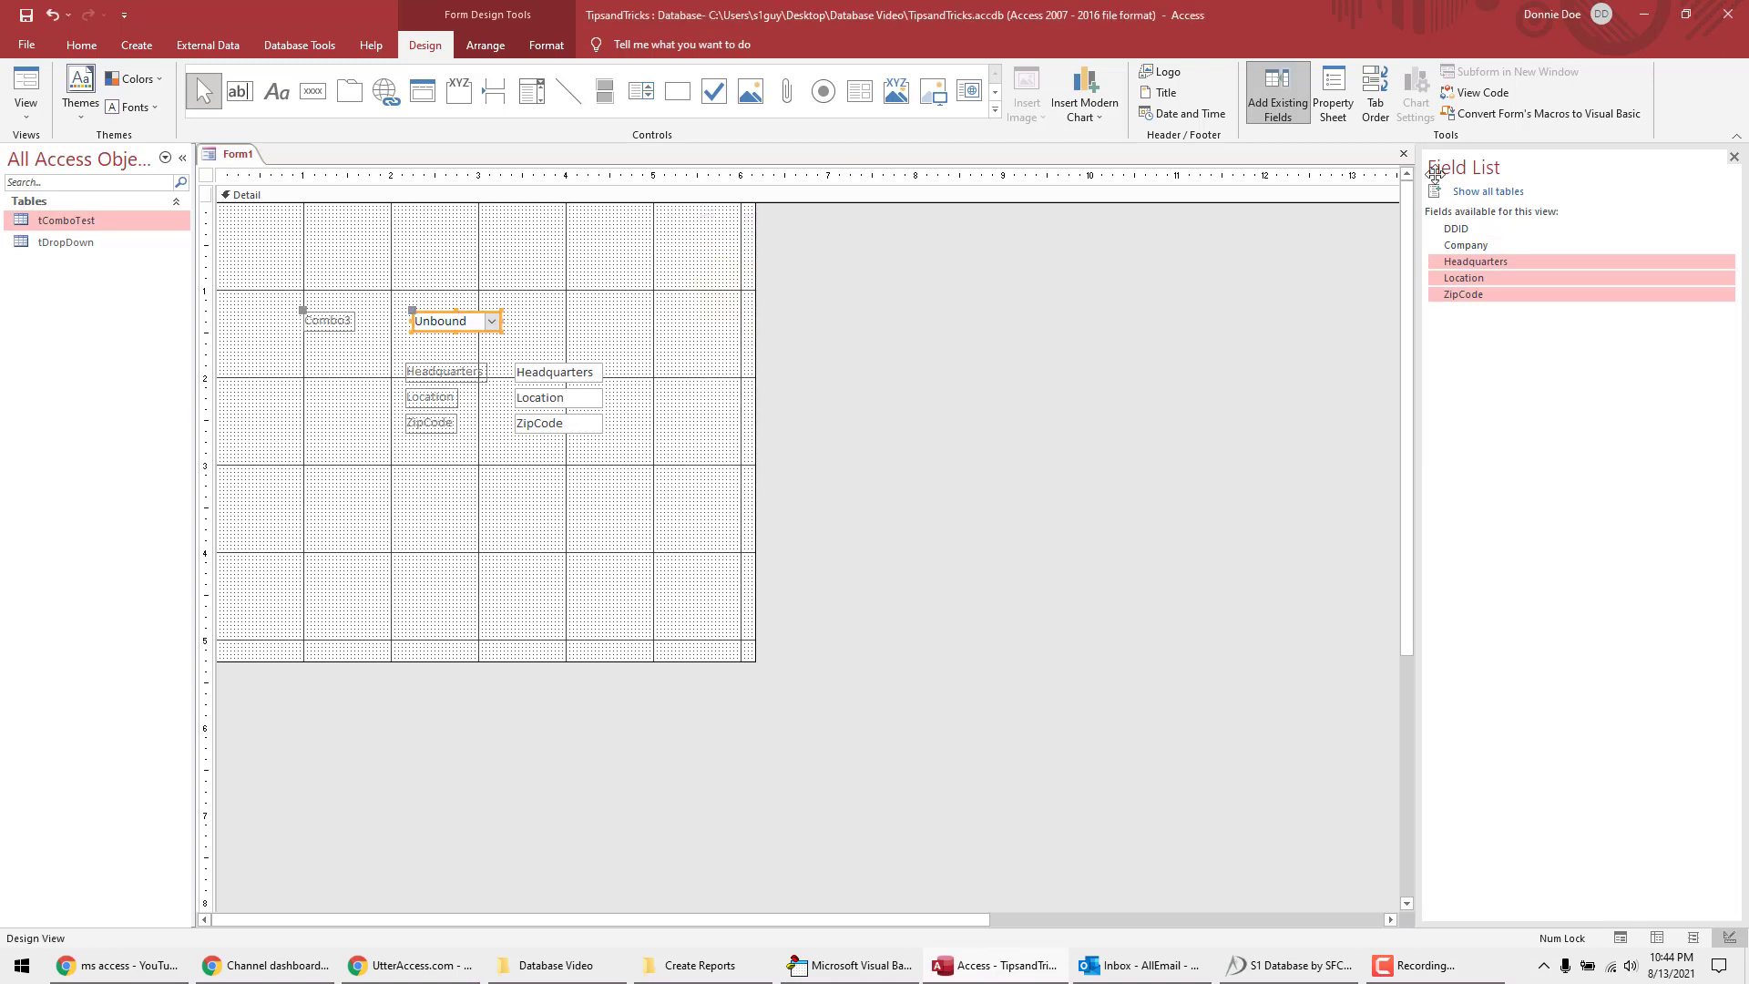
left_click(1331, 91)
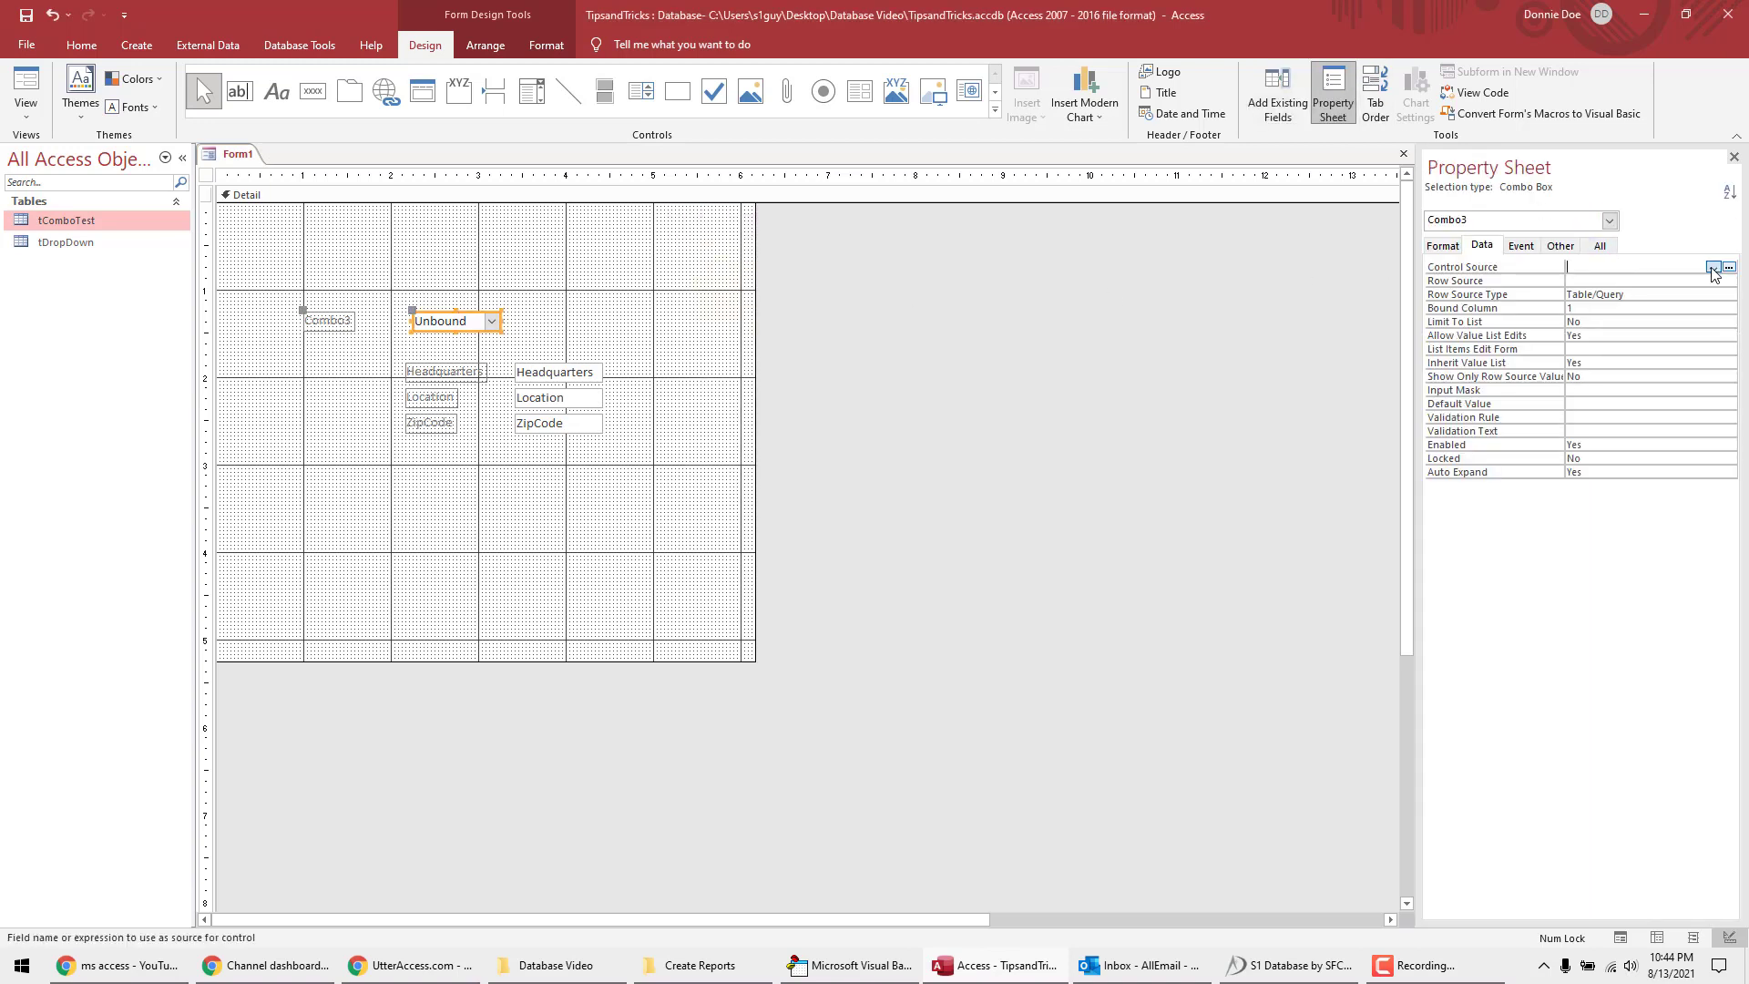
left_click(1559, 245)
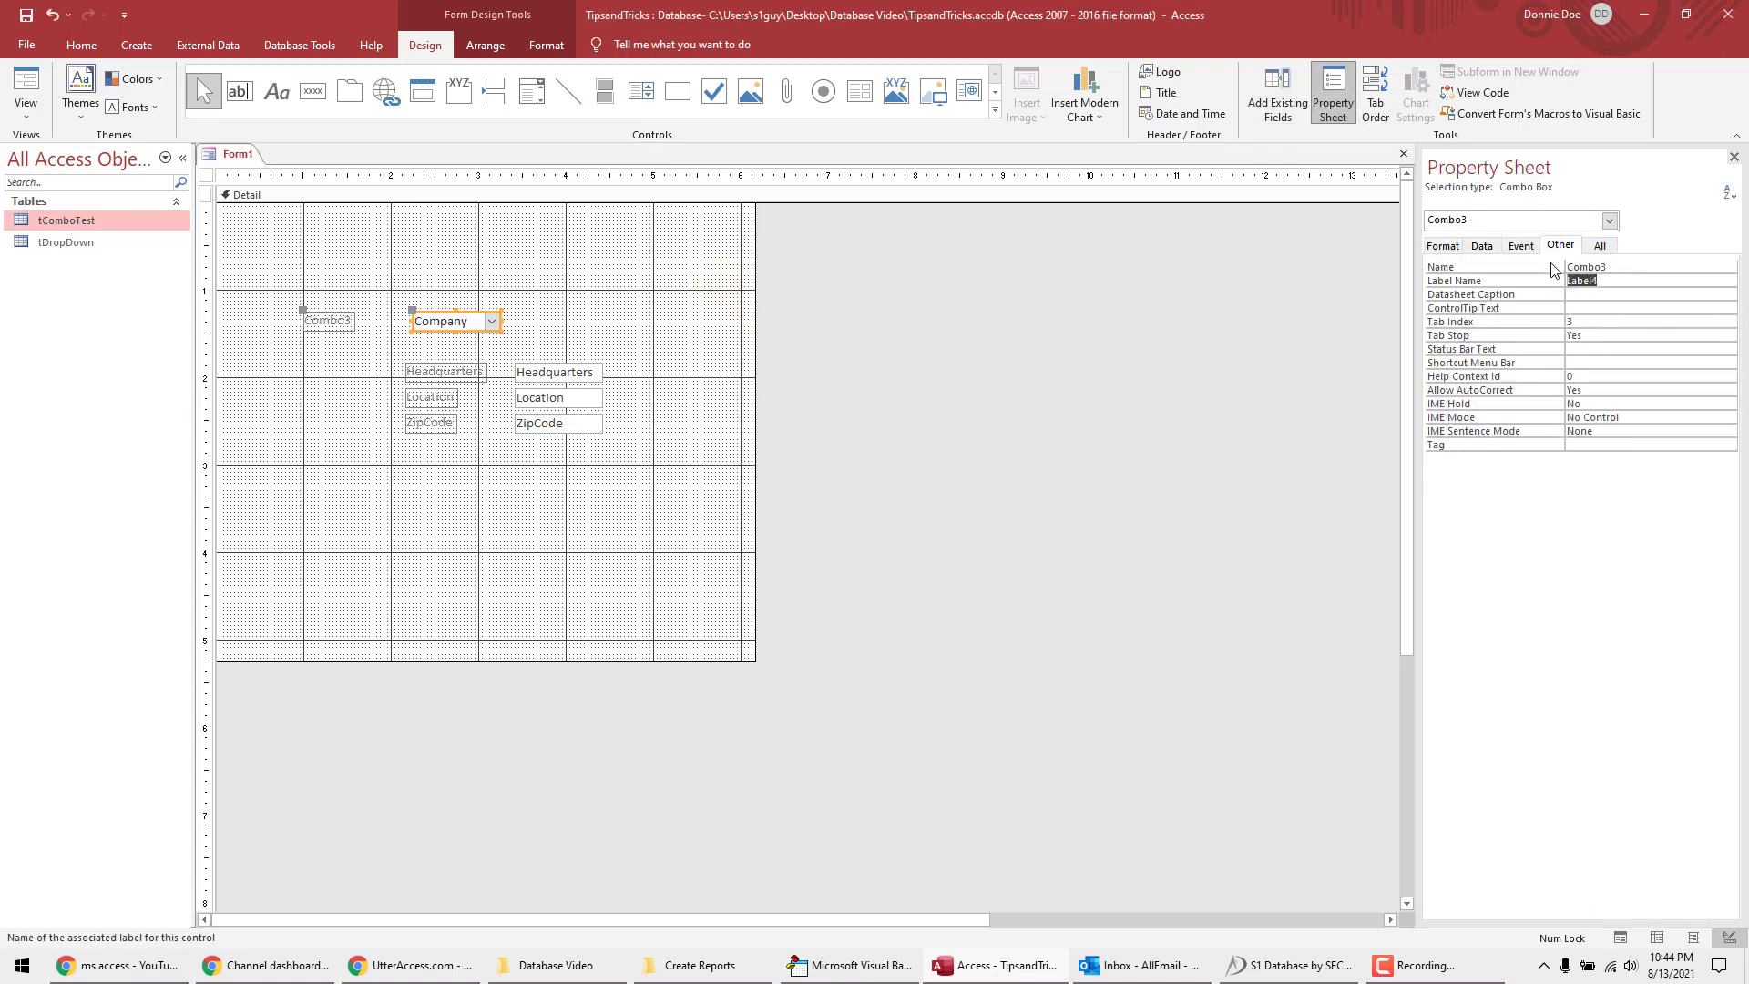
type("cbo")
left_click(328, 320)
type("pan")
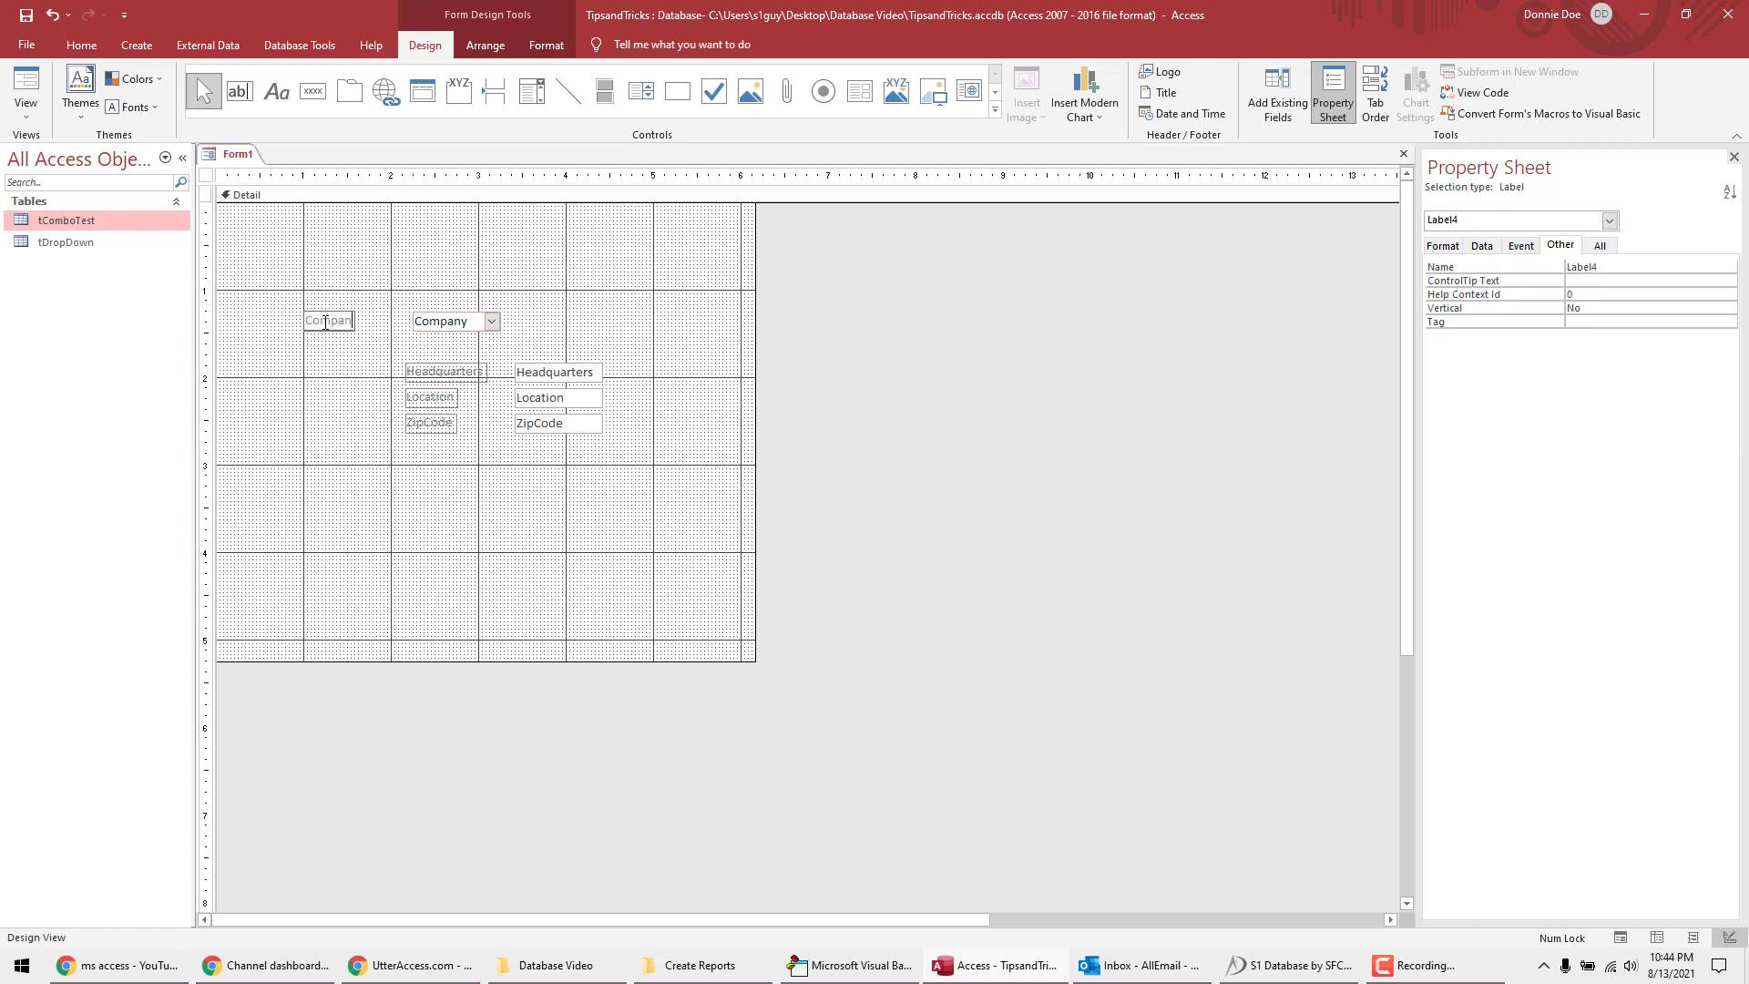
Step: Group the fields in a stacked layout, reposition them, and widen the data boxes
left_click(272, 262)
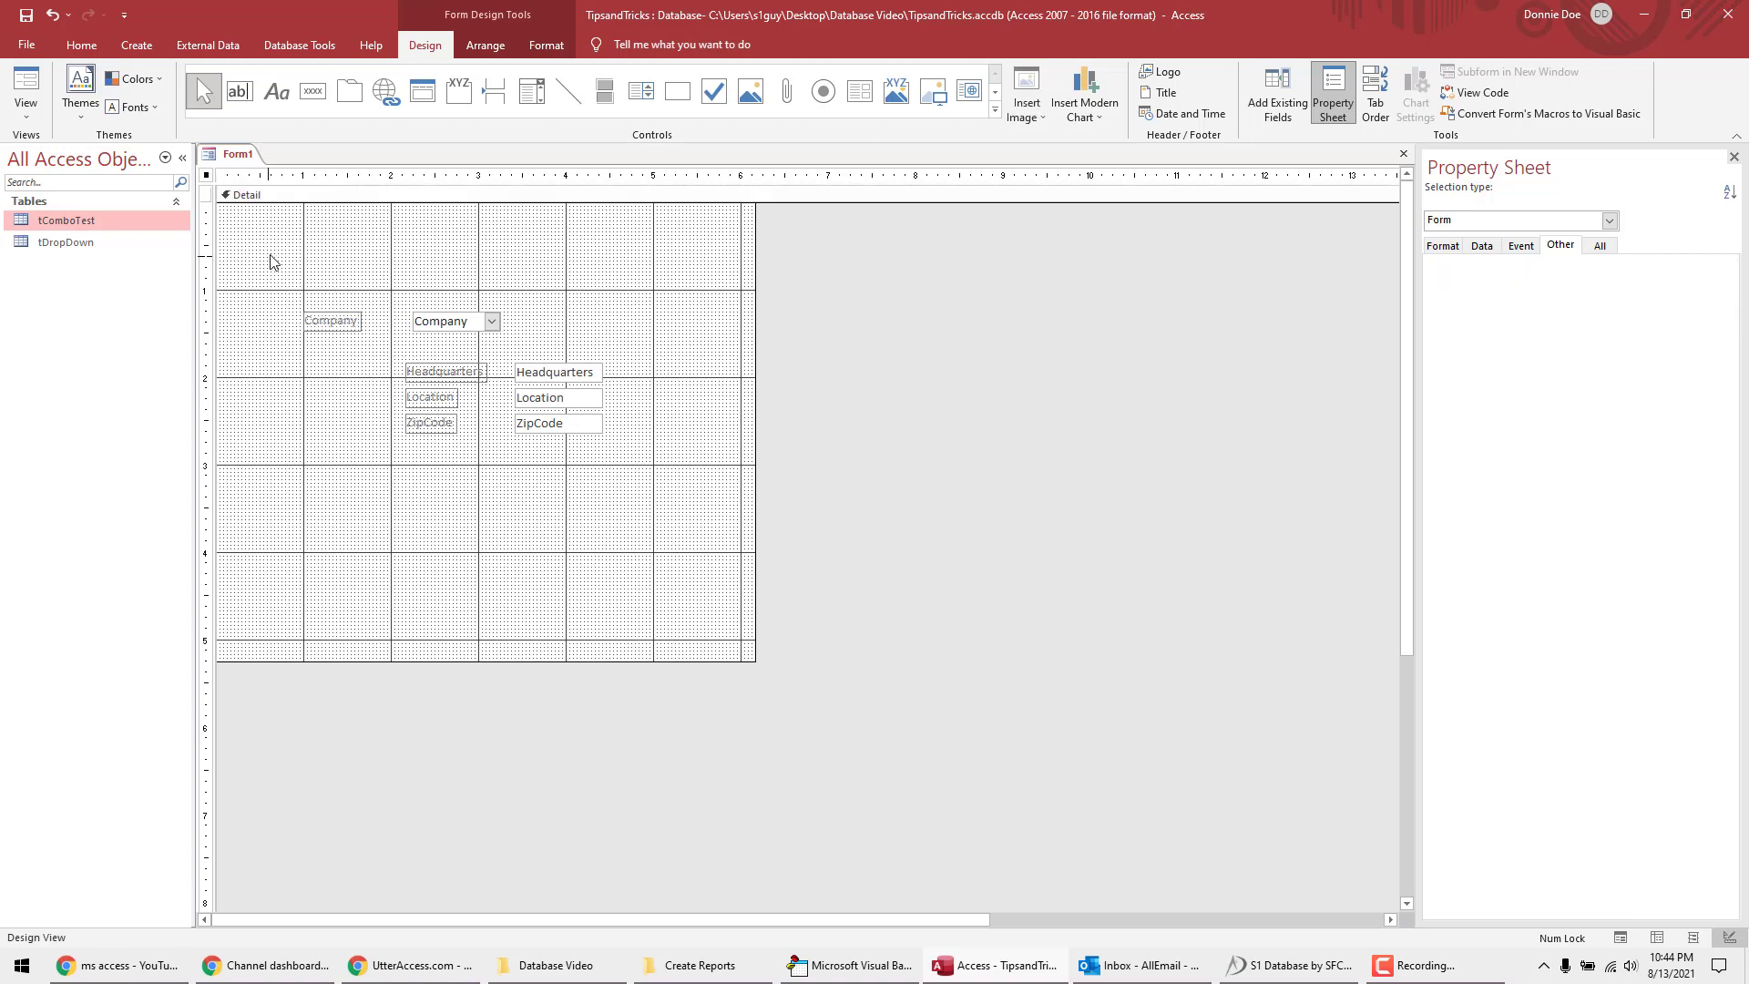
right_click(538, 397)
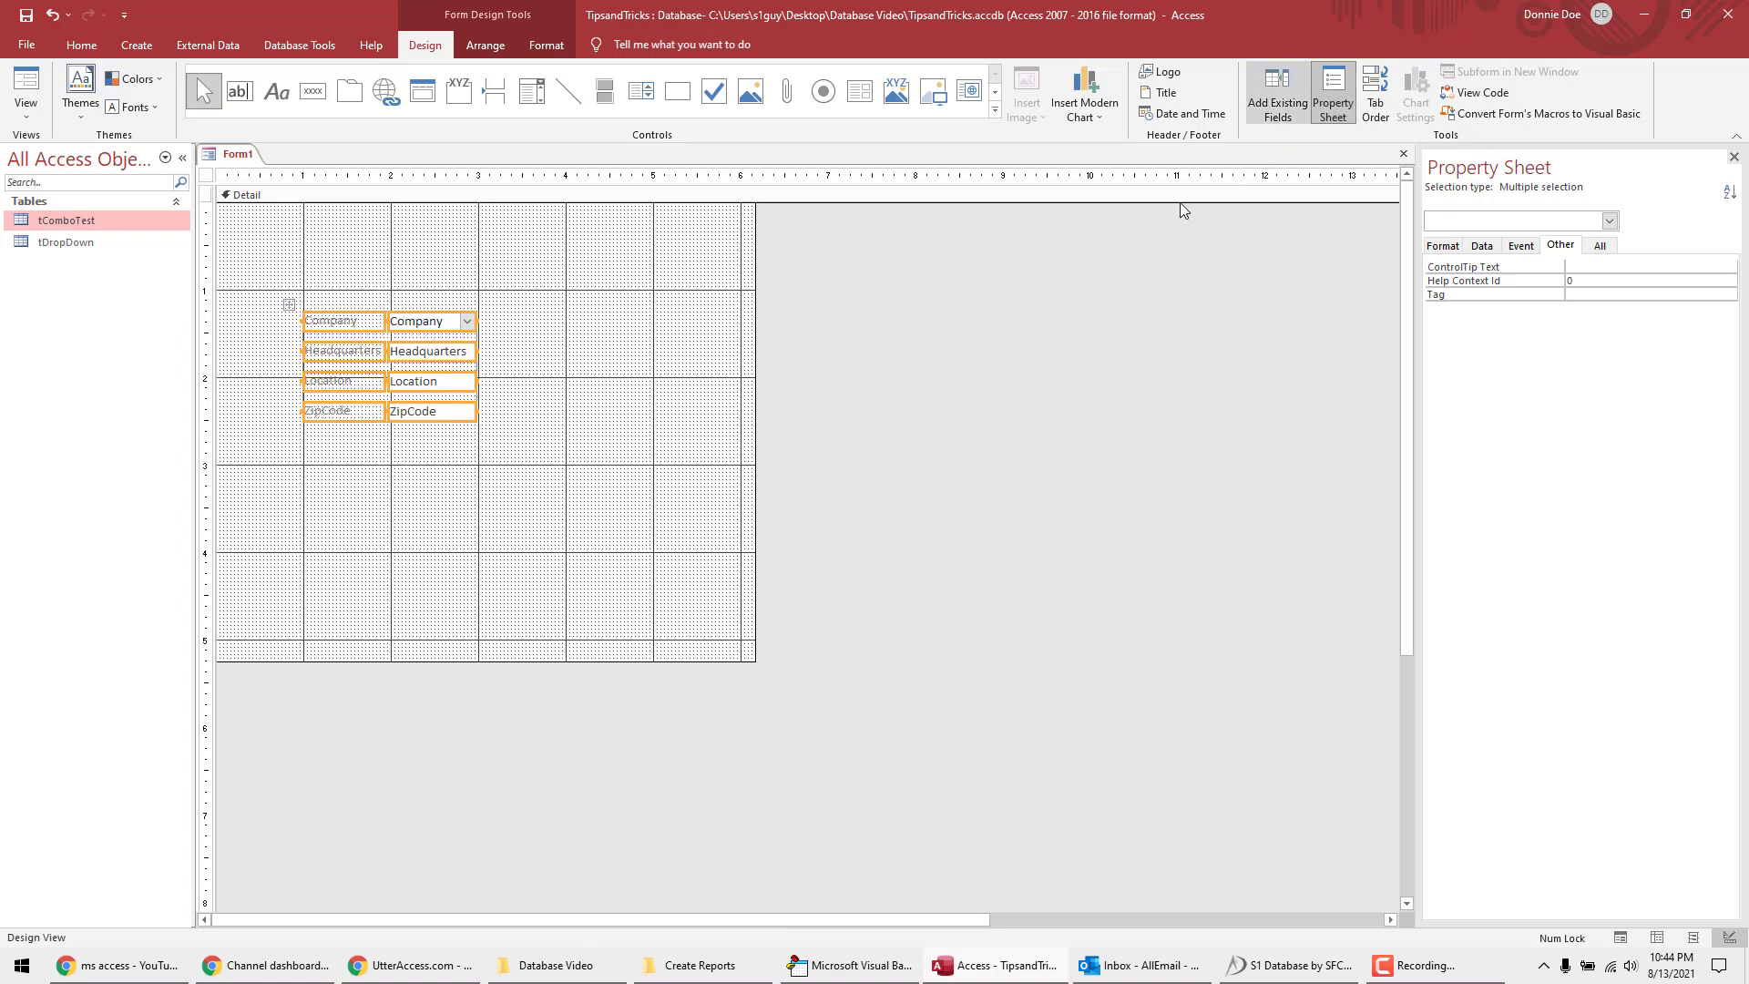
left_click(1441, 245)
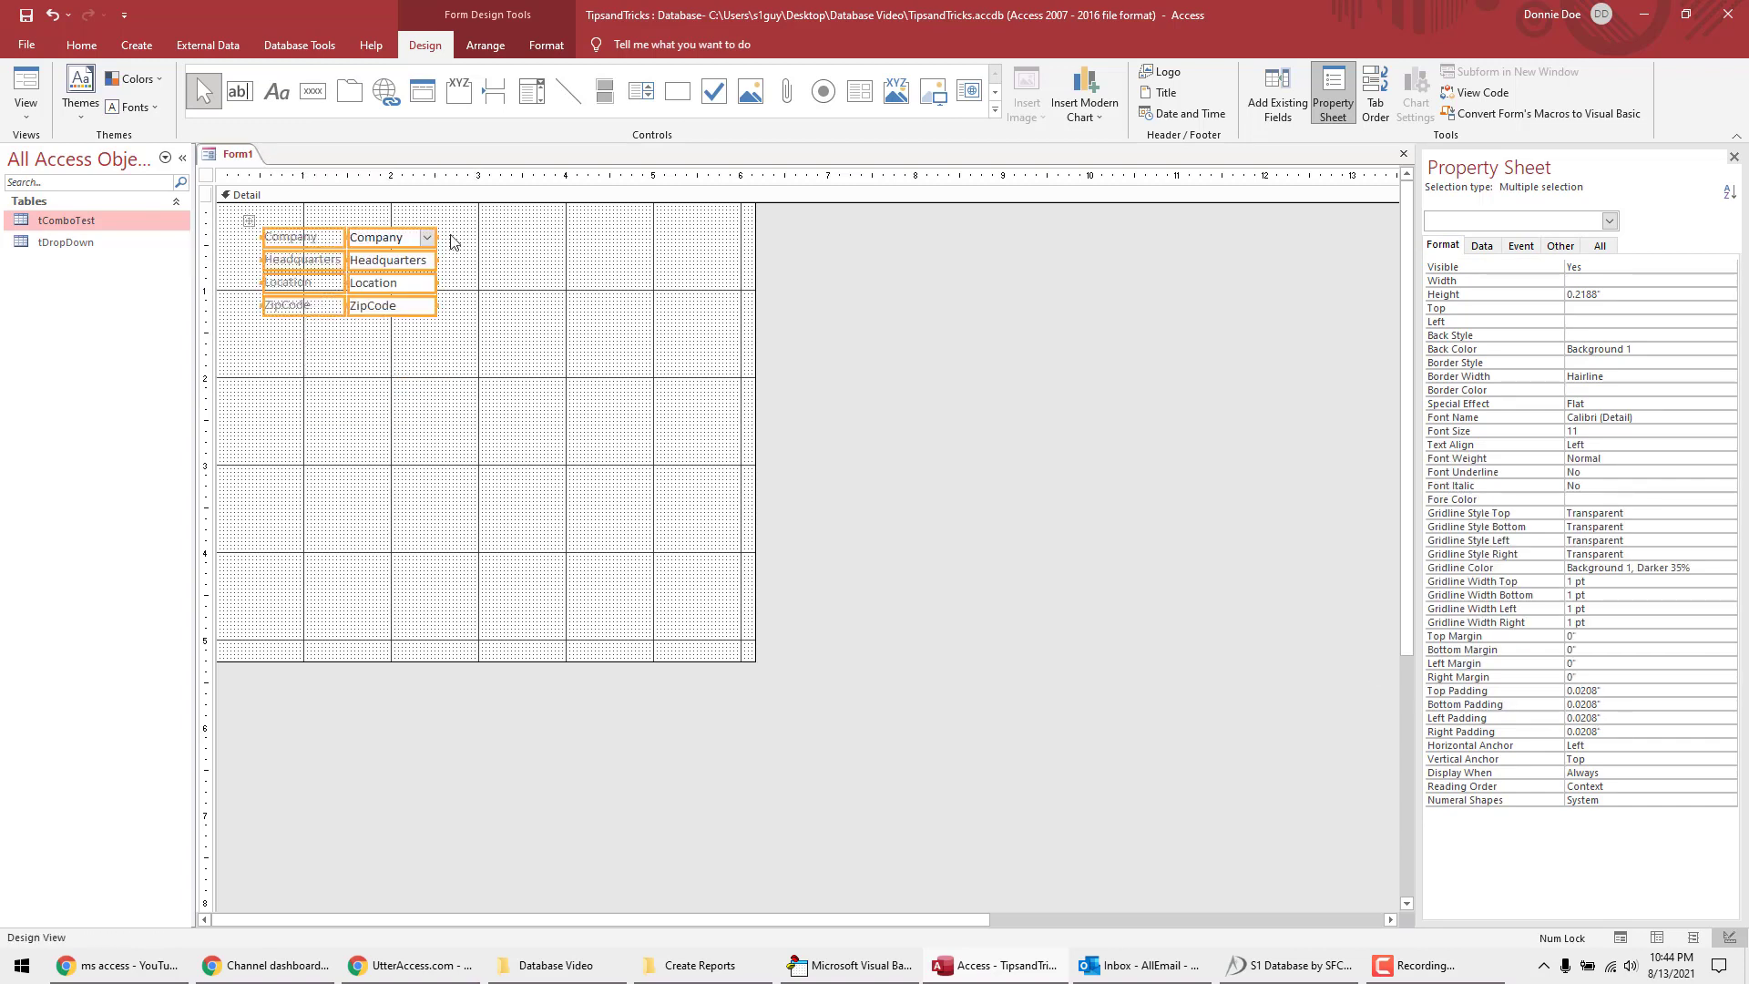
left_click(384, 237)
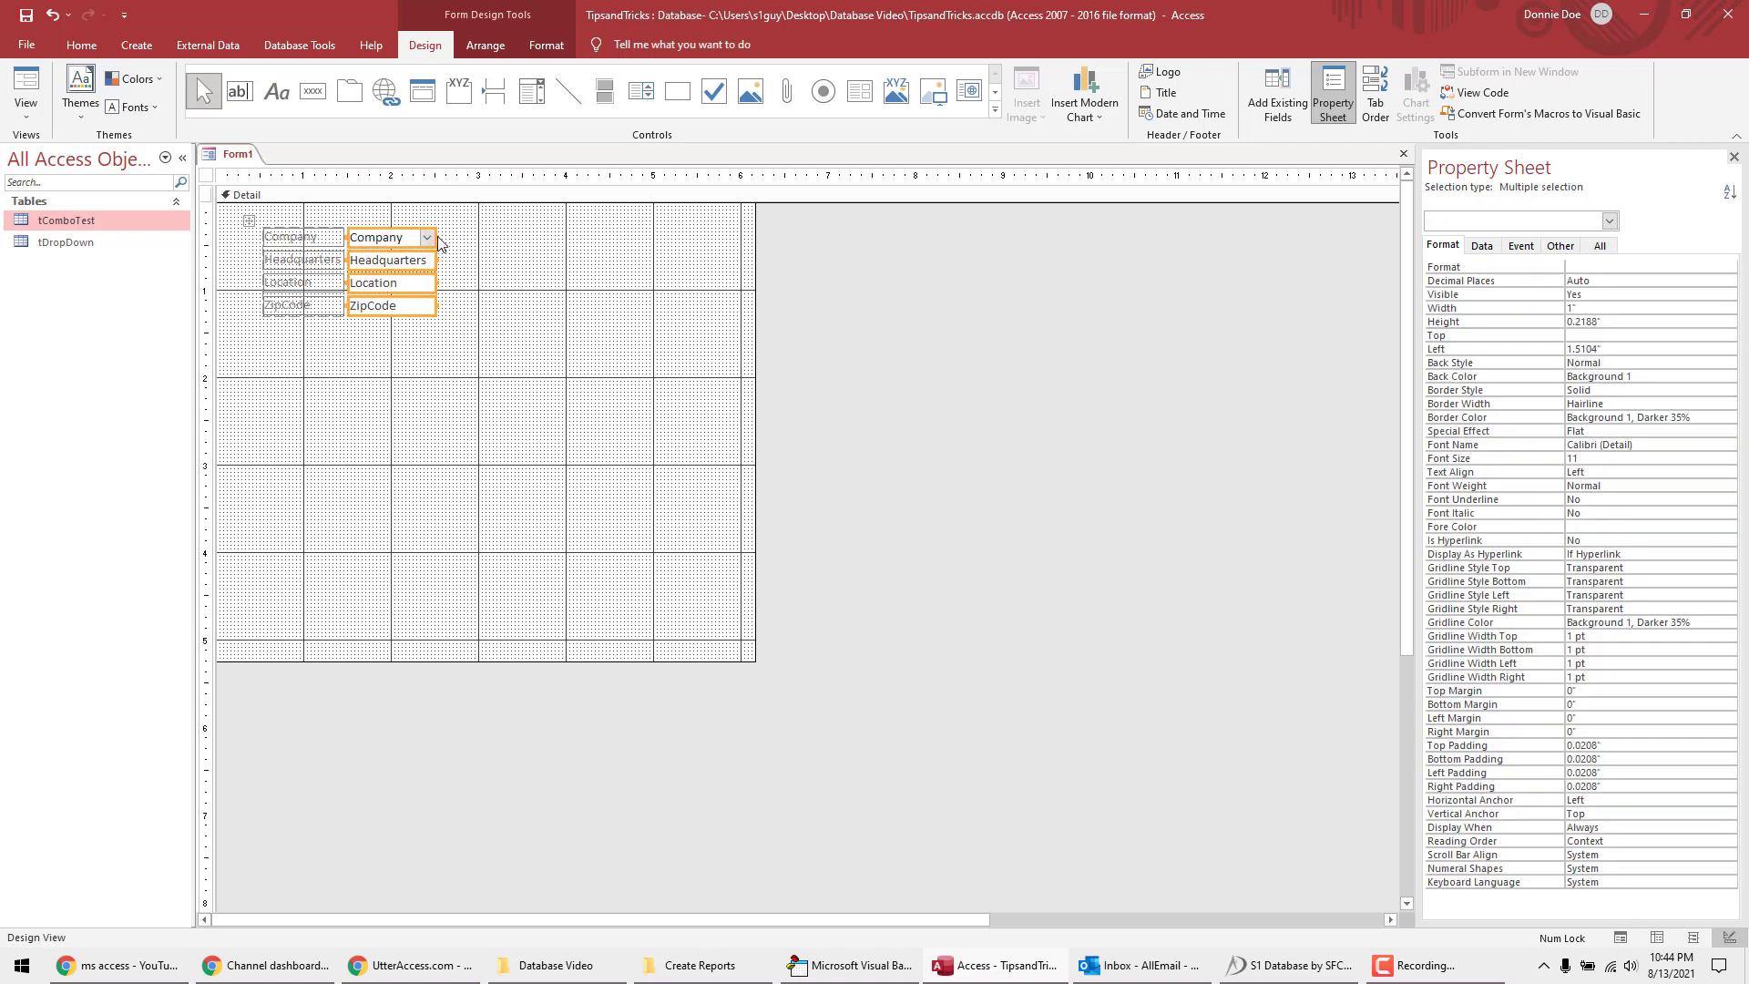
left_click_drag(435, 237, 555, 238)
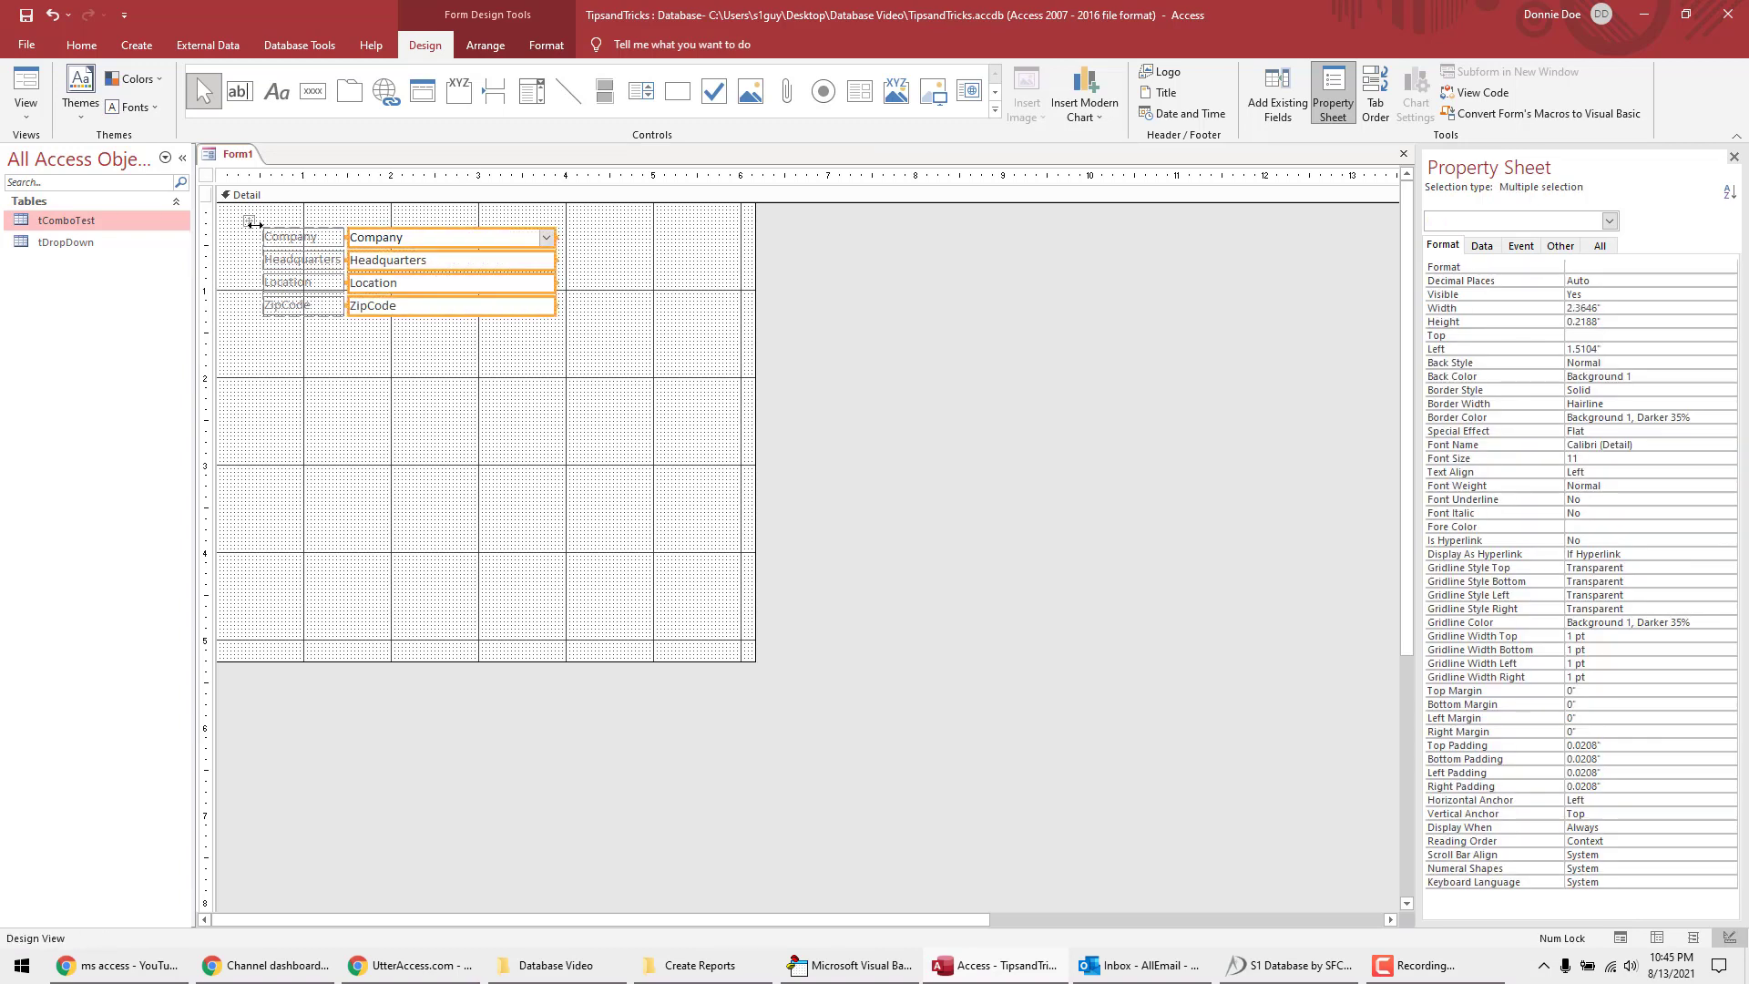
left_click(446, 194)
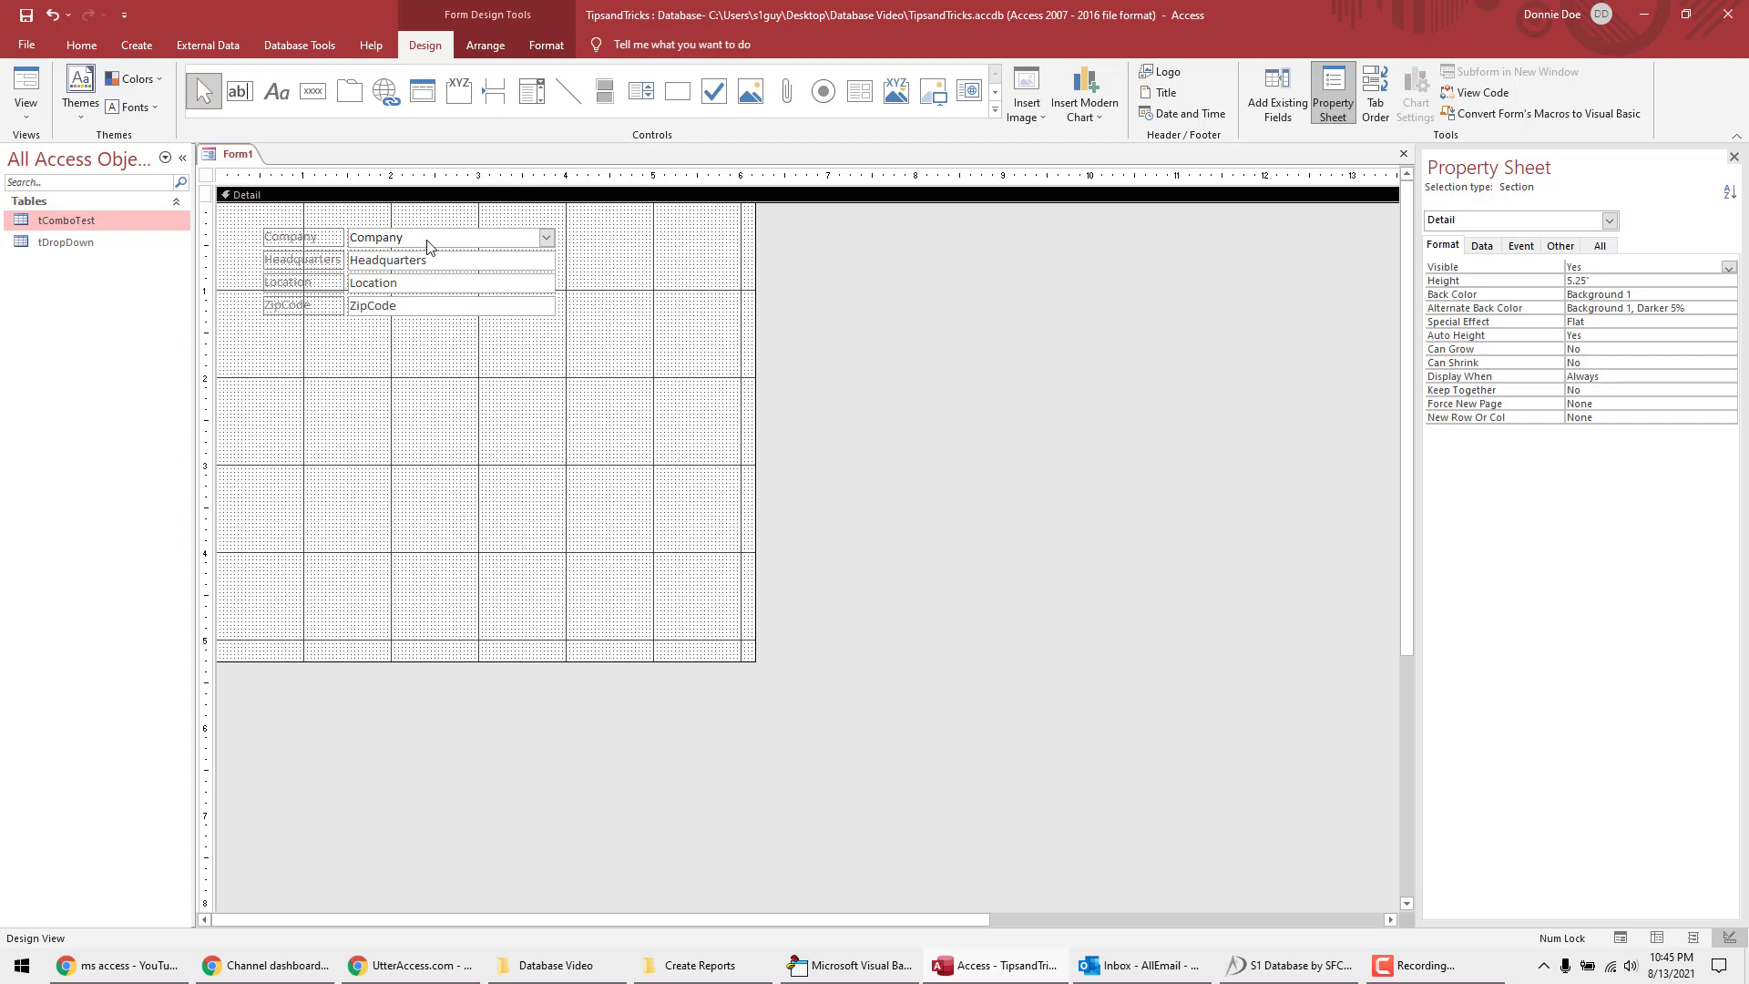
Step: Set cboCompany's After Update to [Event Procedure] and open its VBA code
left_click(446, 237)
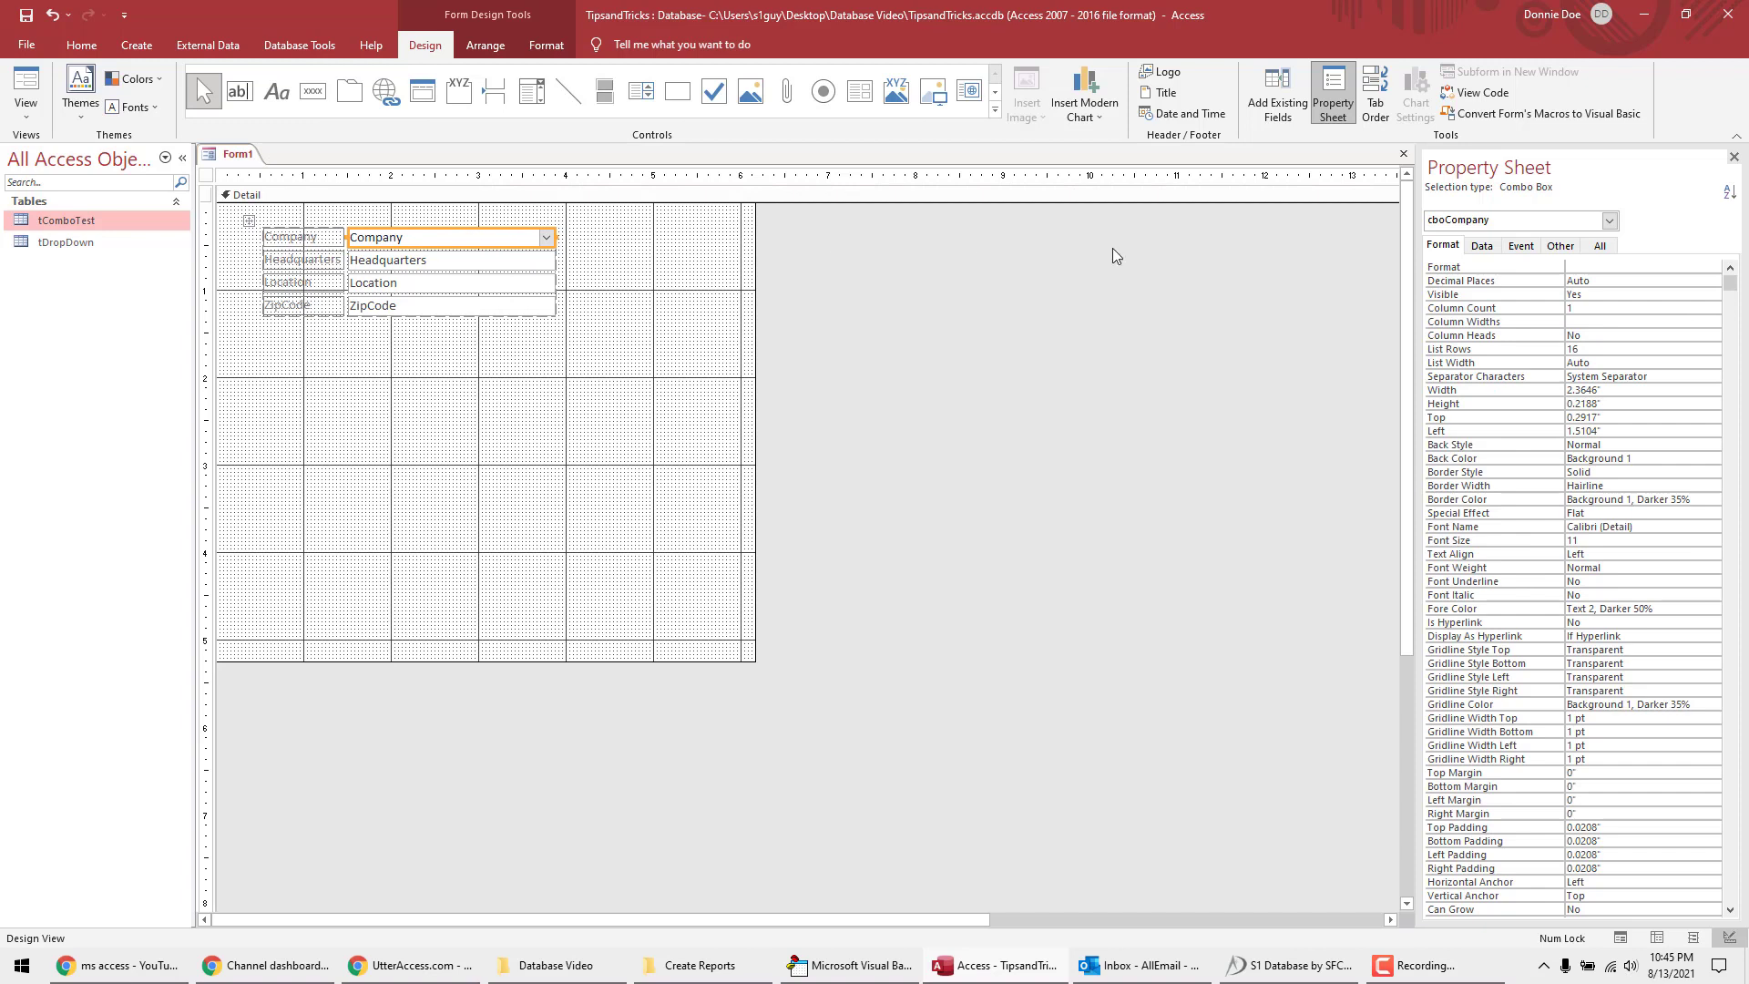
left_click(1520, 245)
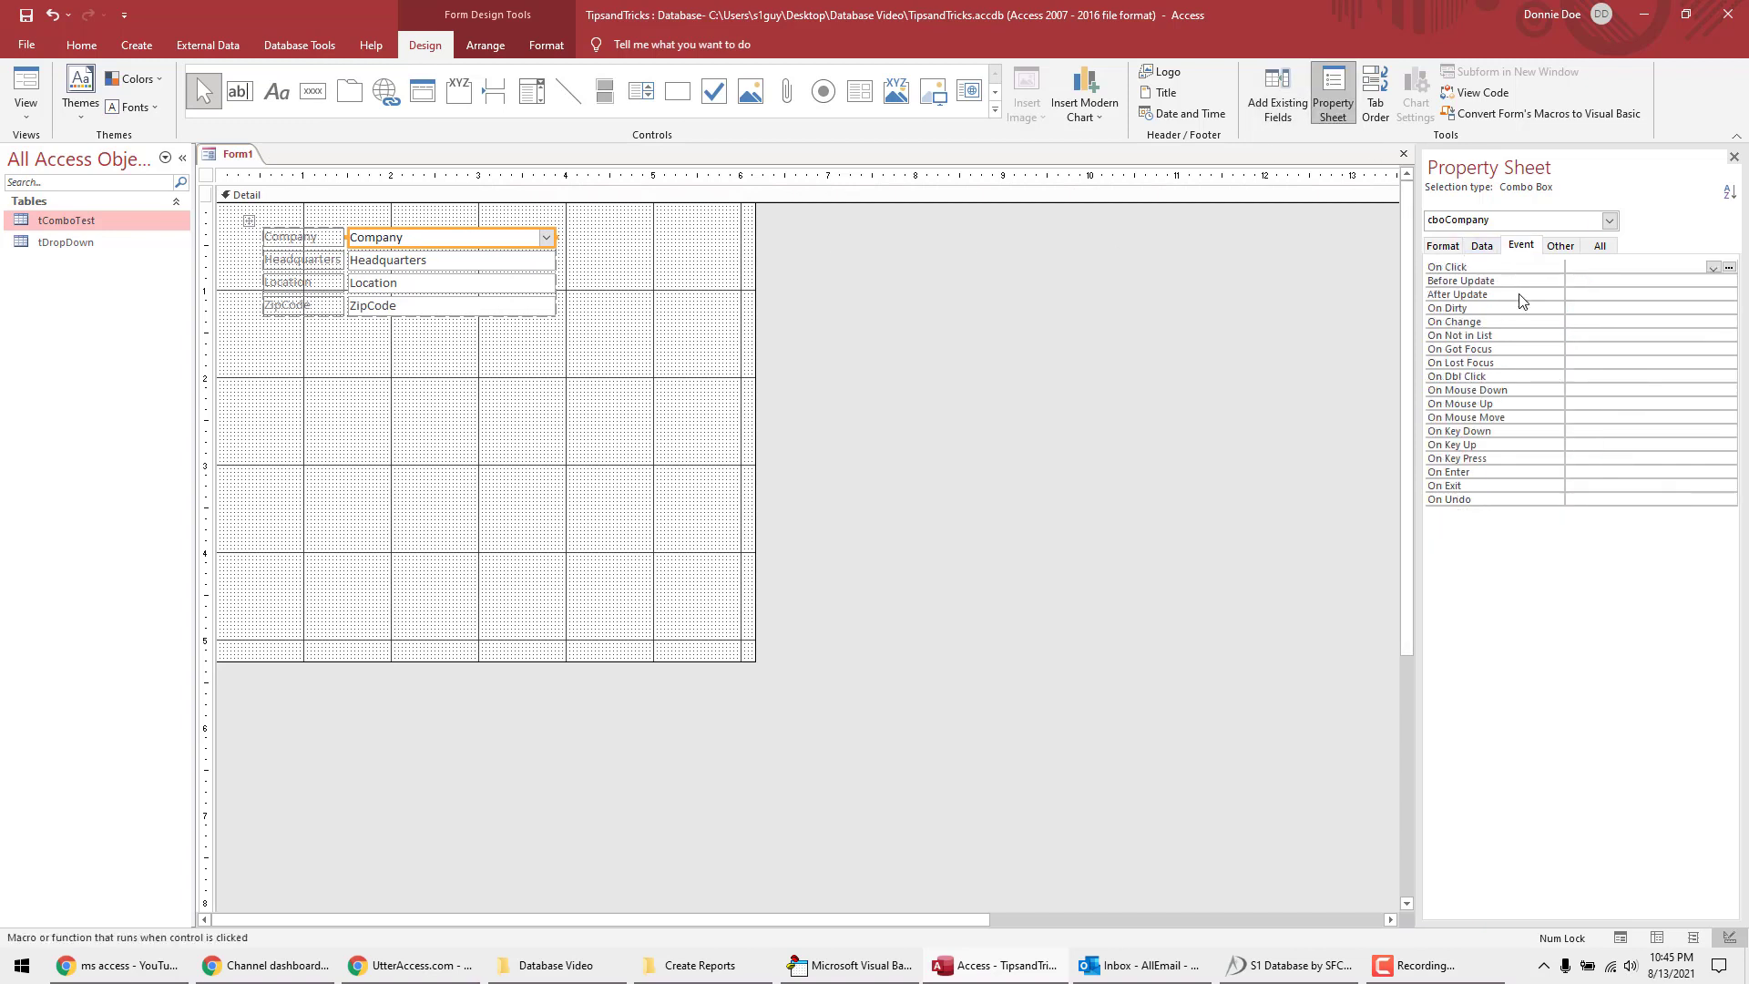
left_click(1650, 294)
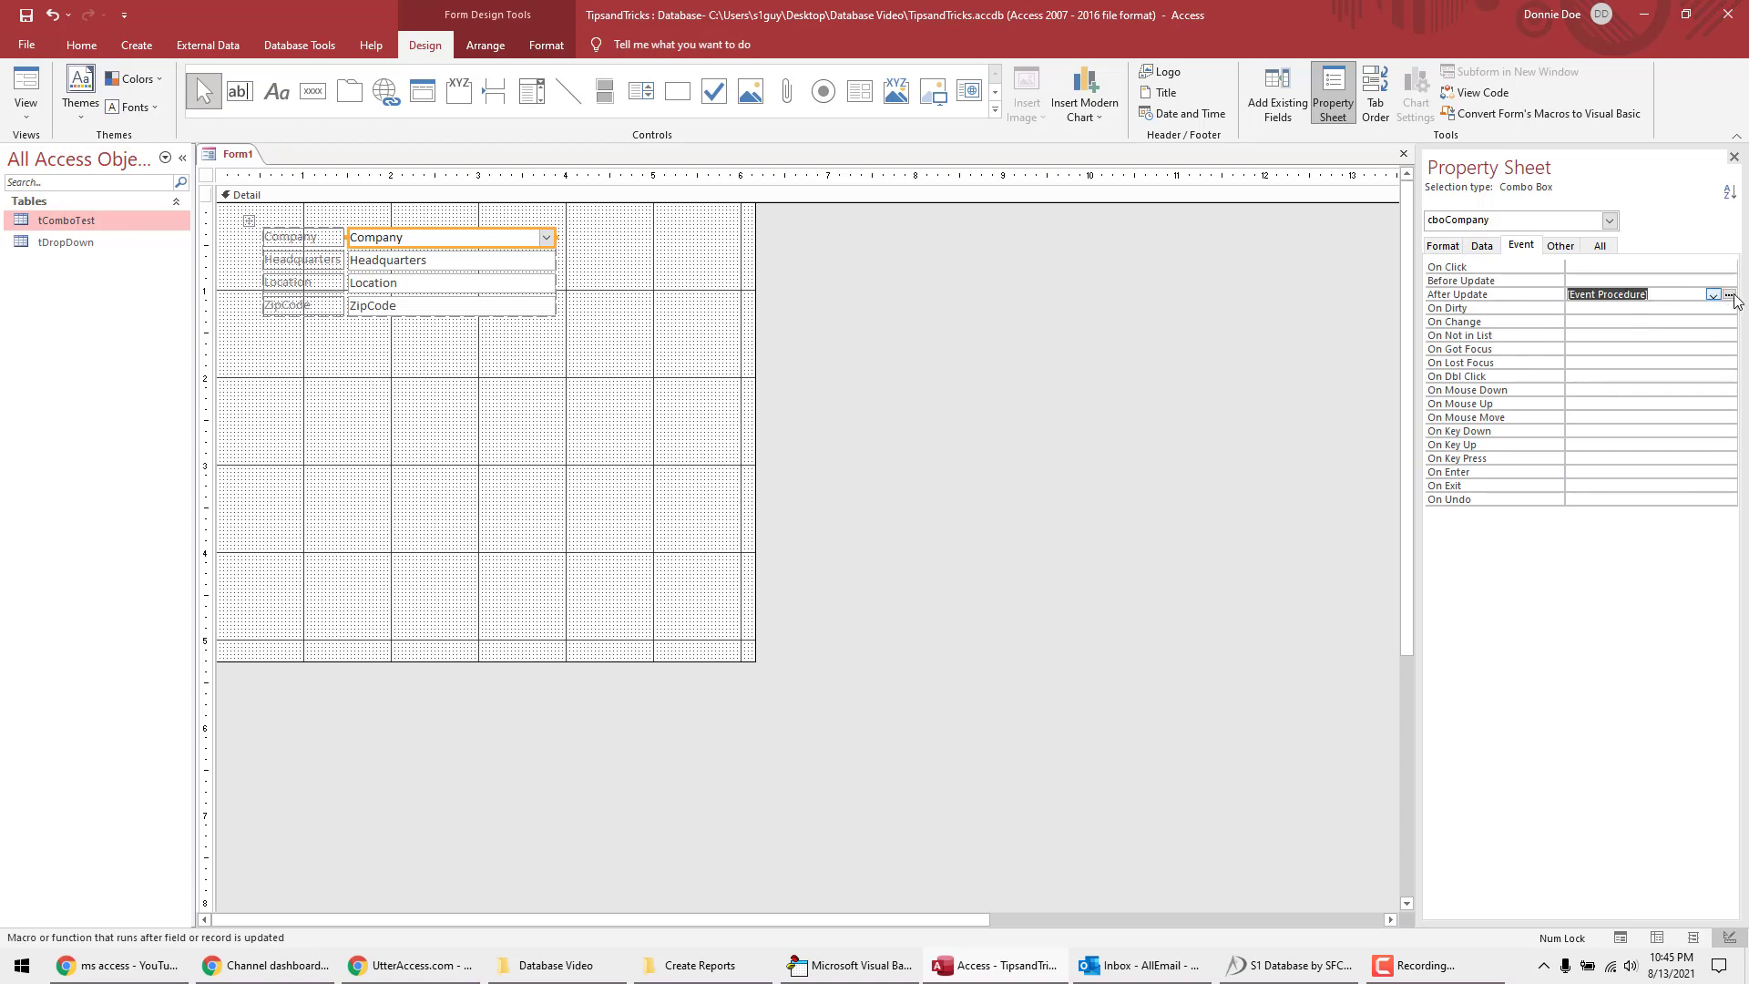
left_click(1732, 294)
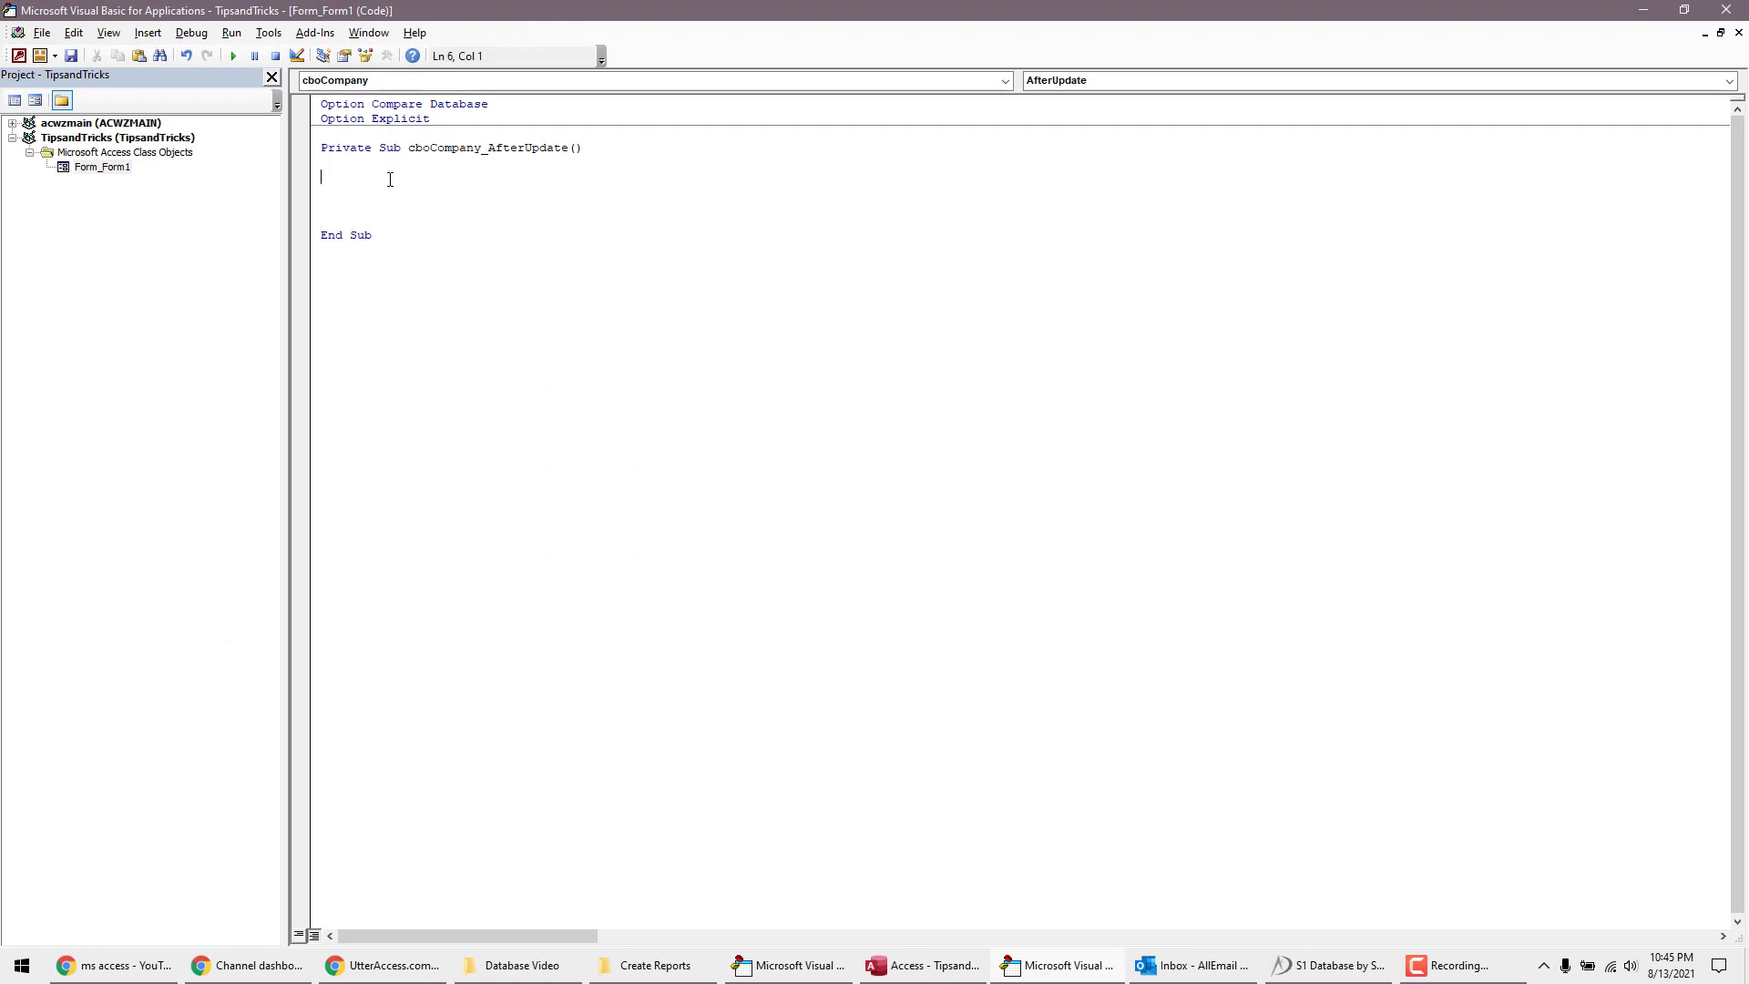
Step: Add cboCompany.SetFocus as the first line of cboCompany_AfterUpdate and begin a Me. line
key("enter")
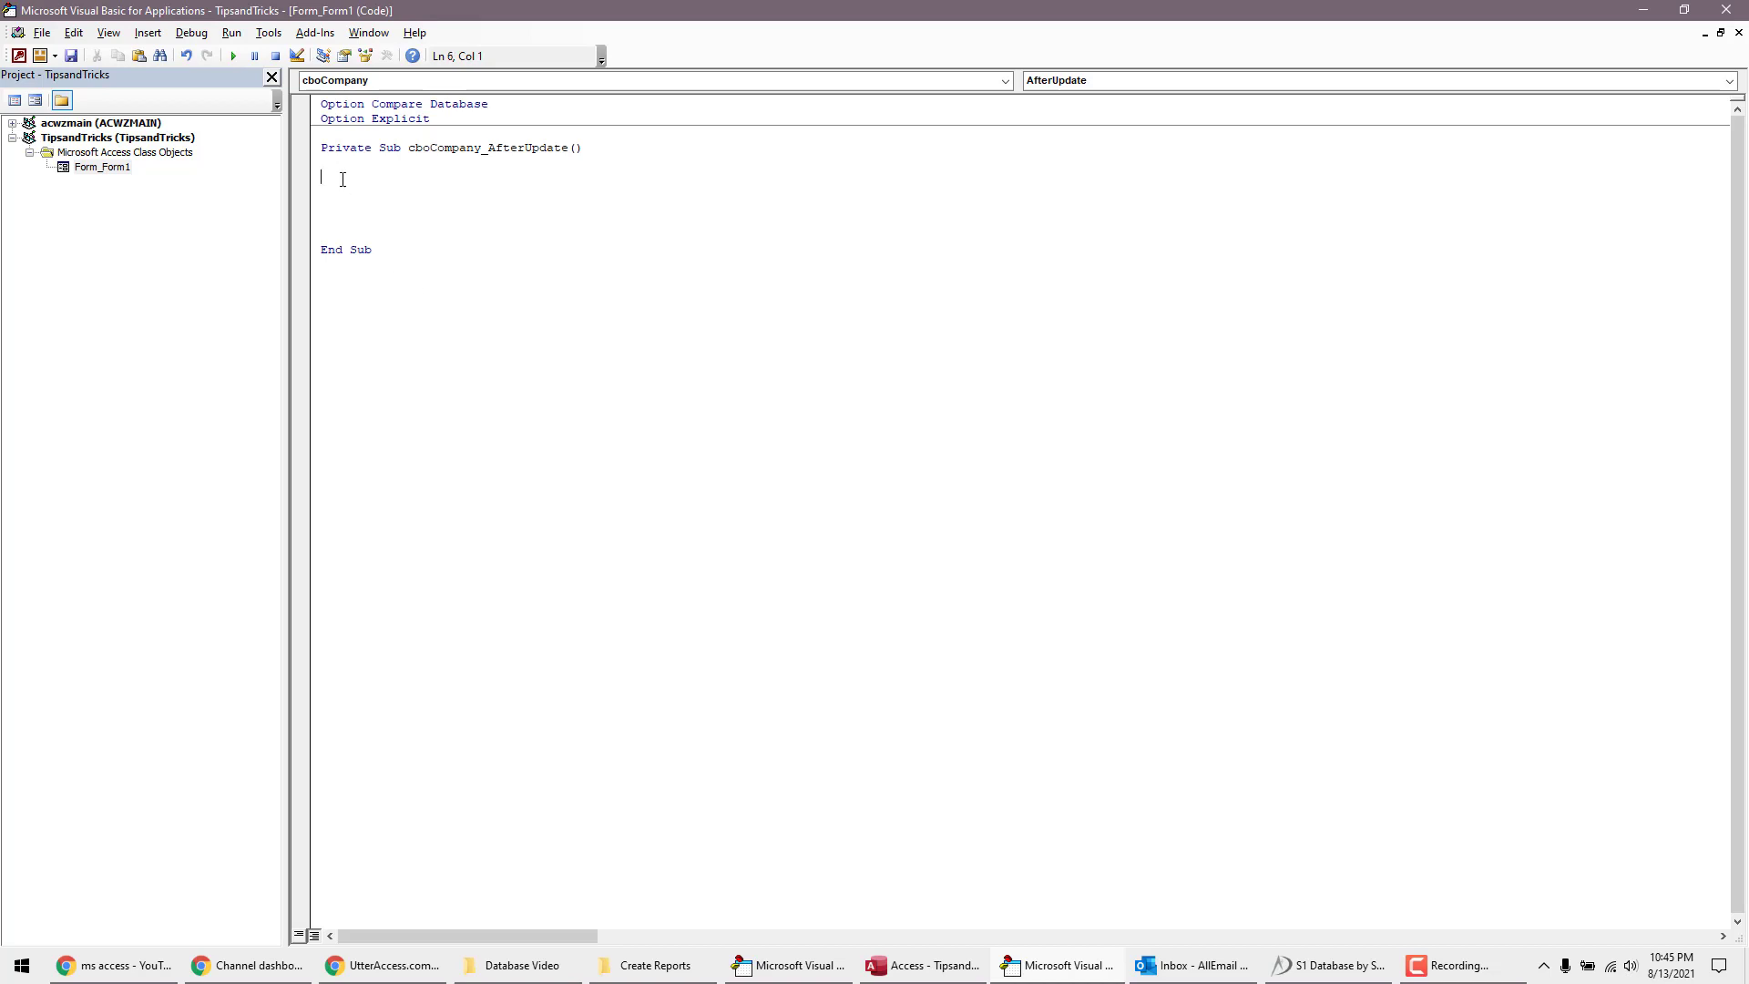
type("cboCompany.SetFocus")
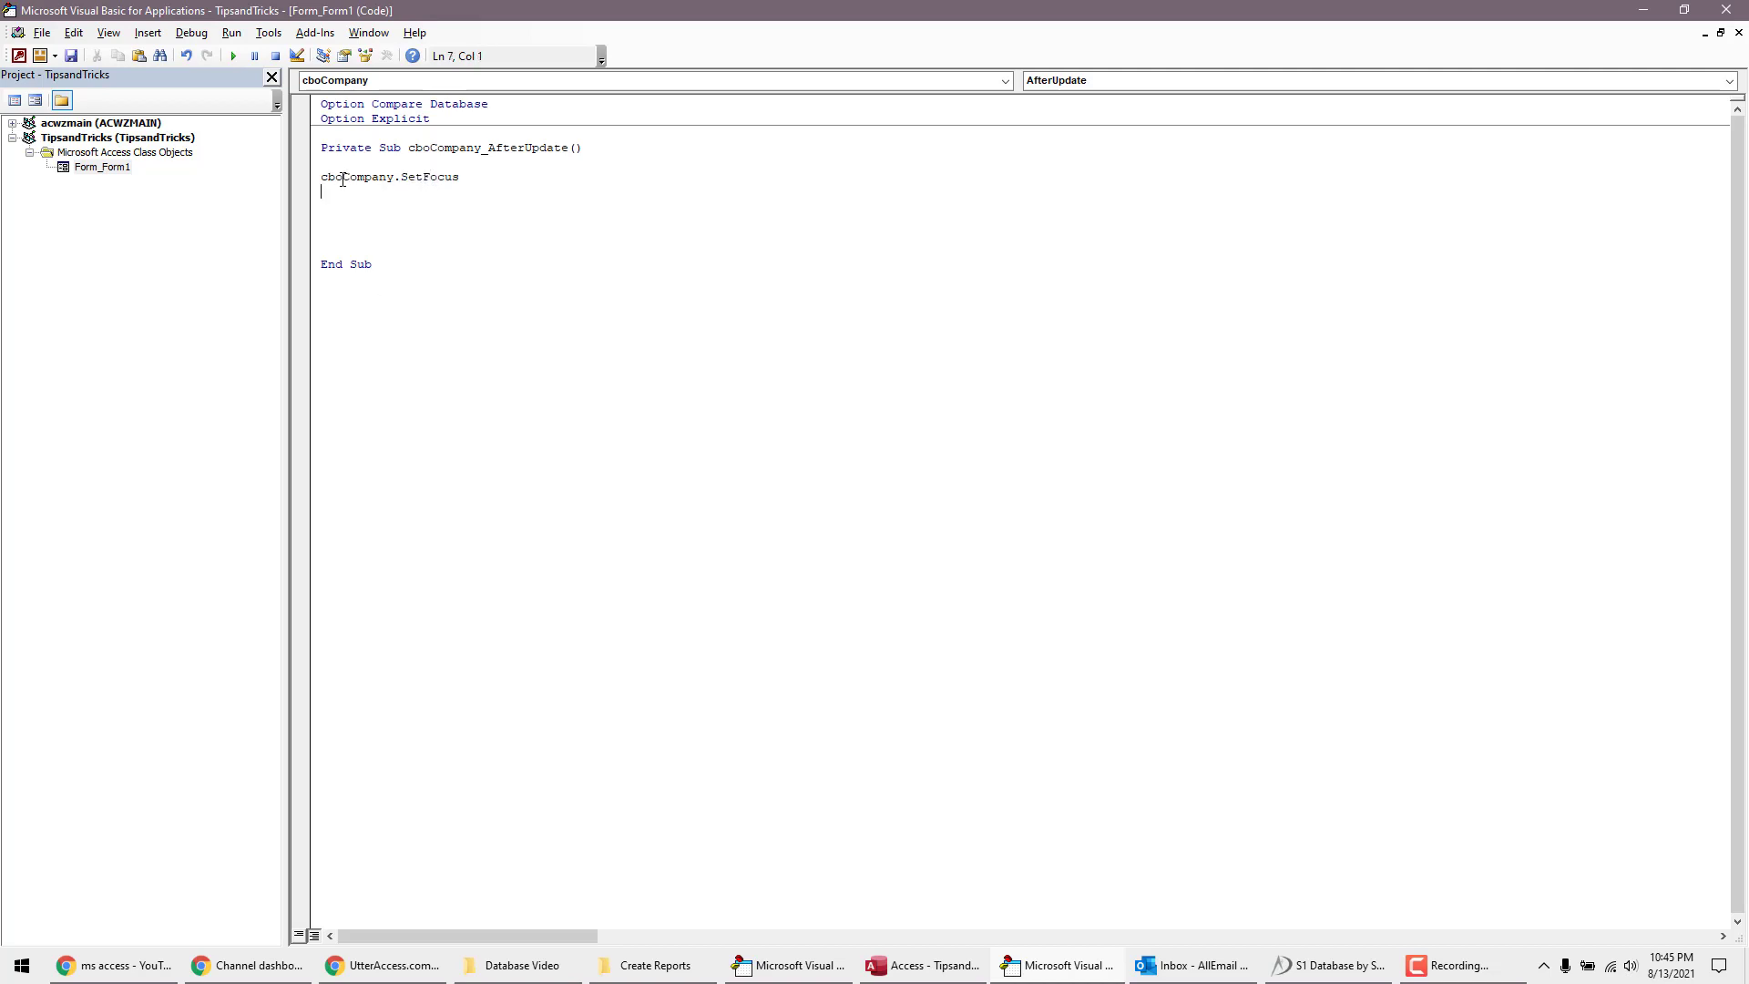
type("m")
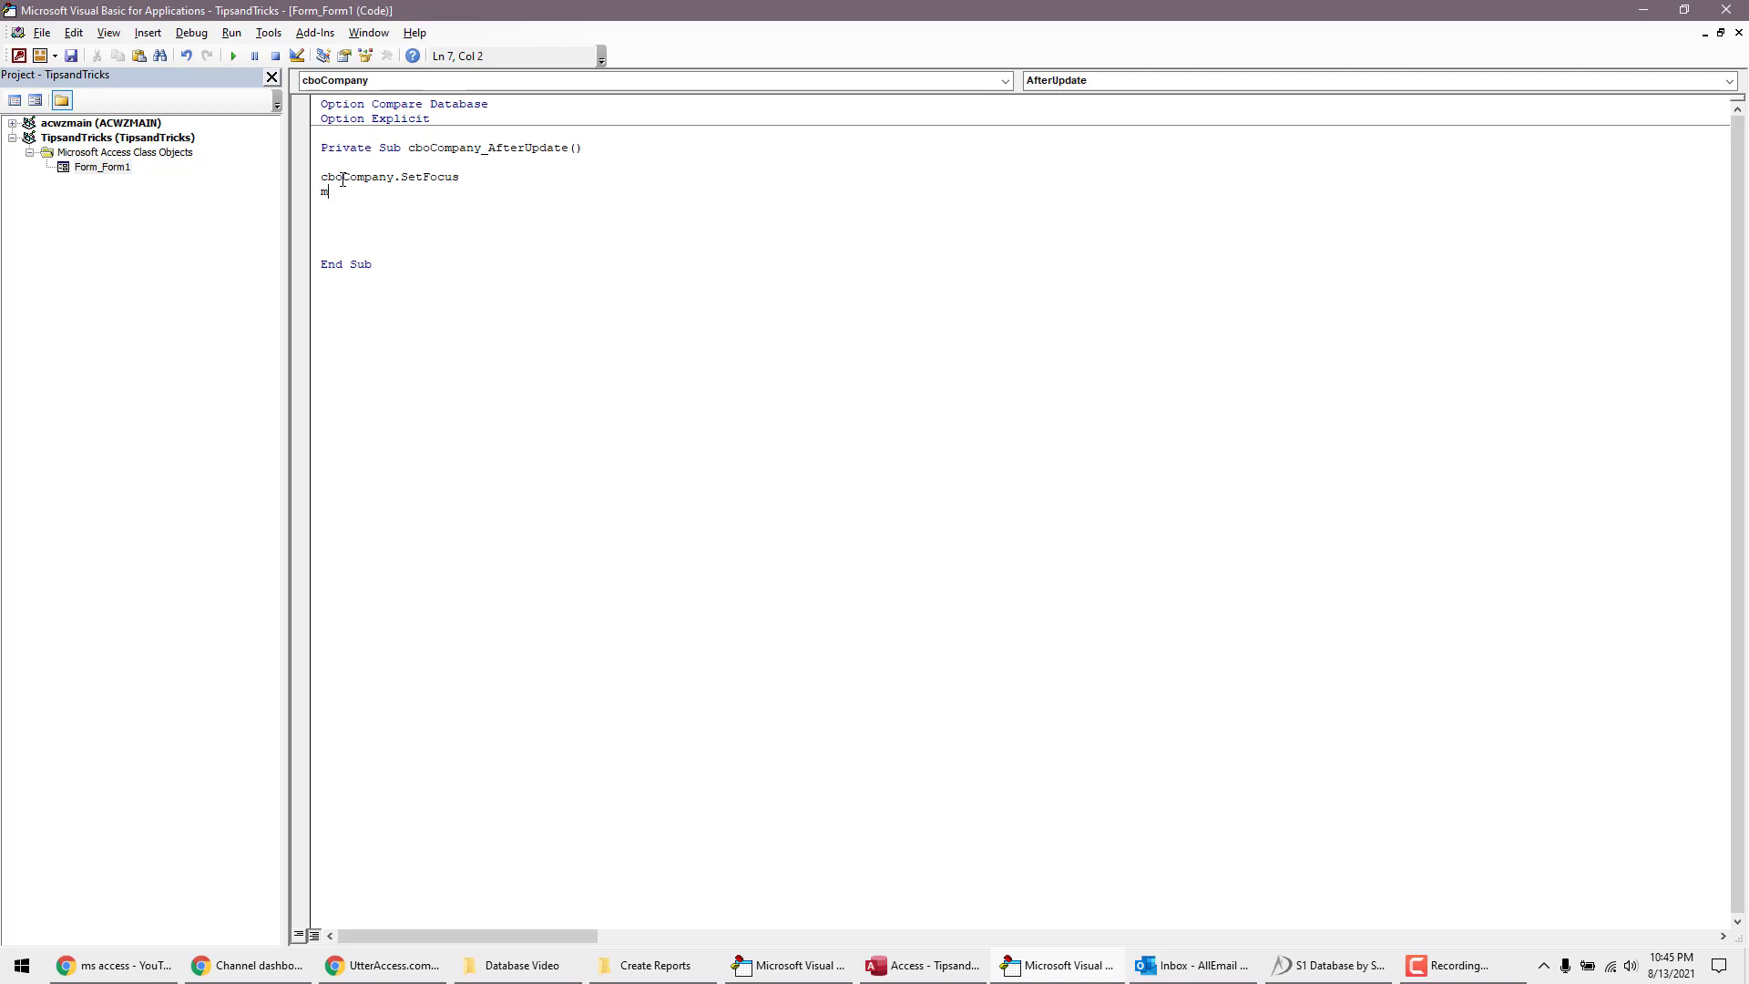
type("Me.")
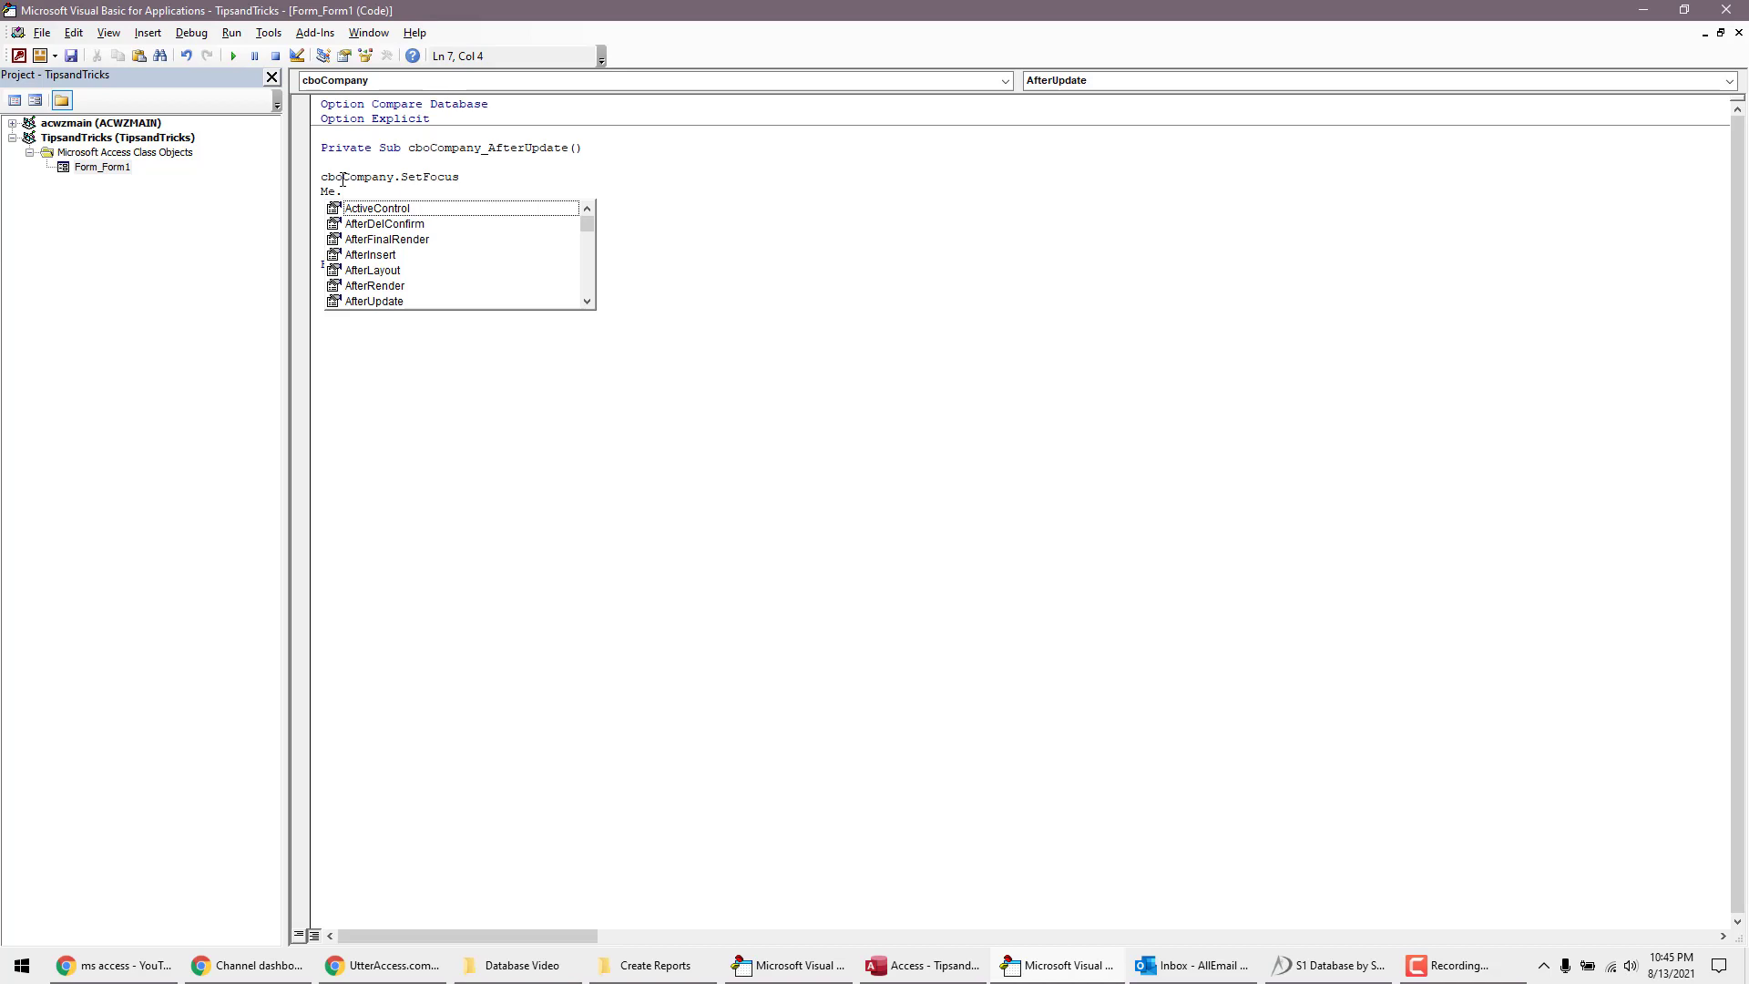
type("h")
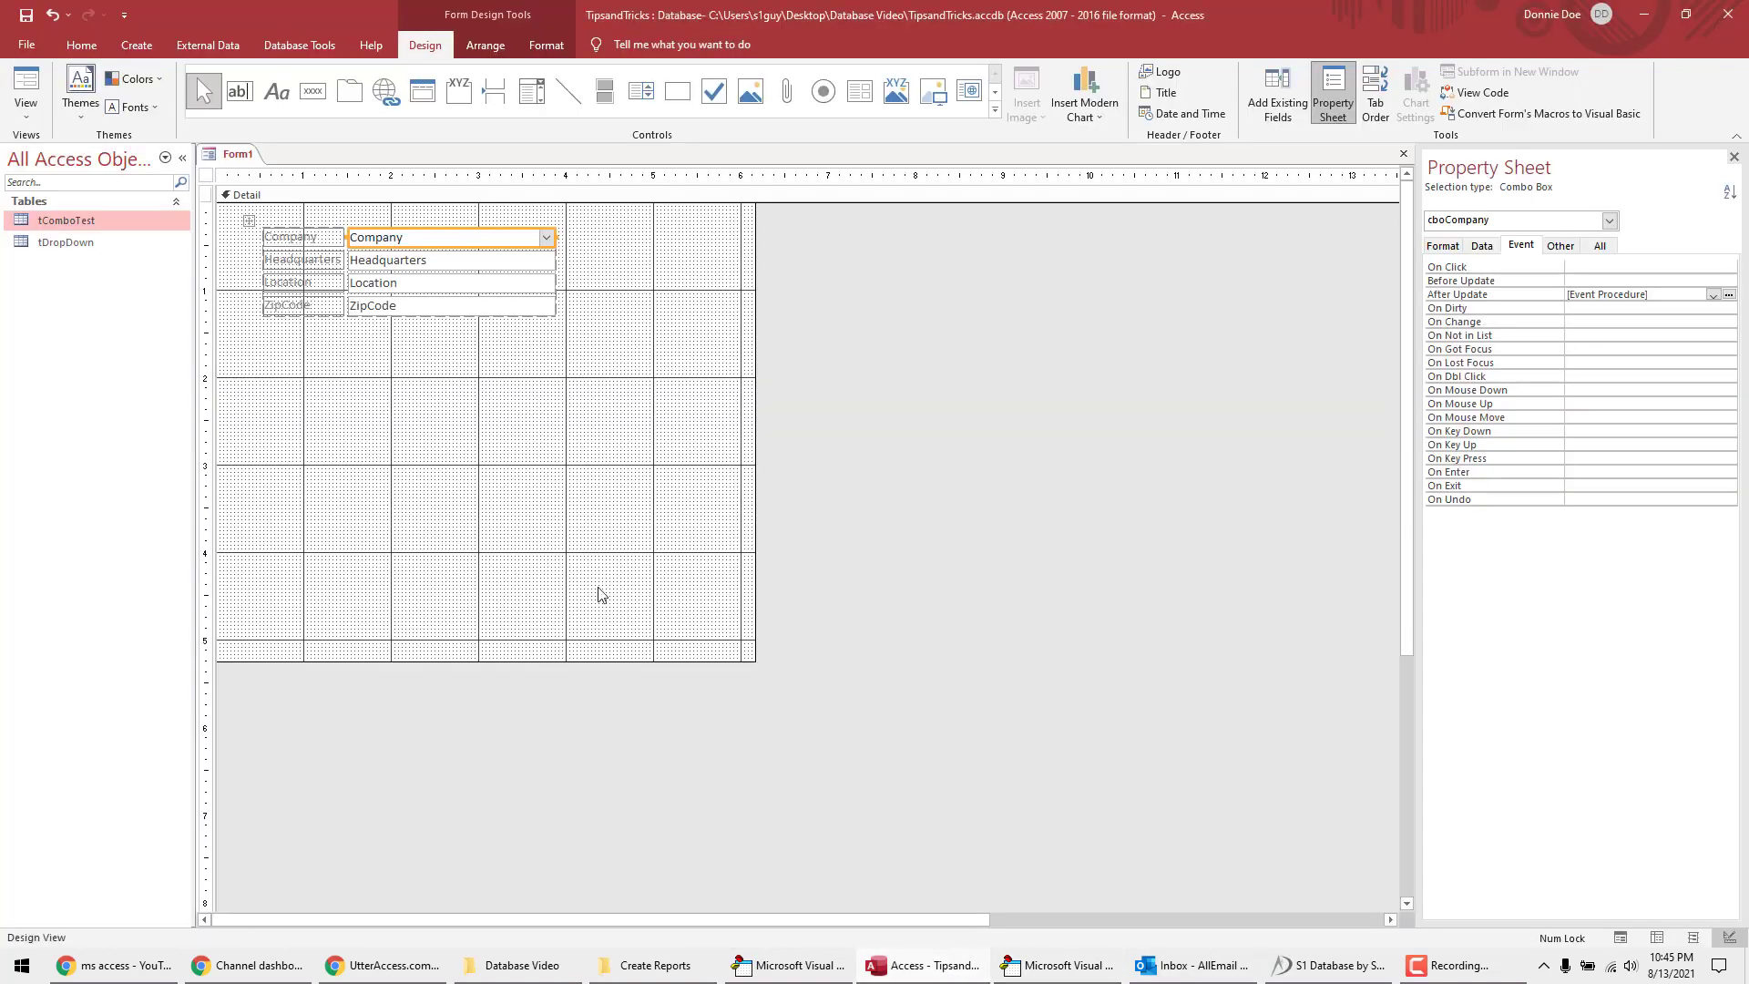
Step: Open the tComboTest table to inspect the Company drop-down's Headquarters, Location and ZipCode columns
left_click(64, 220)
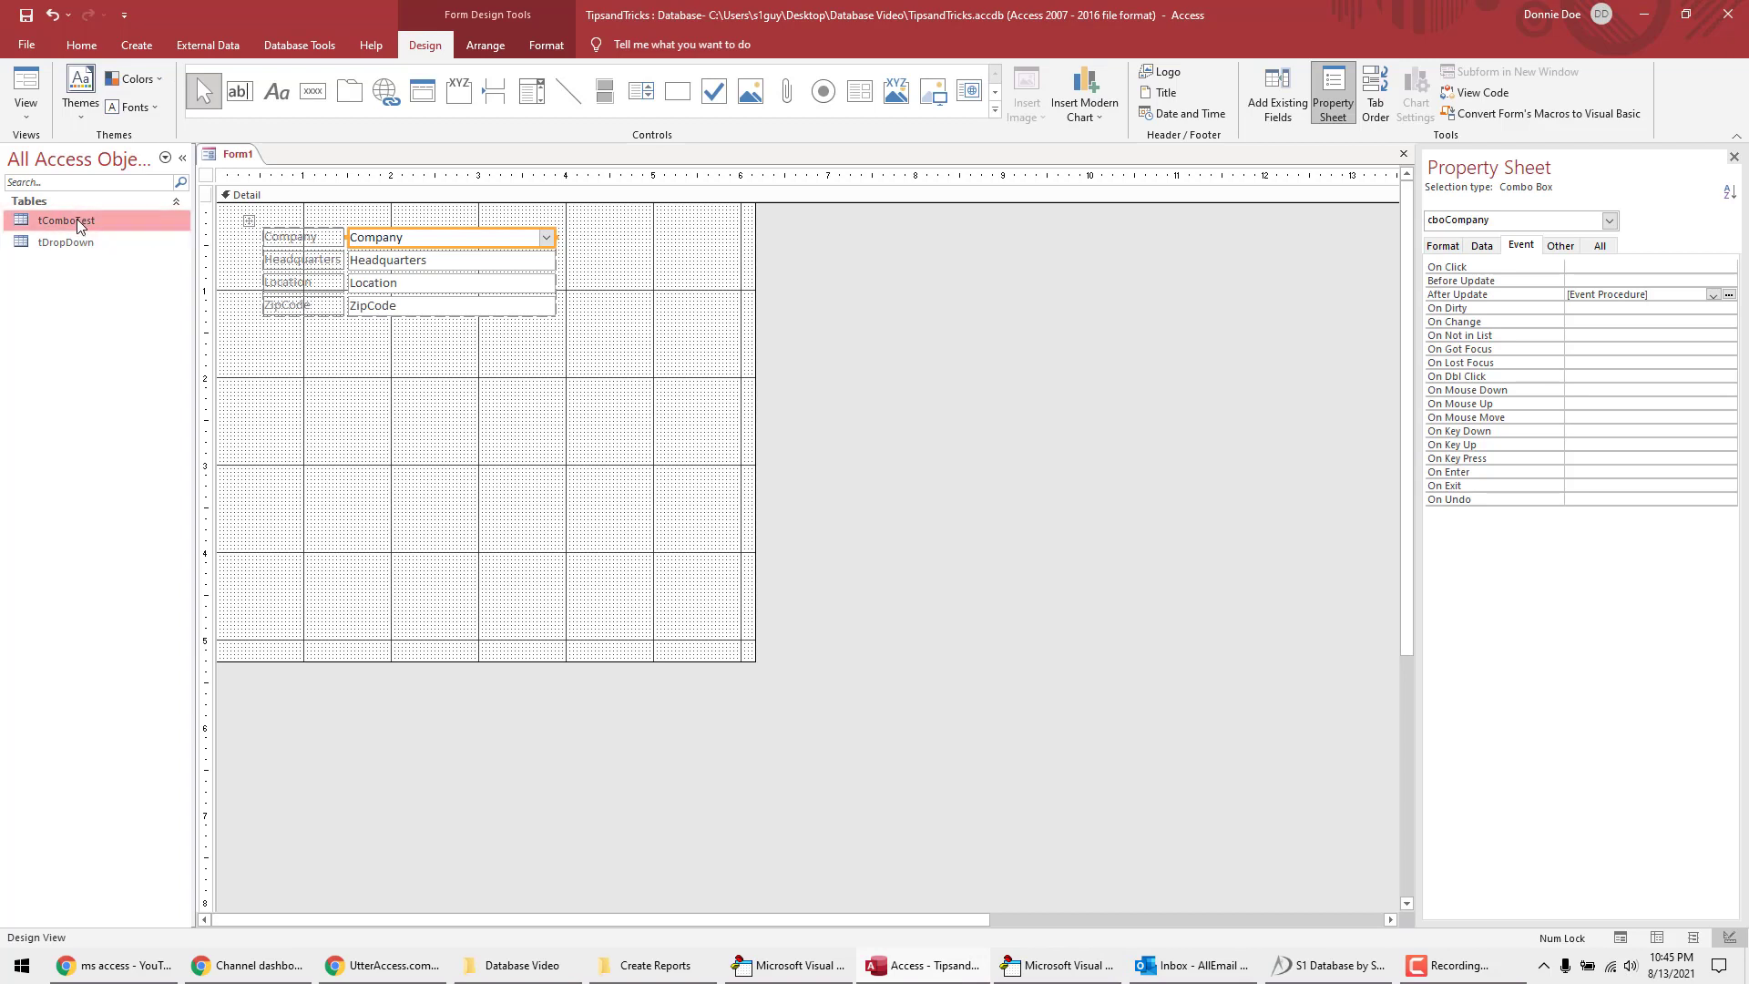
double_click(65, 219)
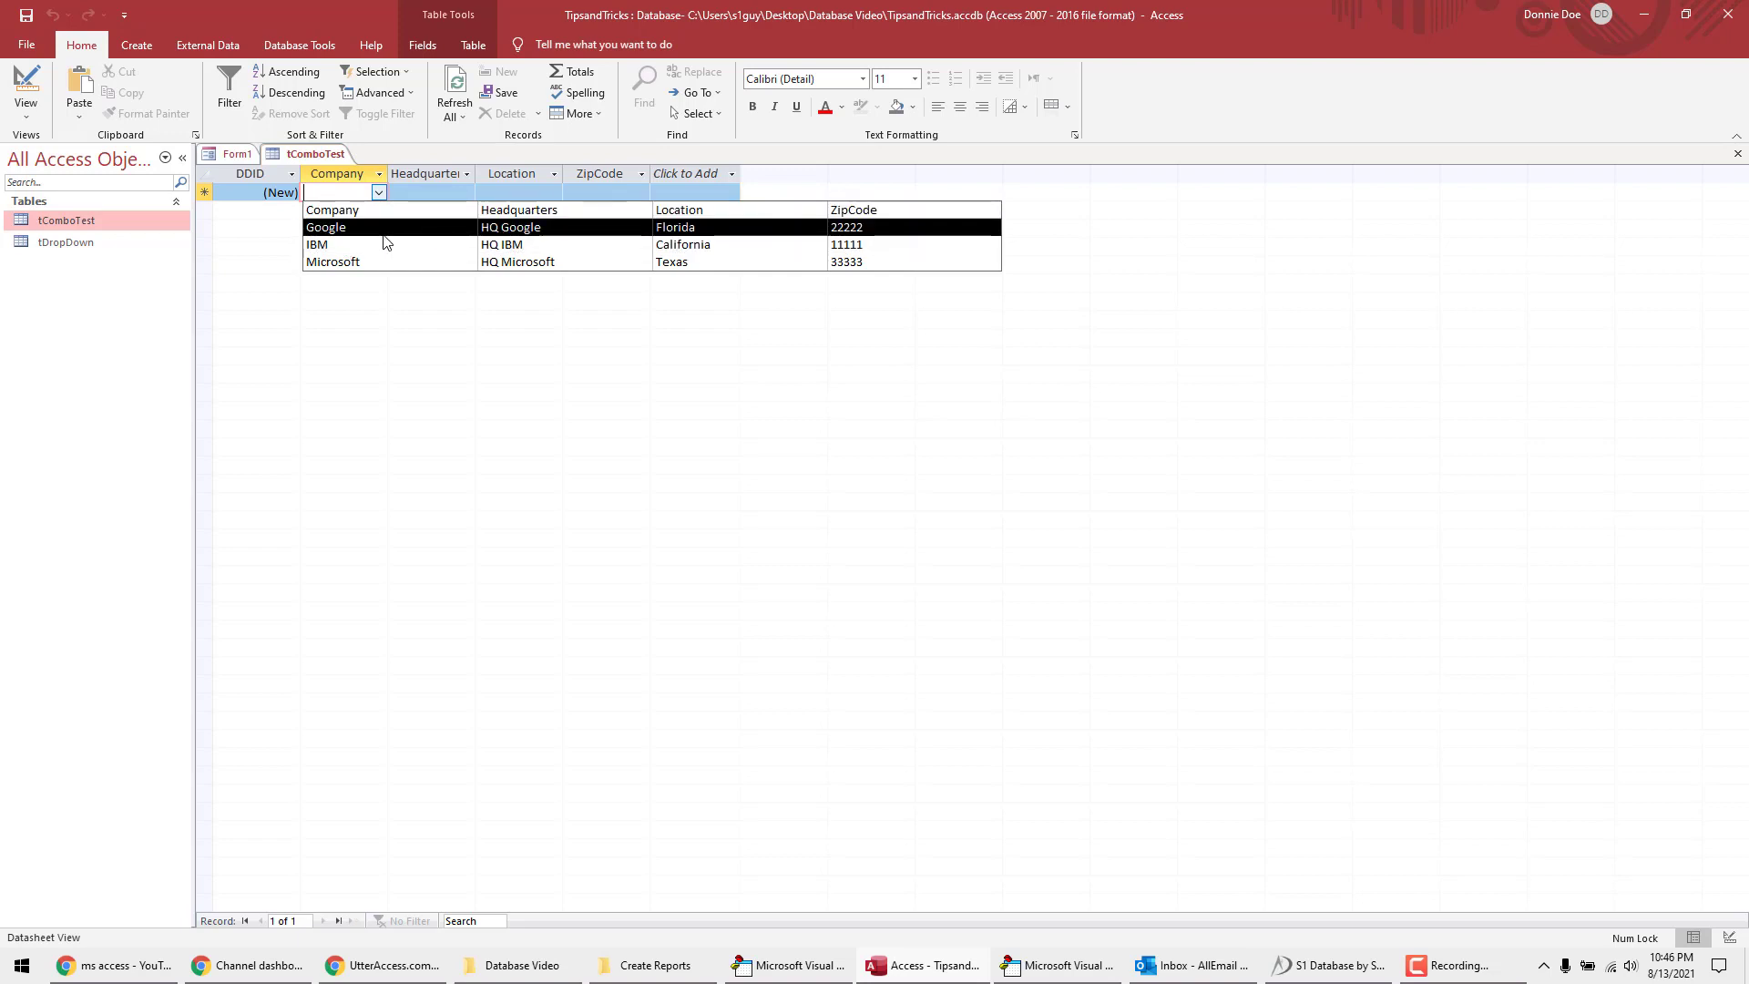
mouse_move(801, 242)
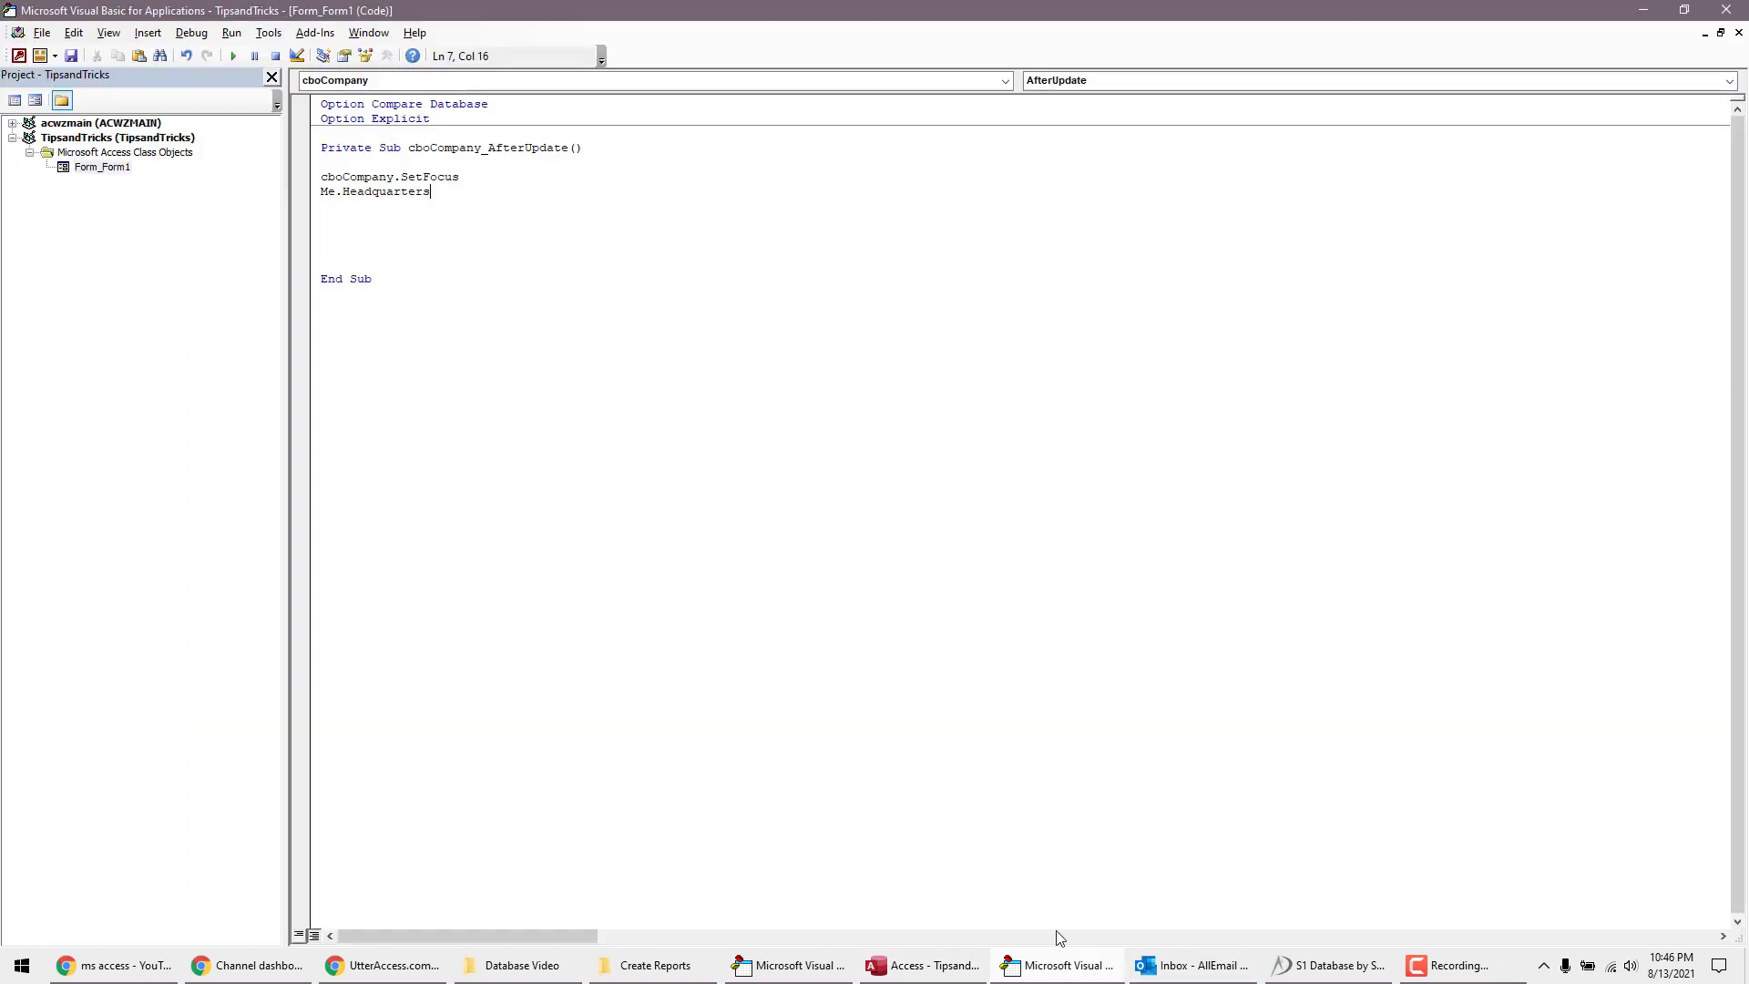
mouse_move(562, 190)
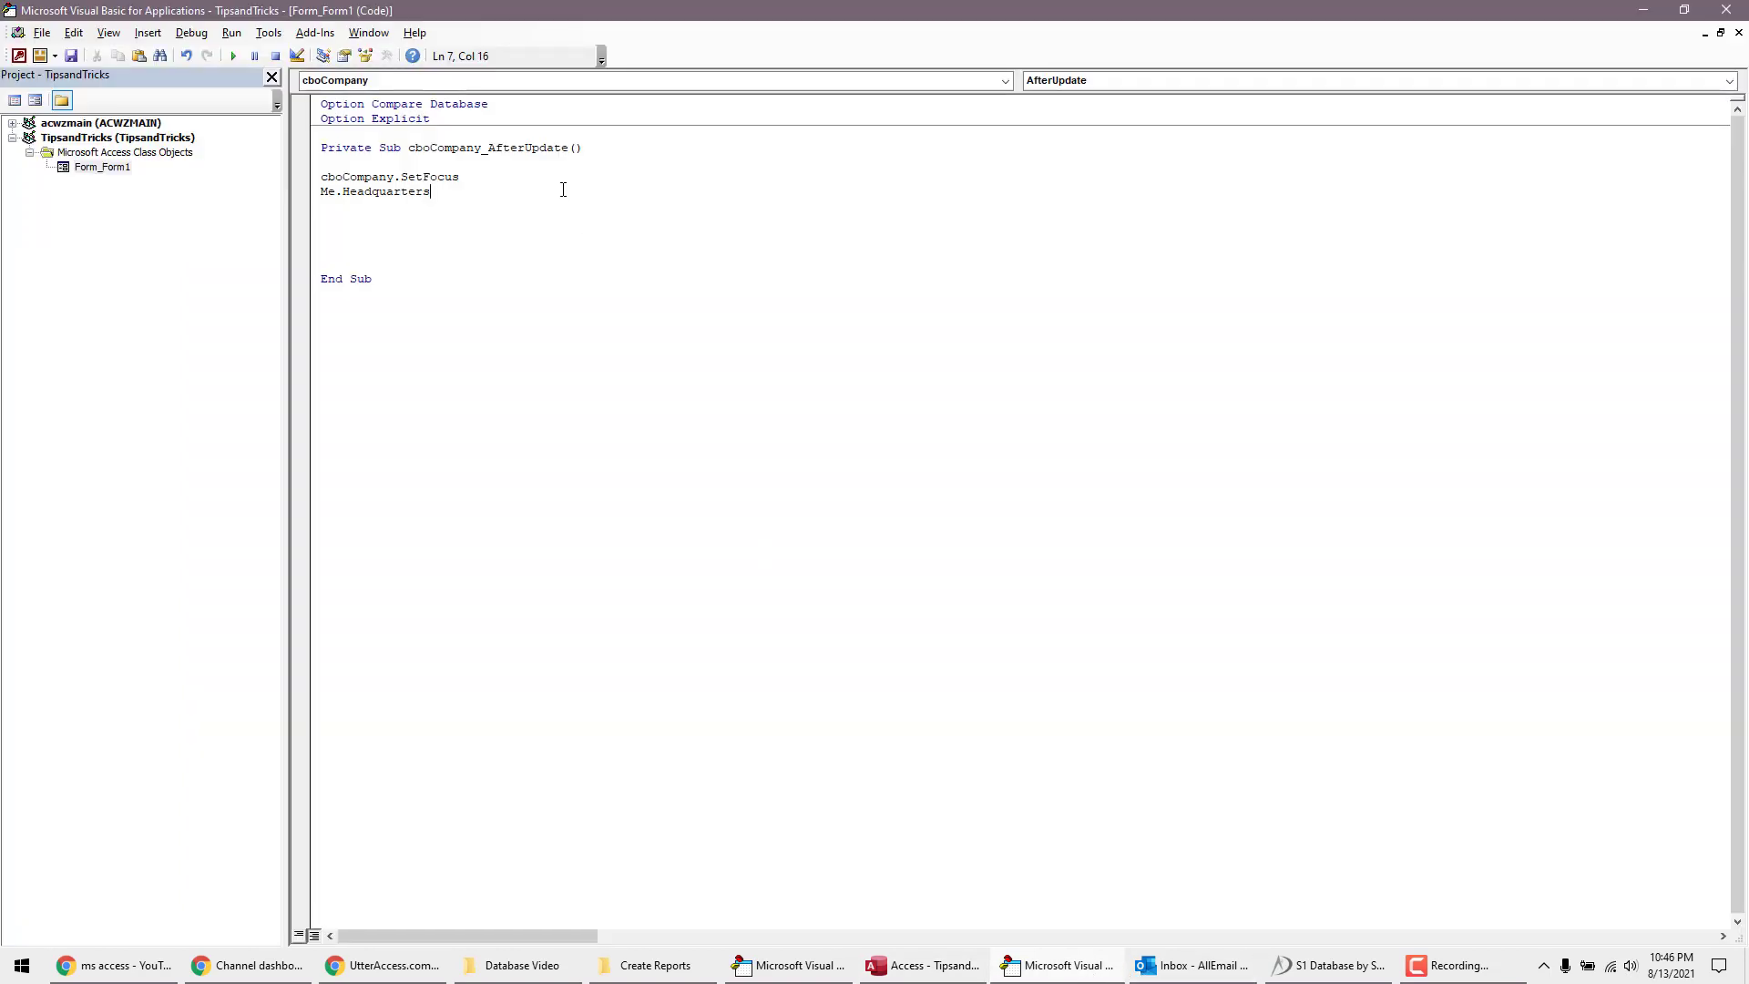
Step: Finish the Headquarters line and add Me.Location = cboCompany.Column(2)
type("= cboCompany.")
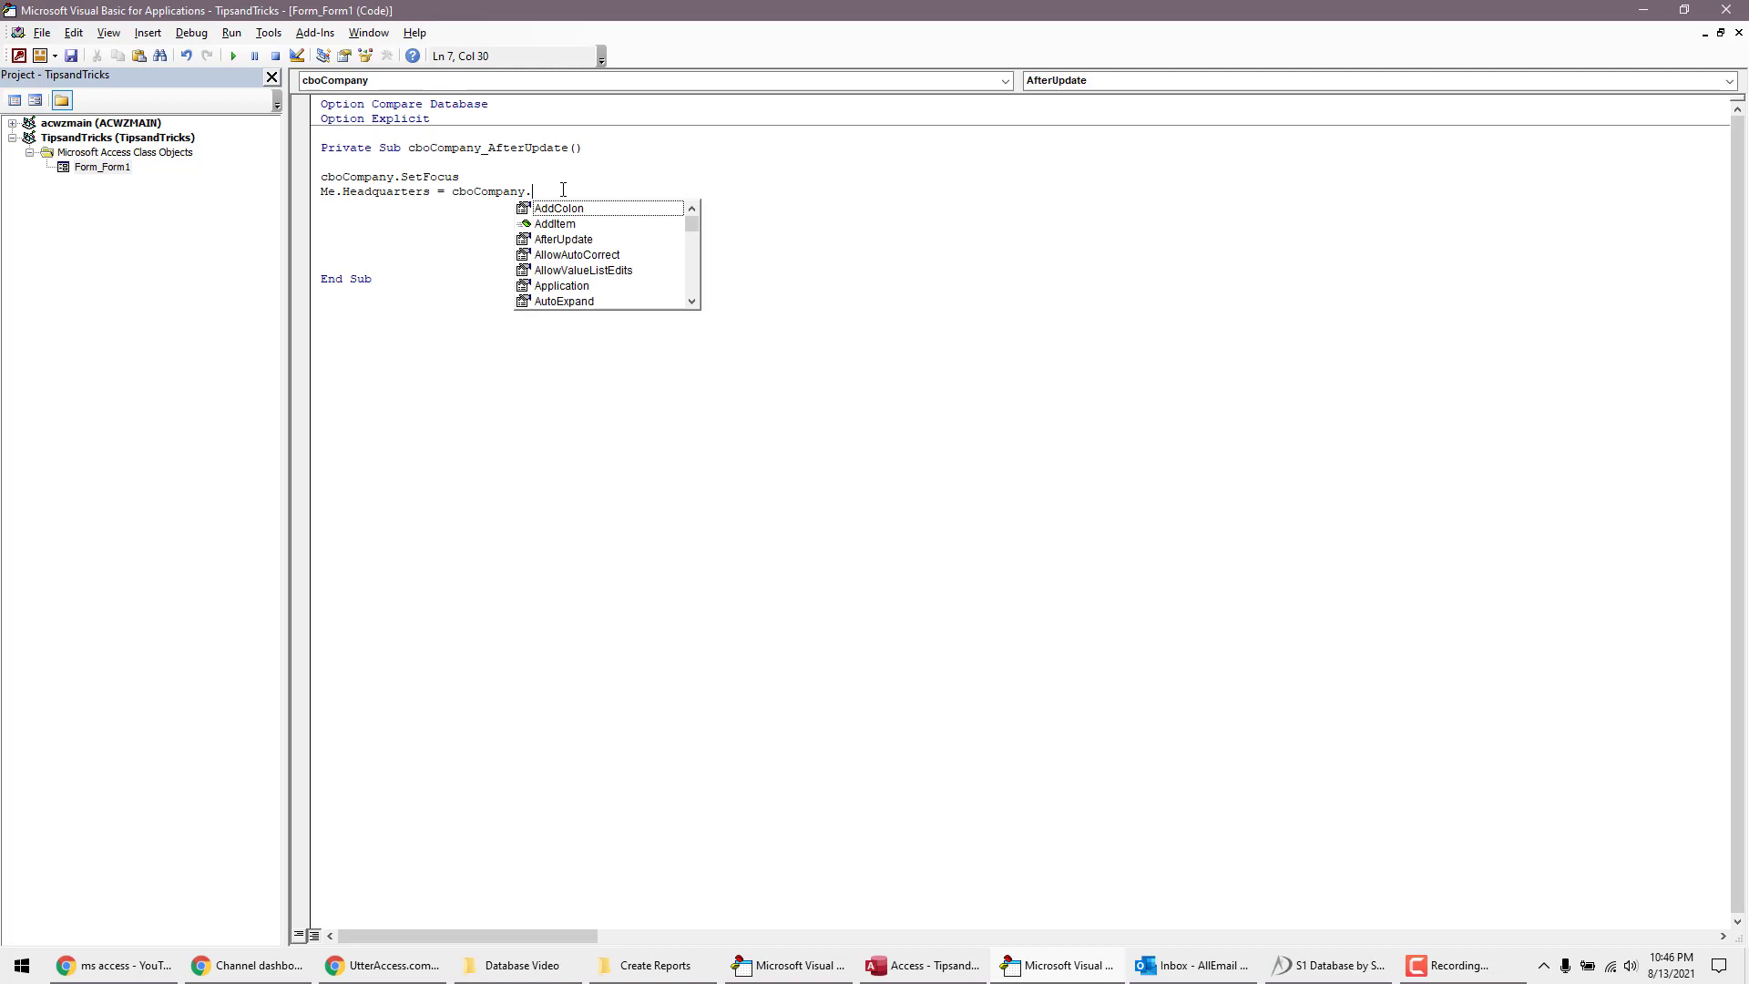
type("Column")
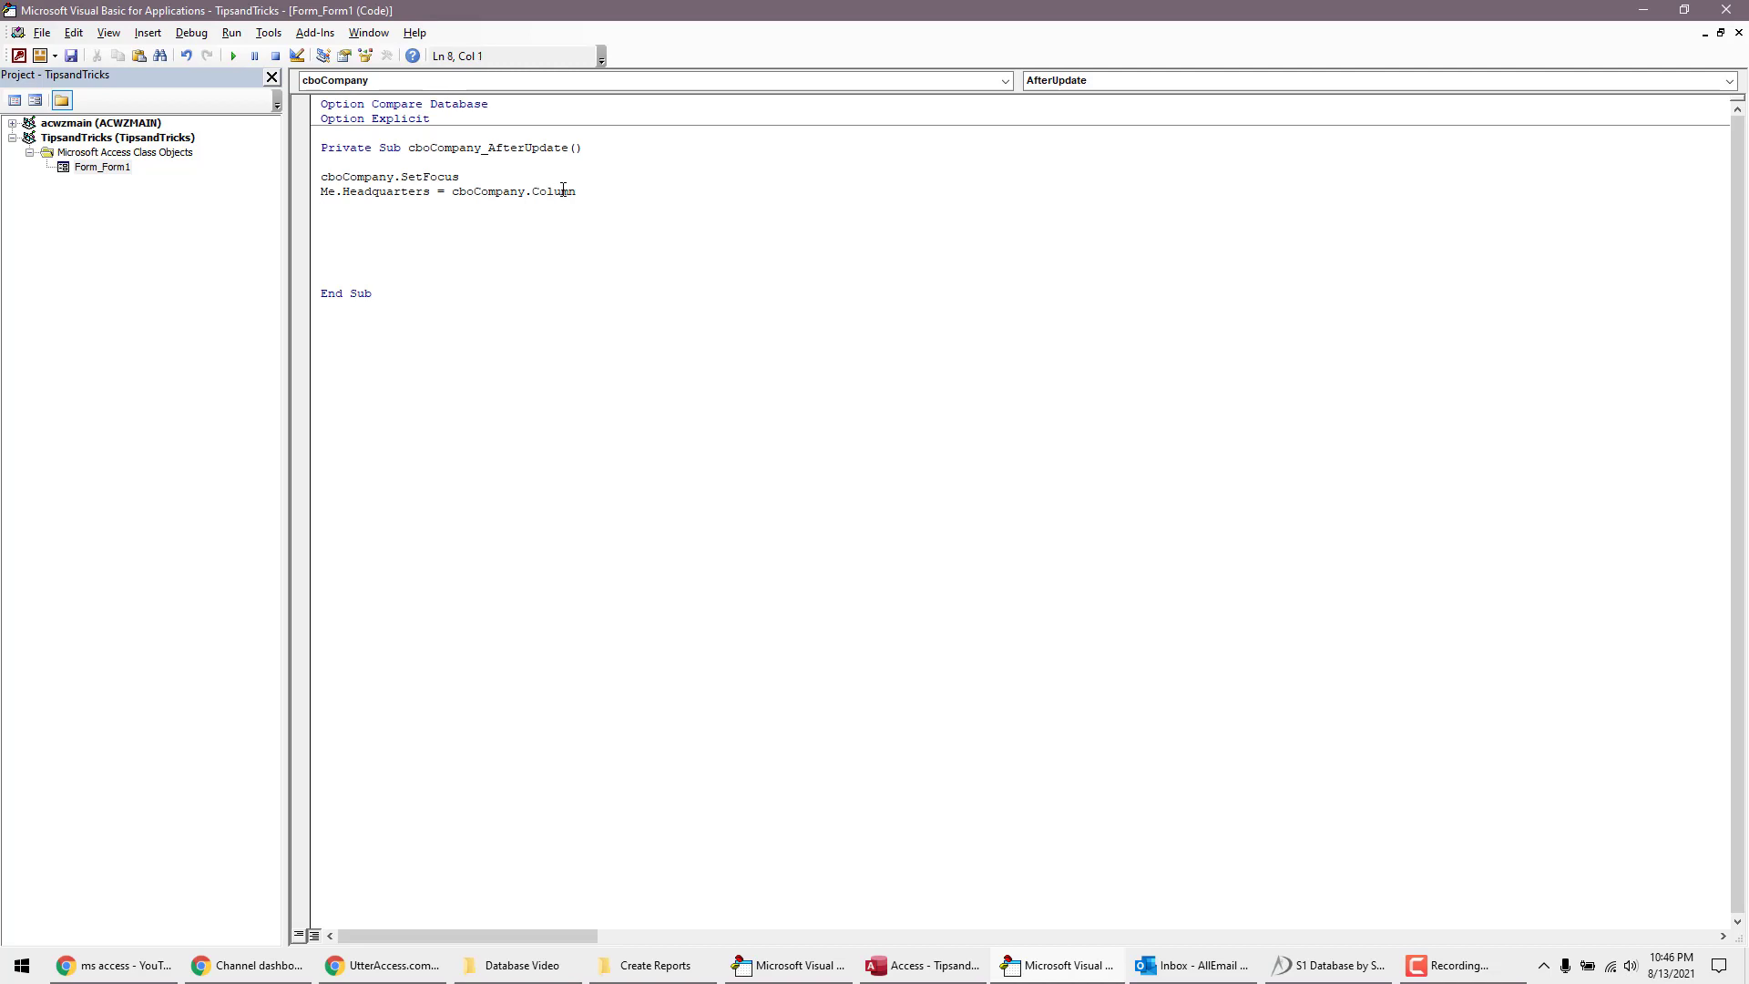
type("(1")
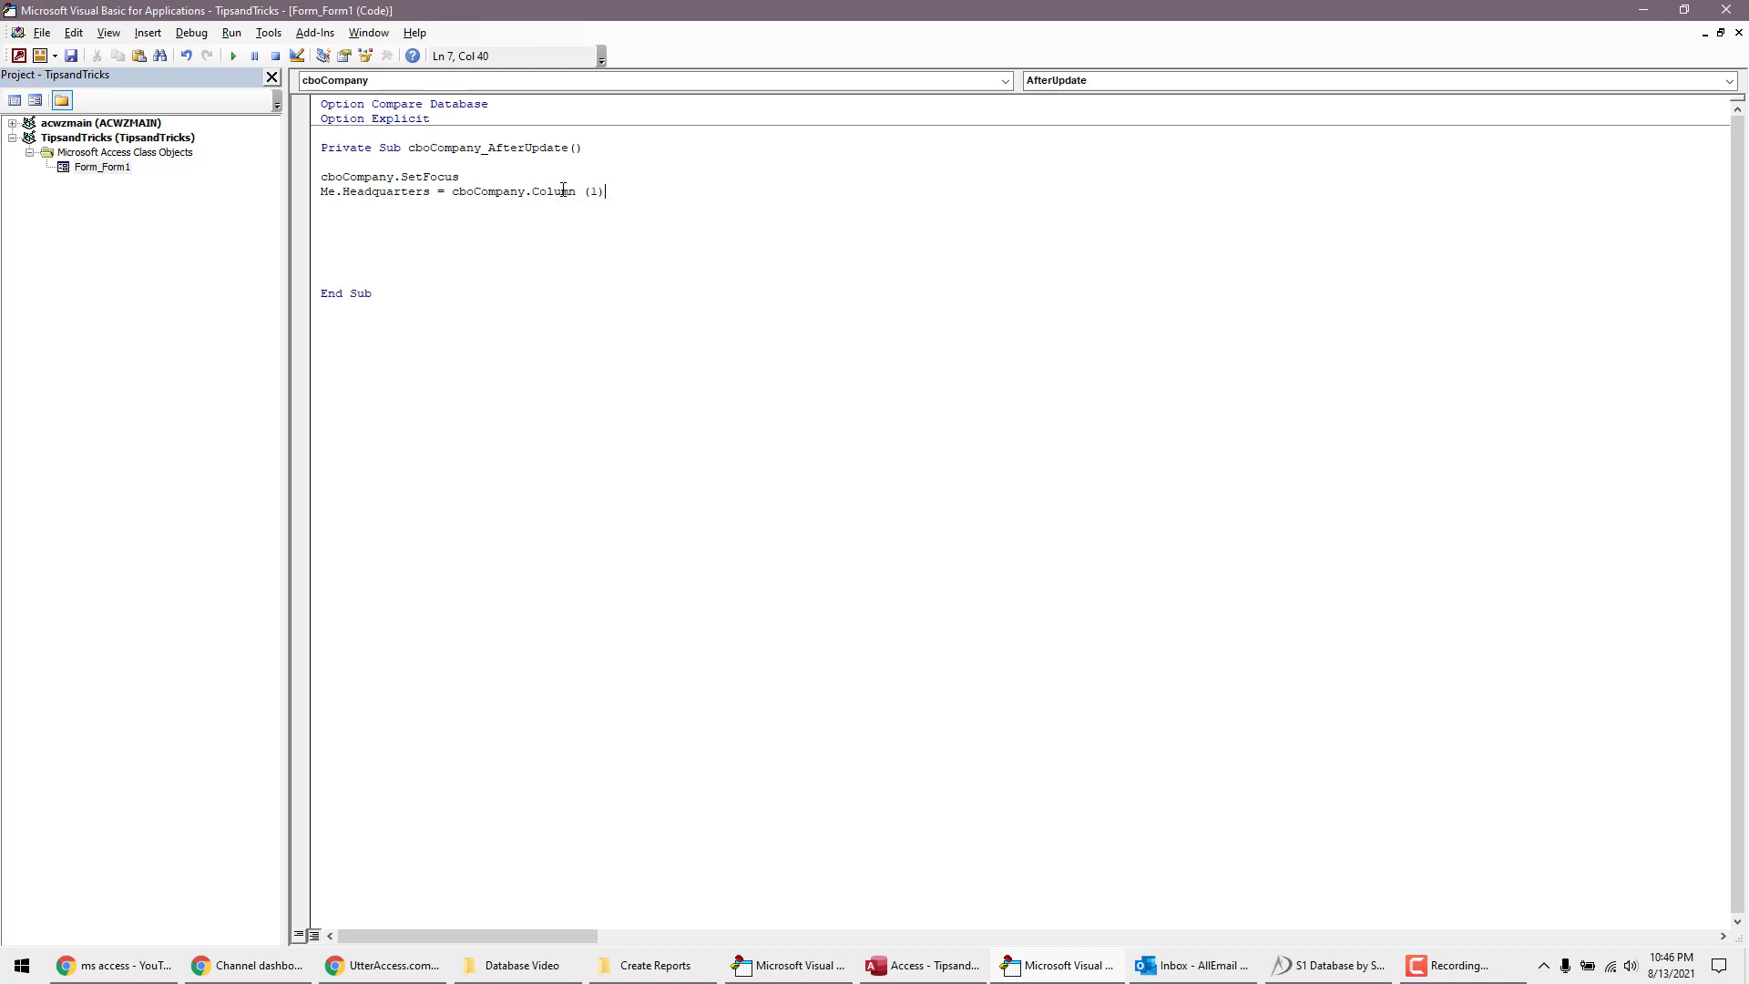
type("Me.")
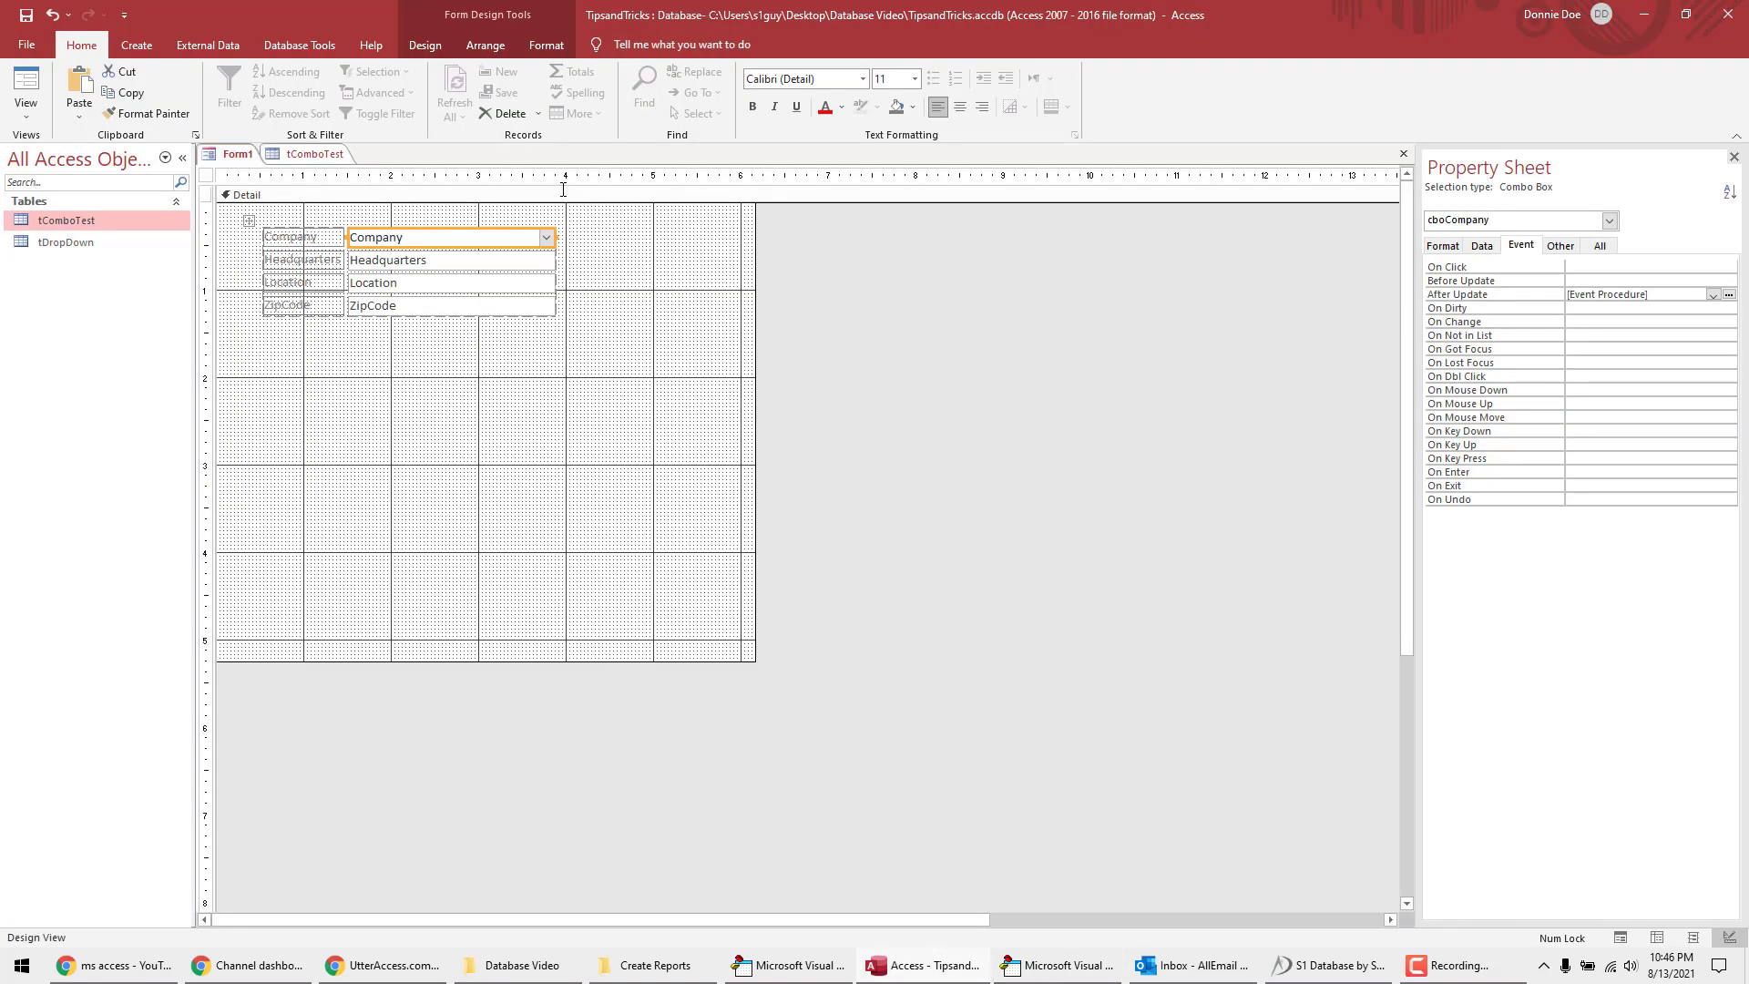
left_click(314, 153)
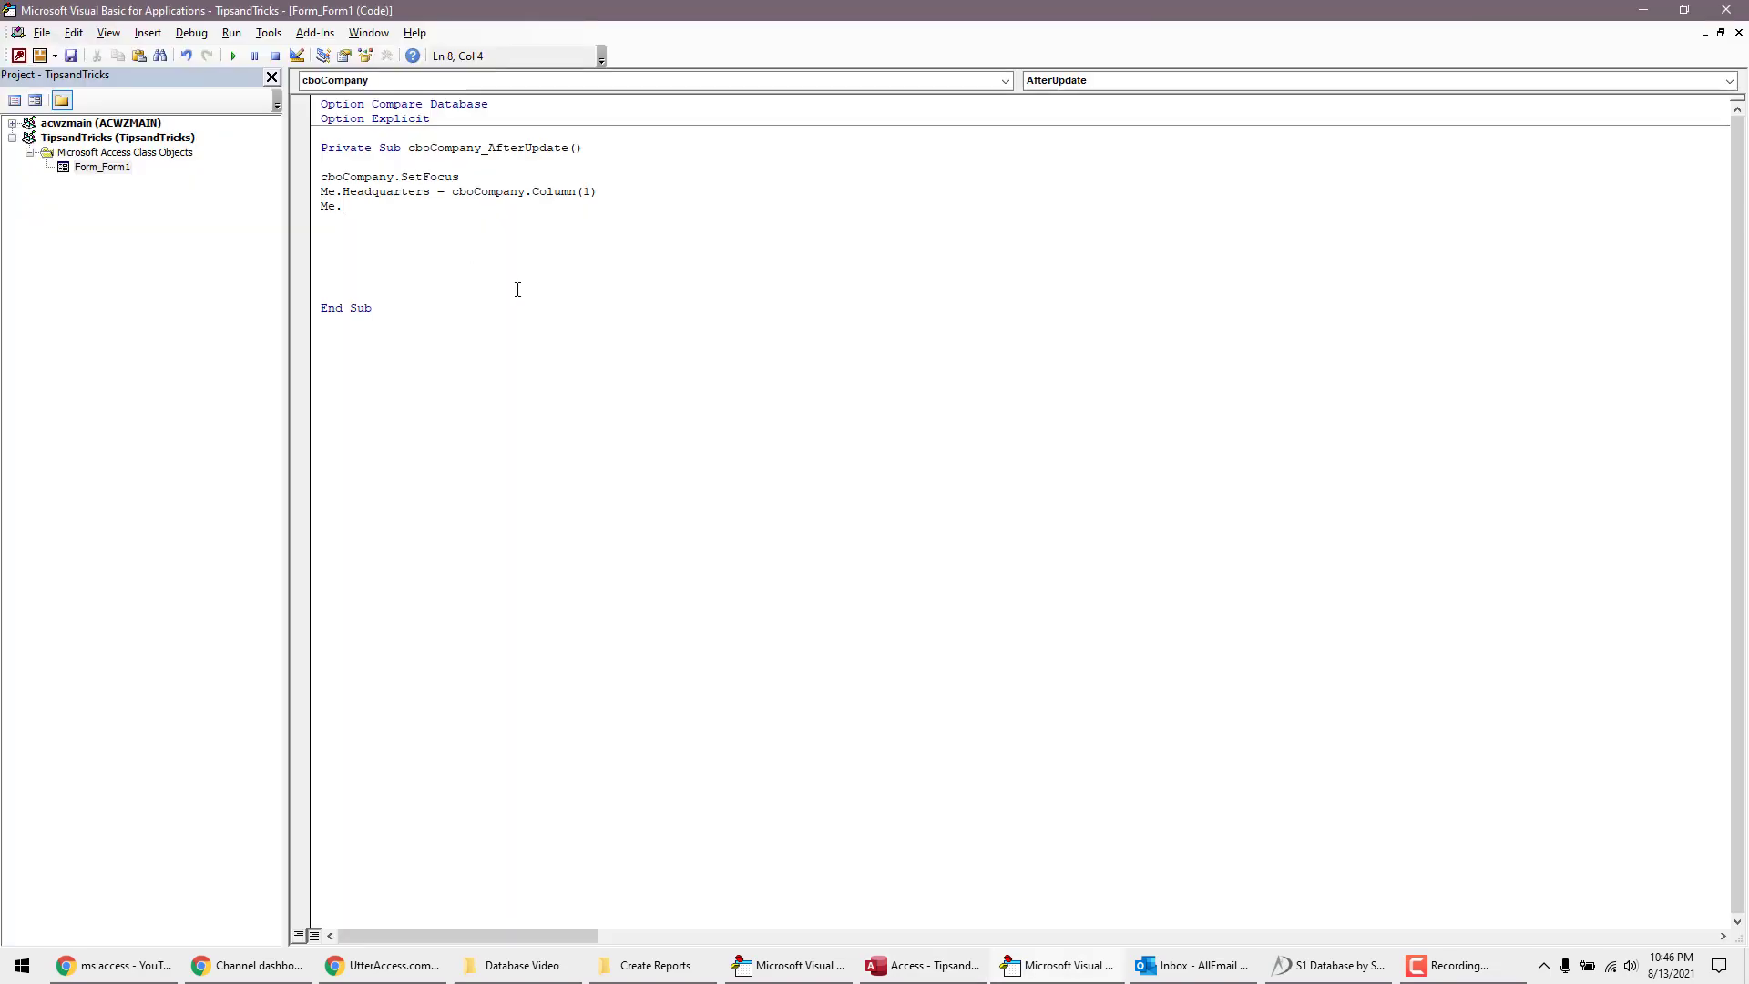
type("Location = c")
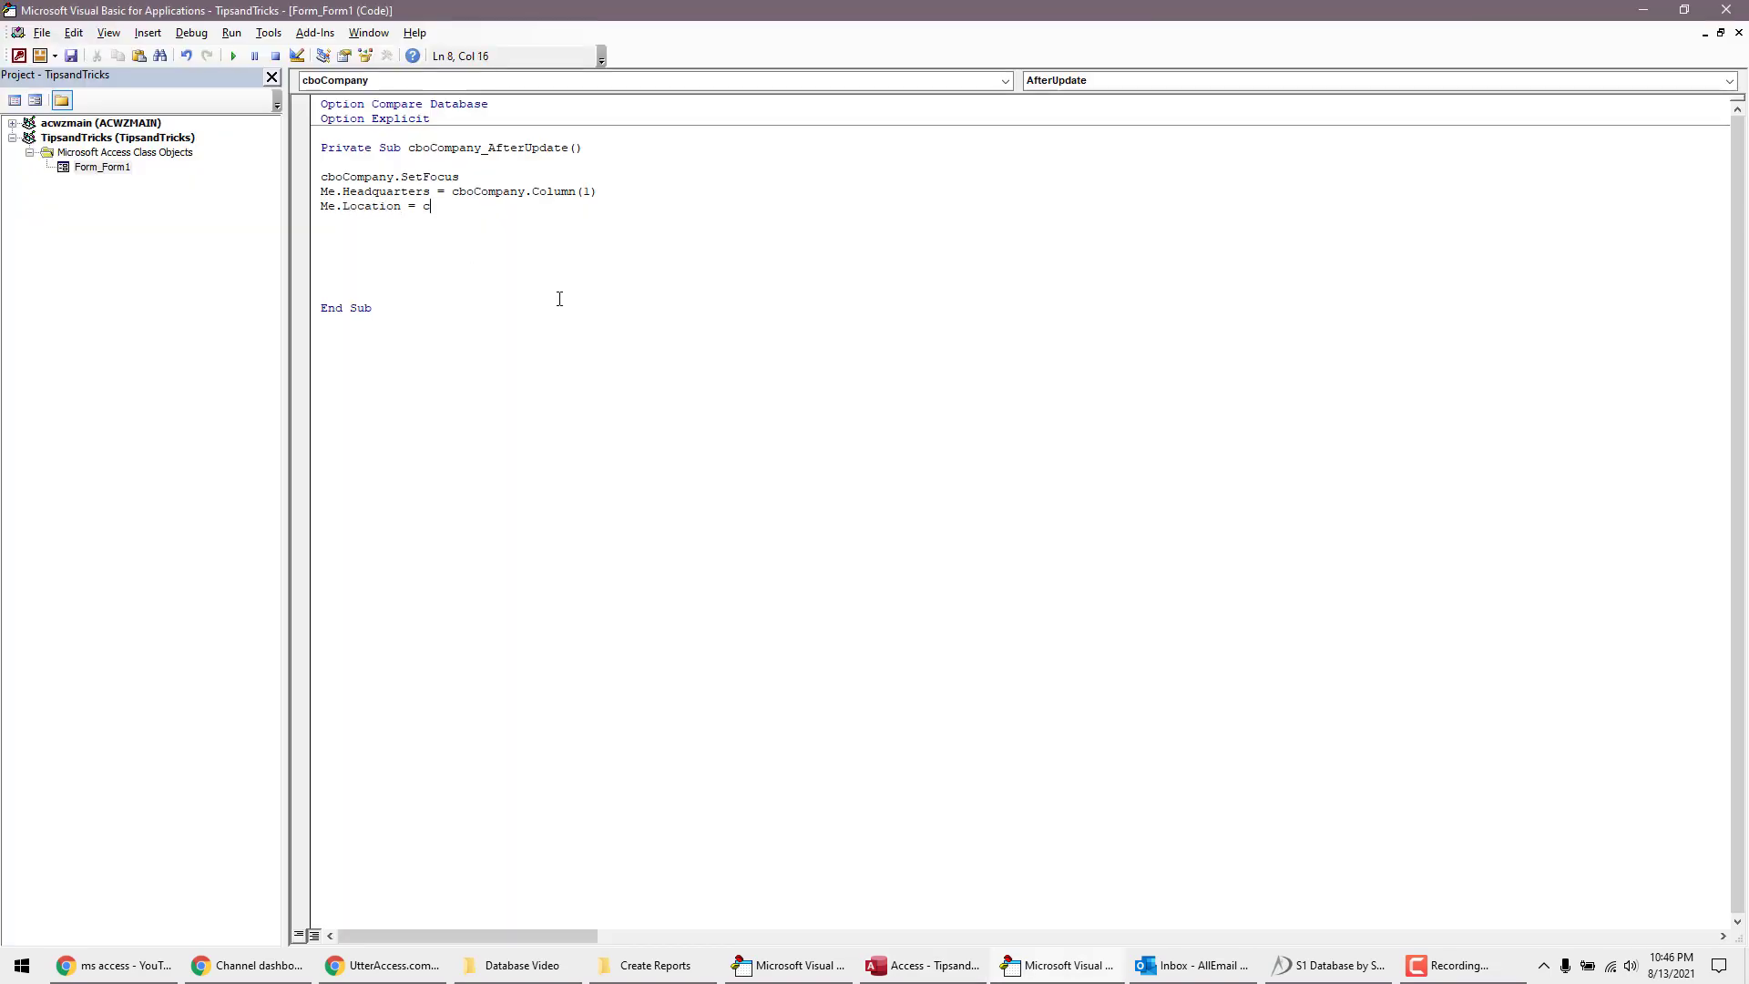
type("boCompany.Column(")
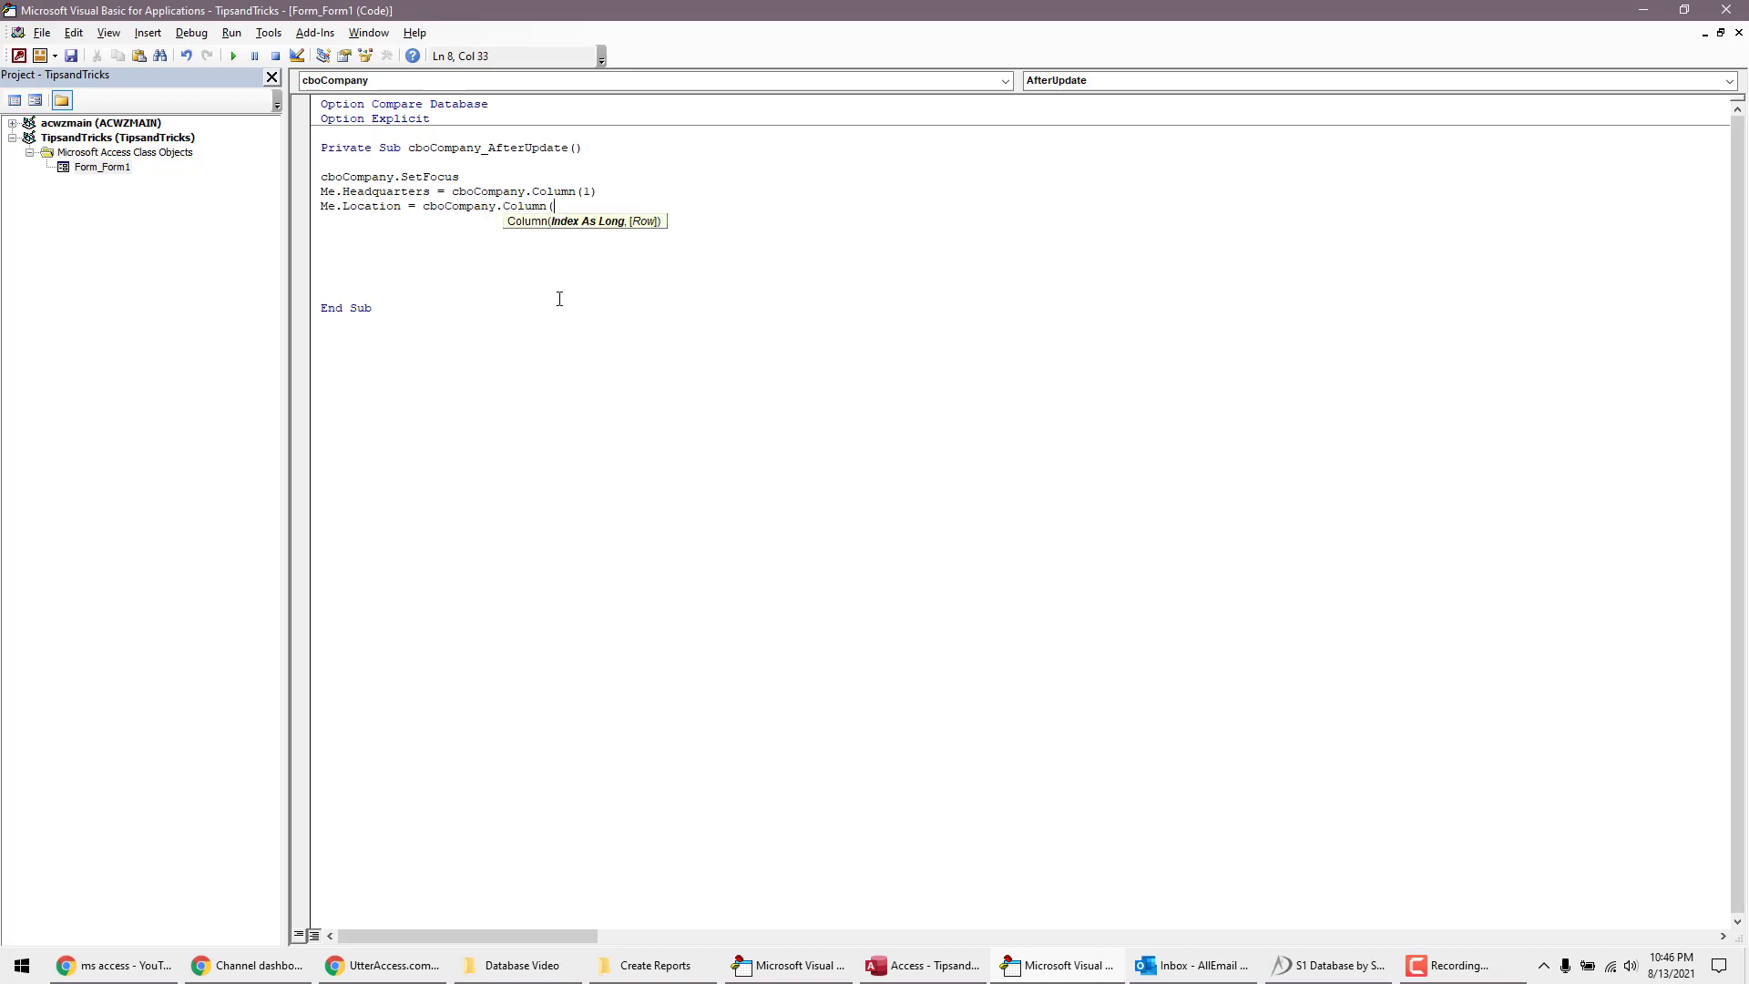
type("2)")
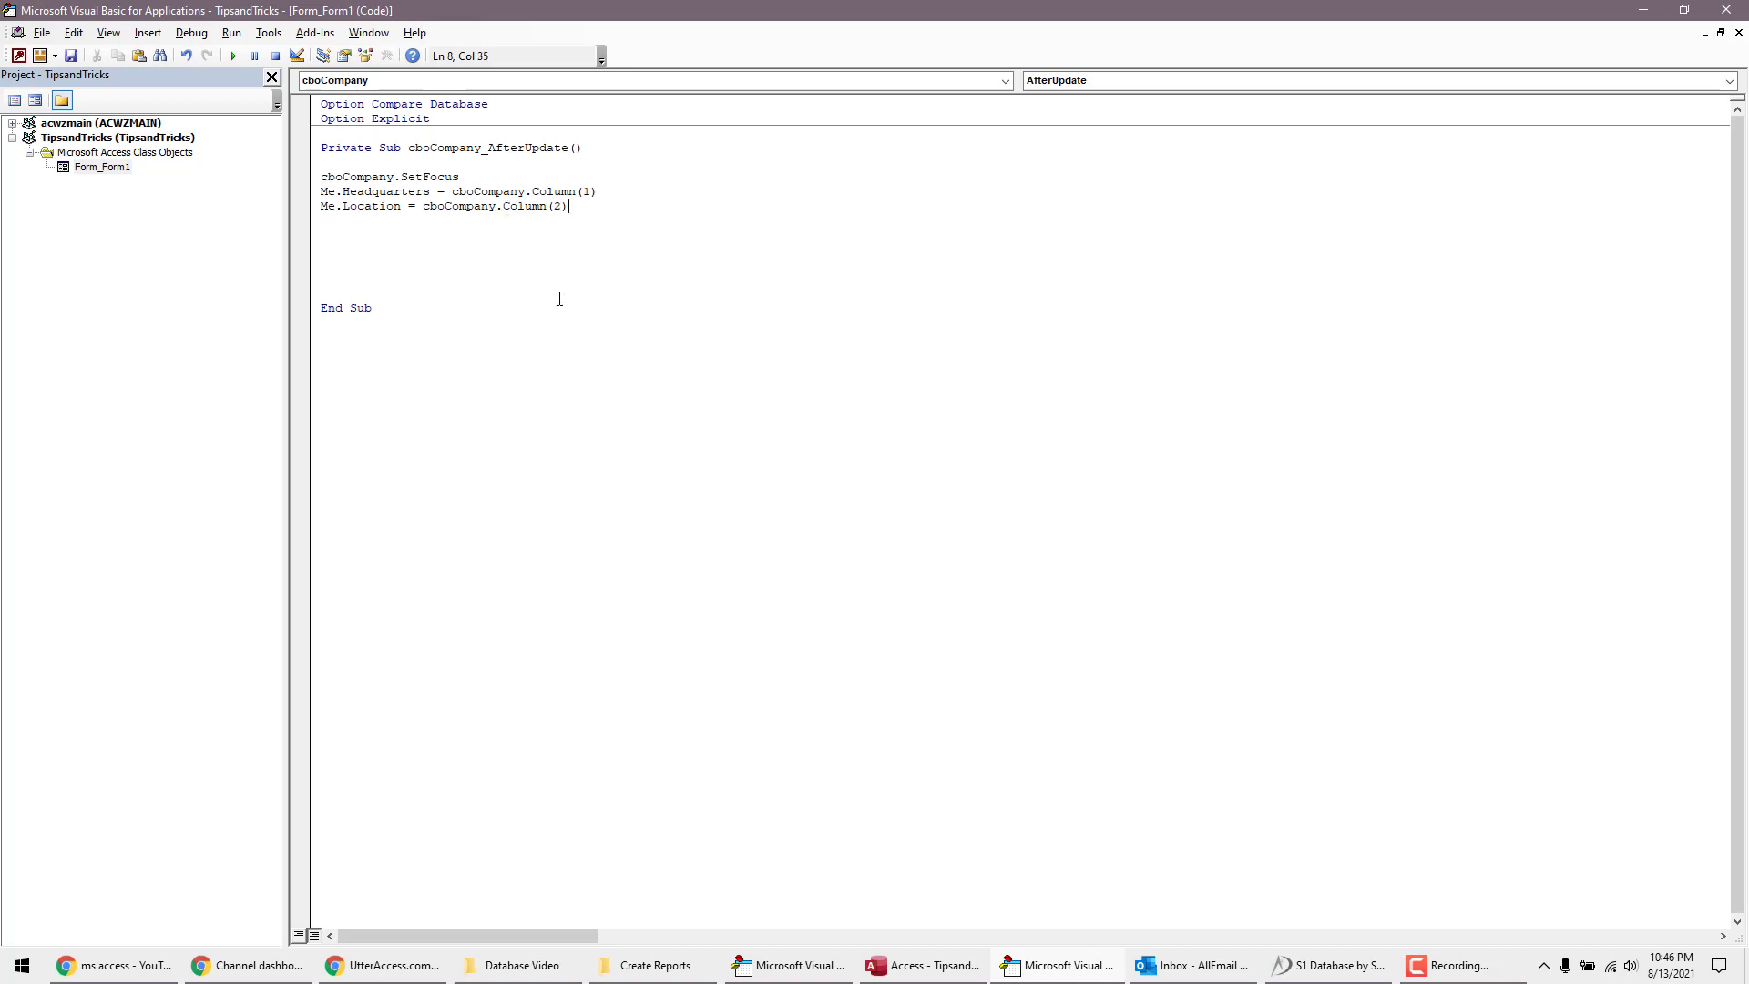
Step: Add the line Me.ZipCode = cboCompany.Column(3)
type("Me")
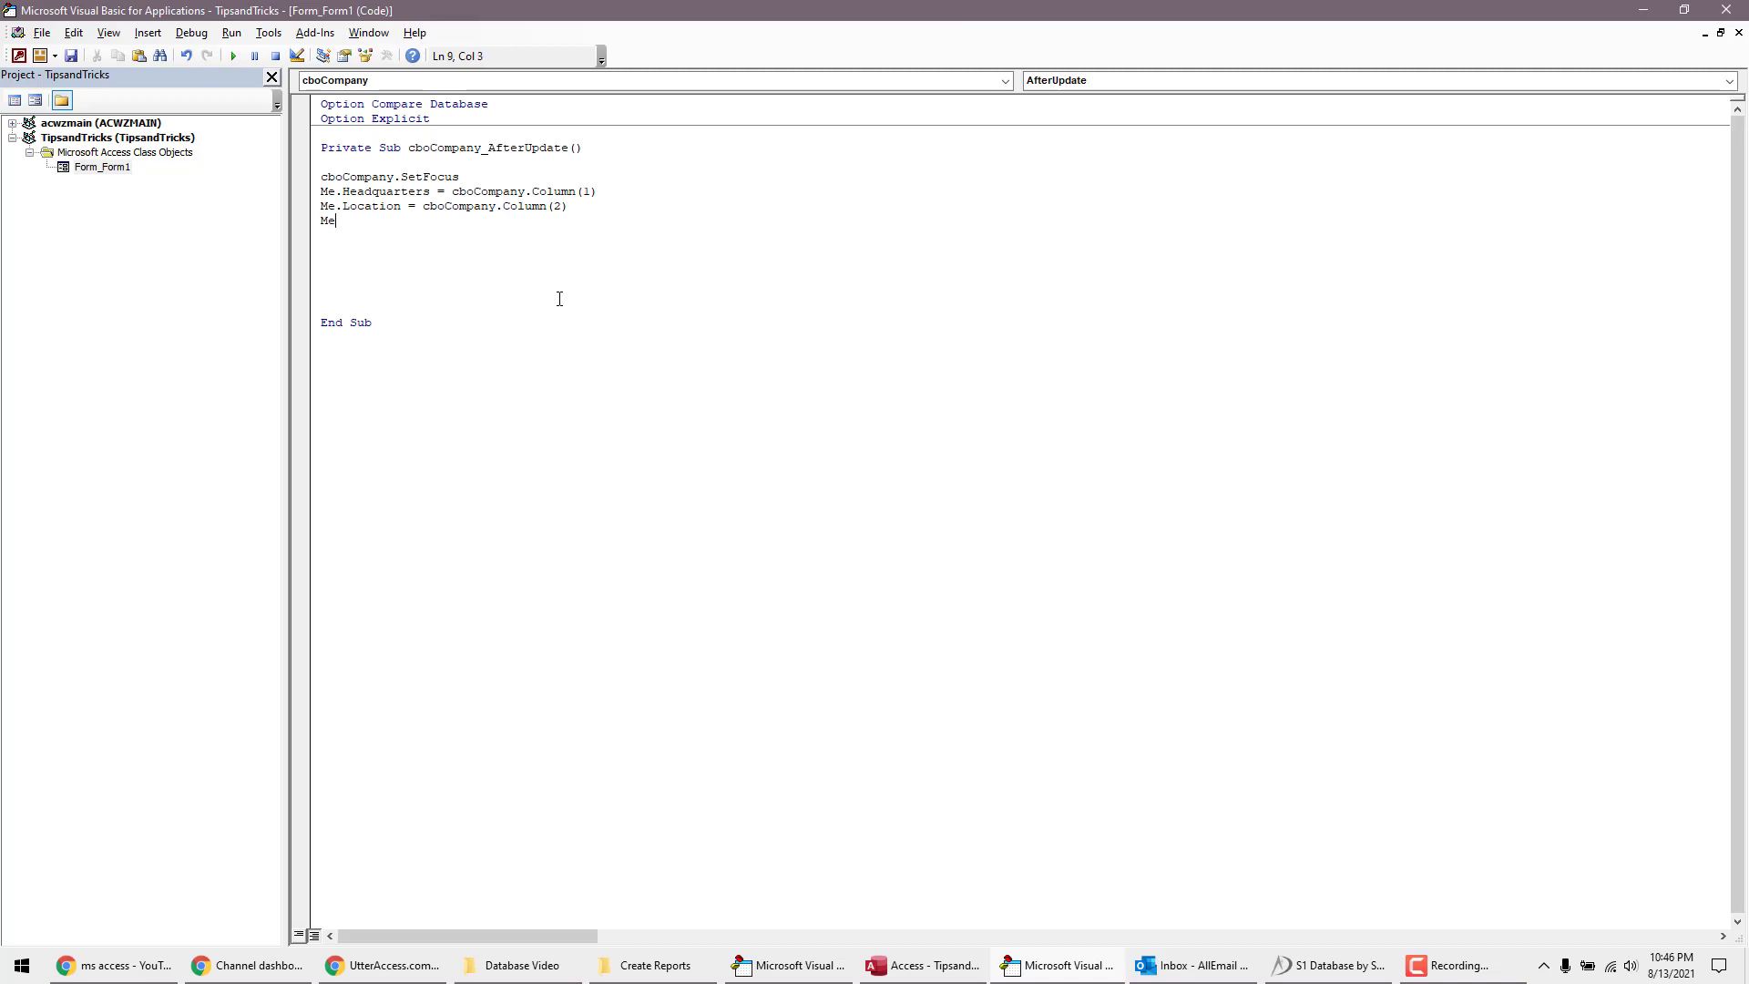
type(".")
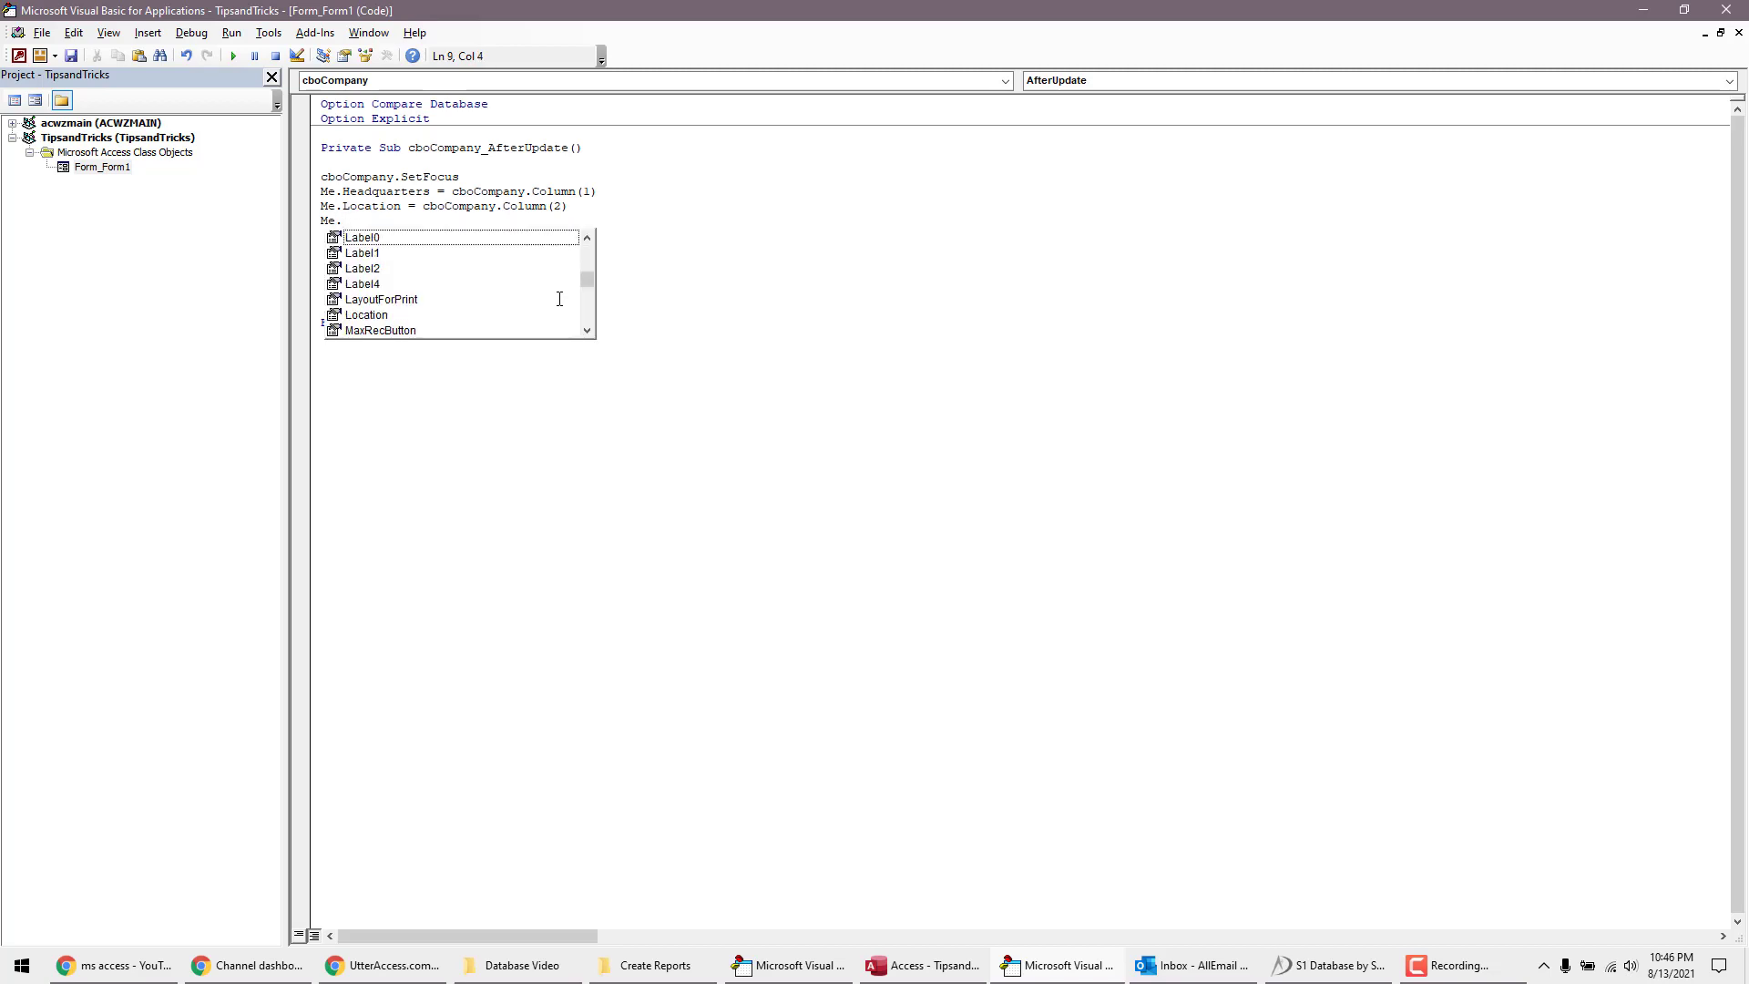
type("Zip")
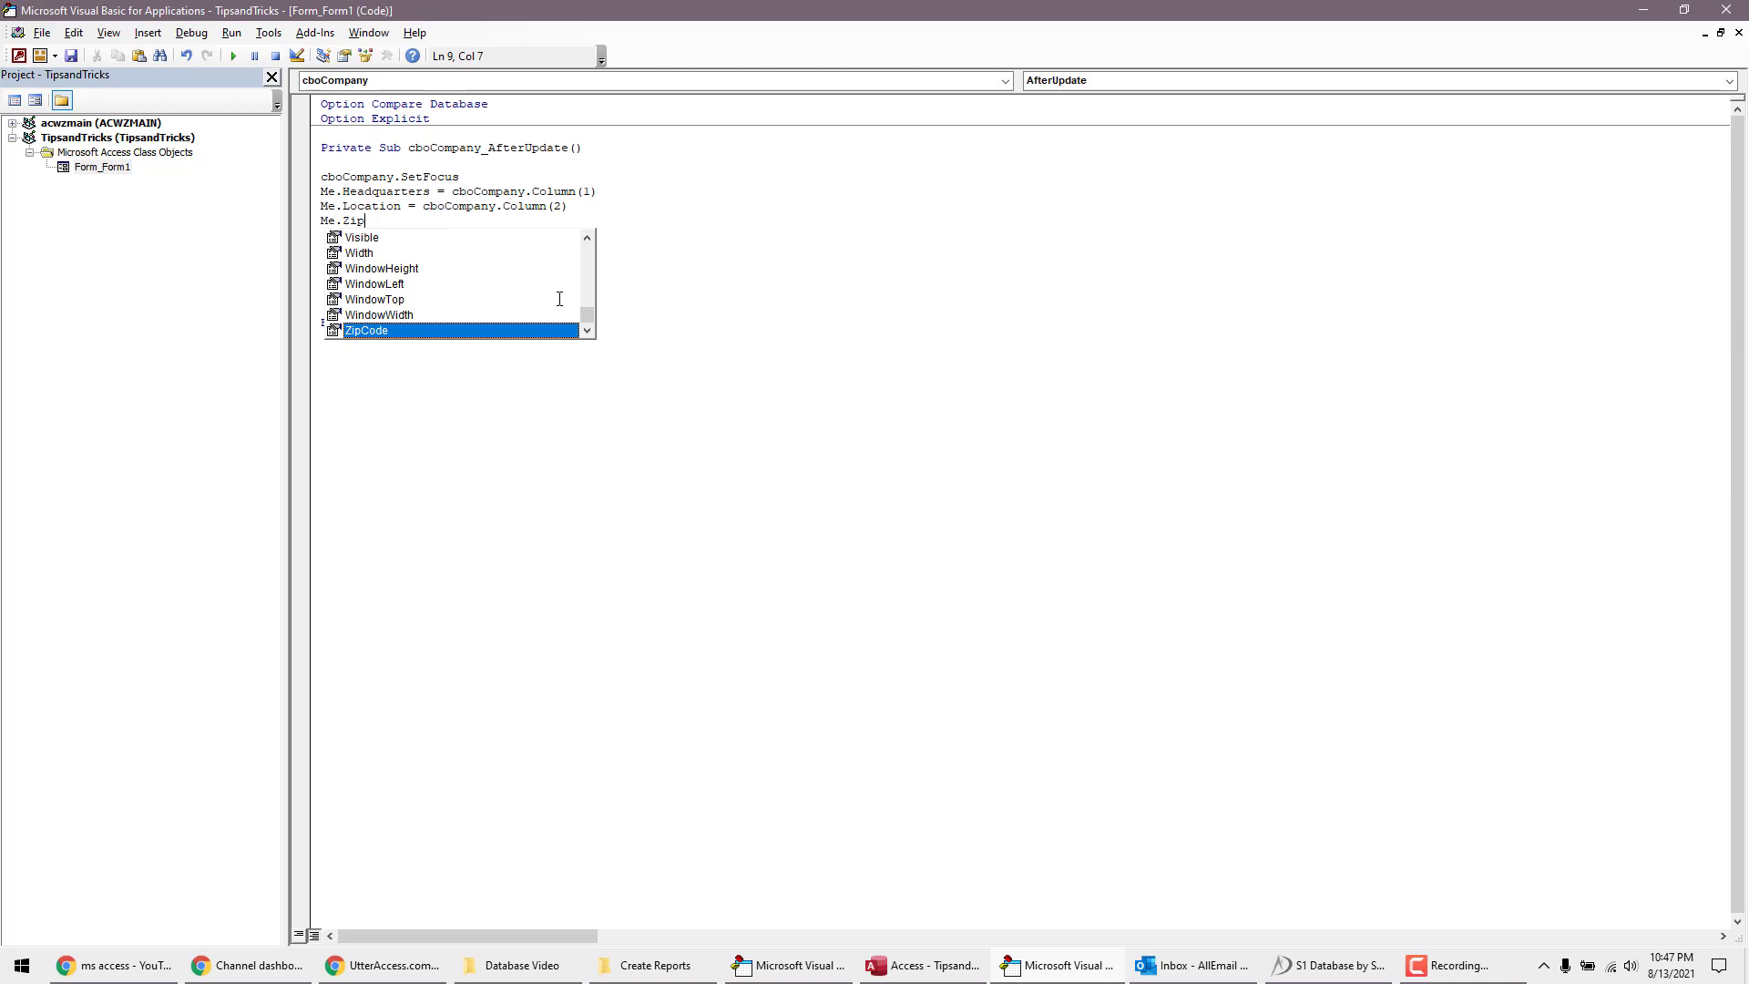
key("Tab")
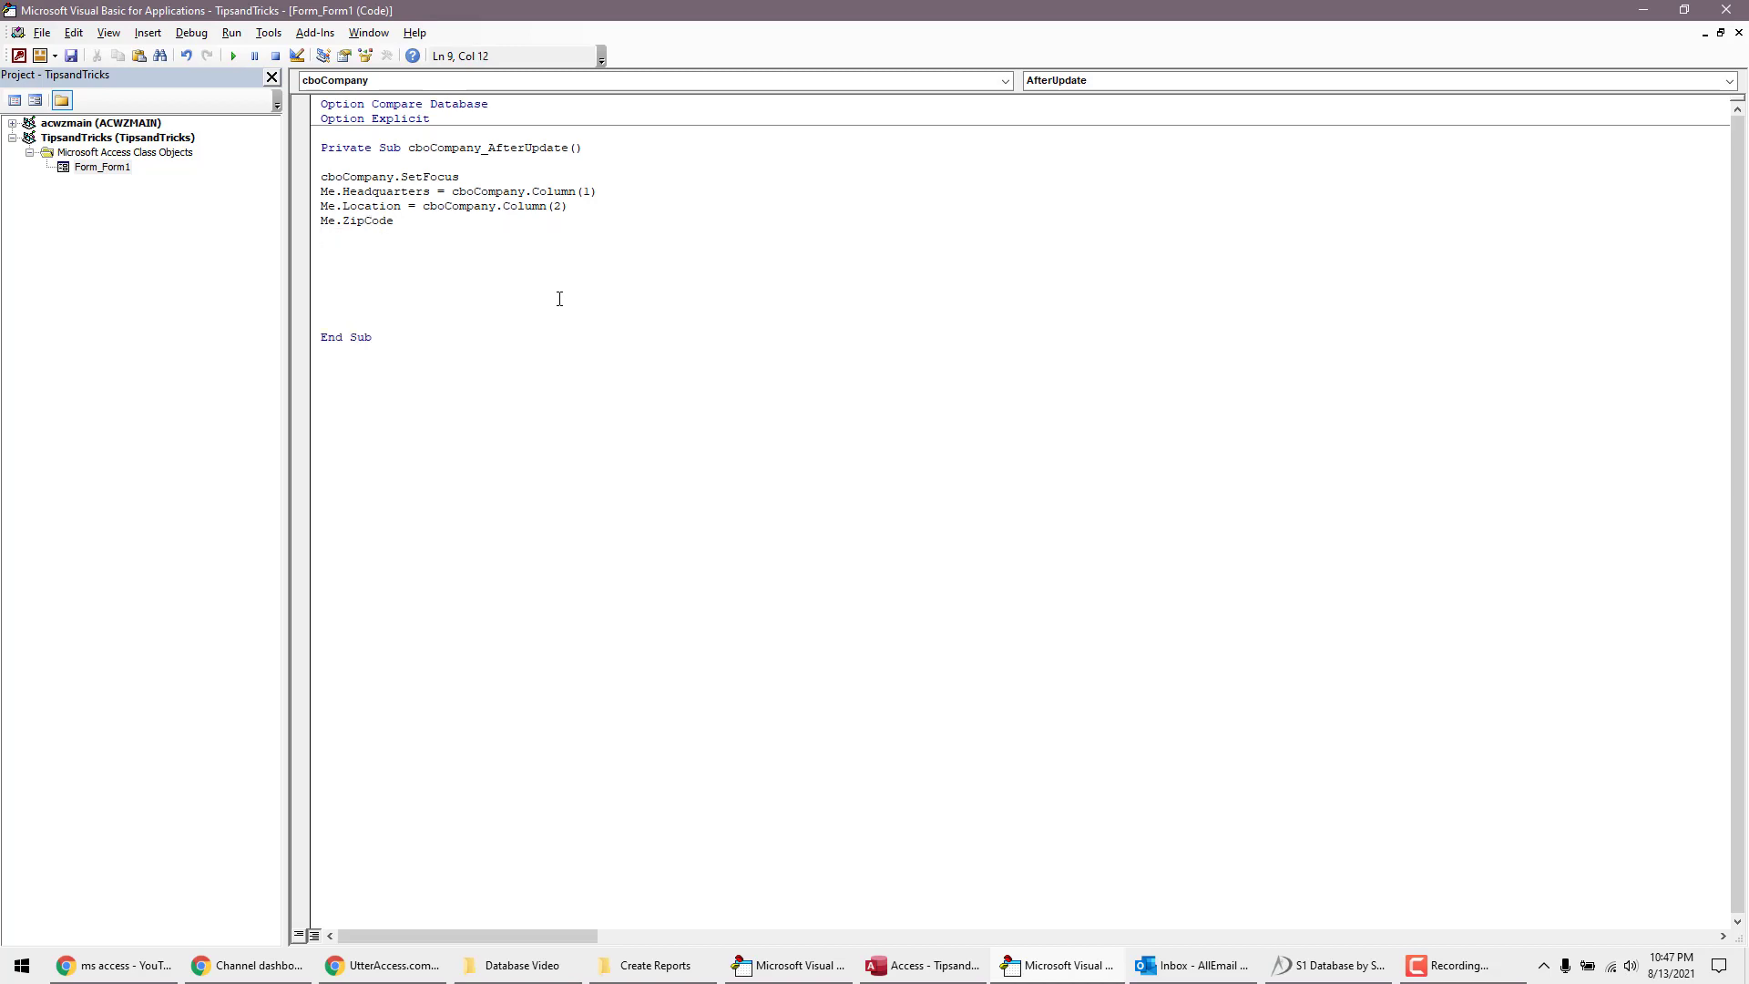
type("=")
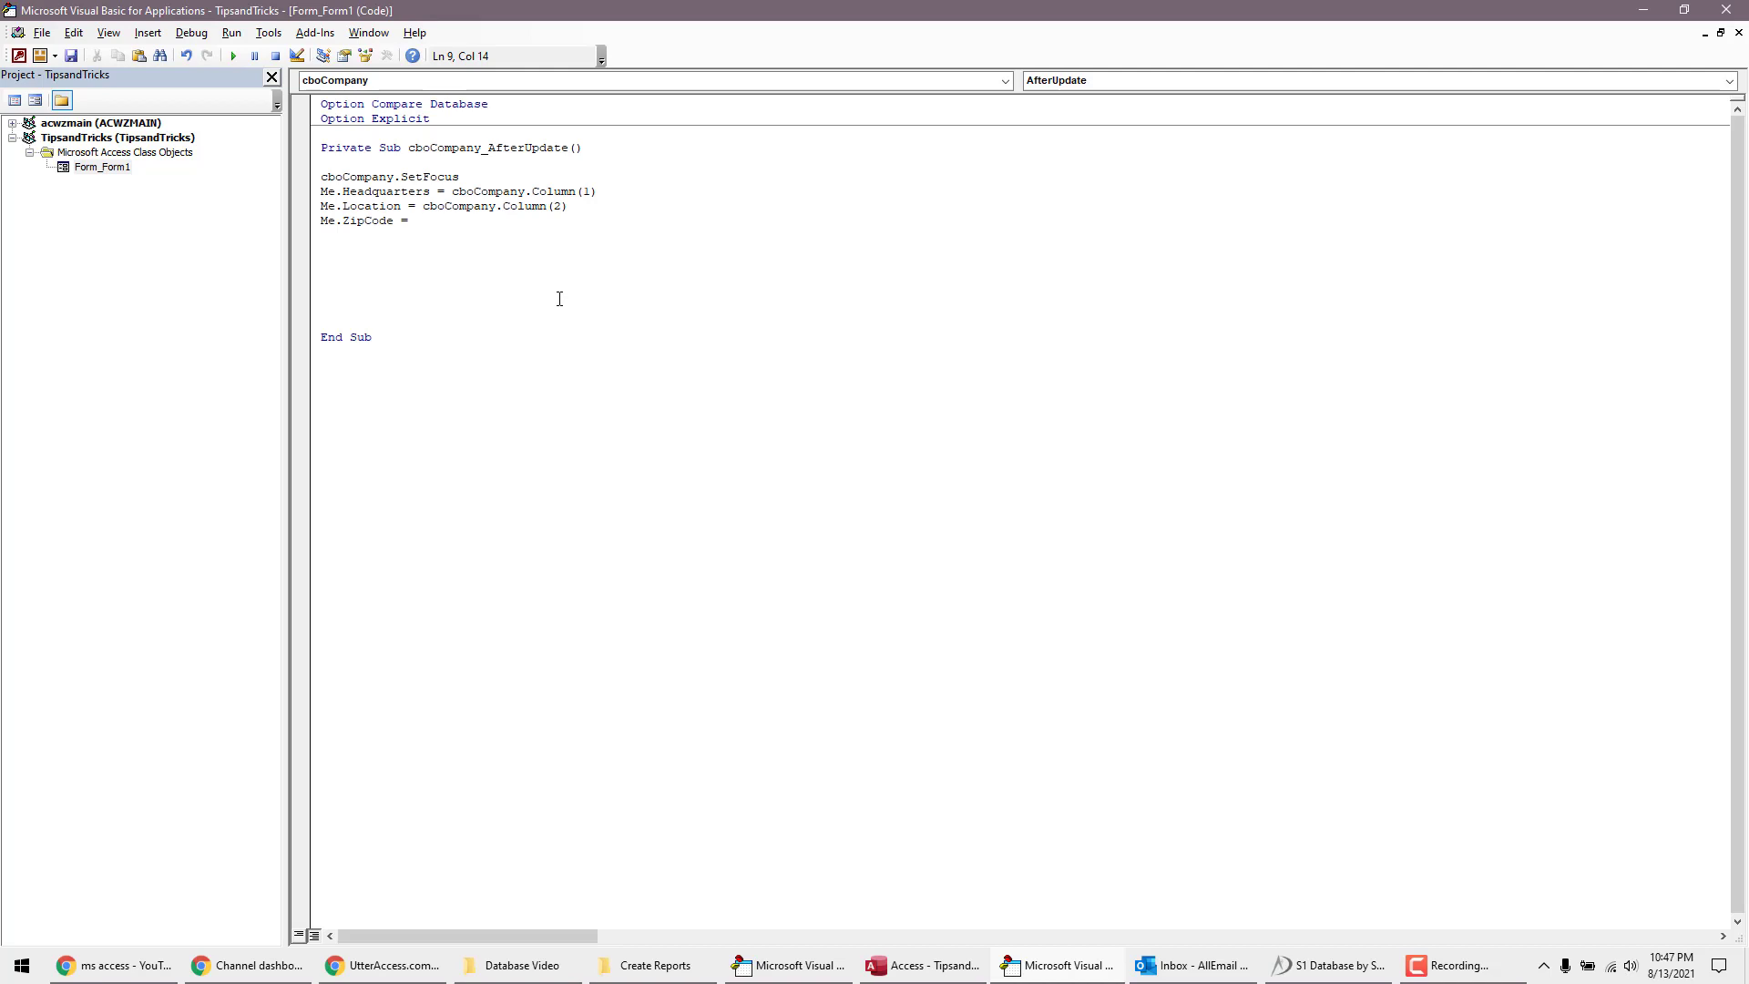
type("cboCompany")
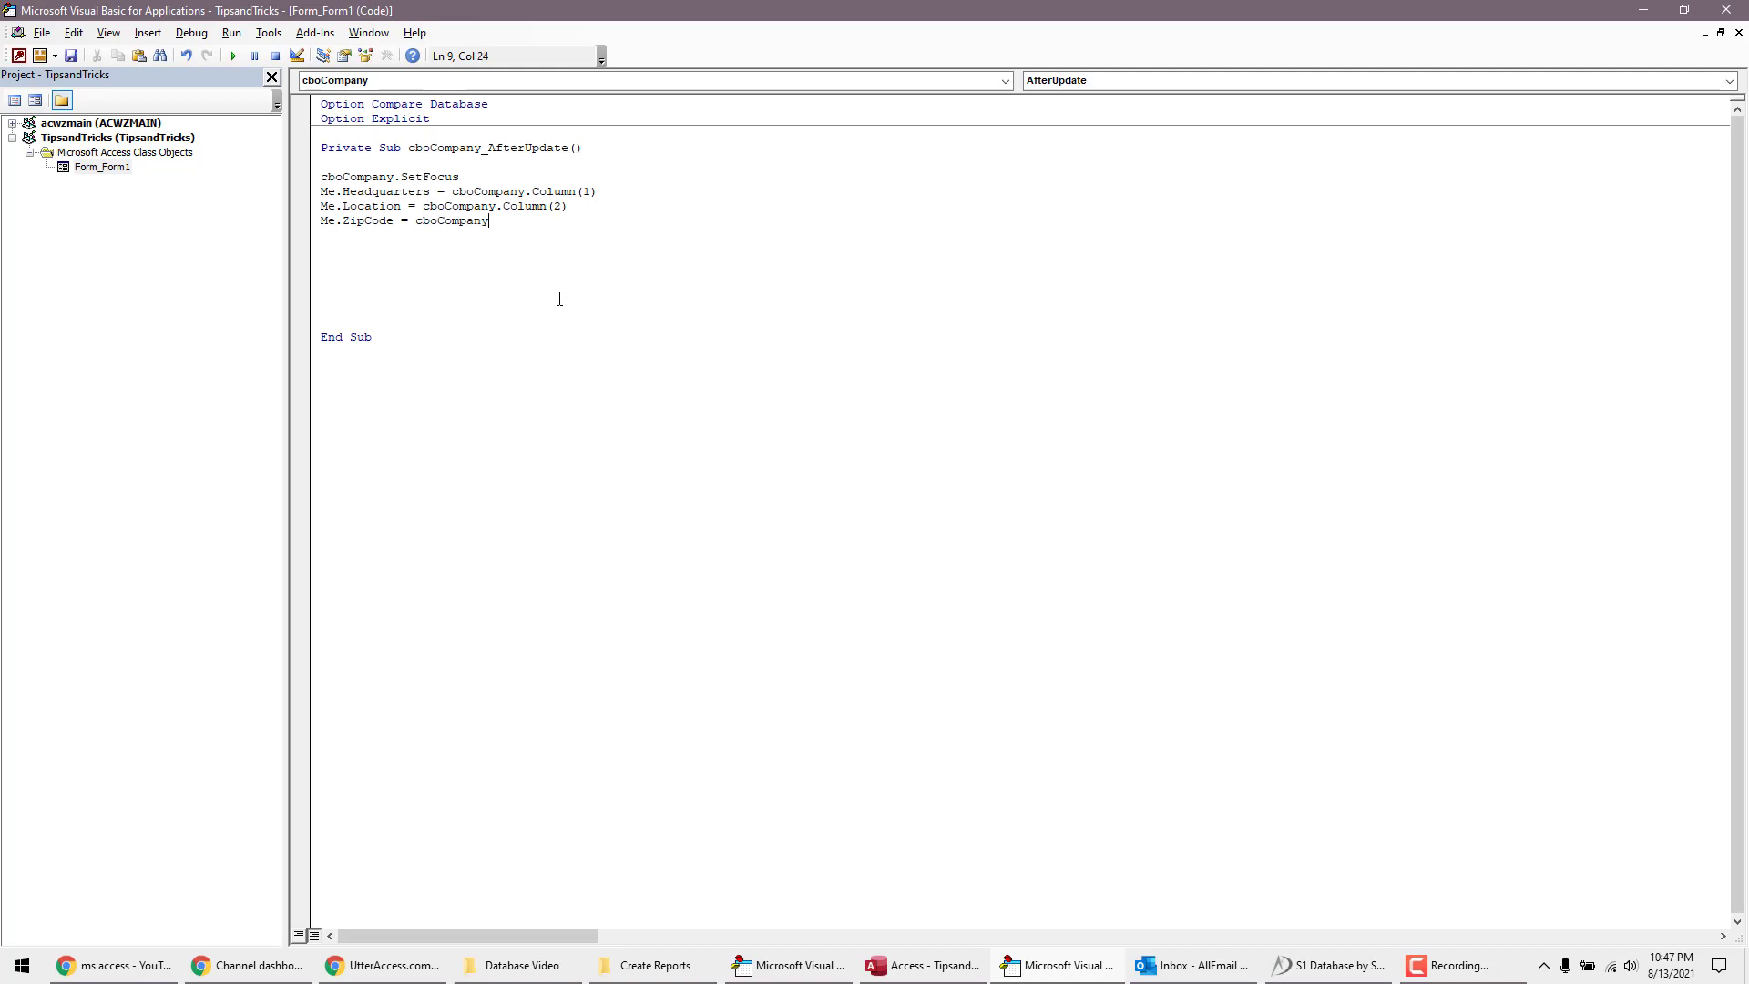
type(".Column(")
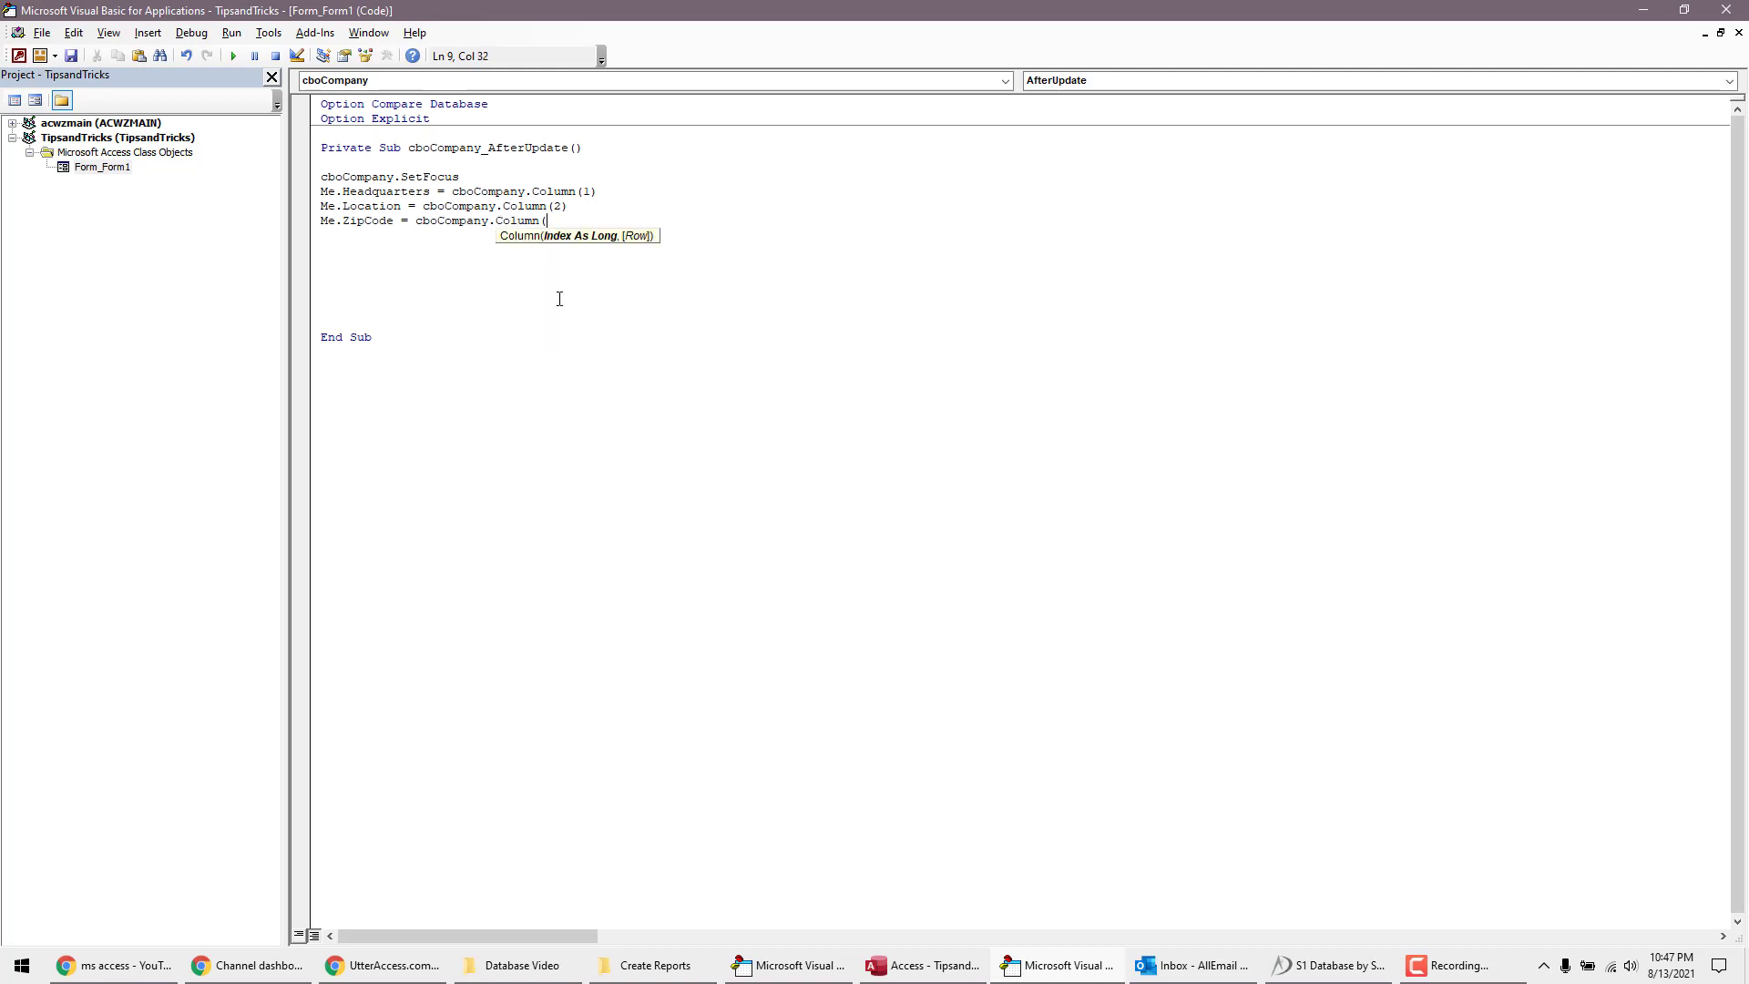
type("3)")
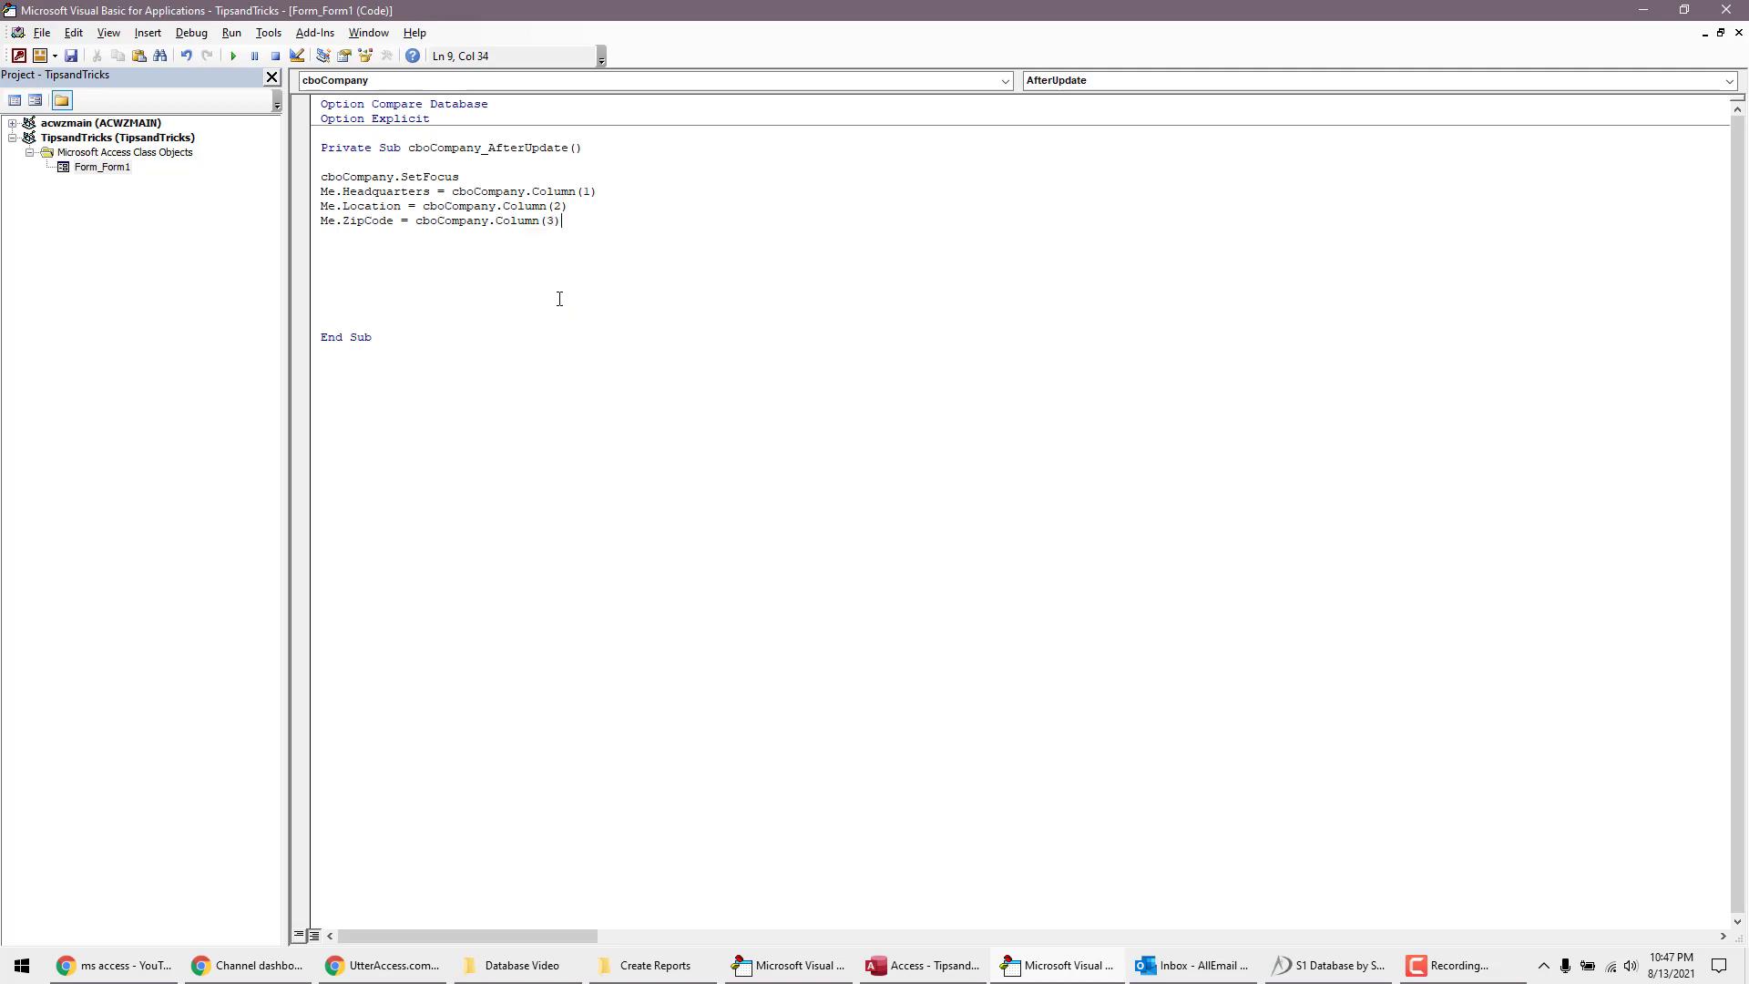
mouse_move(498, 281)
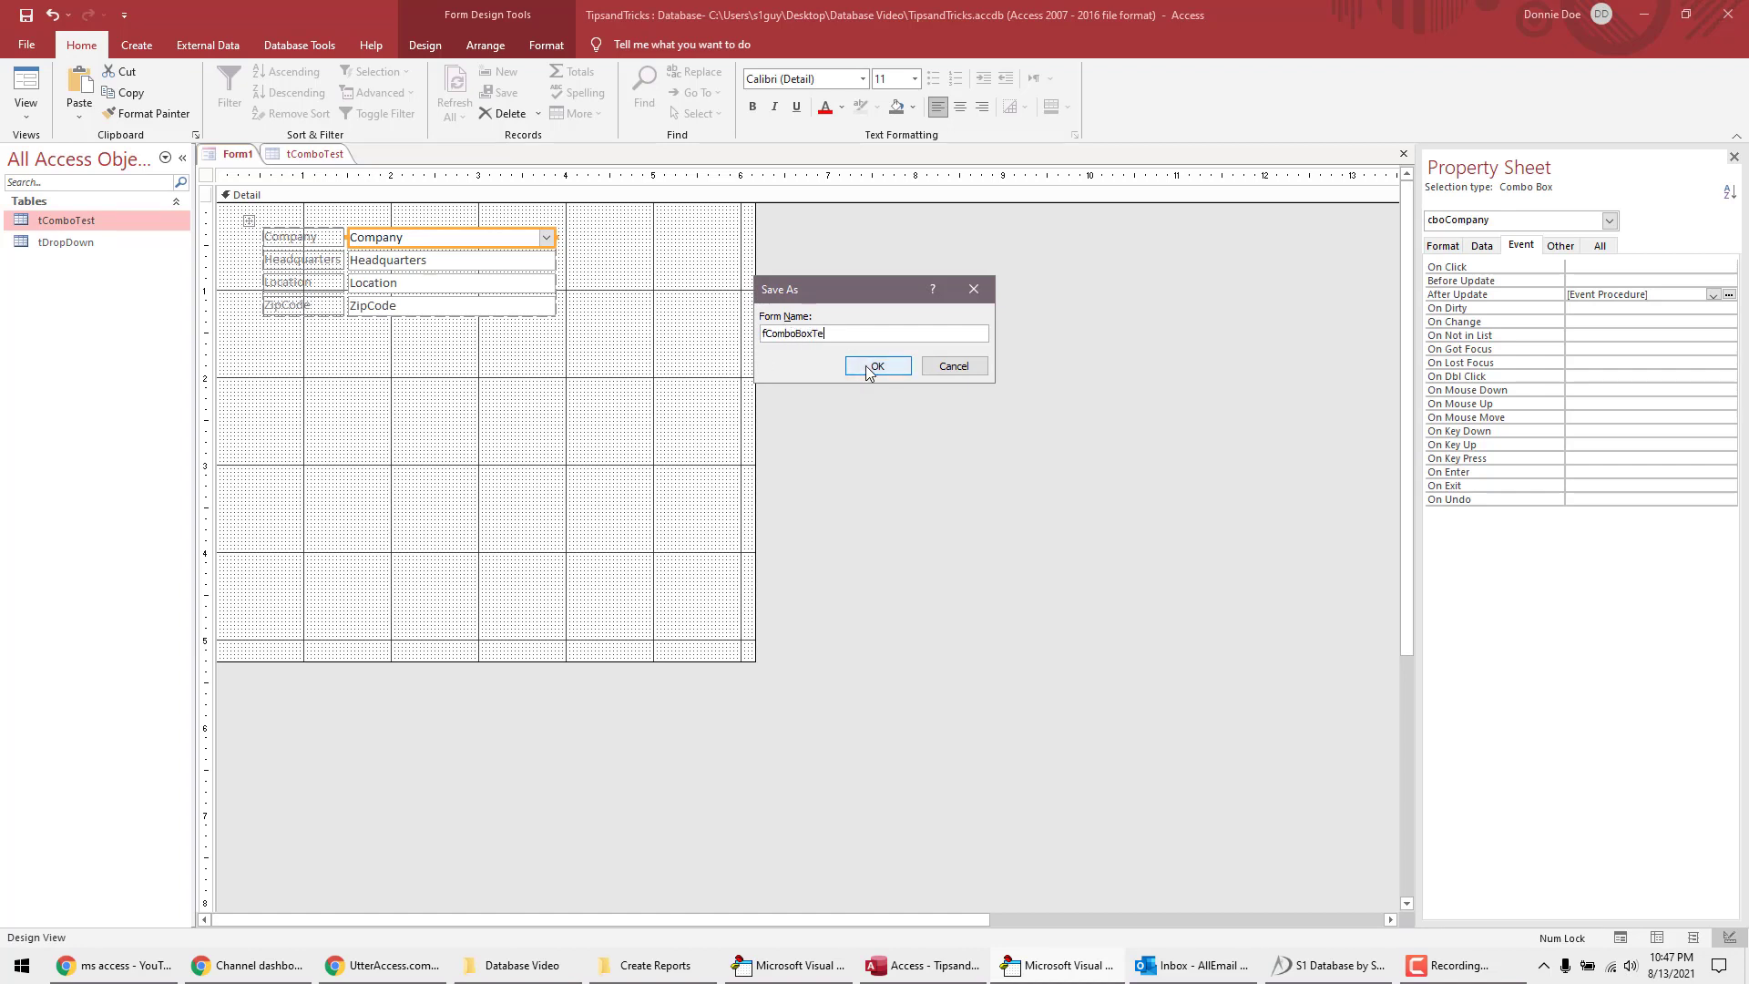
Step: Save the form under the corrected name fComboBoxTest and switch it to Form View
key("Backspace")
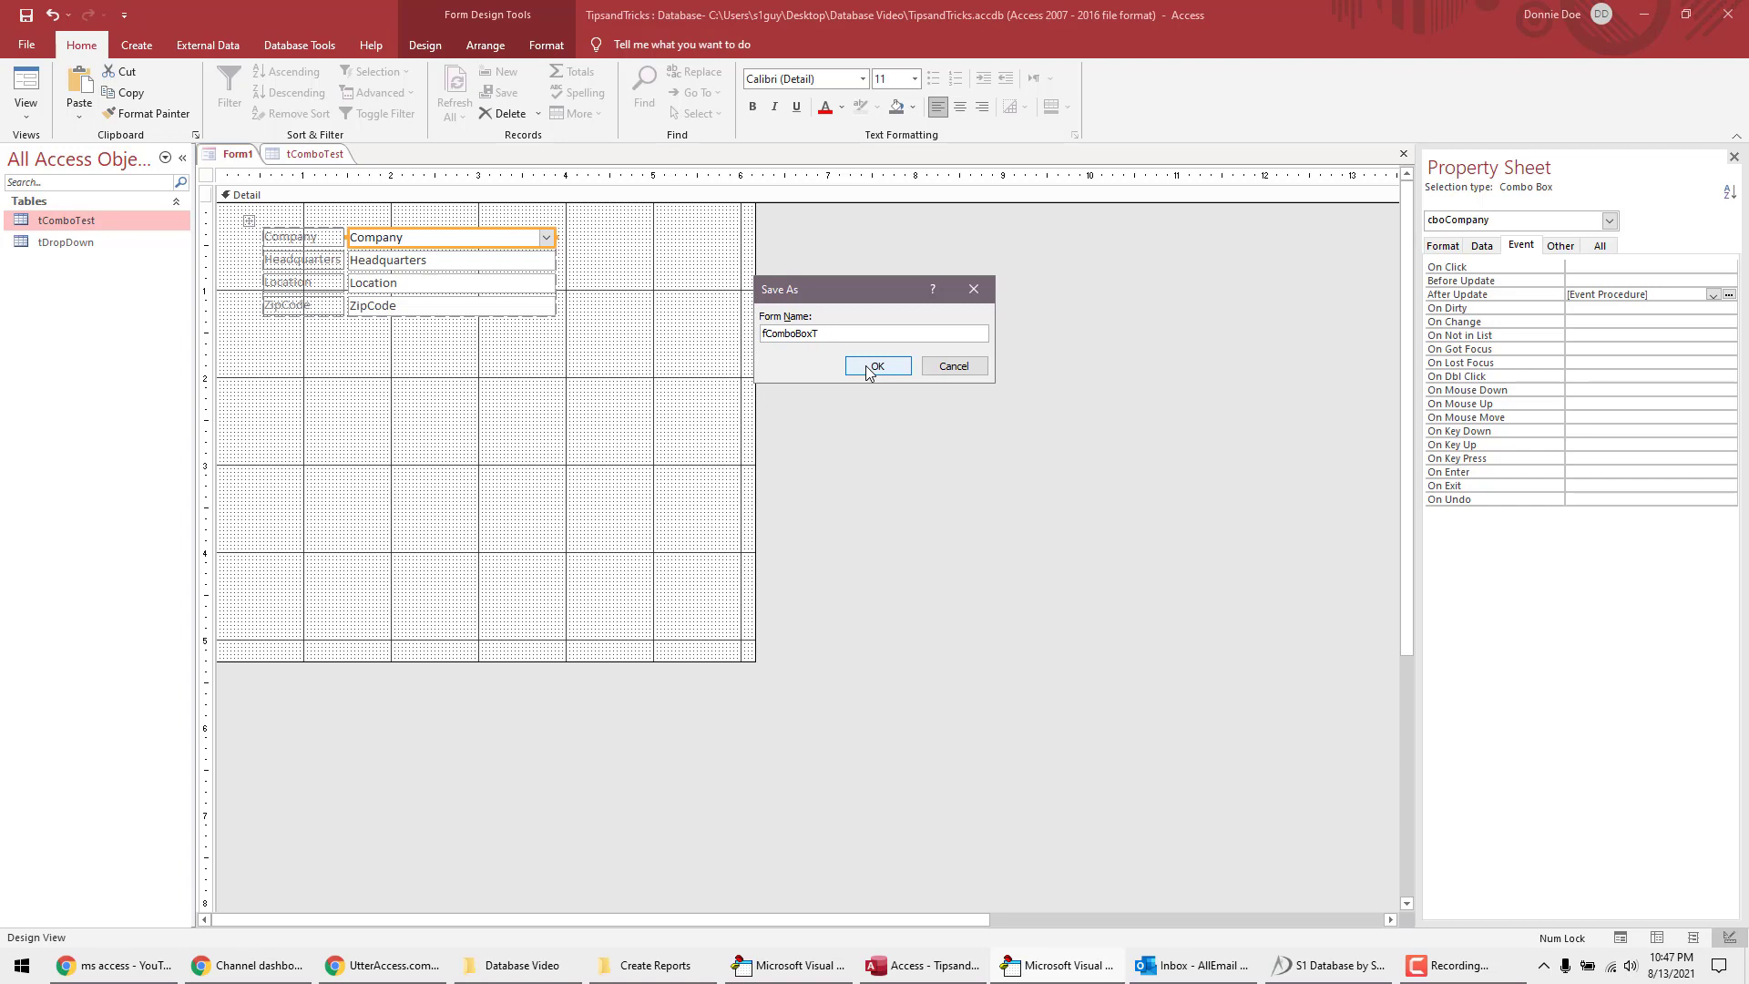
type("est")
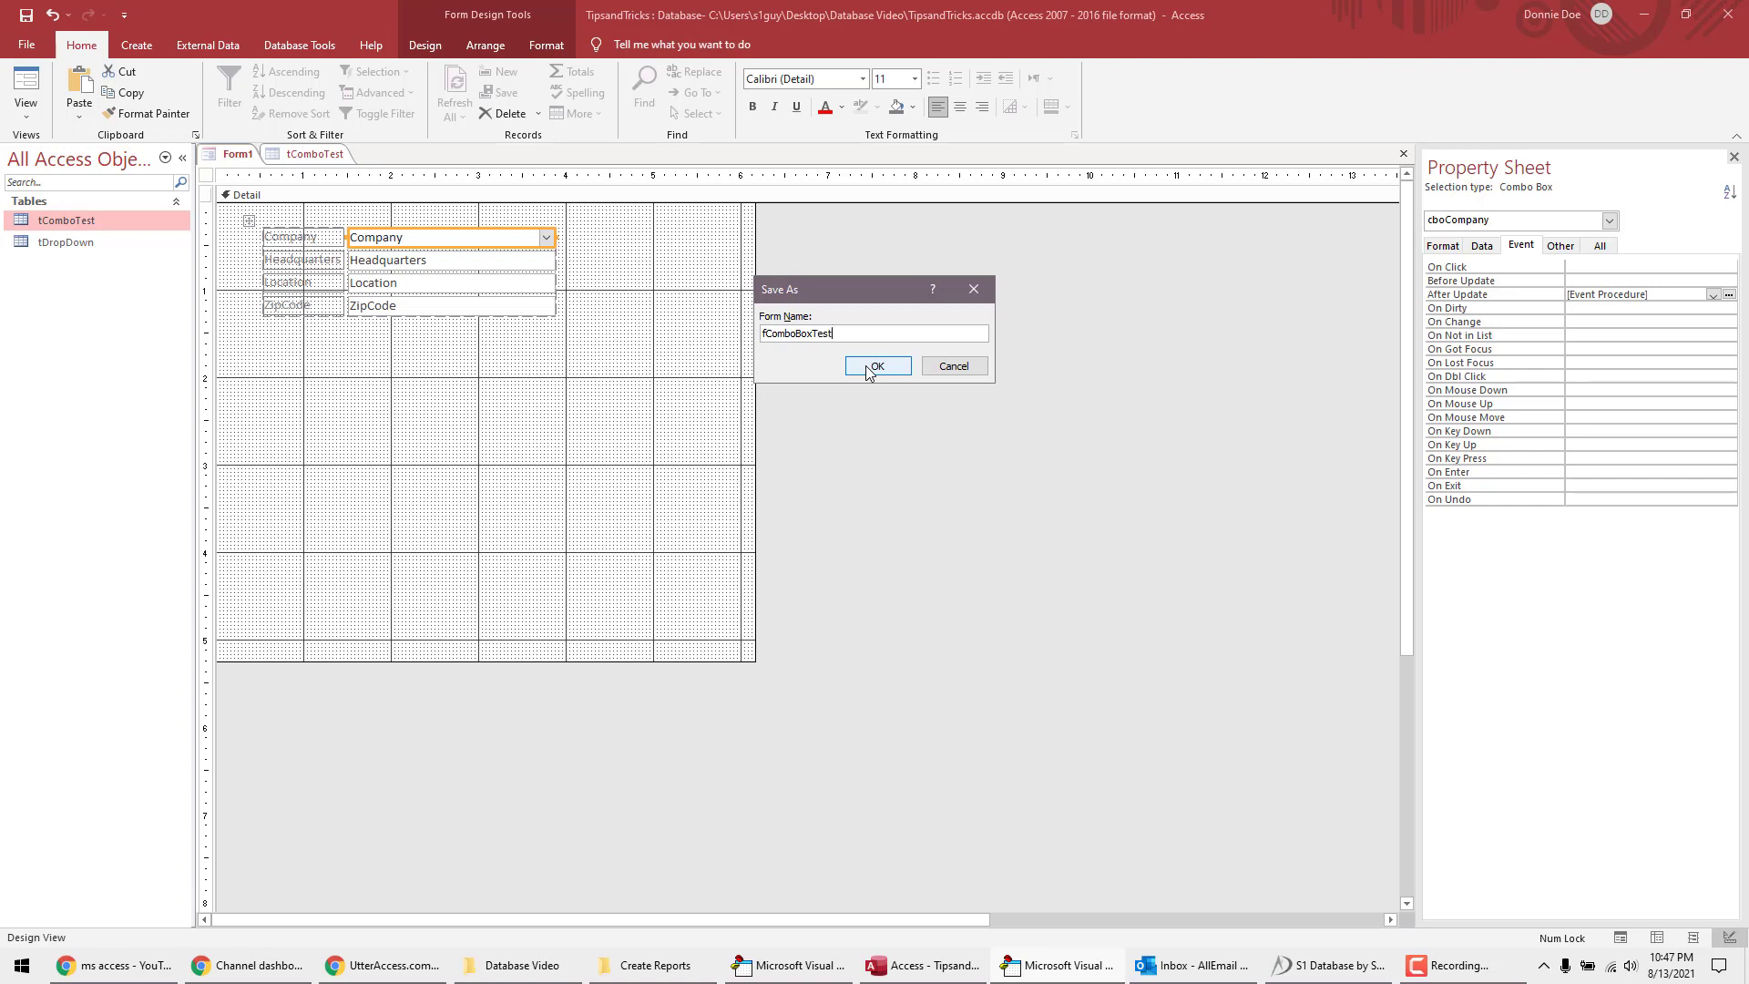
left_click(876, 367)
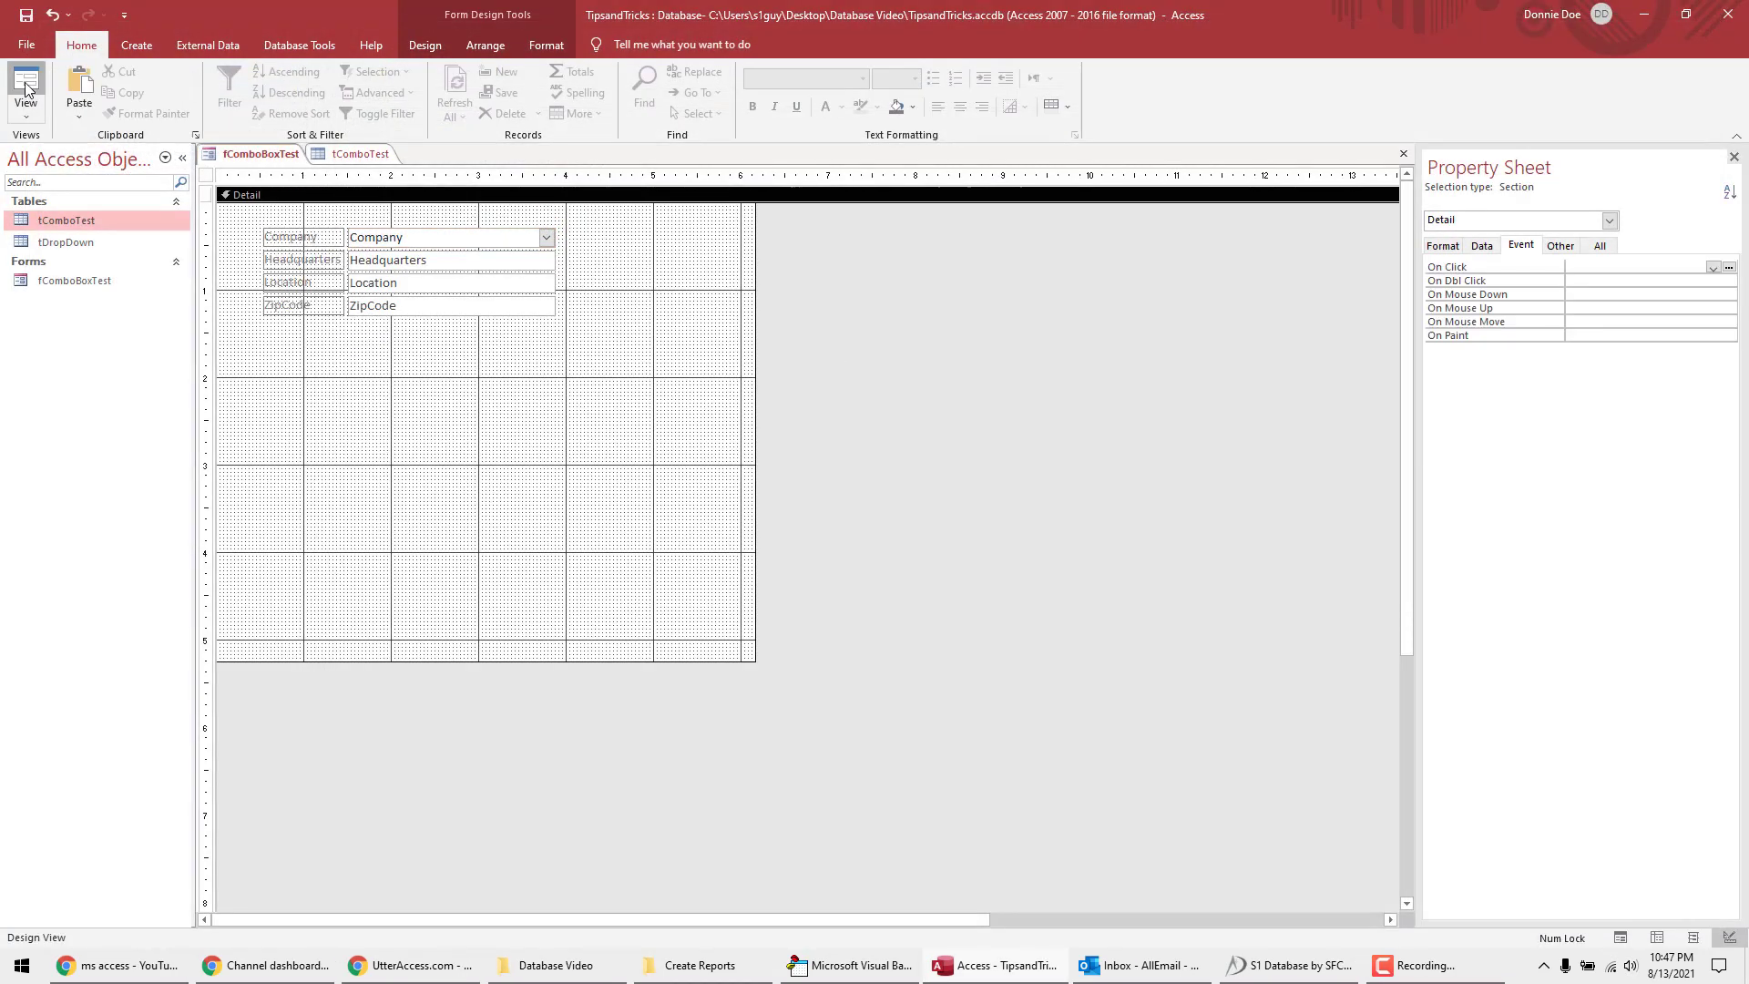
left_click(25, 89)
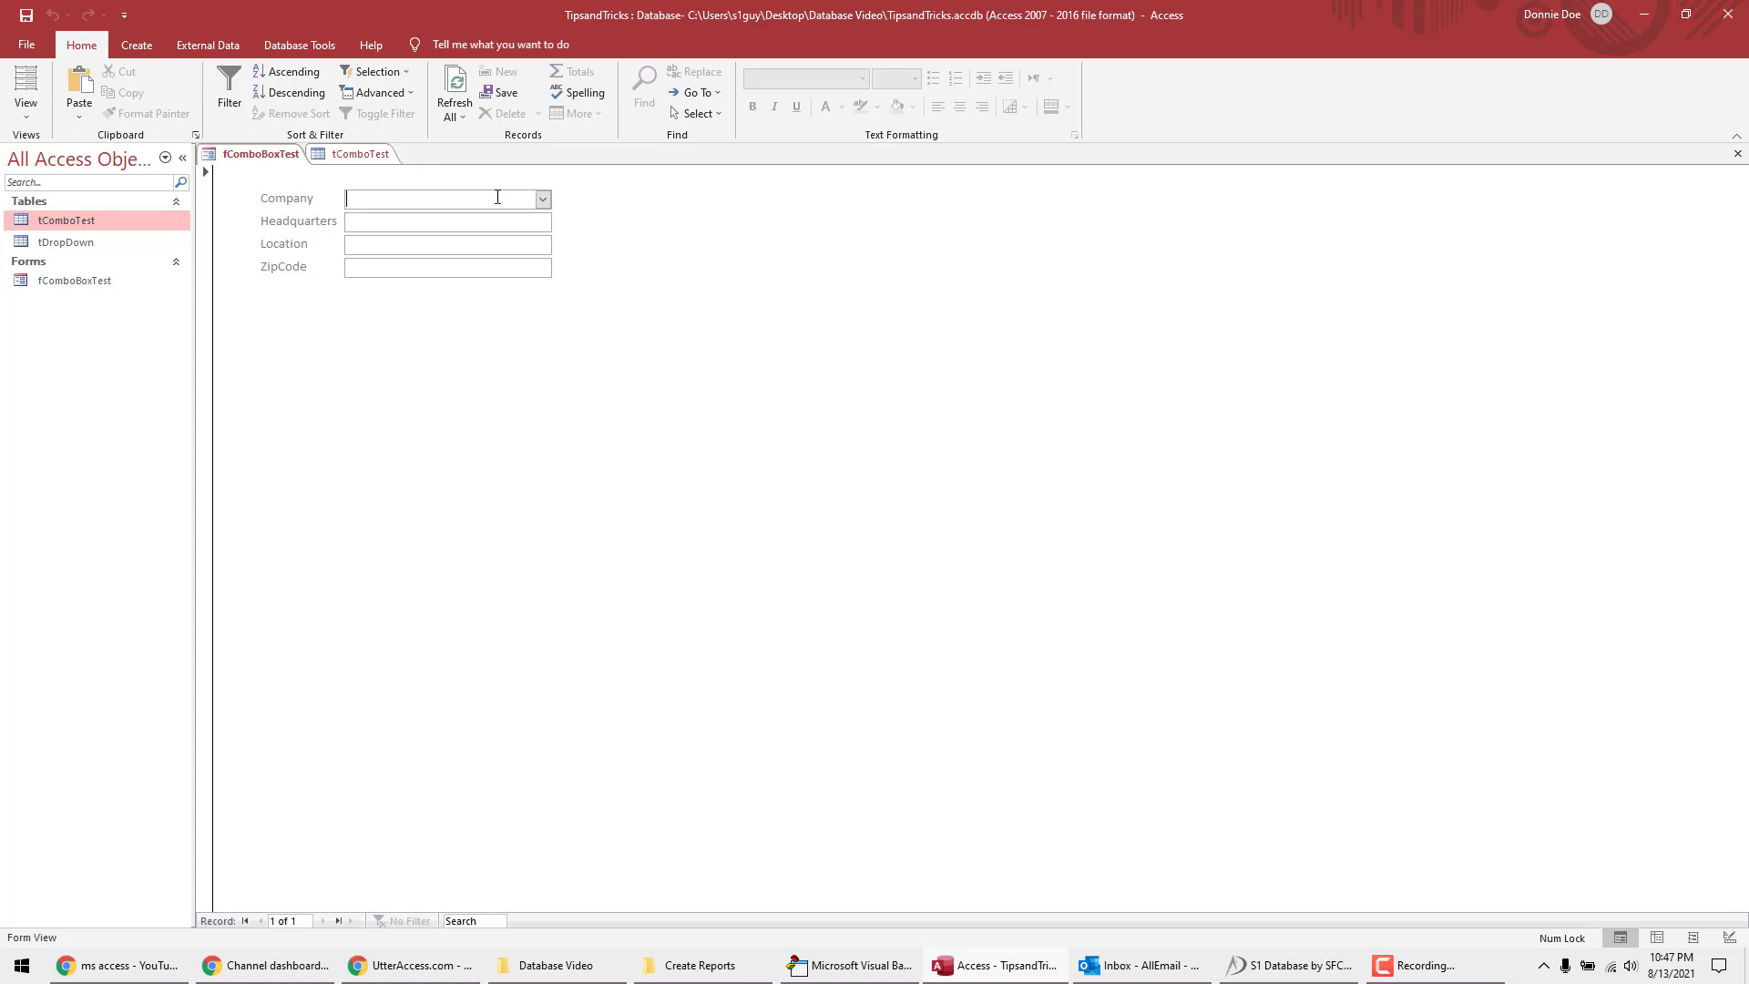
mouse_move(639, 198)
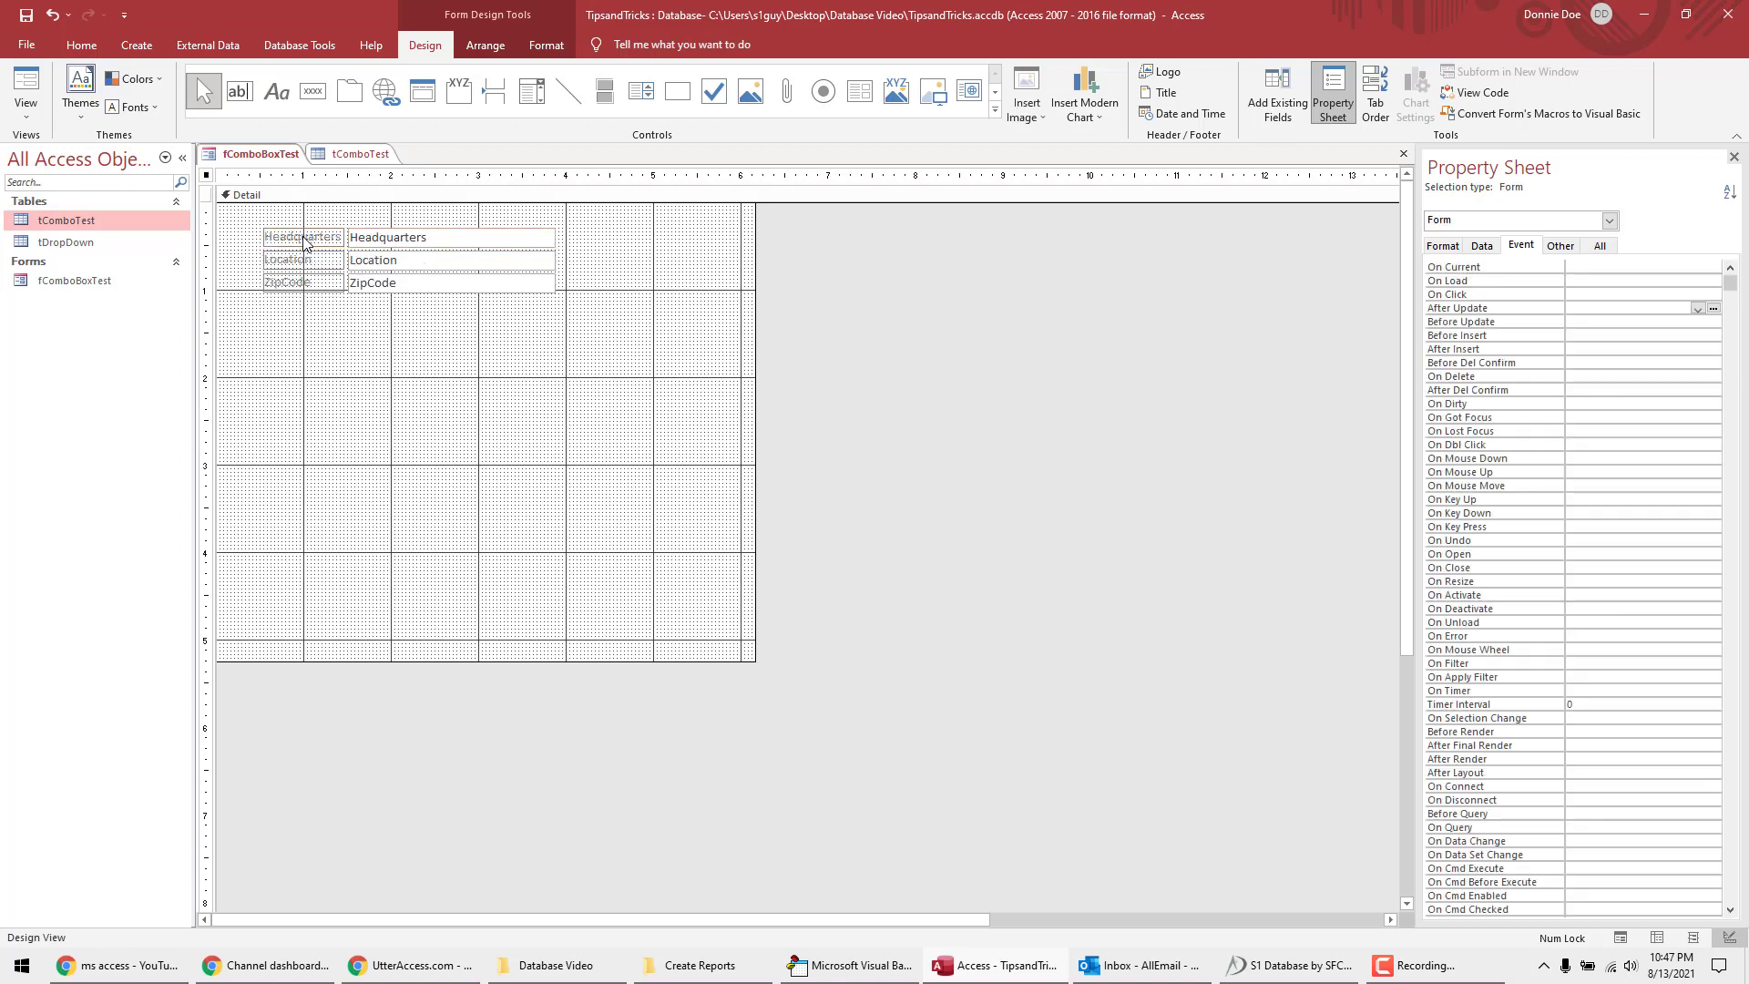
Step: Close the tComboTest tab and reopen the Property Sheet with the Company combo box selected
left_click(1276, 93)
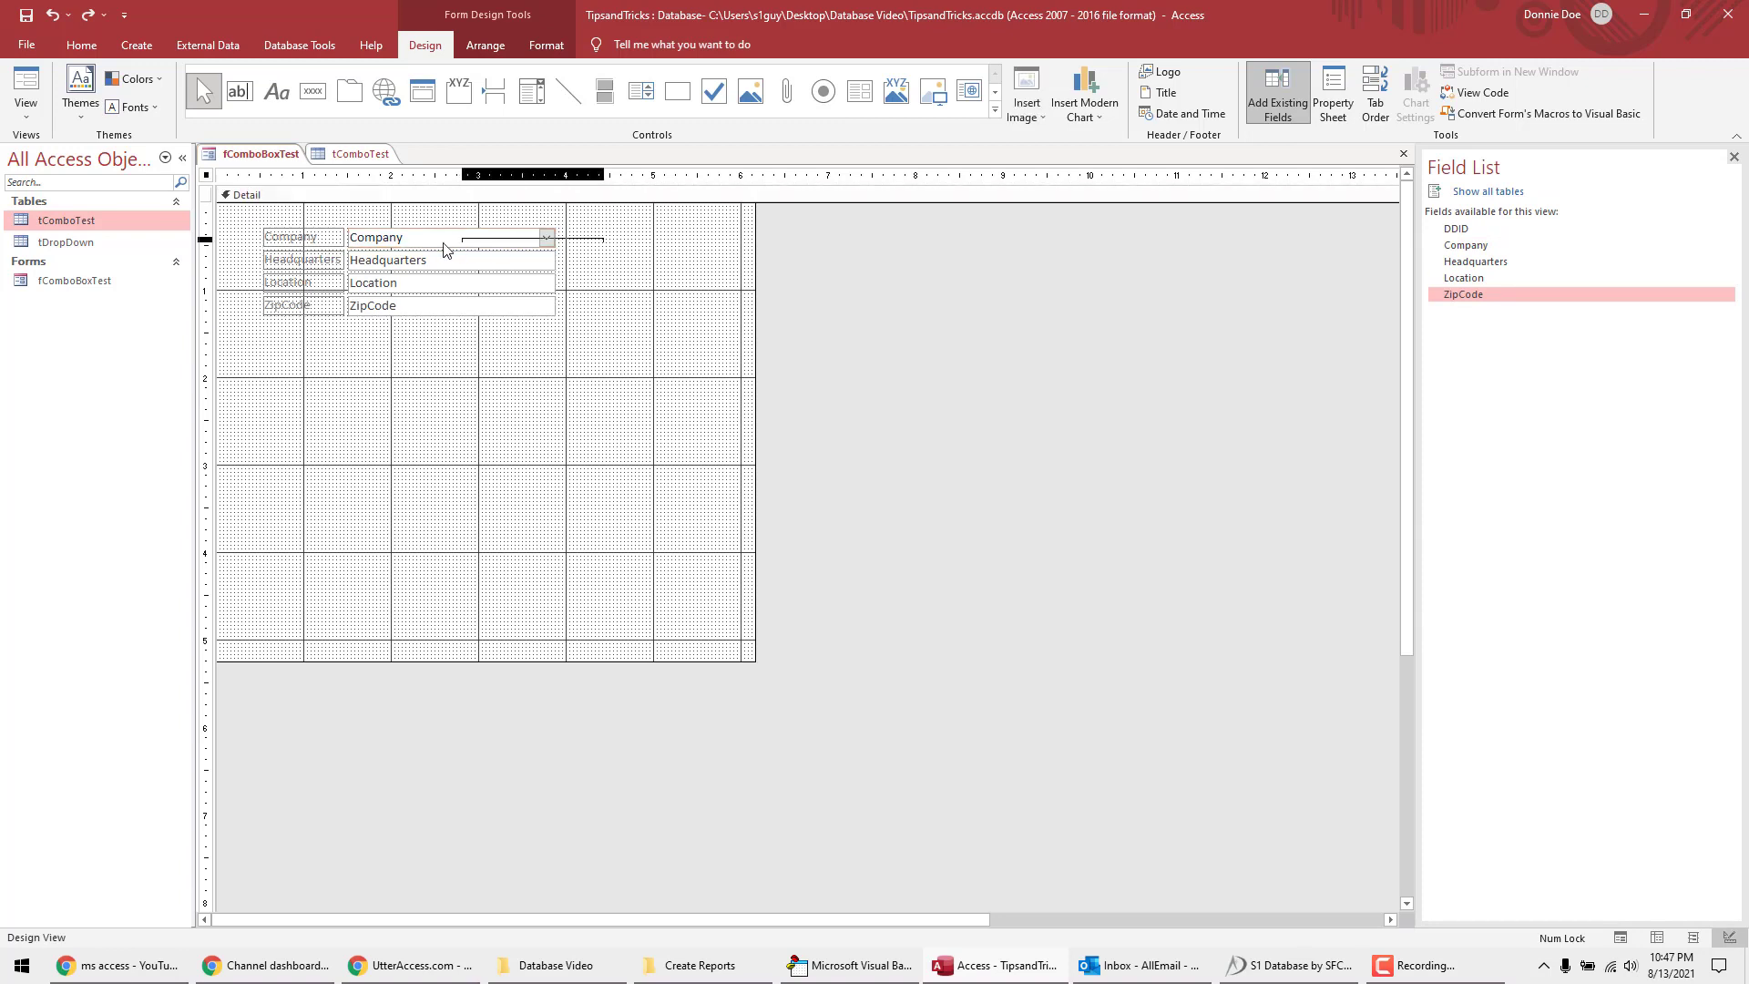
left_click(299, 235)
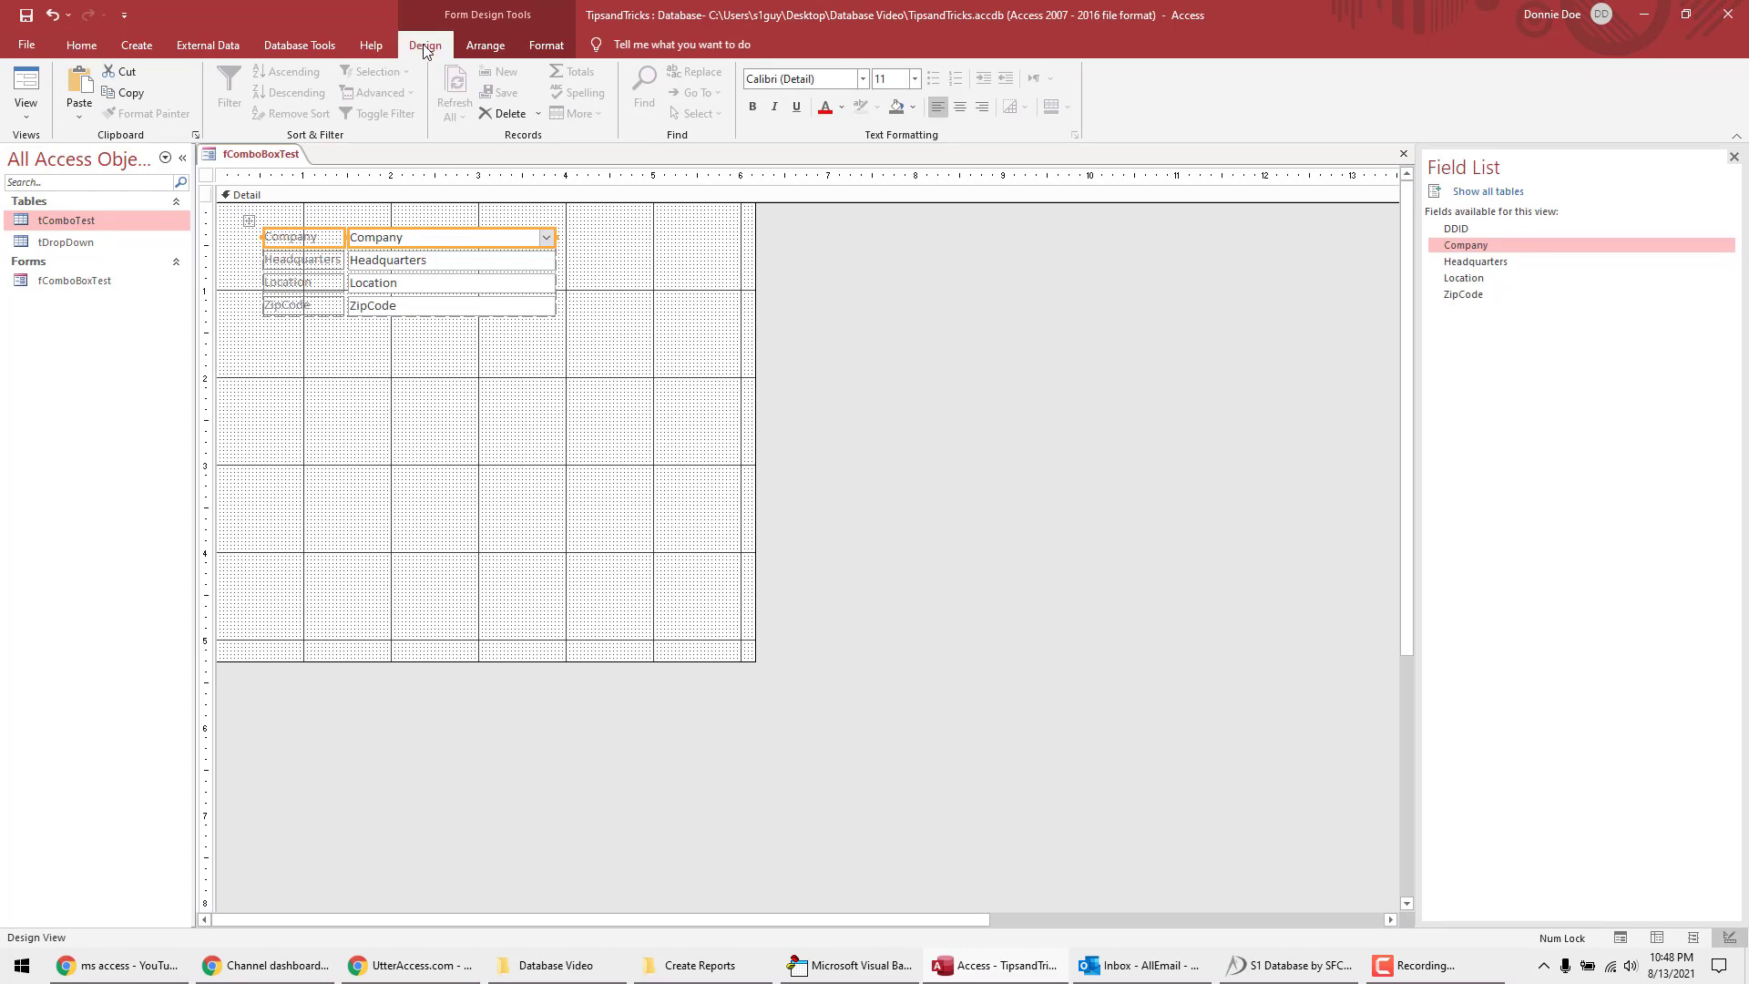
left_click(425, 45)
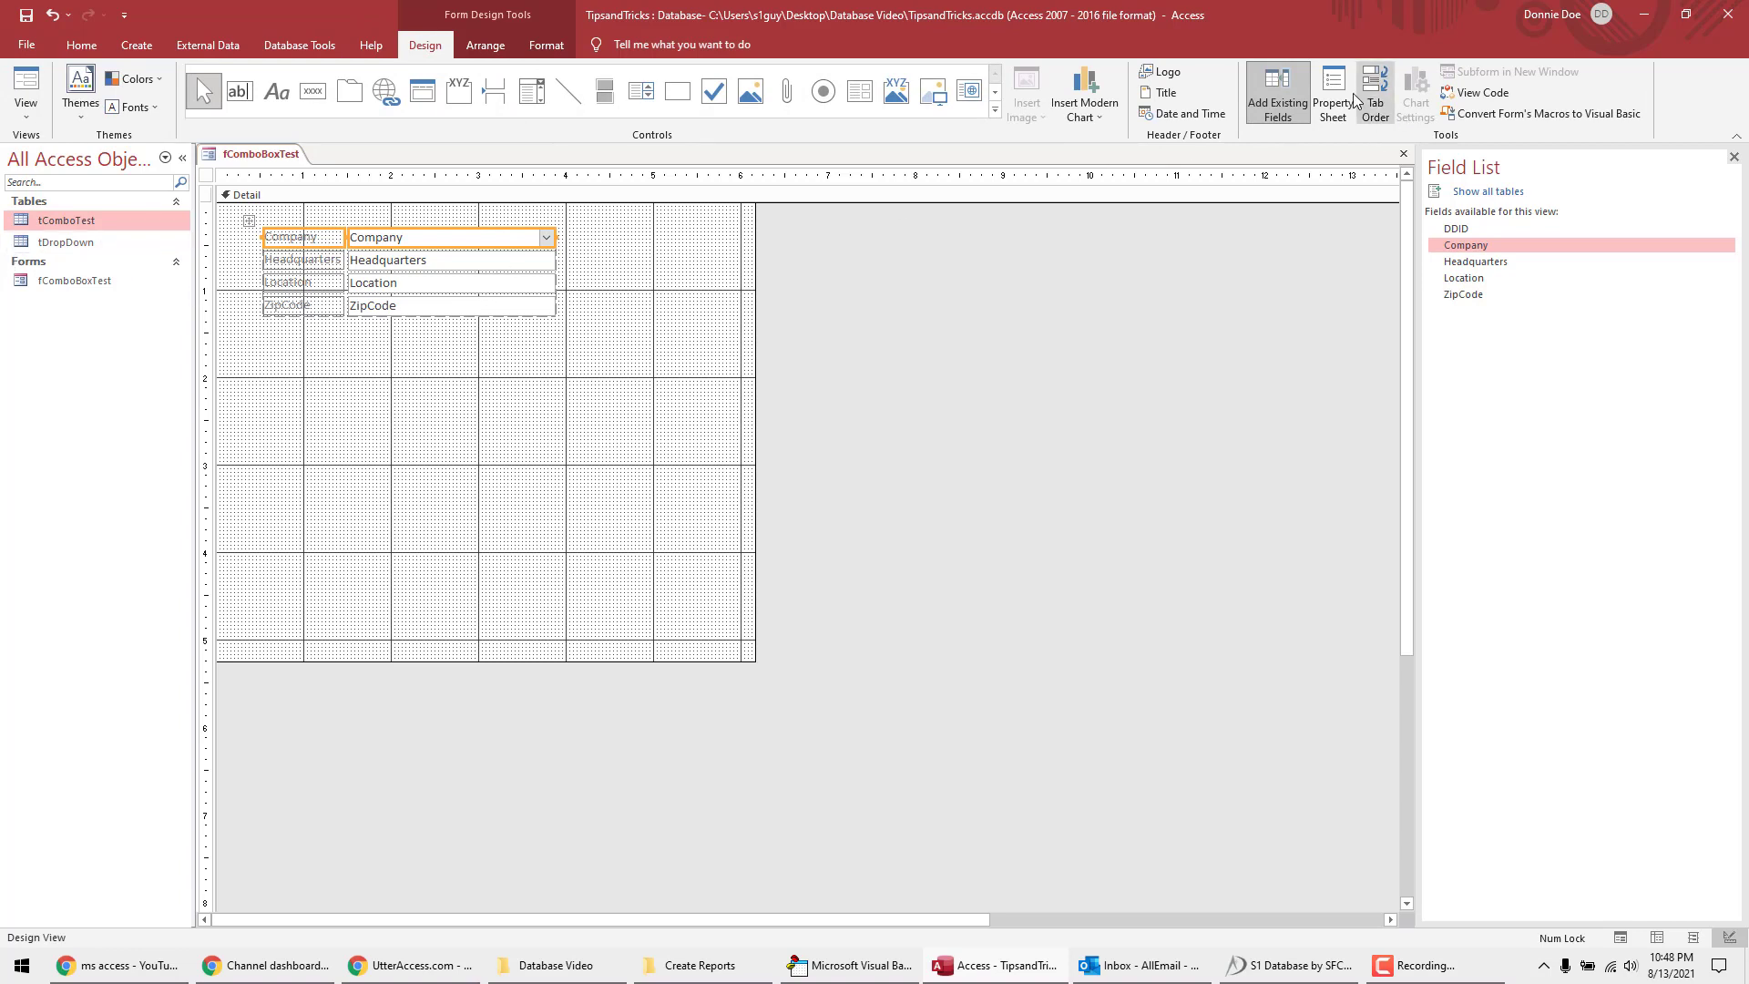
left_click(1332, 93)
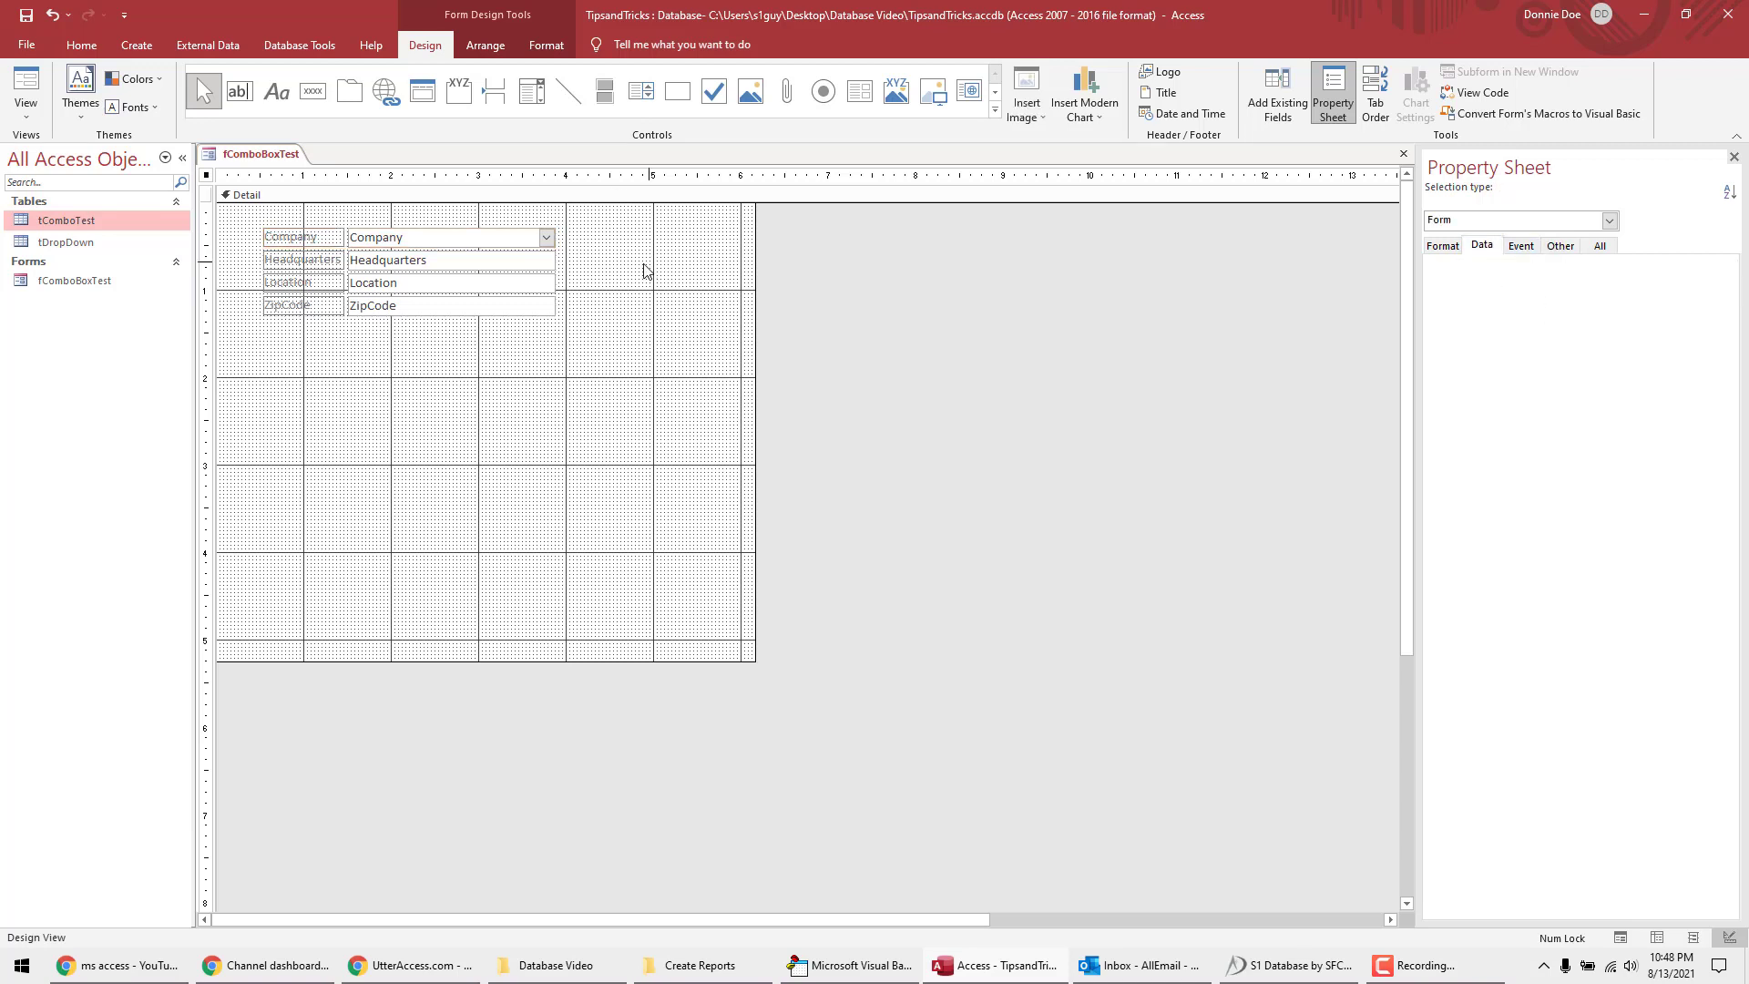
left_click(446, 236)
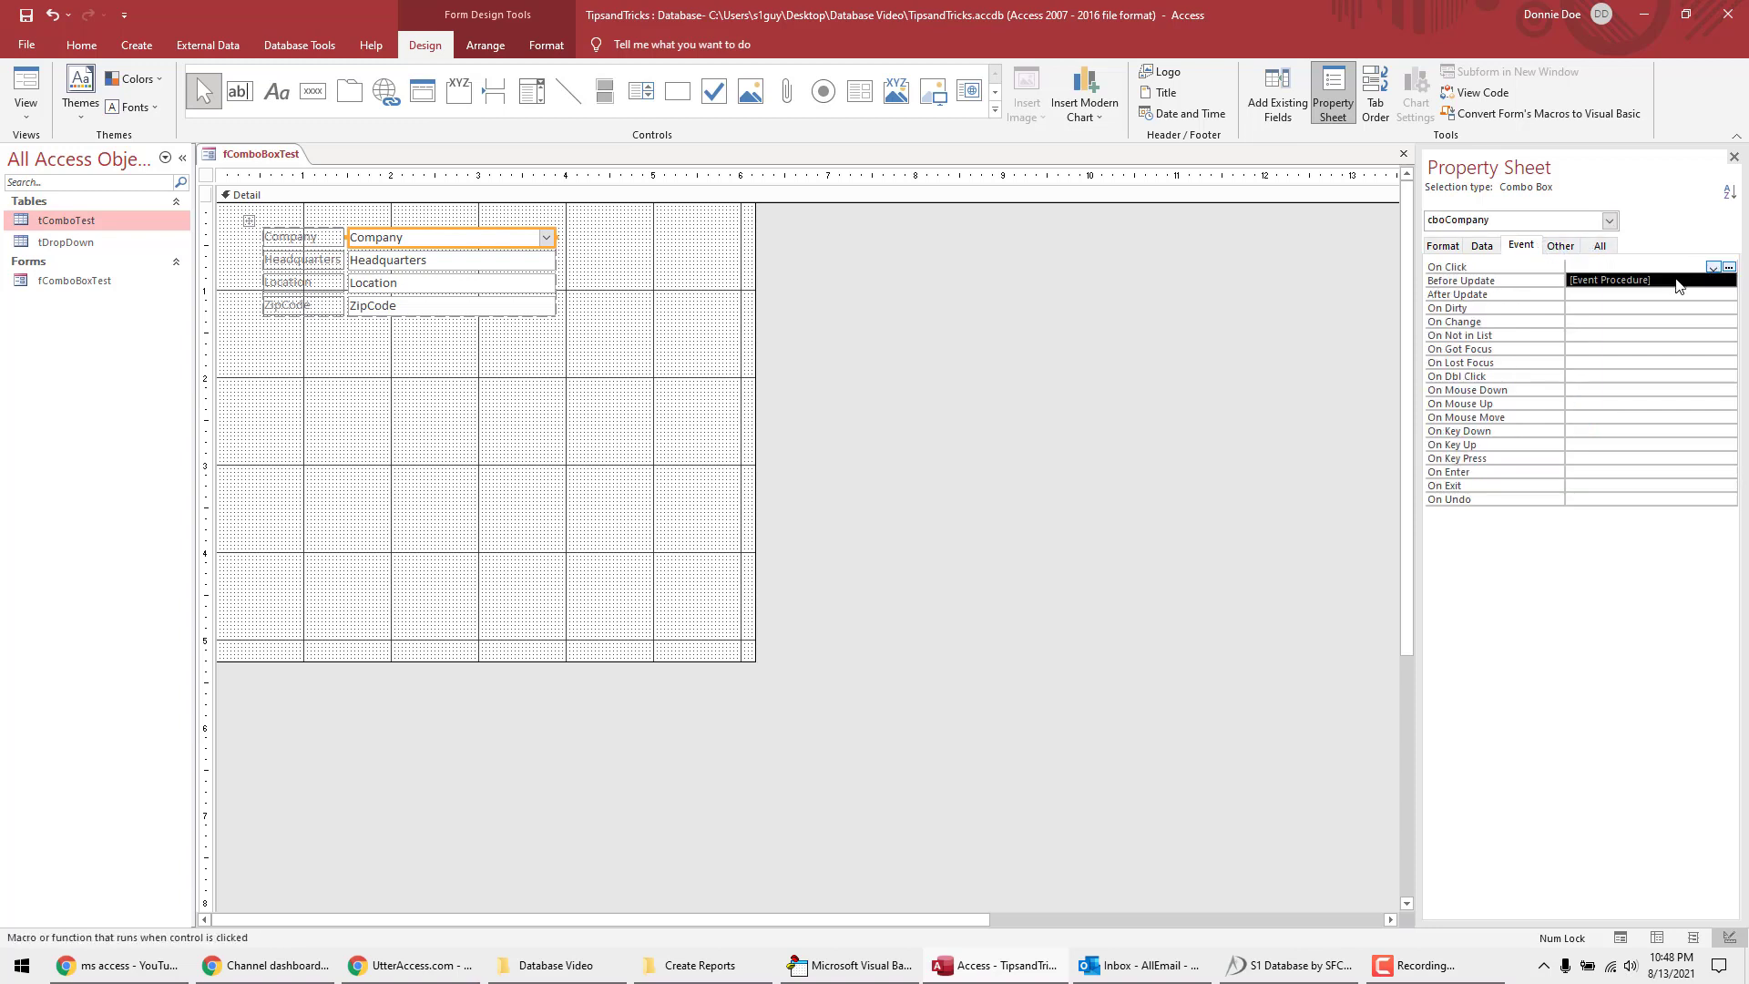
Step: Set cboCompany's After Update property to [Event Procedure] after checking its code in the builder
left_click(1729, 265)
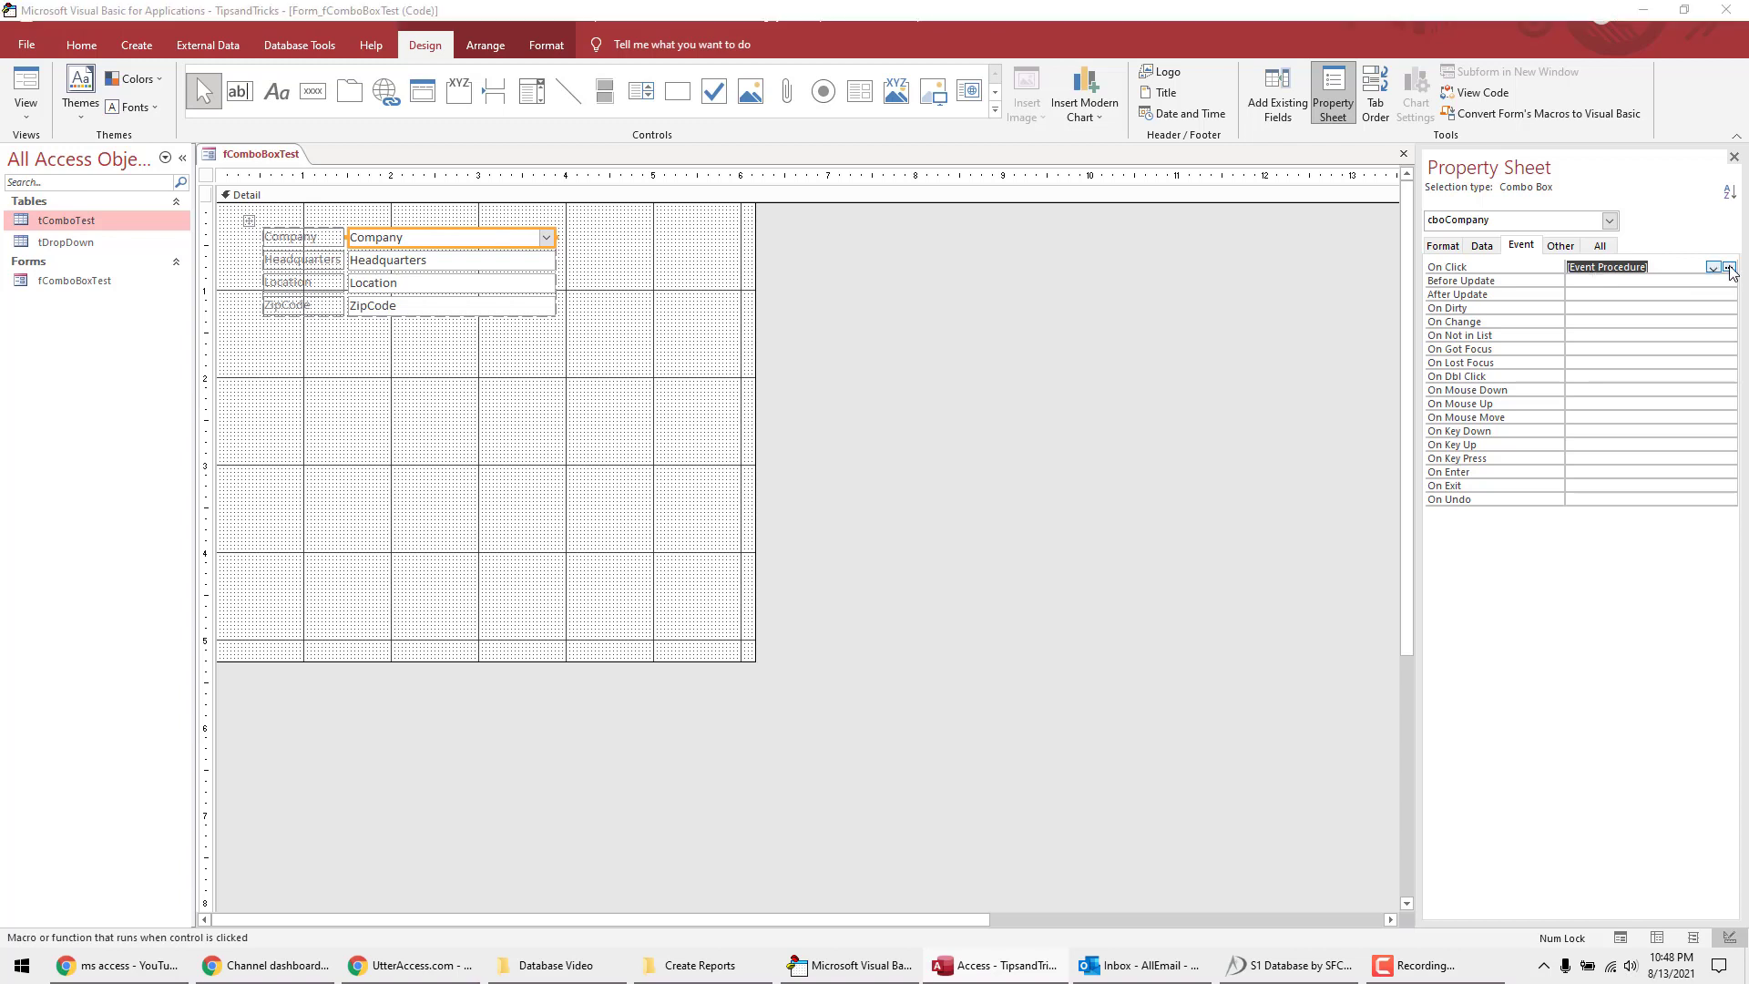
left_click(1730, 269)
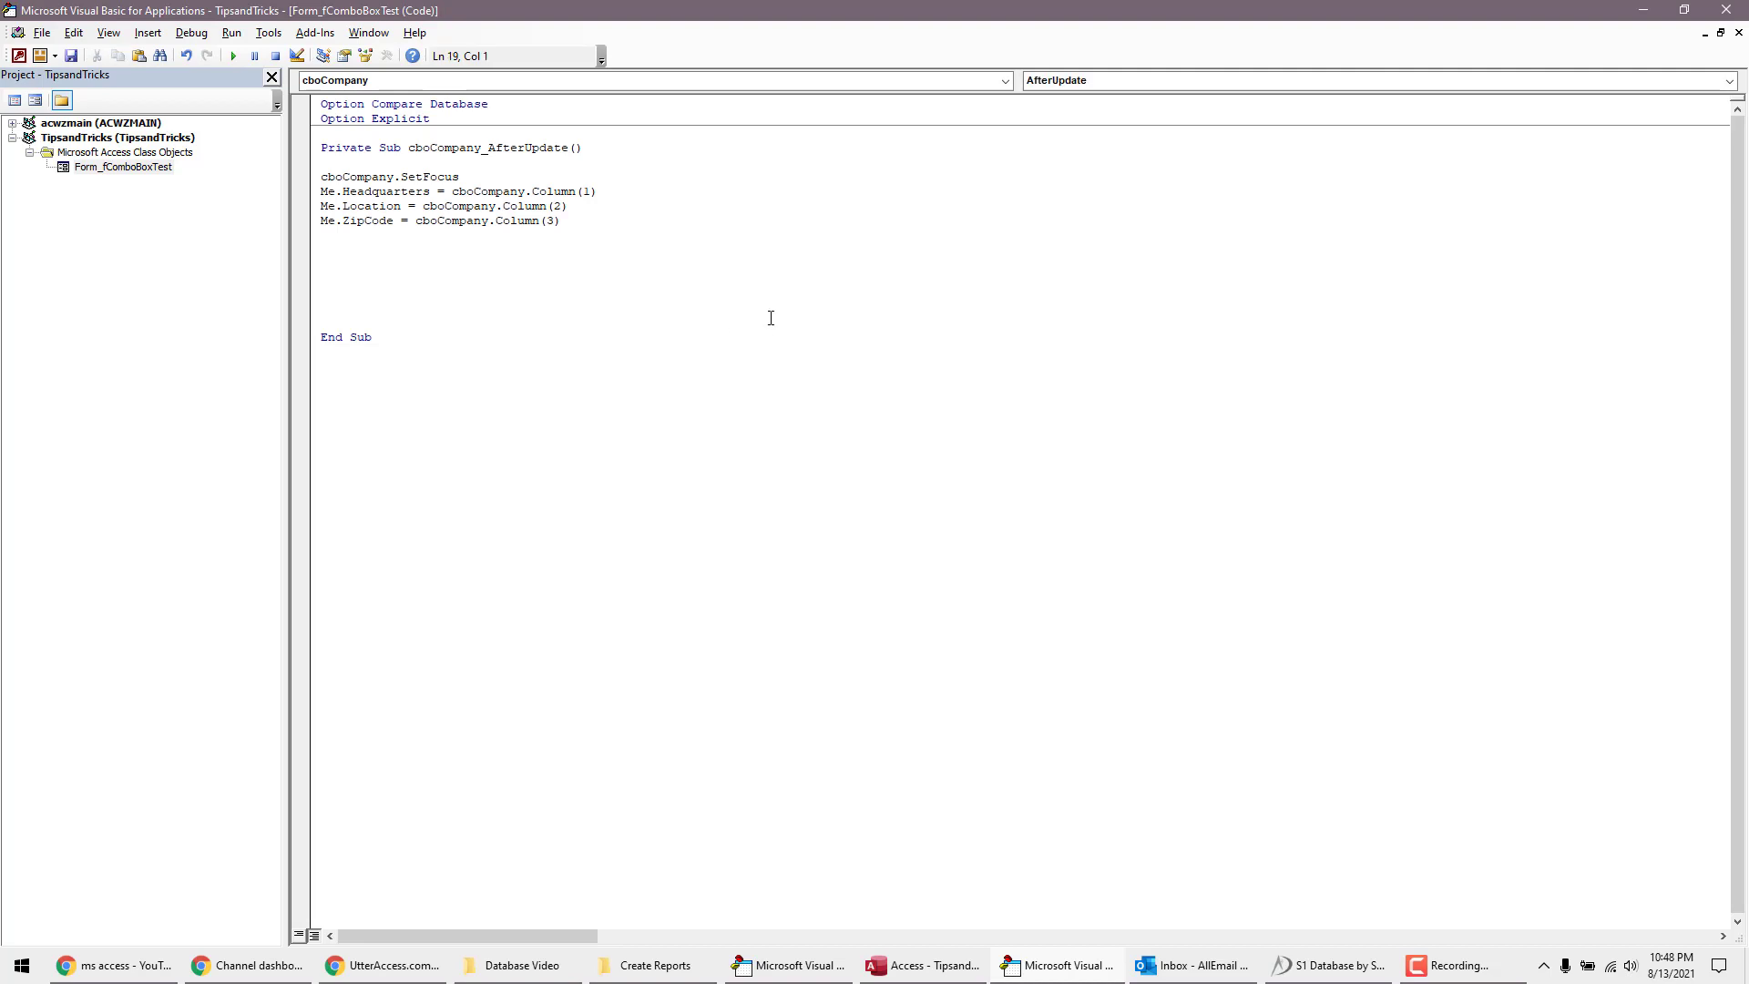
left_click(920, 965)
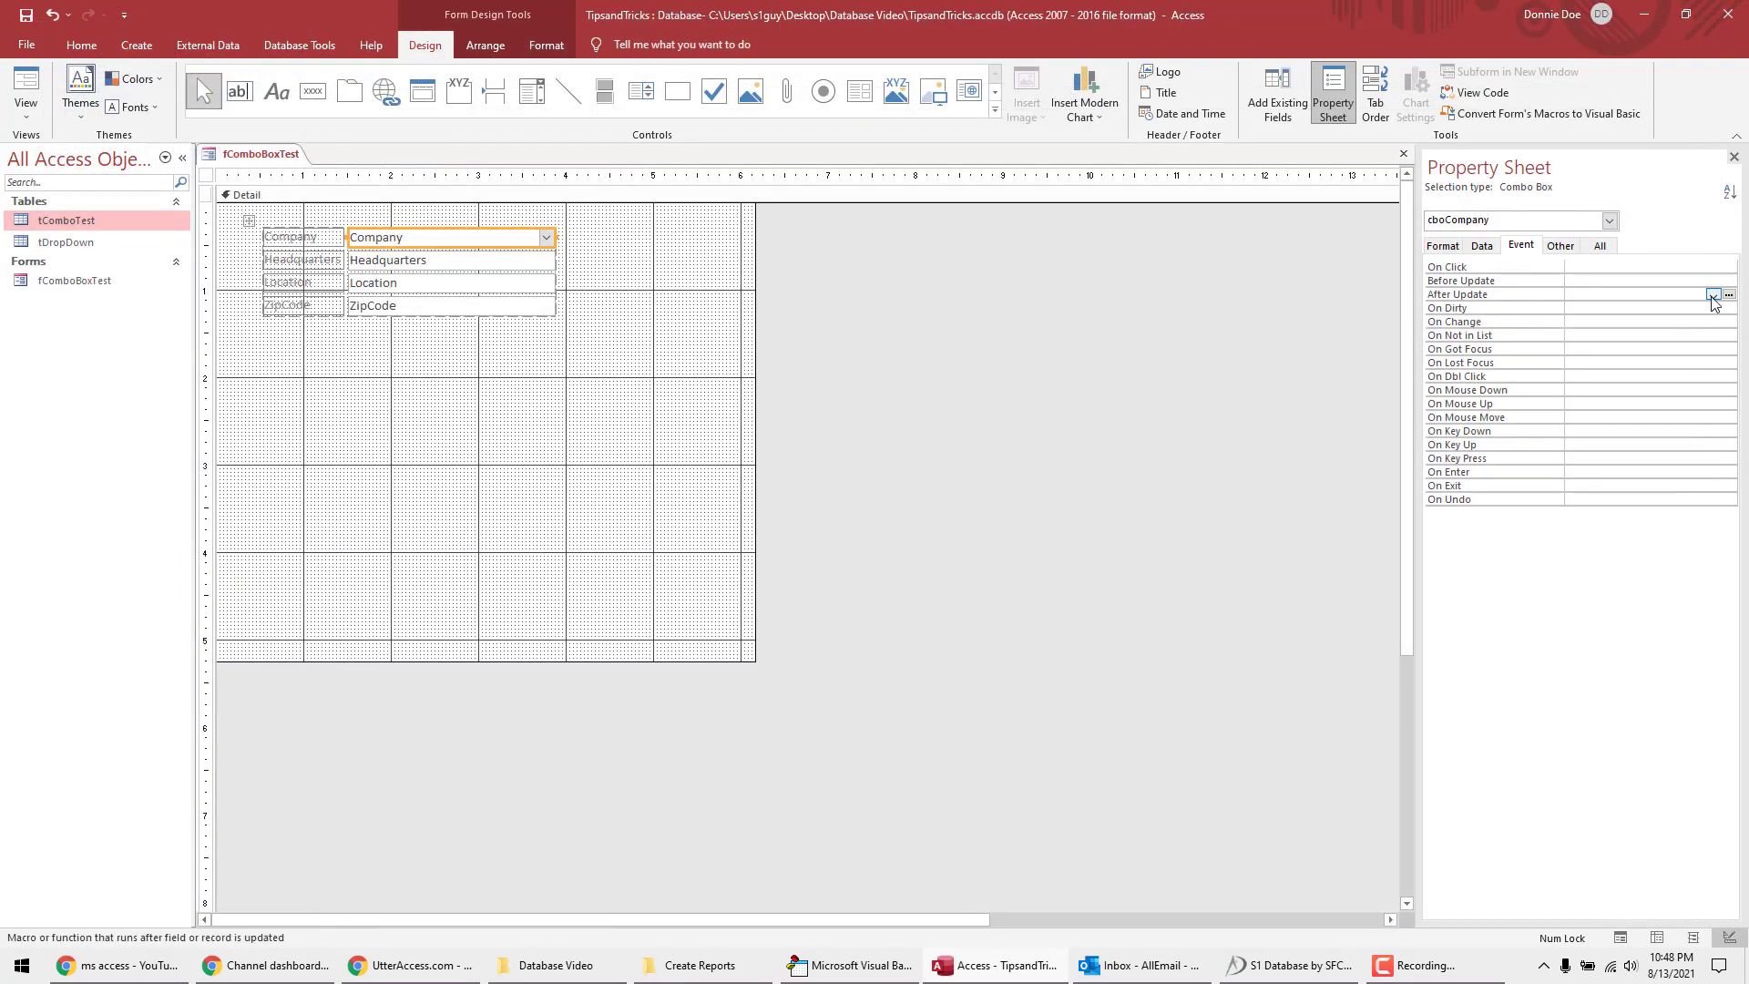
left_click(1714, 294)
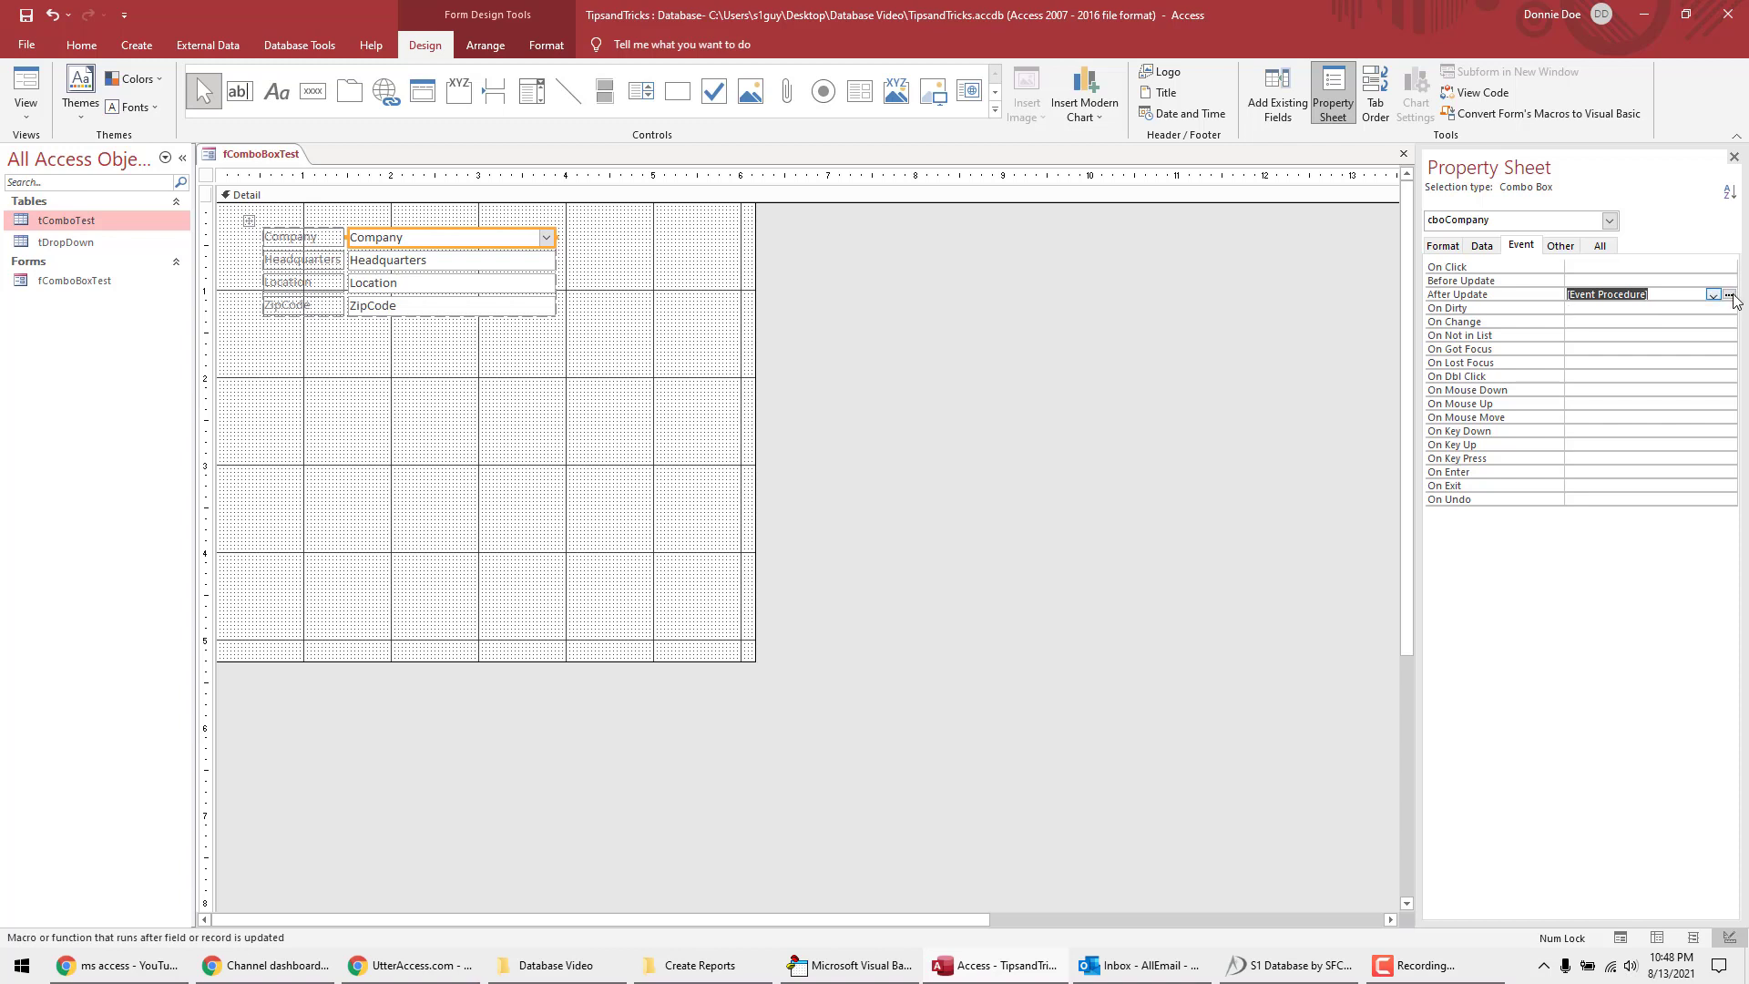
left_click(1738, 293)
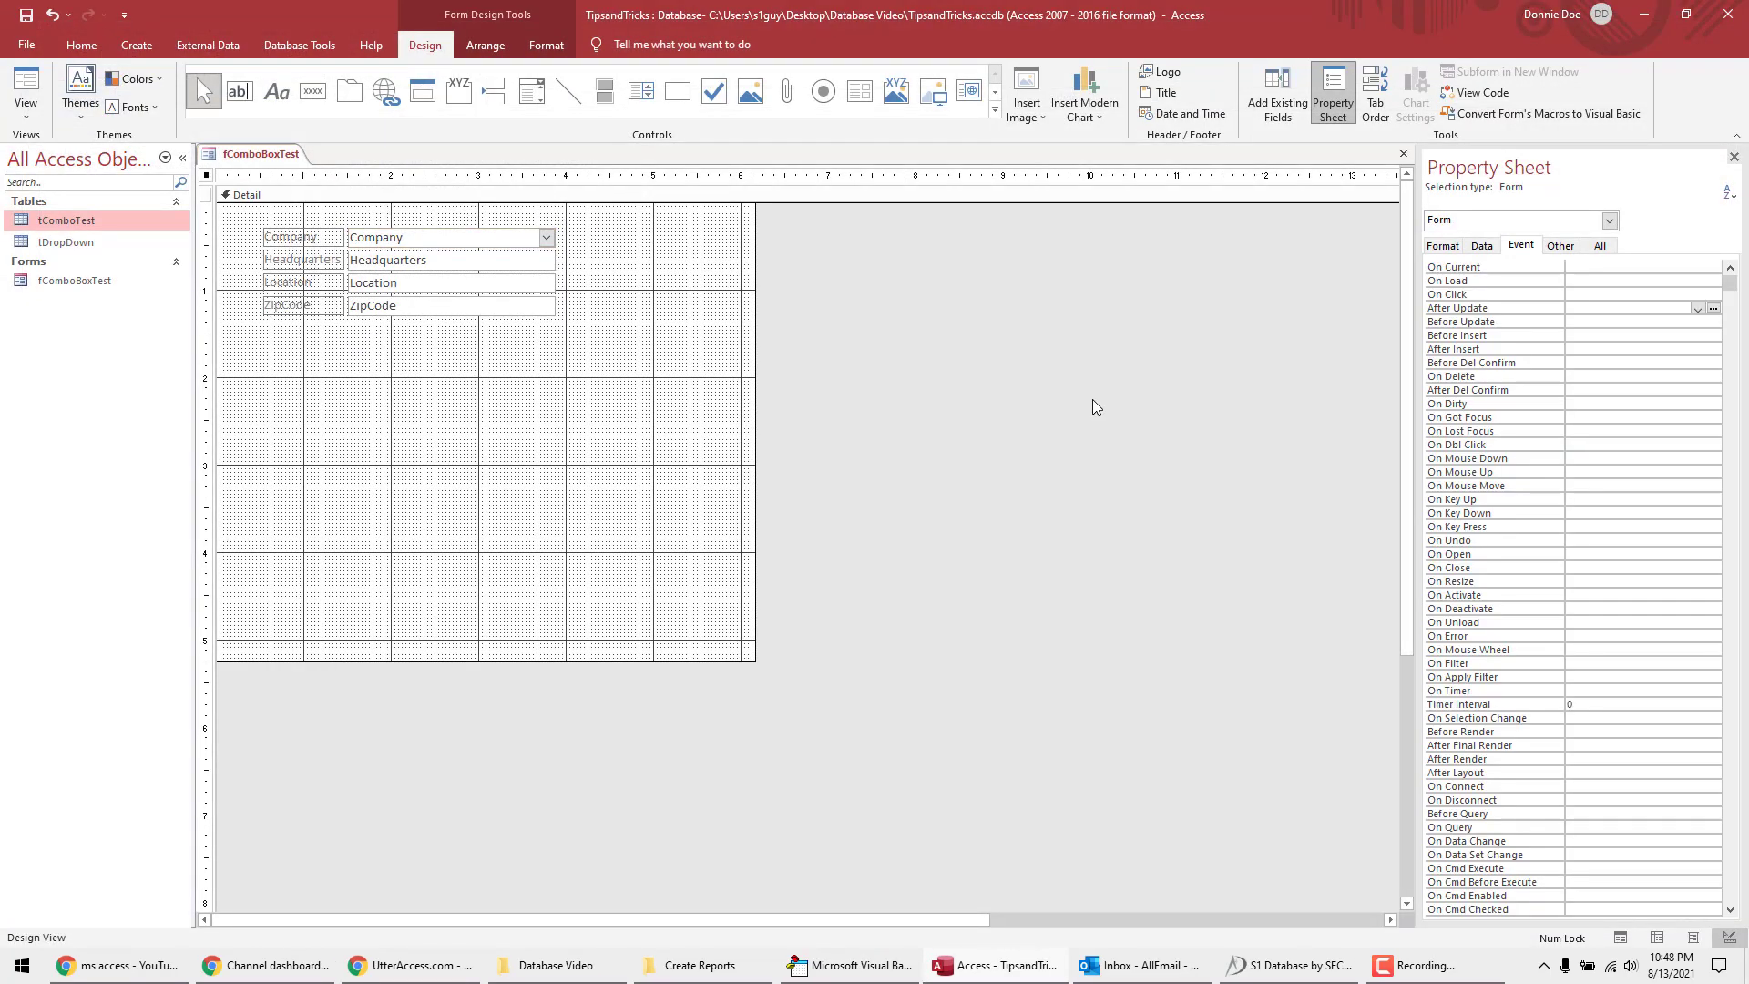
Step: In Form View, pick Google, IBM and Microsoft from the Company combo box as new records
left_click(24, 91)
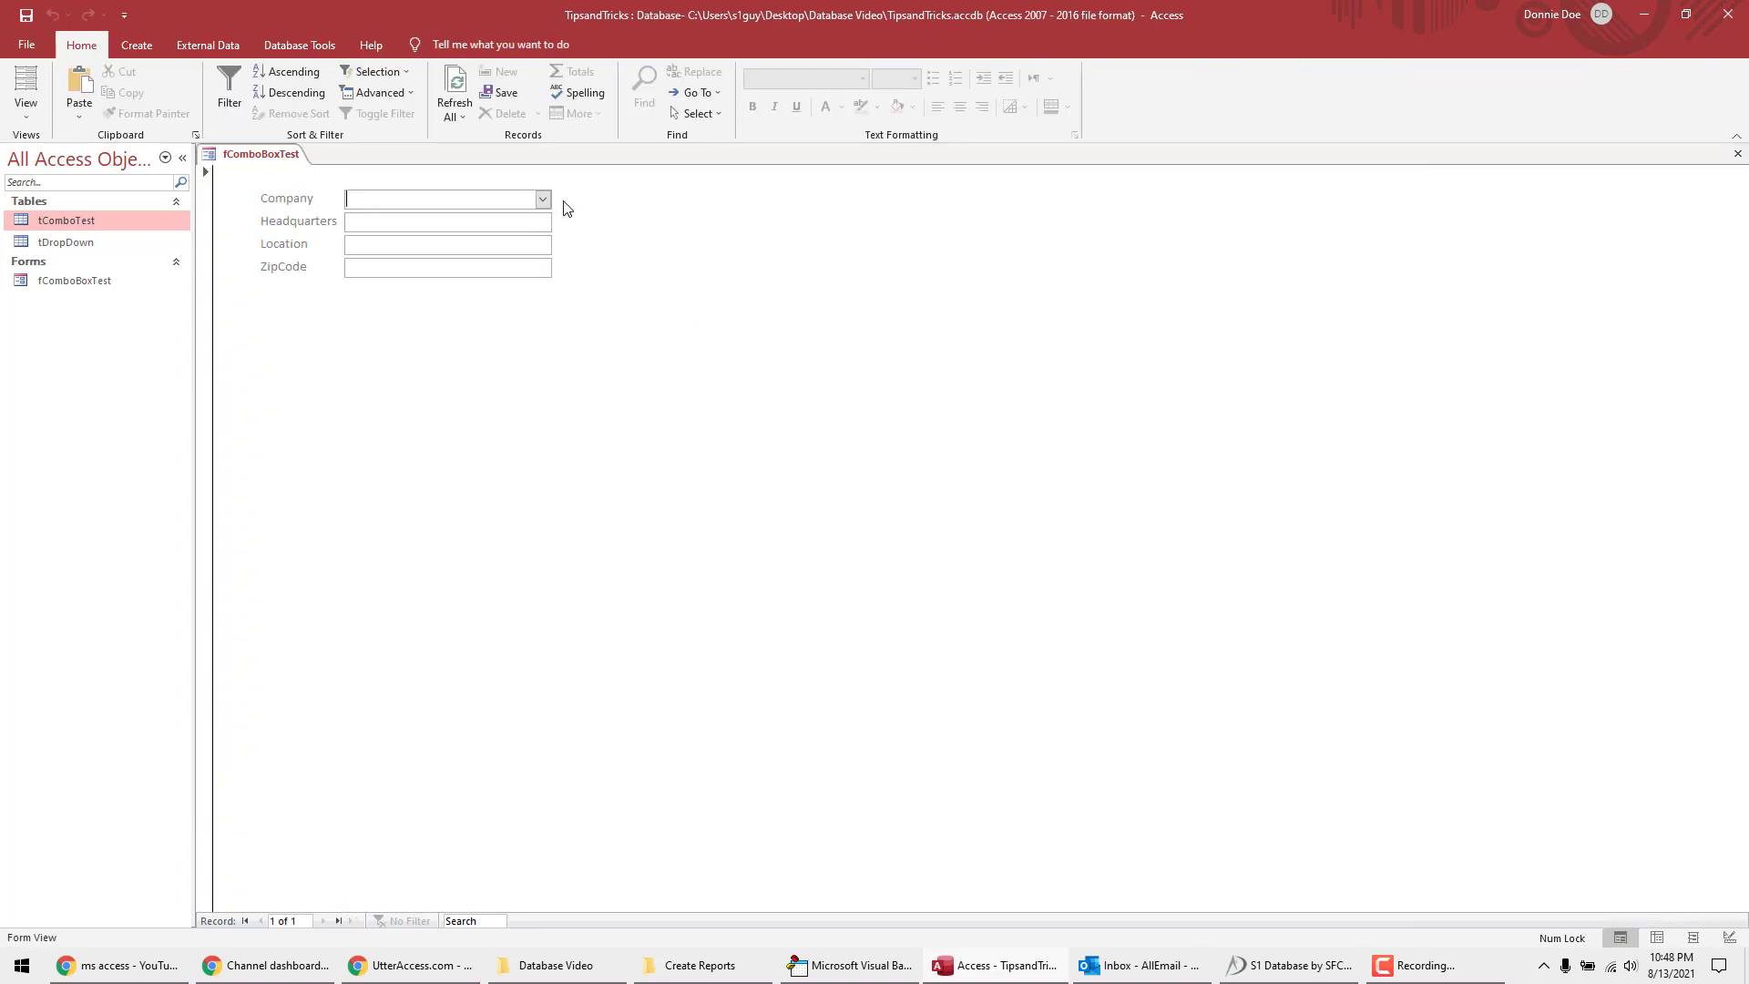
left_click(542, 199)
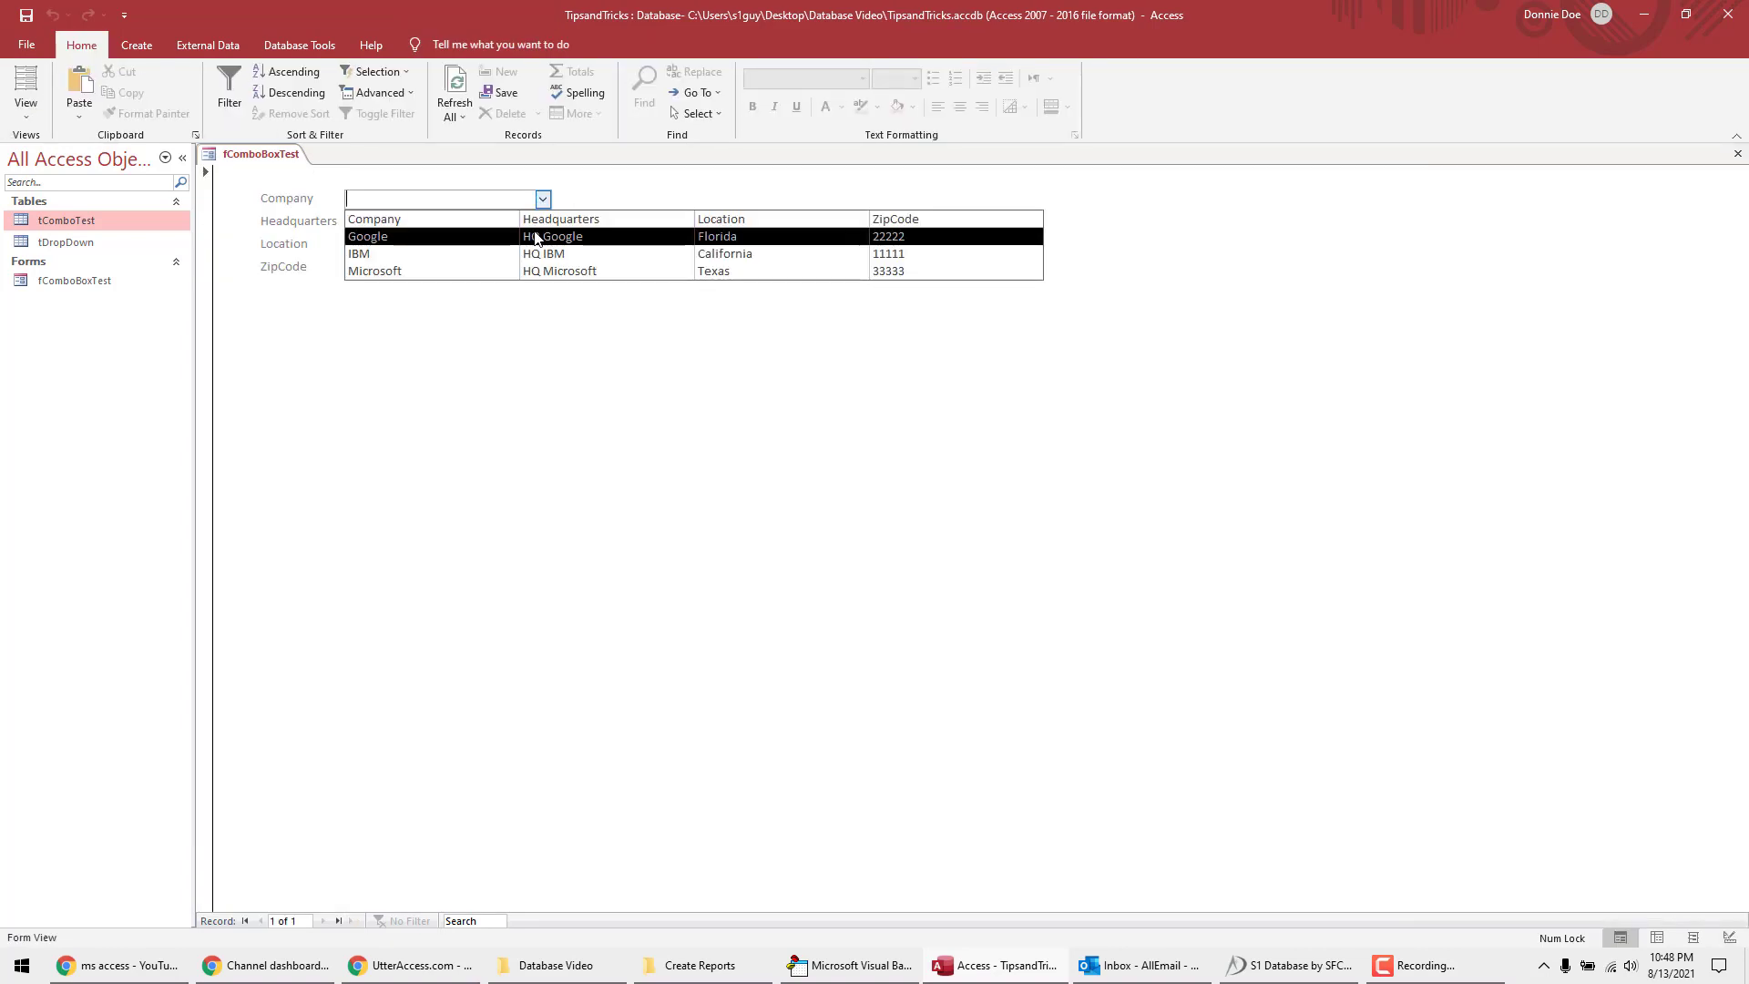
left_click(367, 235)
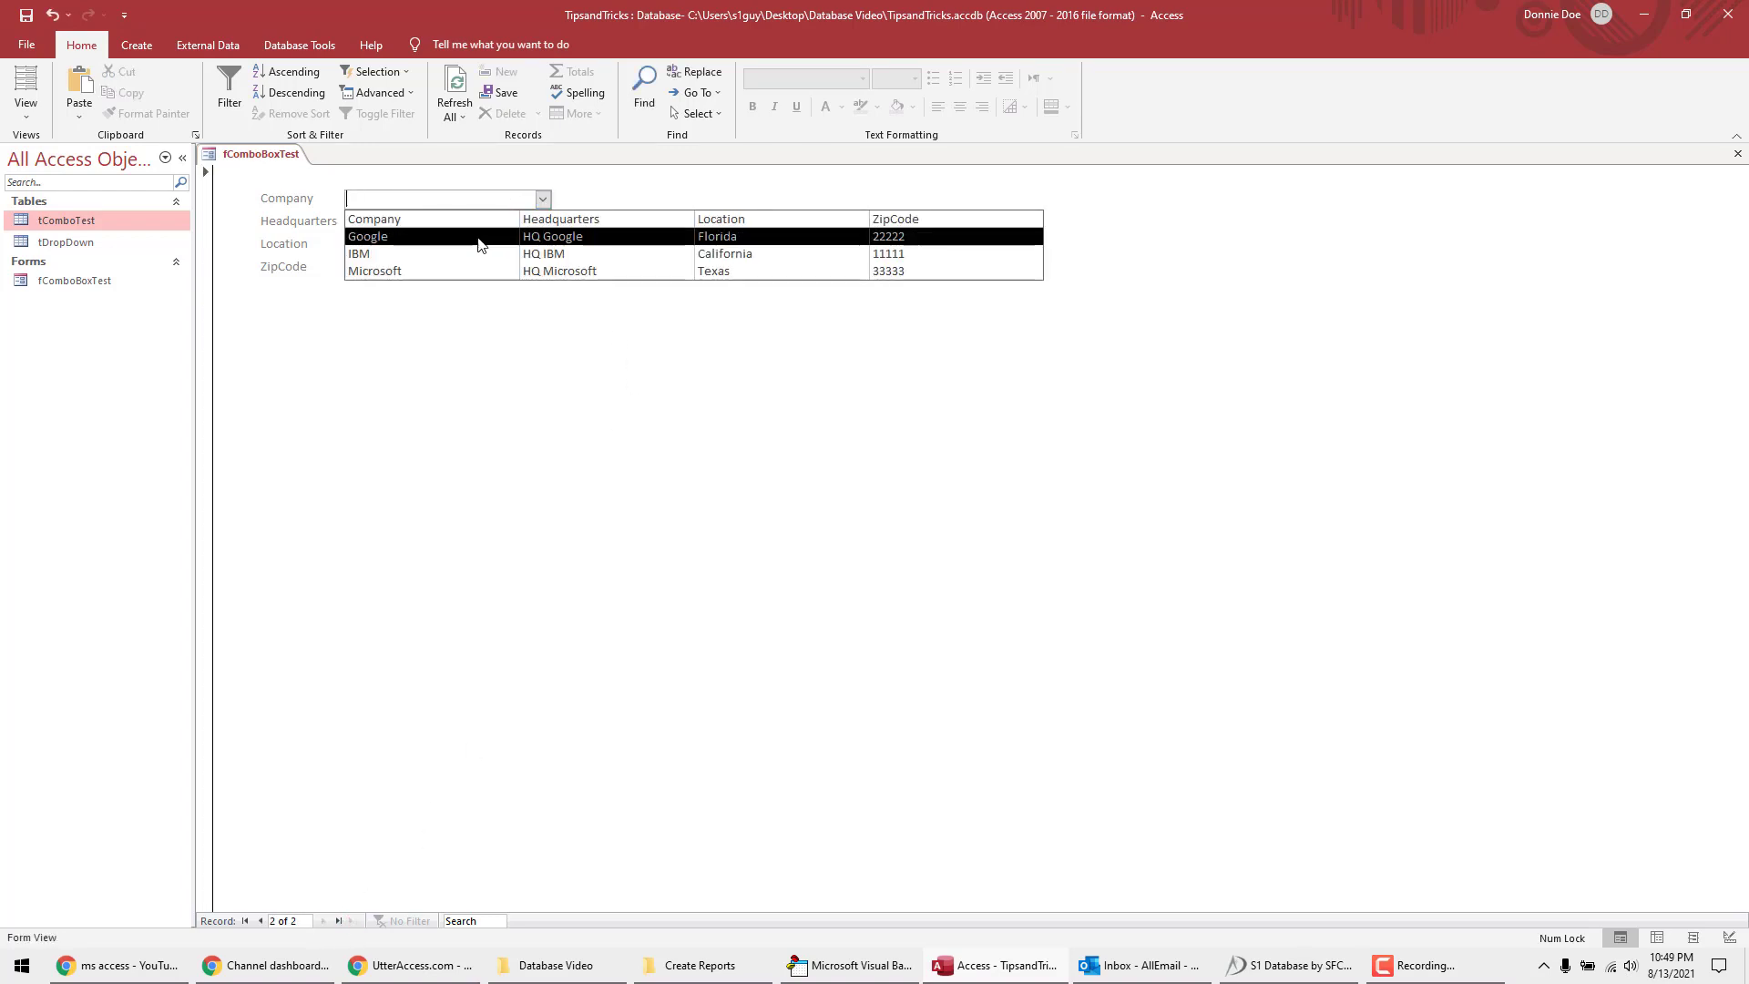
left_click(359, 253)
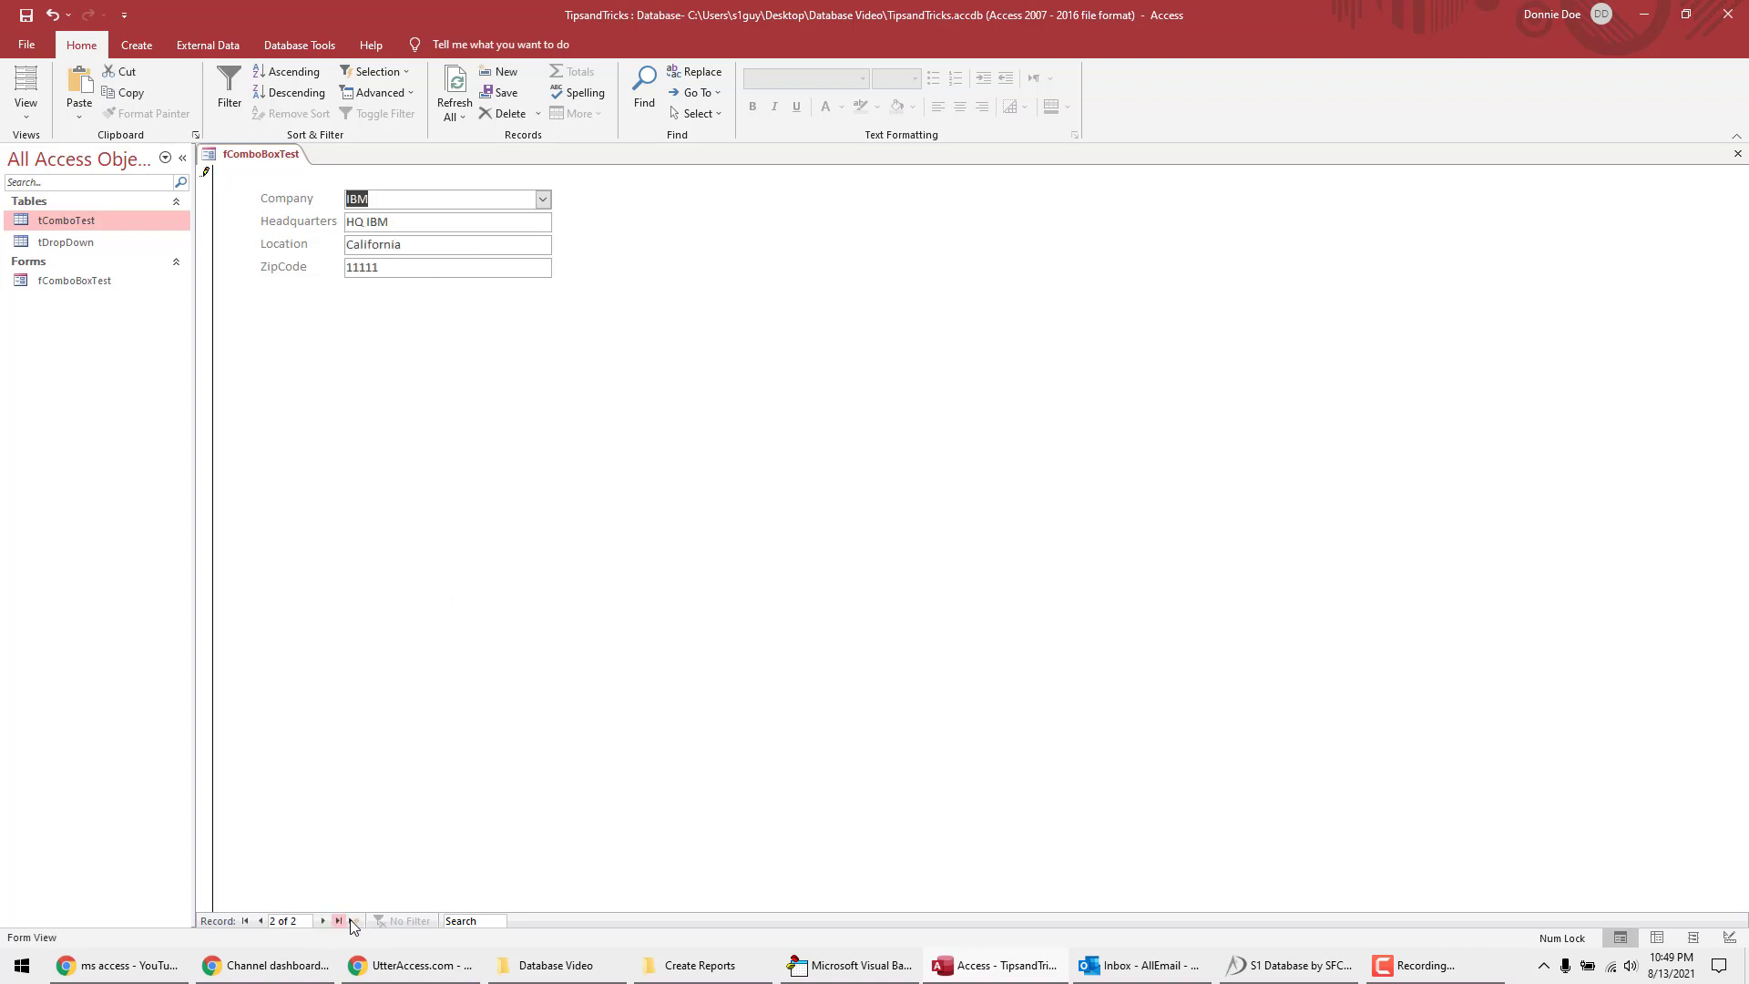
left_click(339, 920)
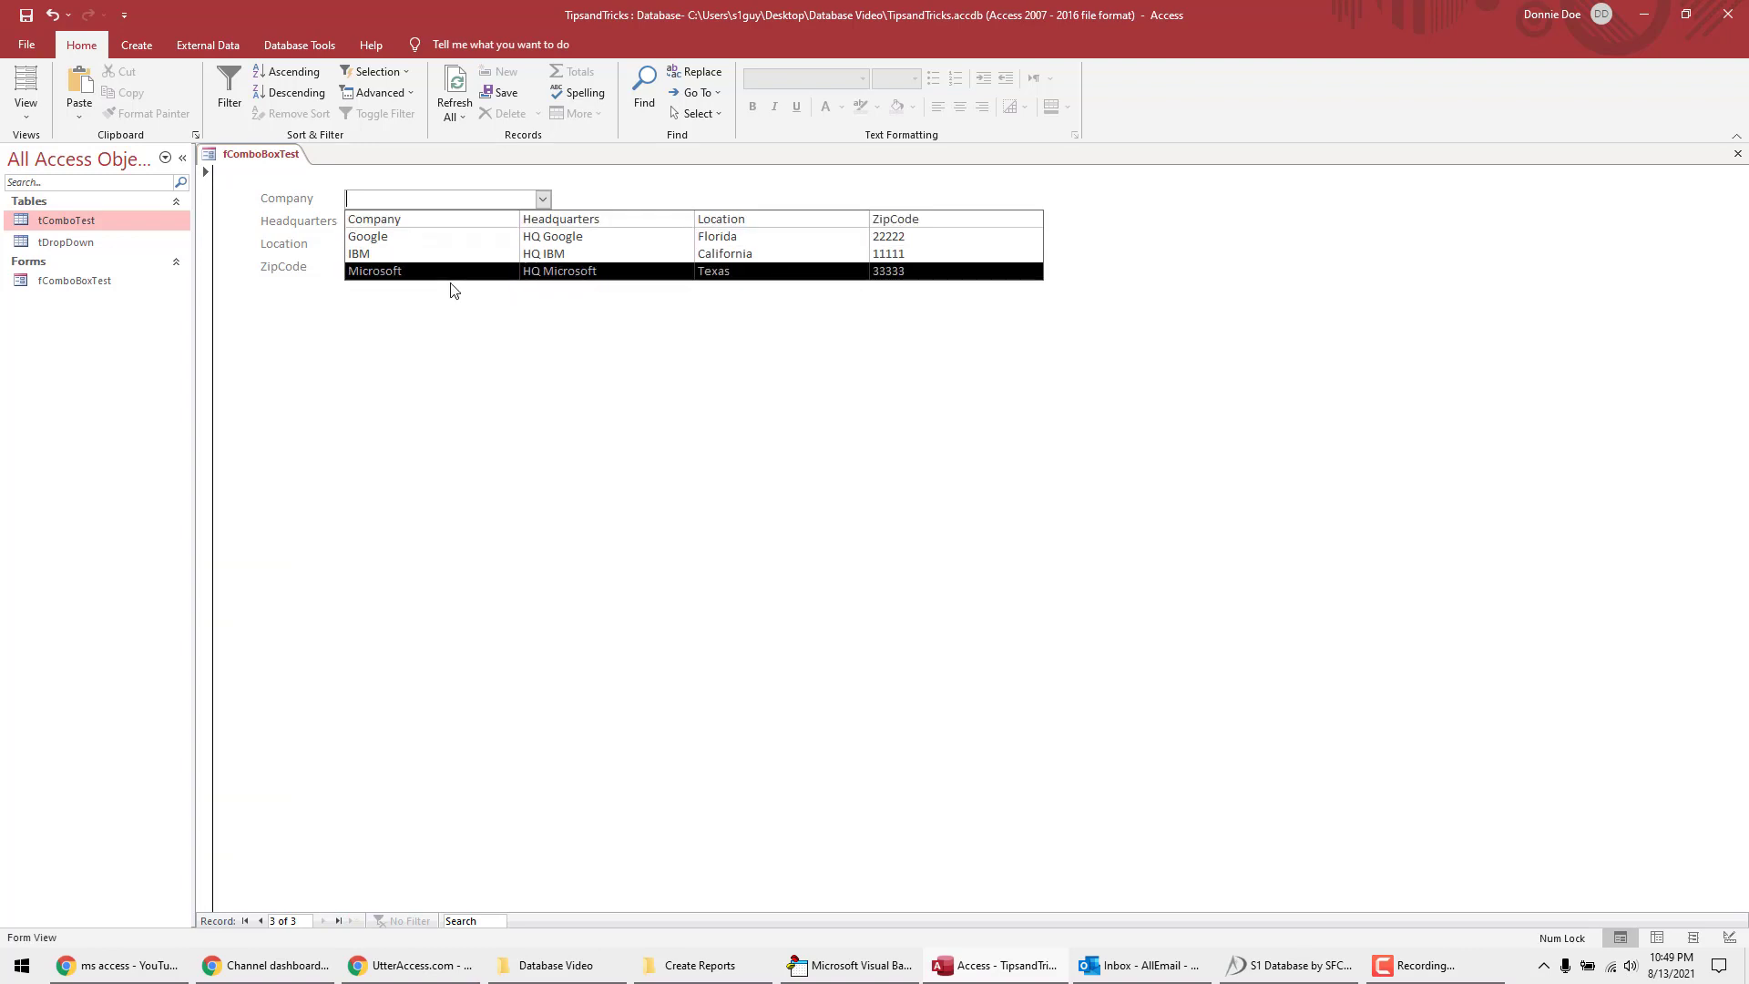
left_click(373, 269)
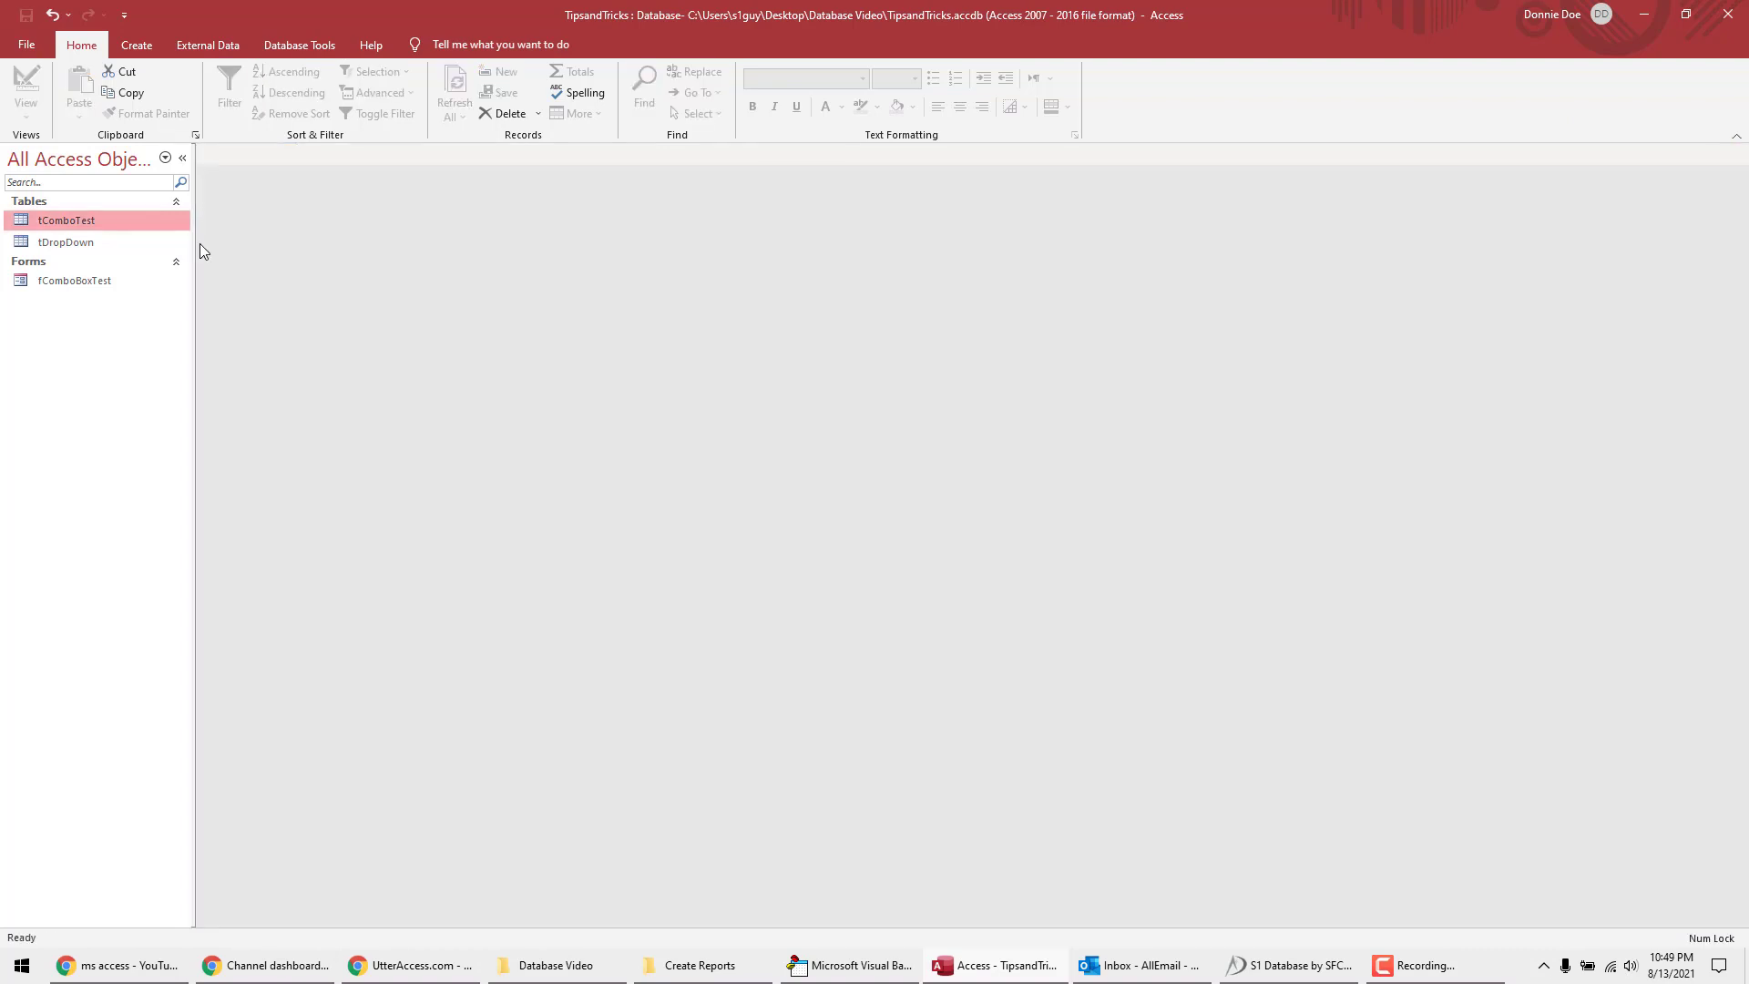
Step: Open the tComboTest table to view the saved Google, IBM and Microsoft records
double_click(65, 219)
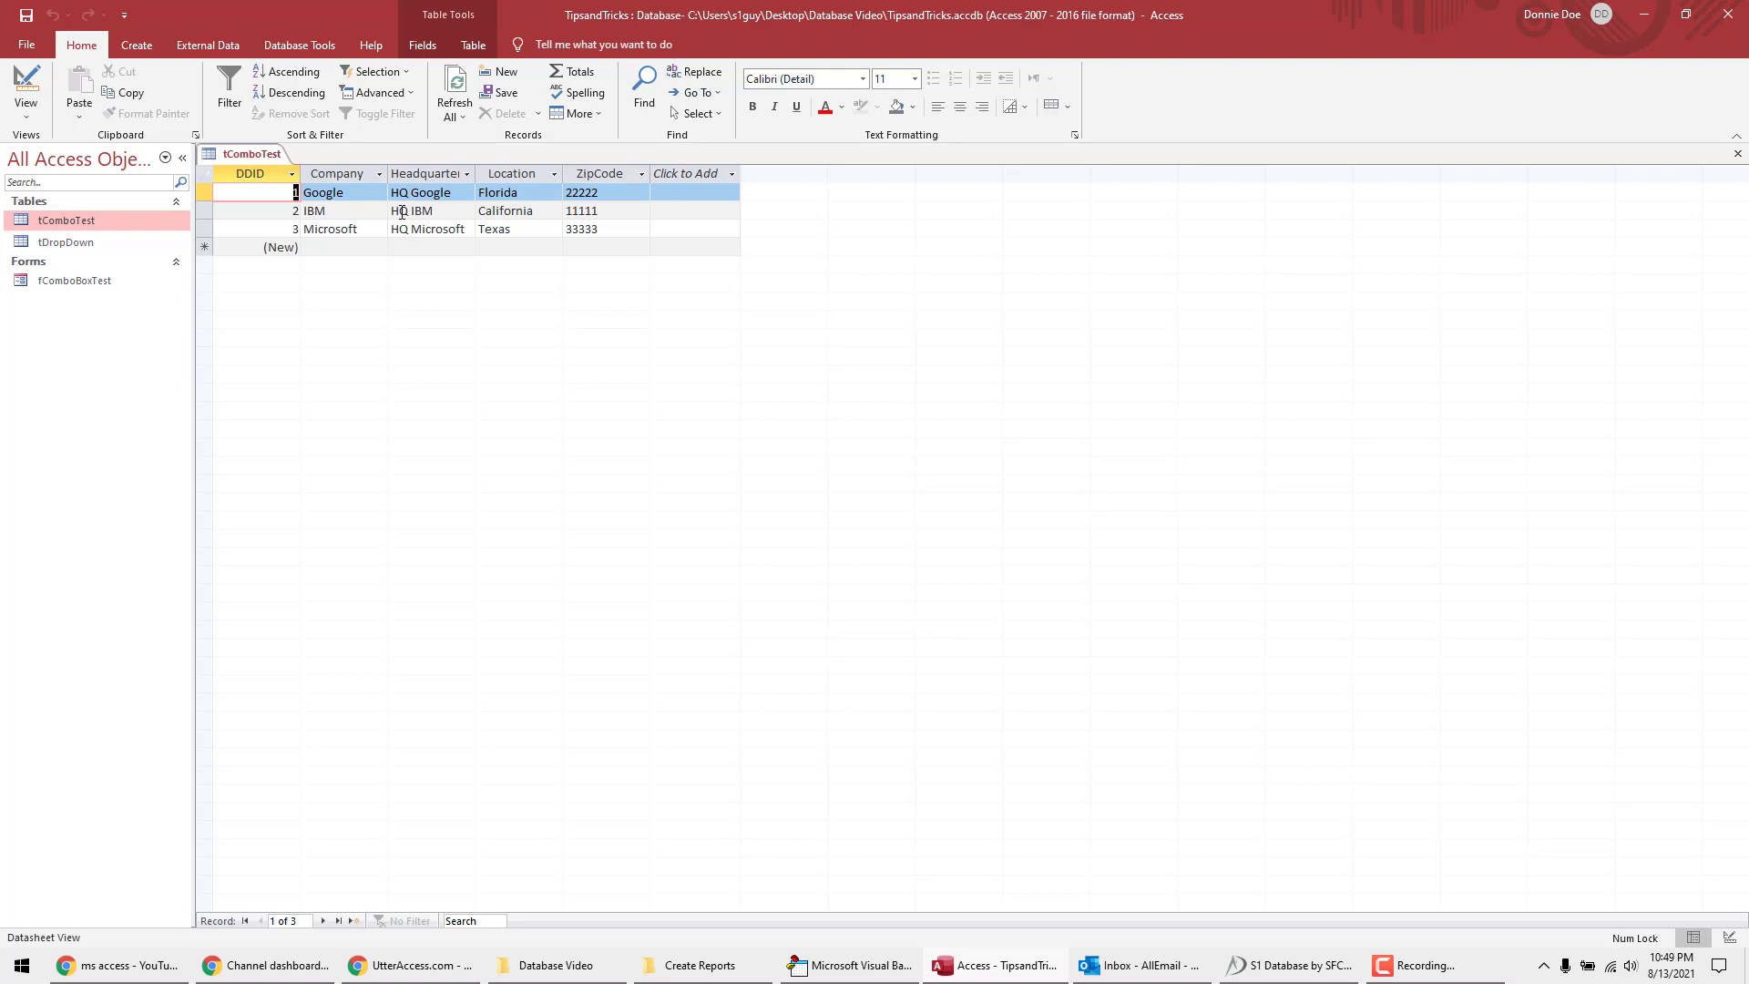
mouse_move(511, 185)
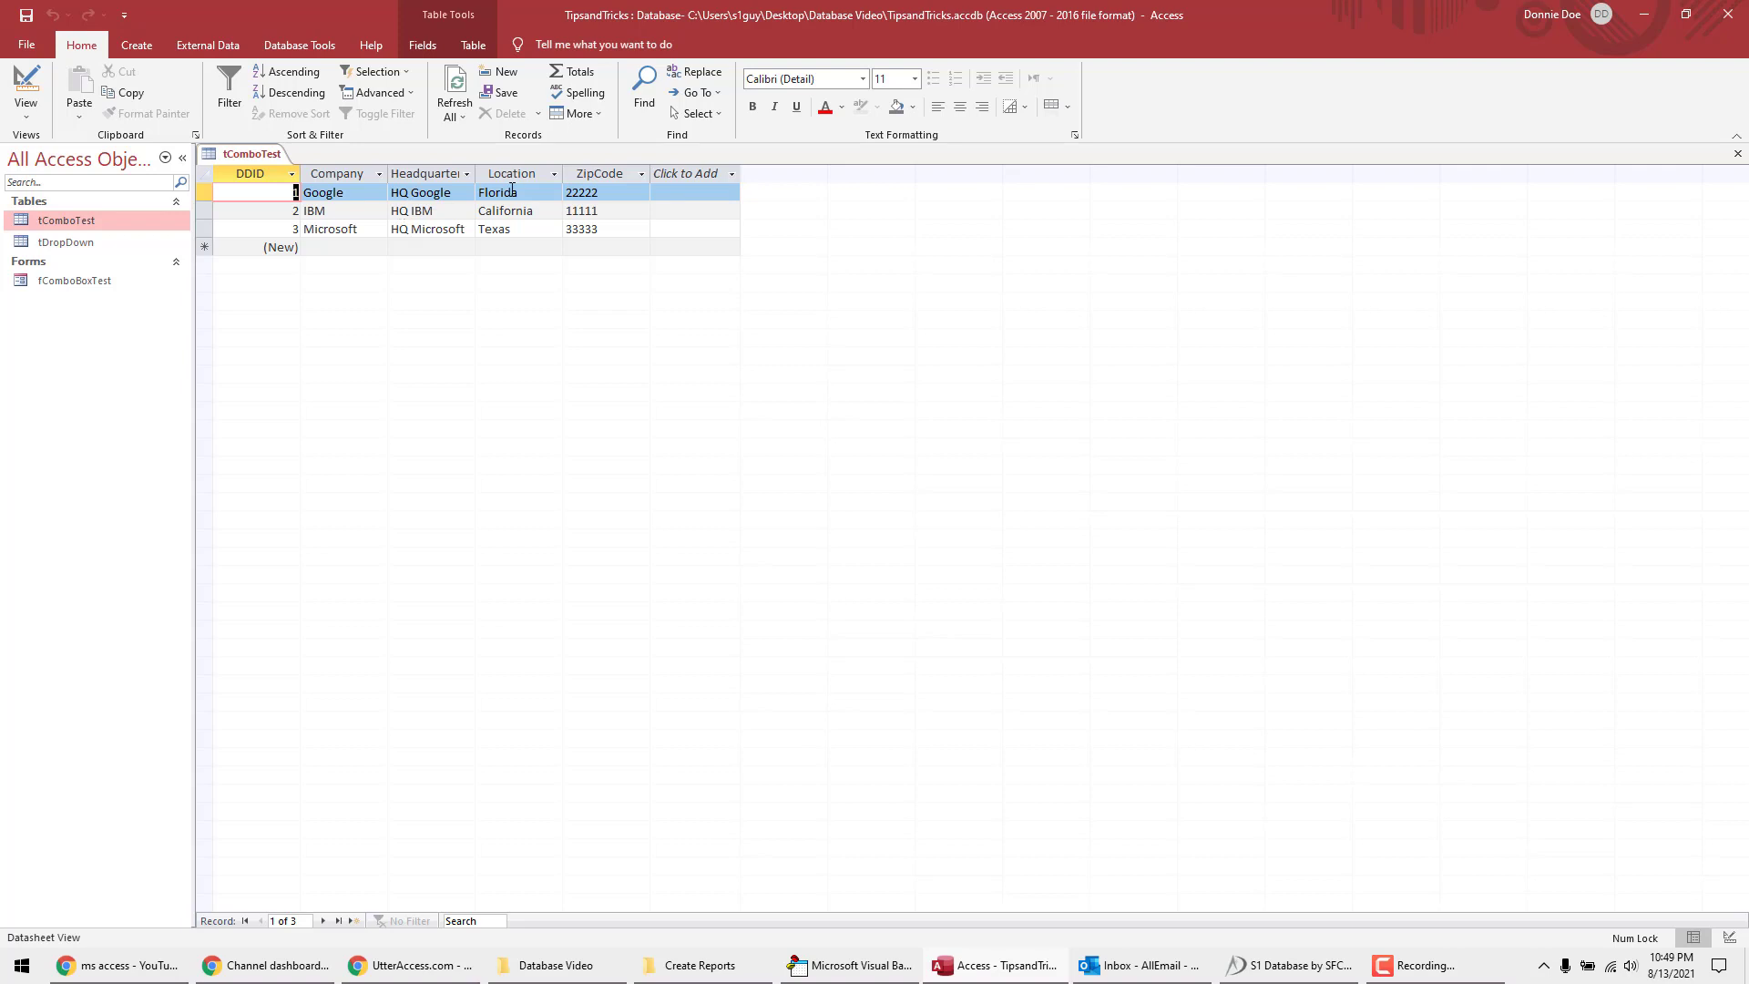